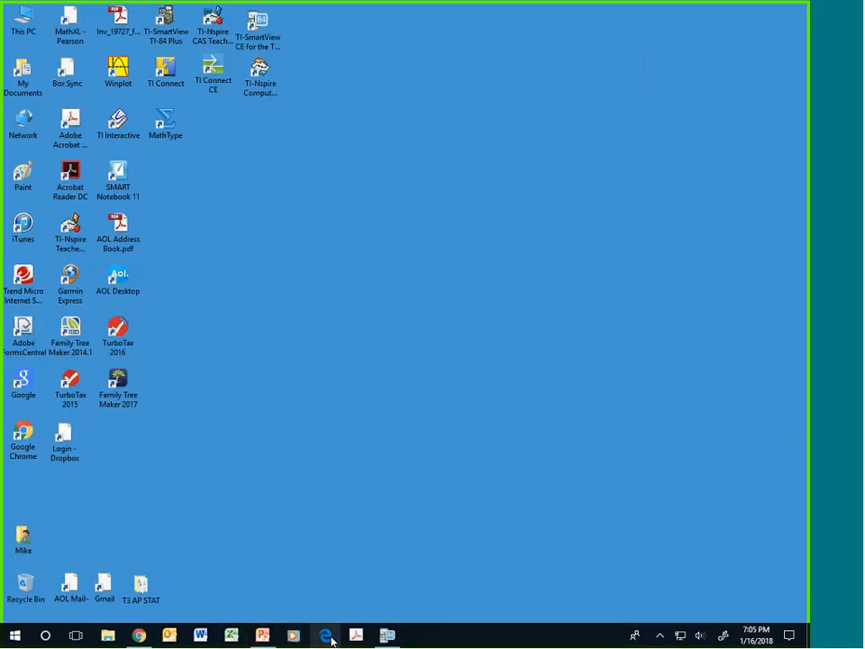
- Open AP Stat Webinar.pptx showing the cable subscriber simulation slide
{"action": "left_click", "coordinate": [263, 634]}
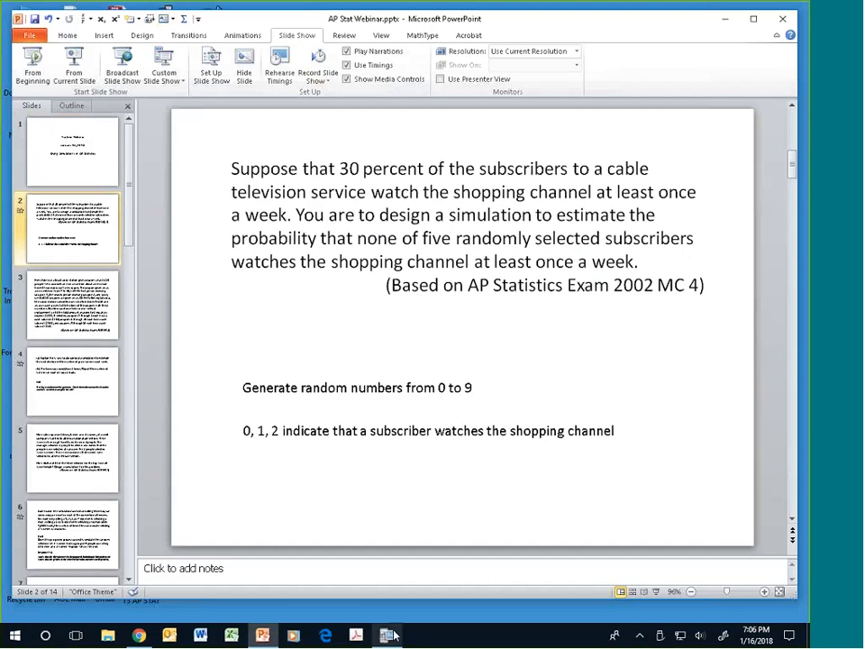
- Launch the TI-84 Plus CE emulator over the PowerPoint slides
{"action": "left_click", "coordinate": [387, 634]}
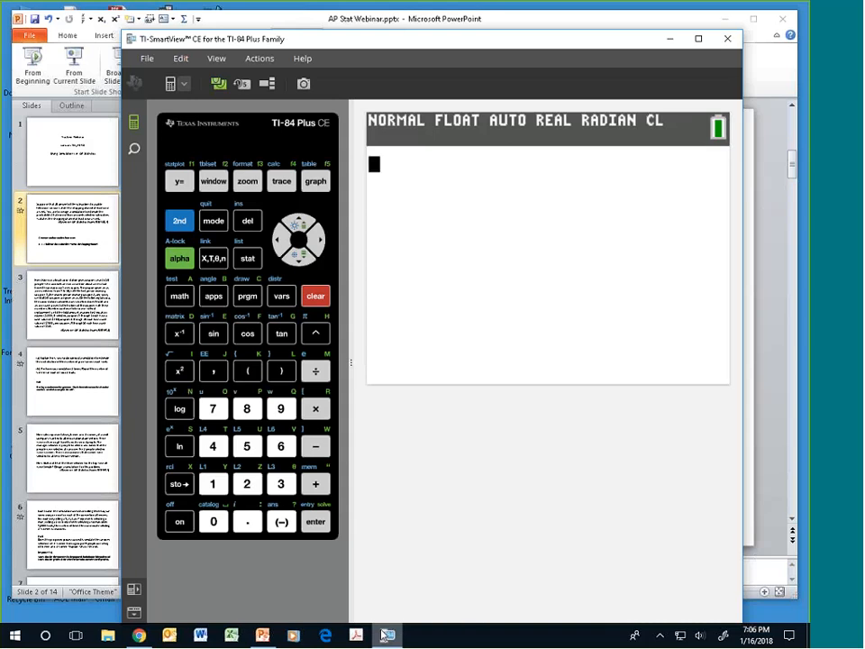
- Store 1182018 into rand via MATH > PROB to seed the random generator
{"action": "left_click", "coordinate": [213, 483]}
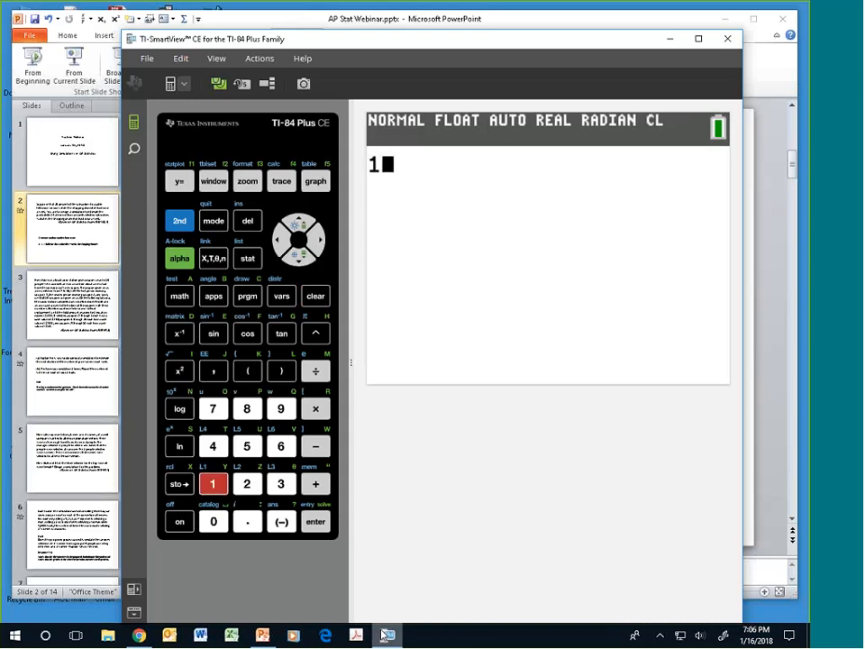
{"action": "left_click", "coordinate": [247, 407]}
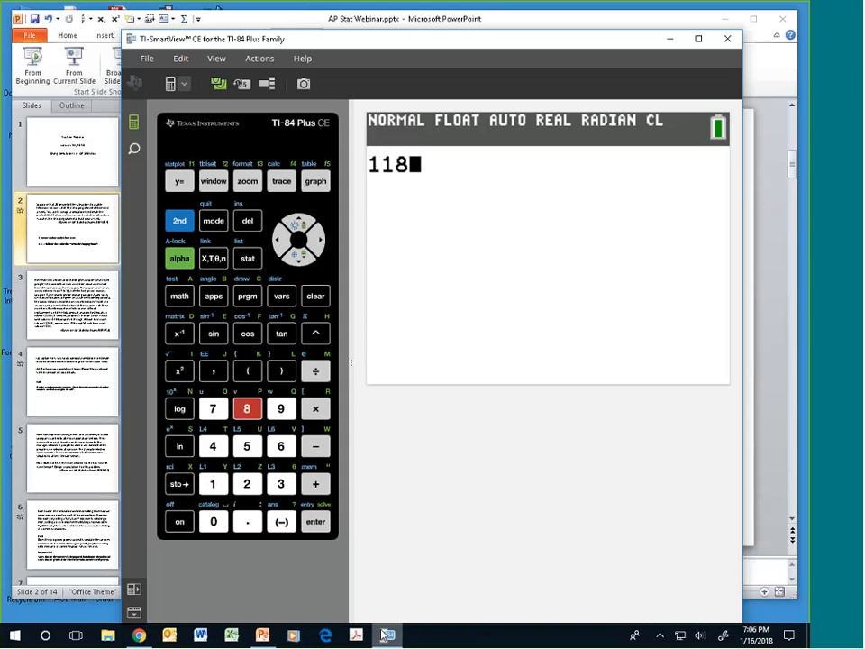
{"action": "left_click", "coordinate": [247, 483]}
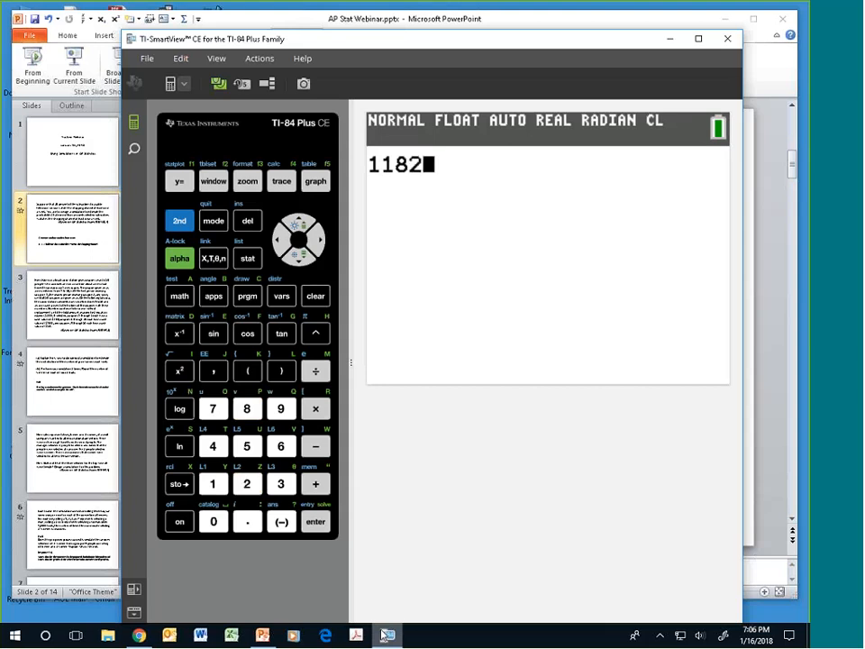
{"action": "left_click", "coordinate": [245, 408]}
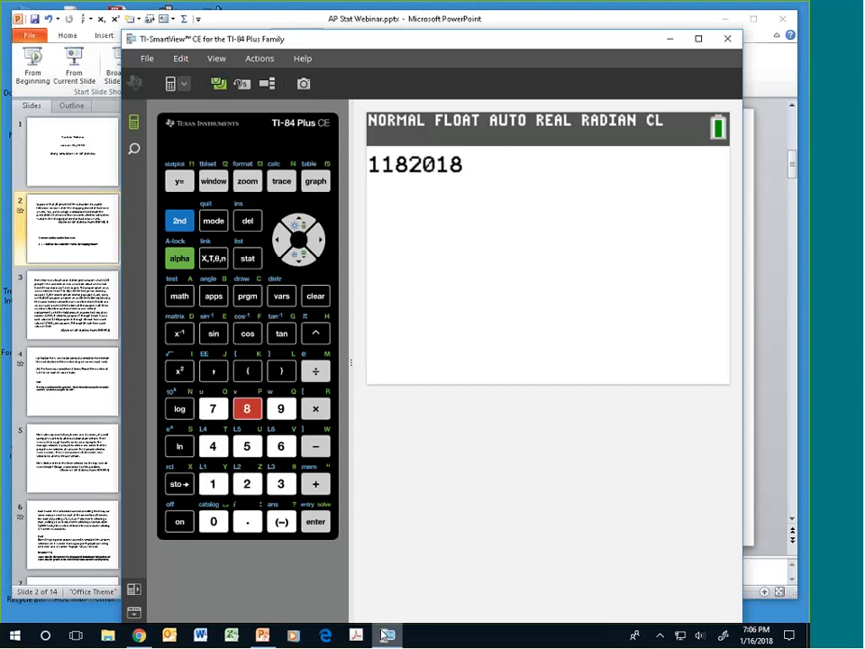
{"action": "left_click", "coordinate": [179, 483]}
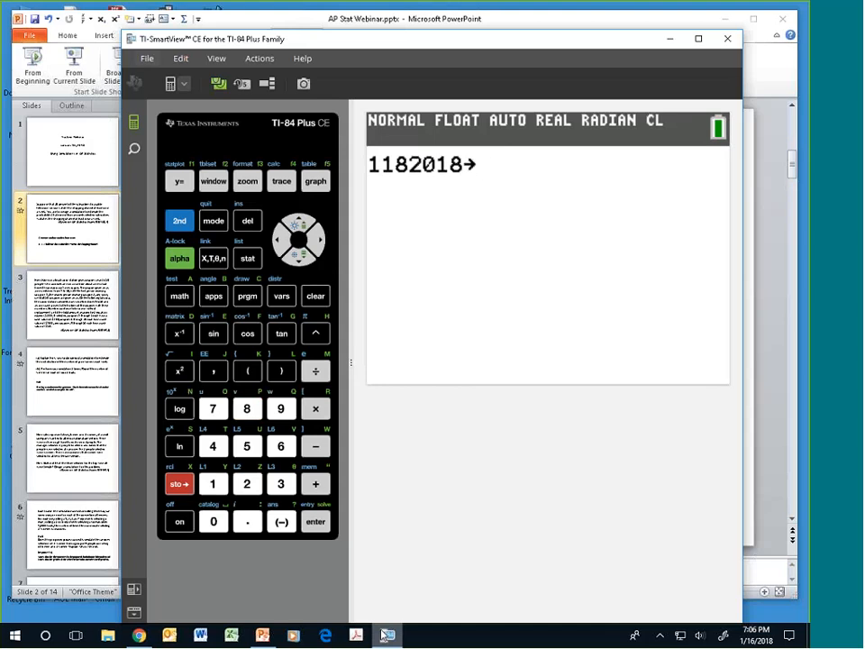
{"action": "left_click", "coordinate": [179, 295]}
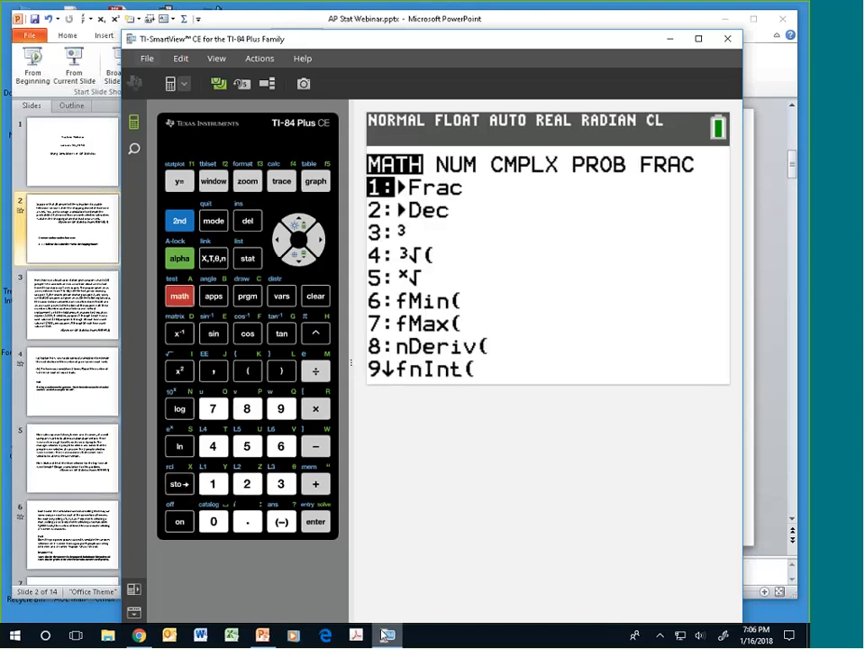
{"action": "left_click", "coordinate": [321, 238]}
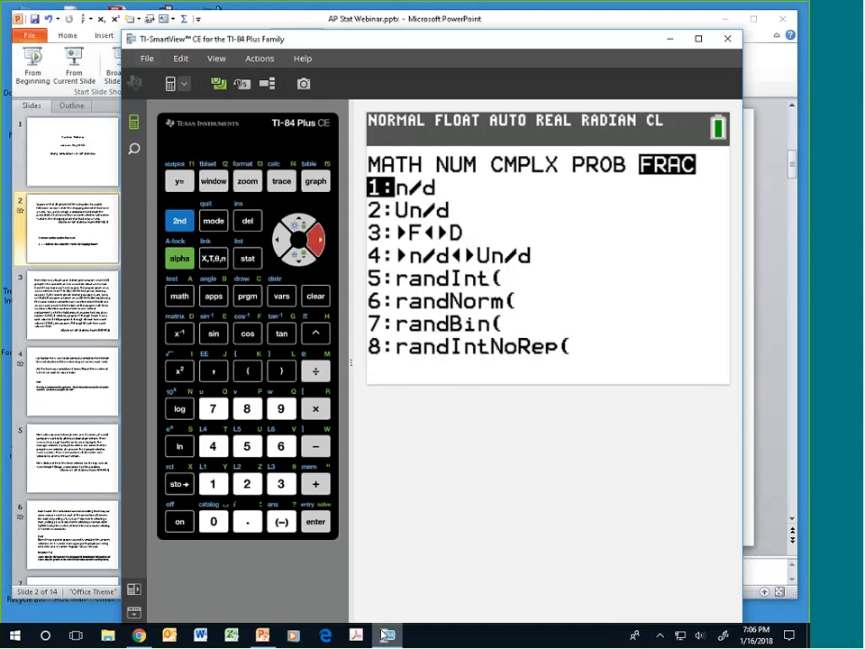
{"action": "left_click", "coordinate": [281, 241]}
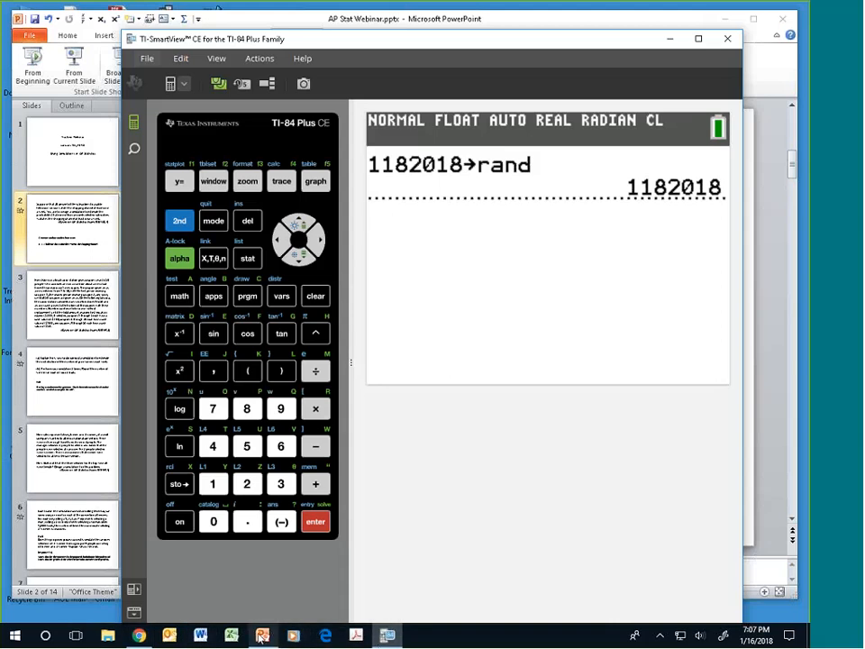
{"action": "left_click", "coordinate": [263, 635]}
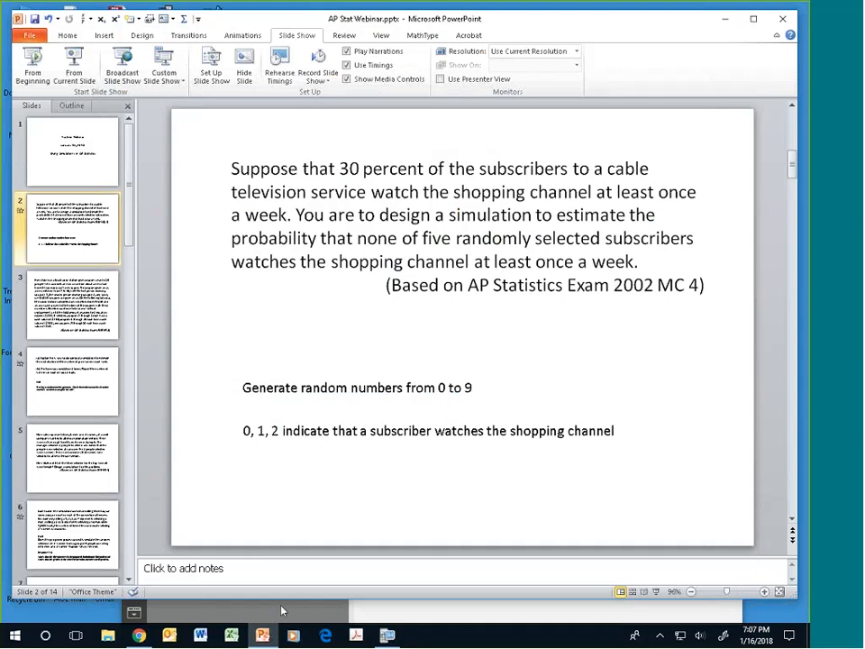
{"action": "mouse_move", "coordinate": [342, 390]}
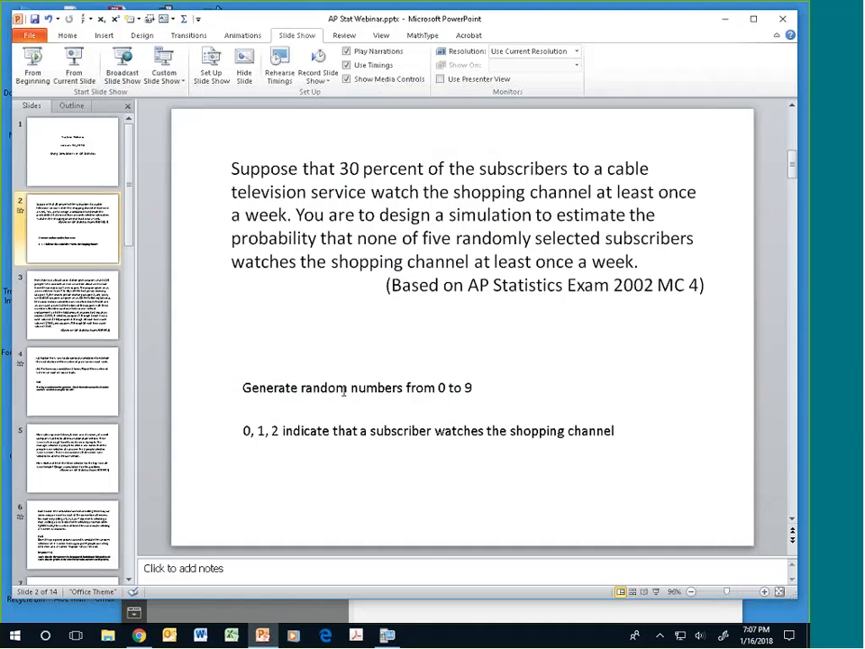
{"action": "mouse_move", "coordinate": [469, 391]}
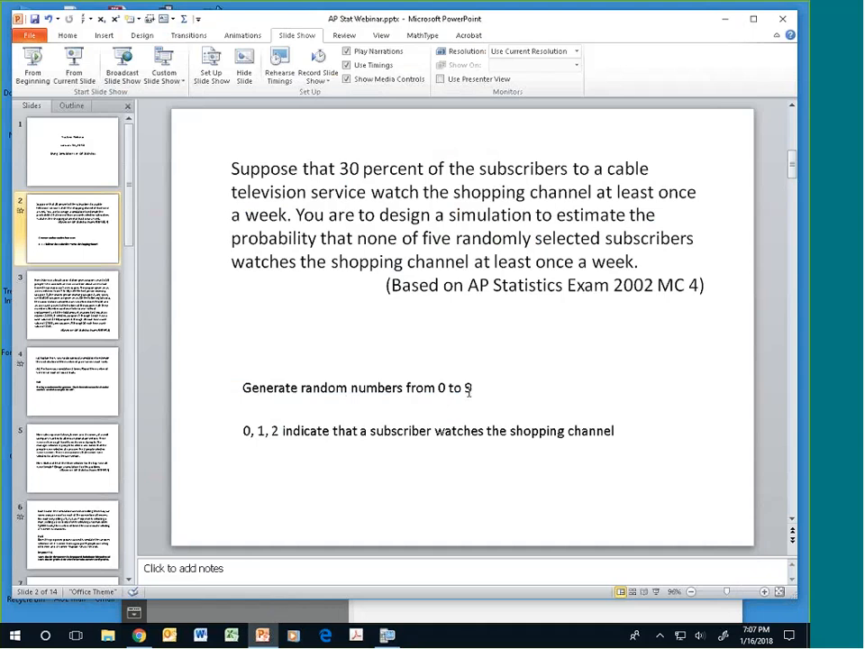
{"action": "mouse_move", "coordinate": [292, 443]}
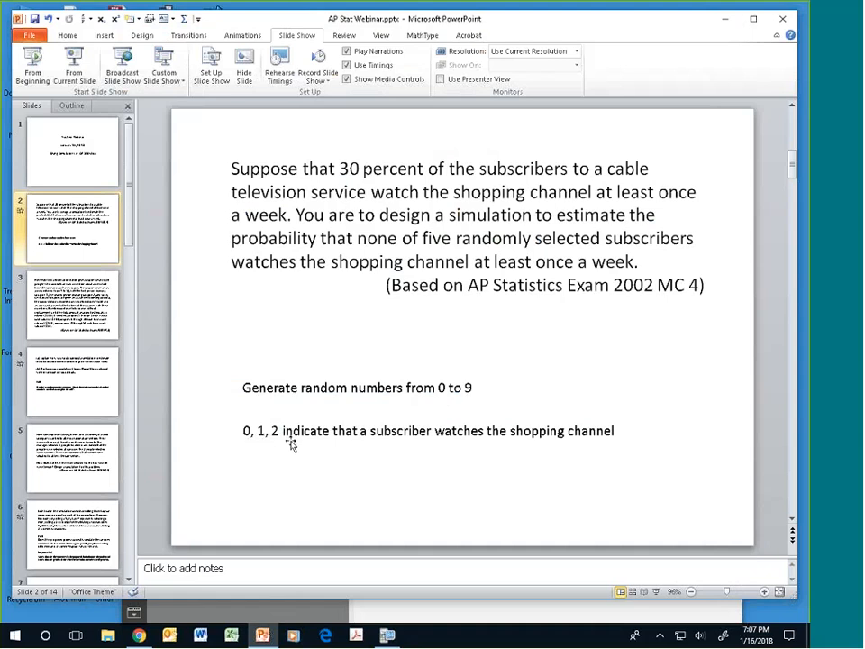
{"action": "mouse_move", "coordinate": [299, 444]}
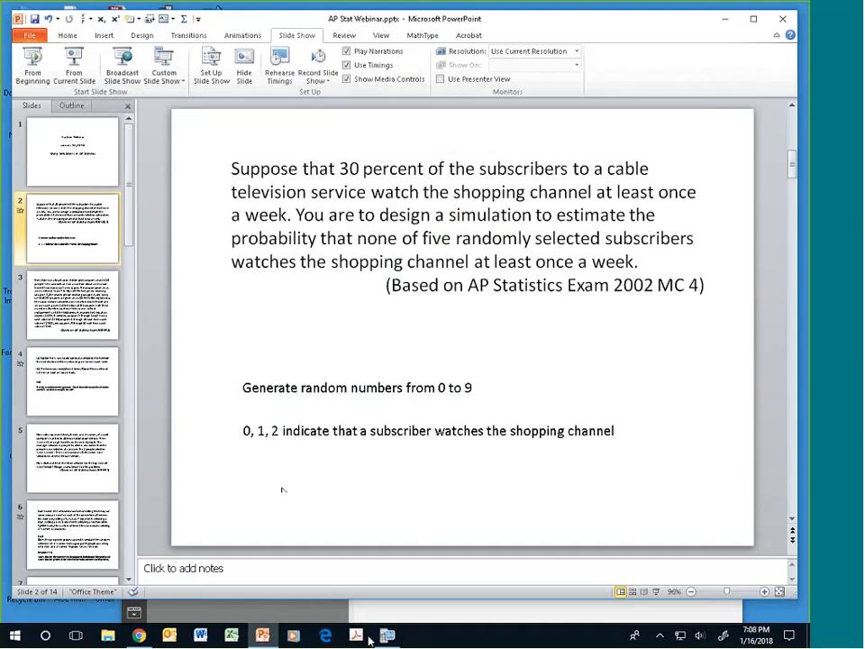
{"action": "left_click", "coordinate": [385, 634]}
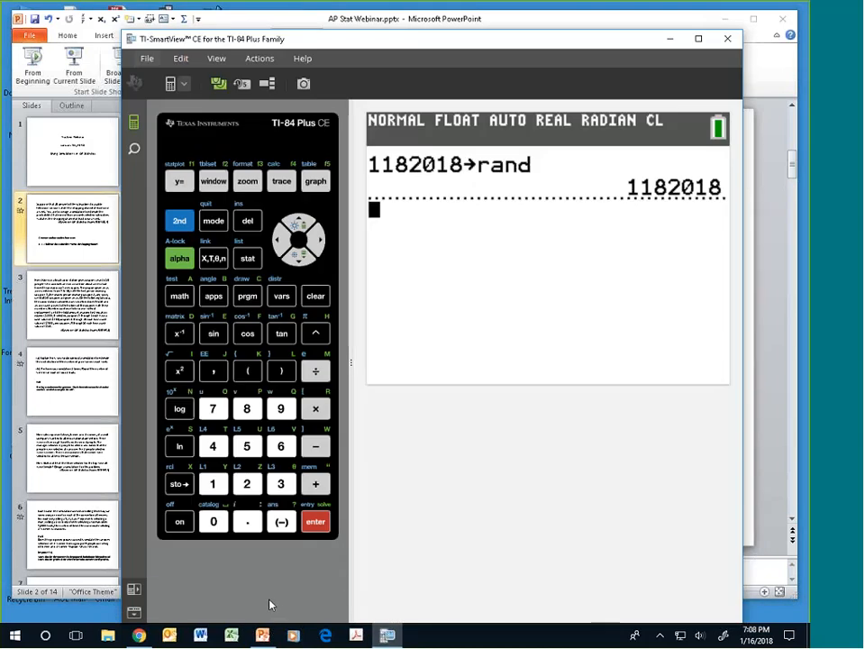
{"action": "mouse_move", "coordinate": [232, 332]}
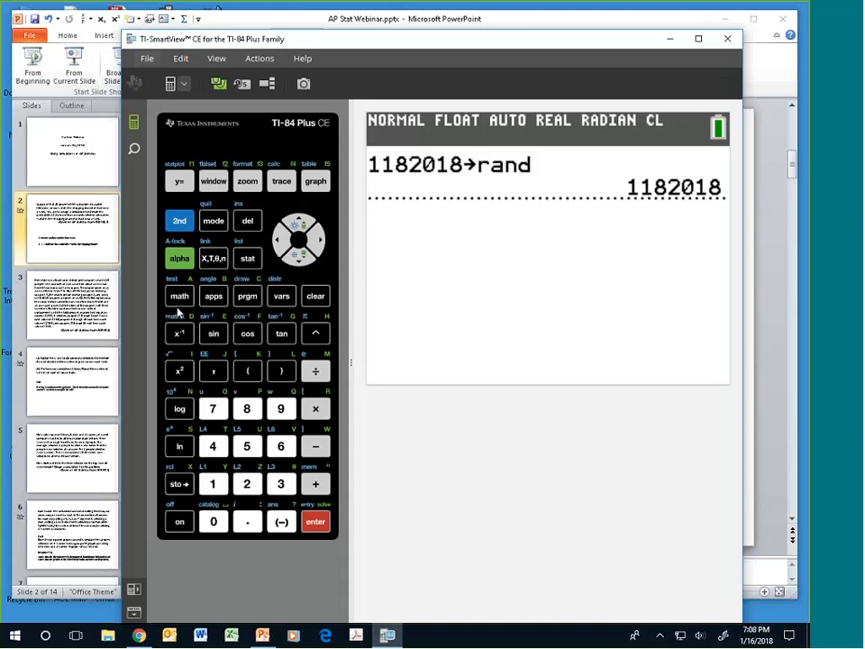
- Paste randInt with lower 0, upper 9, n 3 onto the home screen
{"action": "left_click", "coordinate": [178, 296]}
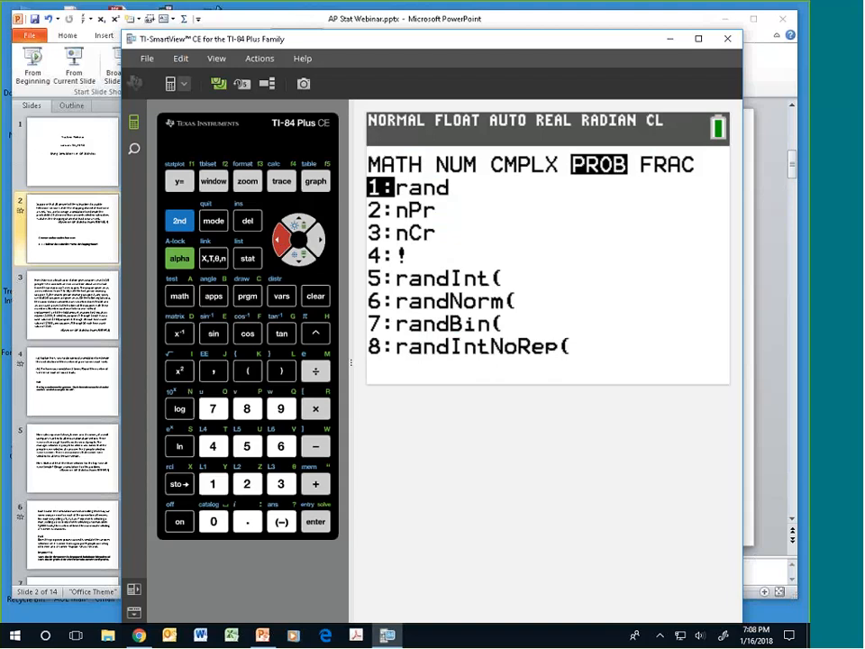
{"action": "left_click", "coordinate": [247, 447]}
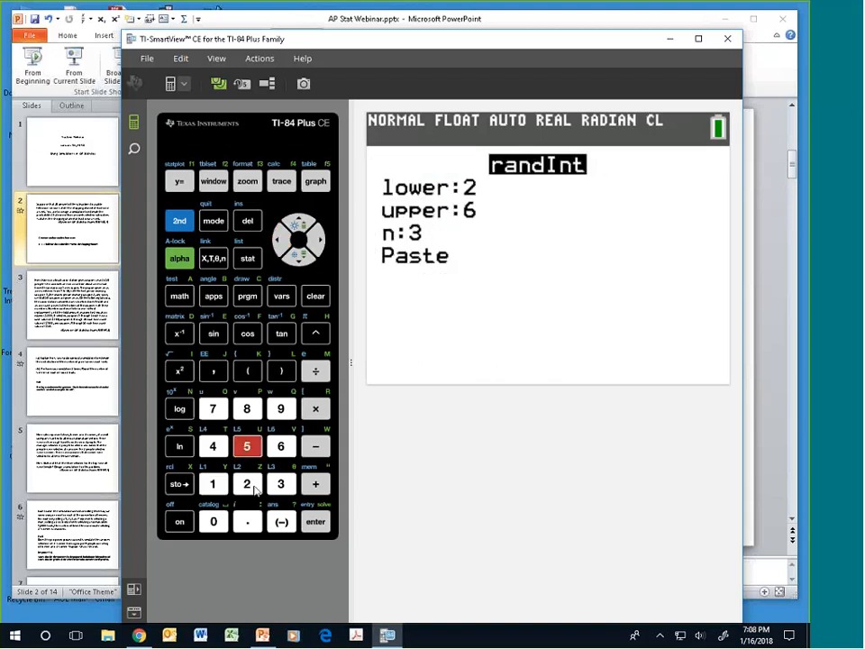
{"action": "left_click", "coordinate": [213, 483]}
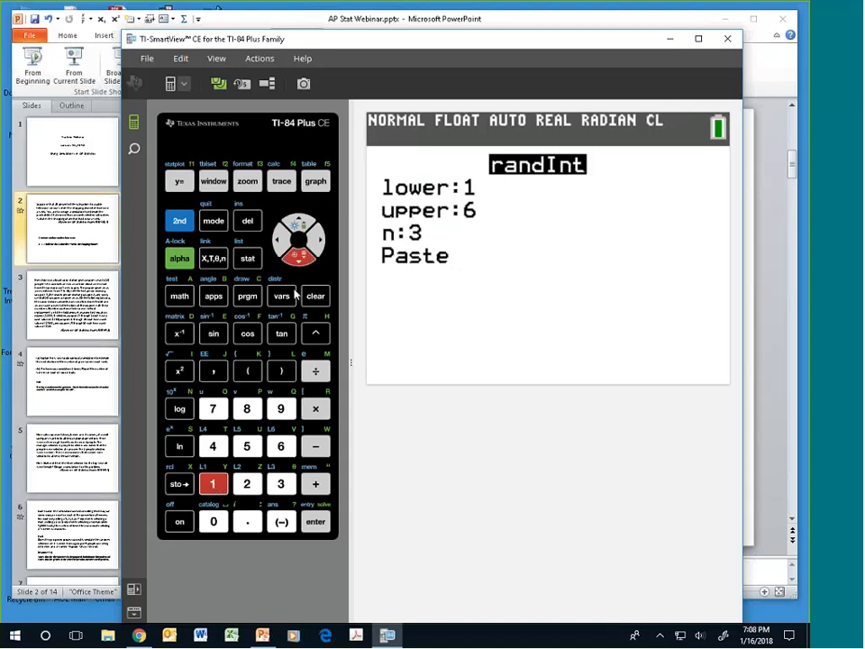
{"action": "left_click", "coordinate": [281, 407]}
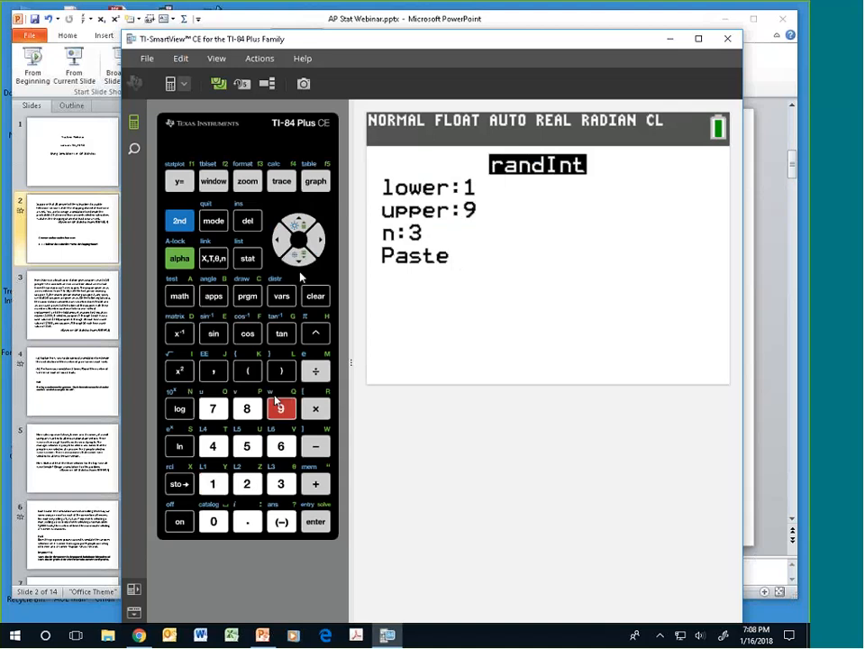
{"action": "left_click", "coordinate": [299, 259]}
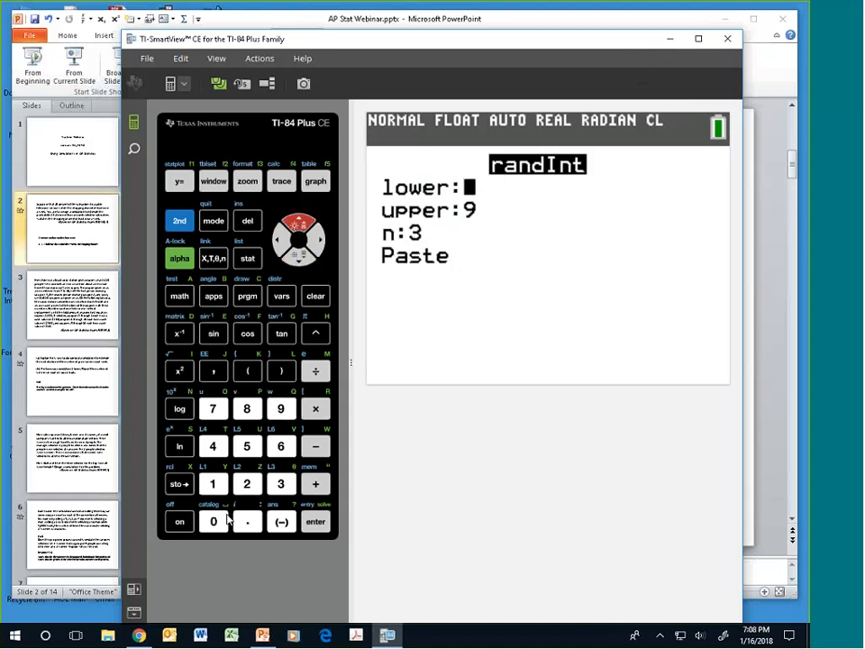
{"action": "left_click", "coordinate": [213, 521]}
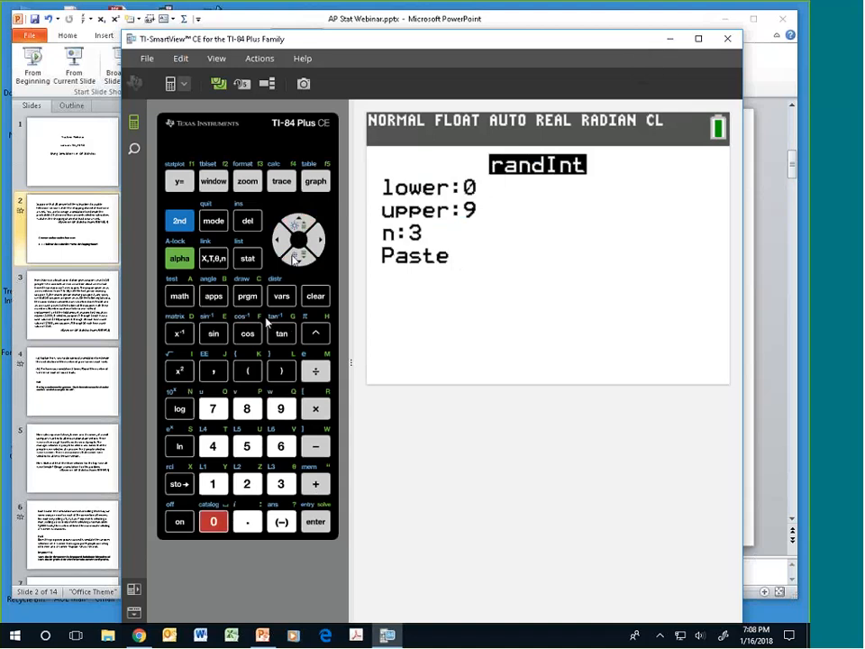
{"action": "left_click", "coordinate": [315, 523]}
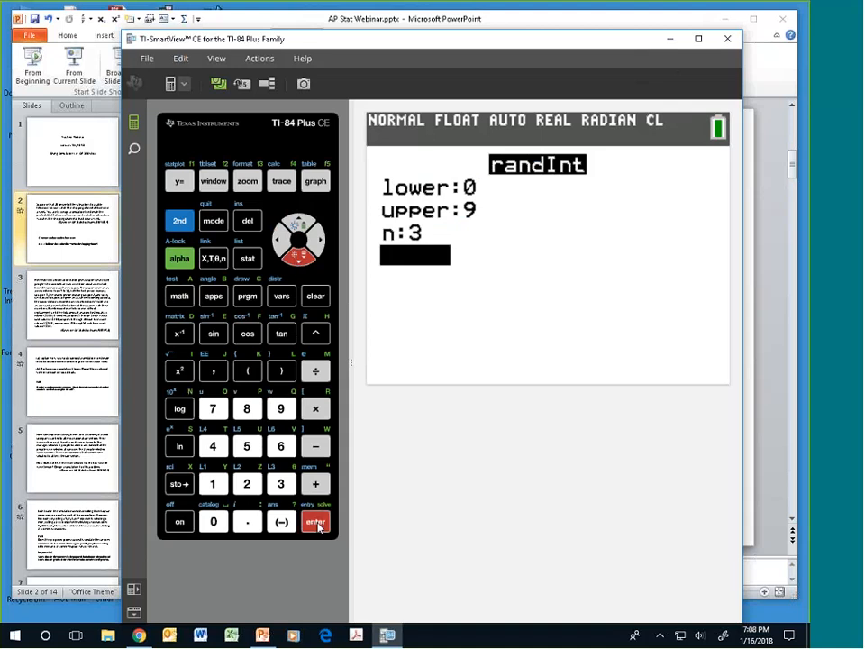
{"action": "left_click", "coordinate": [315, 523]}
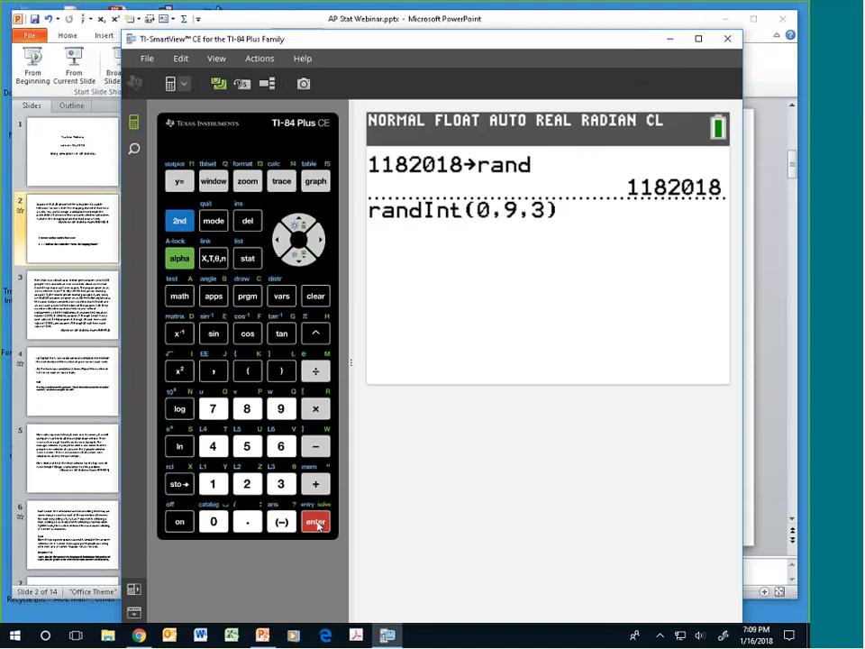
- Run randInt(0,9,3) repeatedly to get {2 8 5}, {2 1 7} and {9 3 2}
{"action": "left_click", "coordinate": [316, 523]}
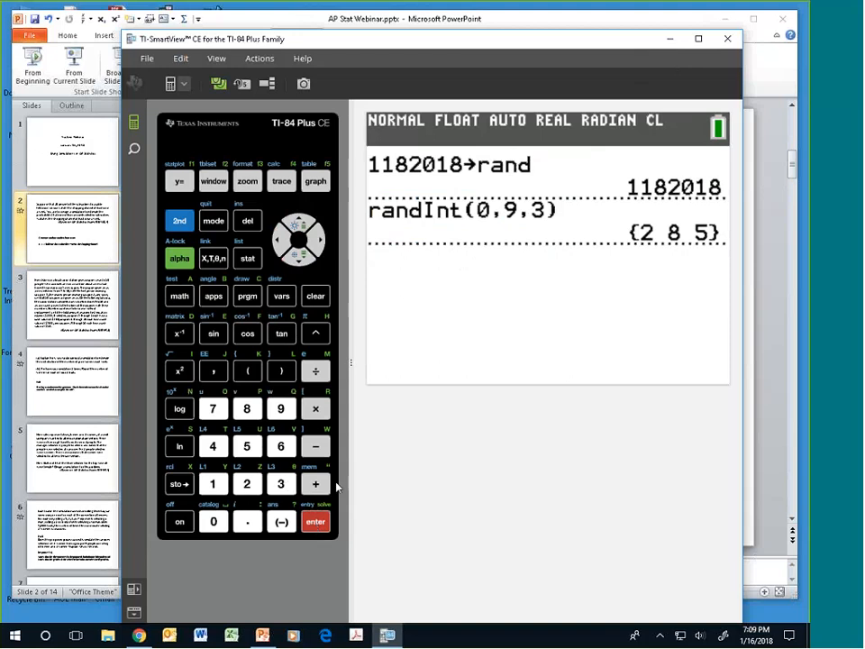
{"action": "mouse_move", "coordinate": [634, 279]}
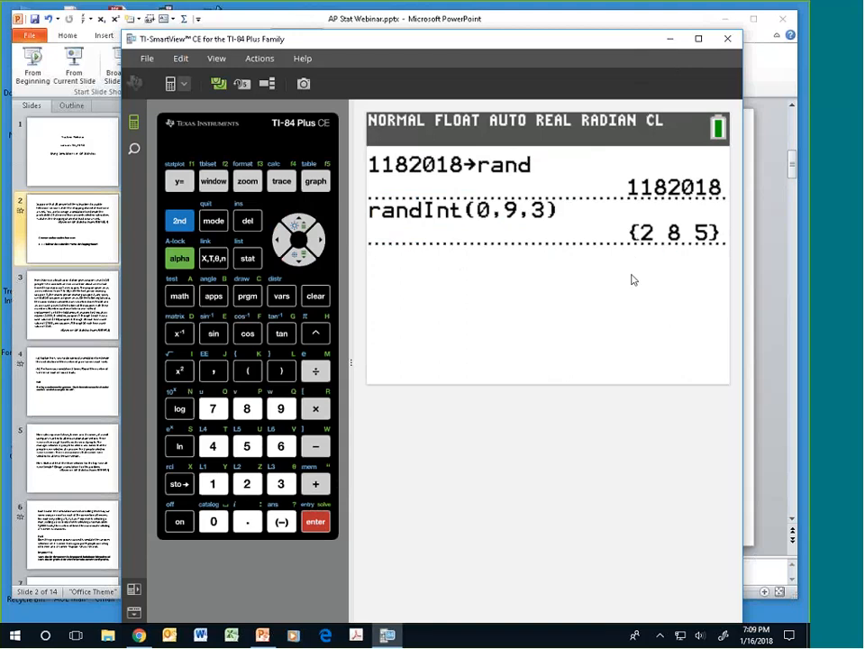
{"action": "mouse_move", "coordinate": [692, 308]}
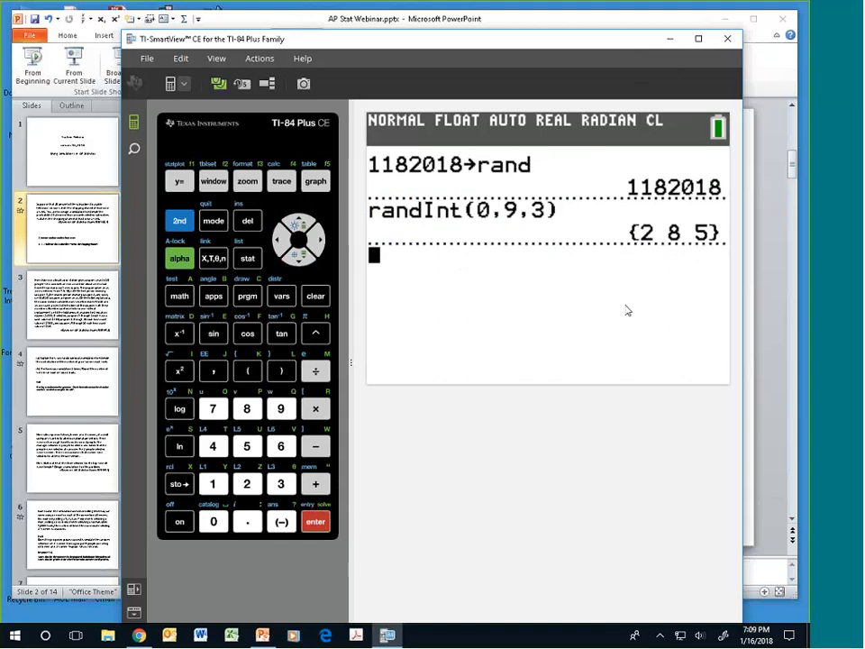
{"action": "mouse_move", "coordinate": [710, 285]}
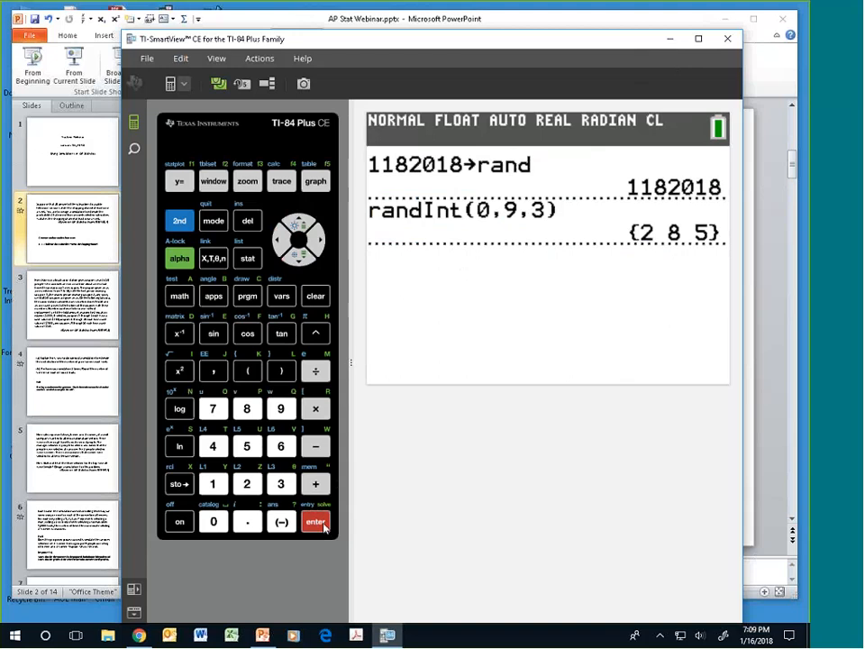
{"action": "left_click", "coordinate": [316, 523]}
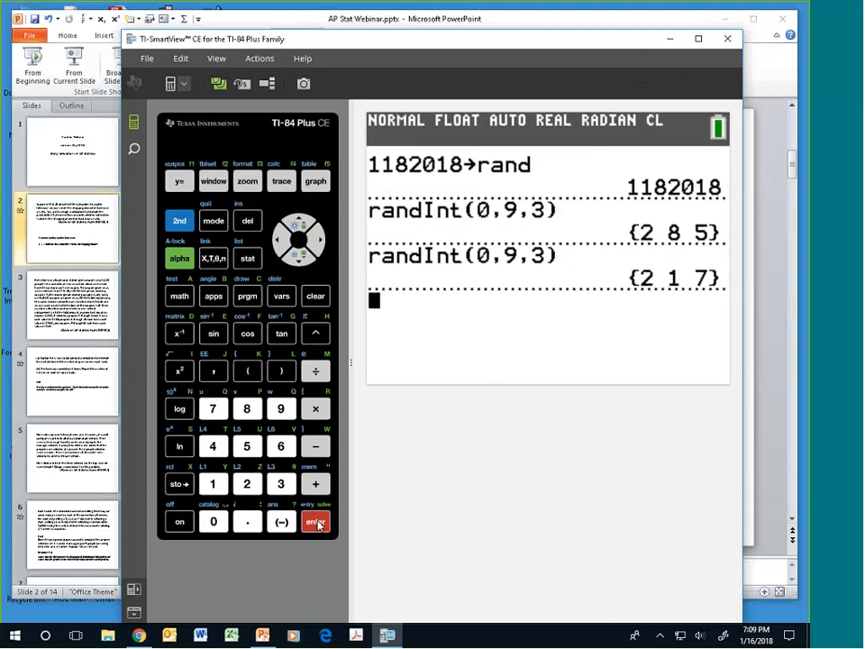
{"action": "left_click", "coordinate": [315, 523]}
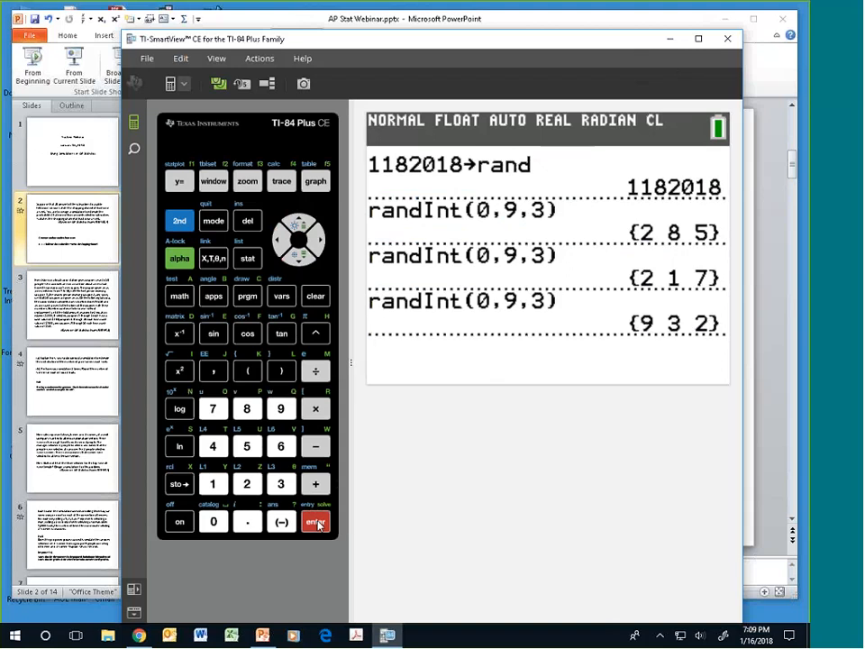
{"action": "left_click", "coordinate": [315, 521]}
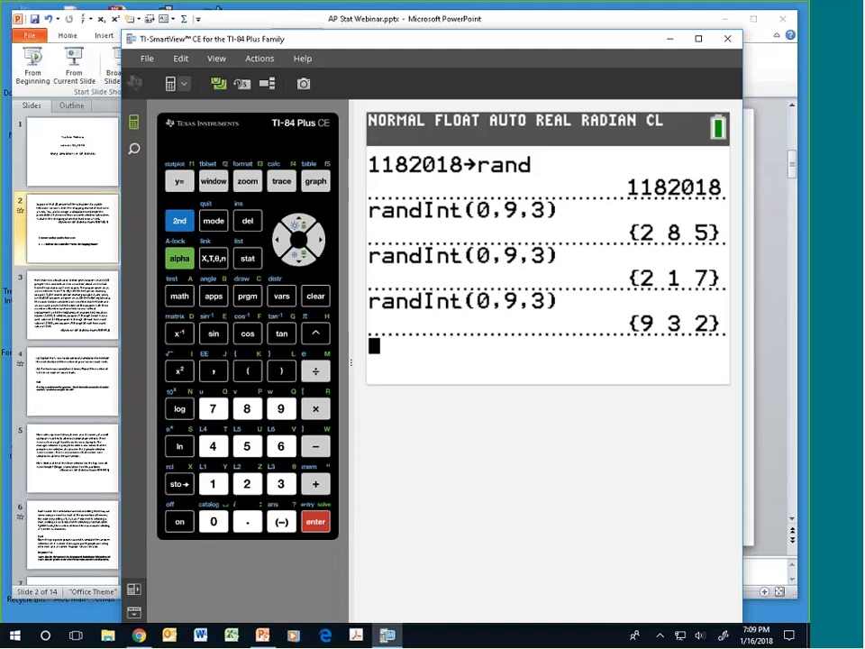
{"action": "mouse_move", "coordinate": [297, 267]}
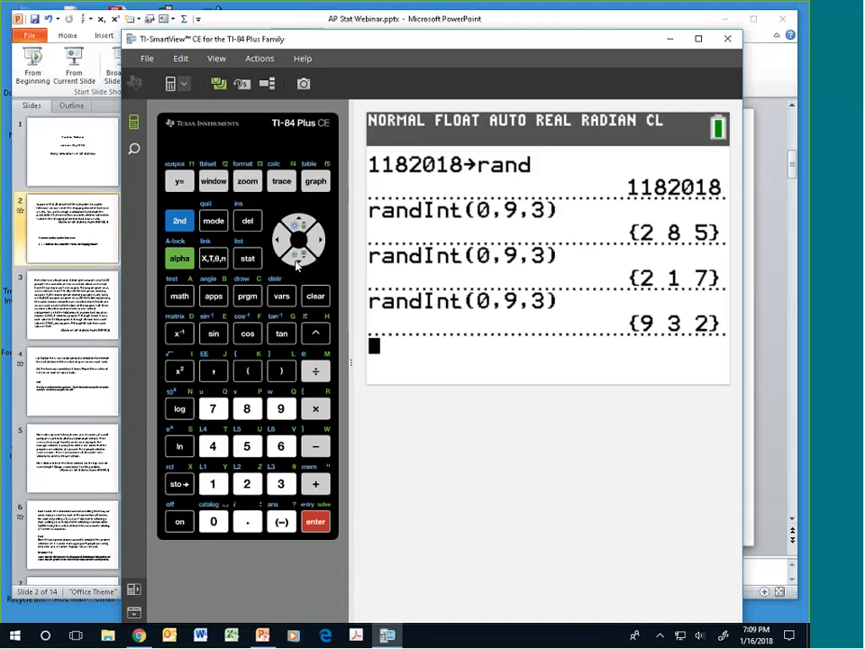
{"action": "left_click", "coordinate": [181, 295]}
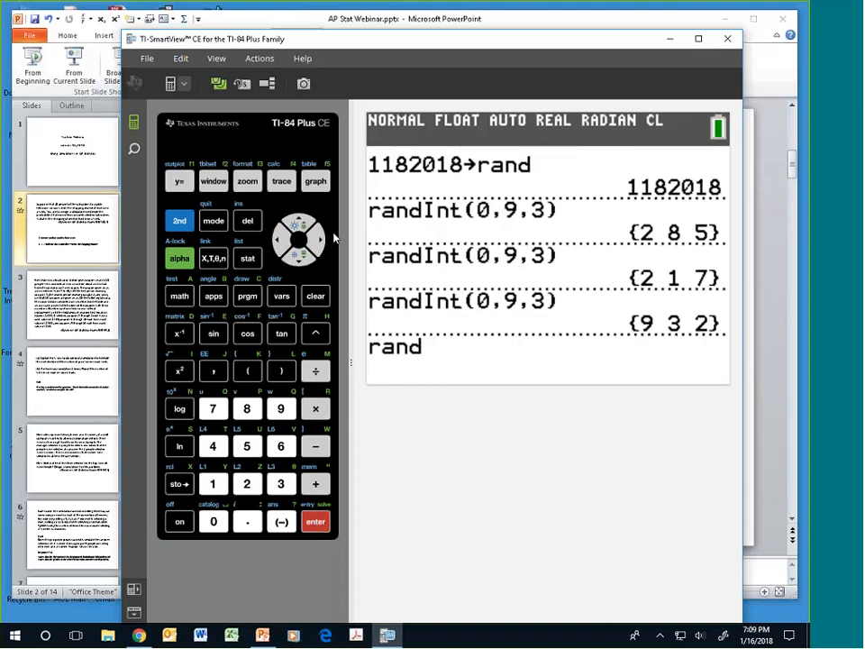
- Clear the home screen and set up randInt with lower 0, upper 9, n 5
{"action": "left_click", "coordinate": [316, 295]}
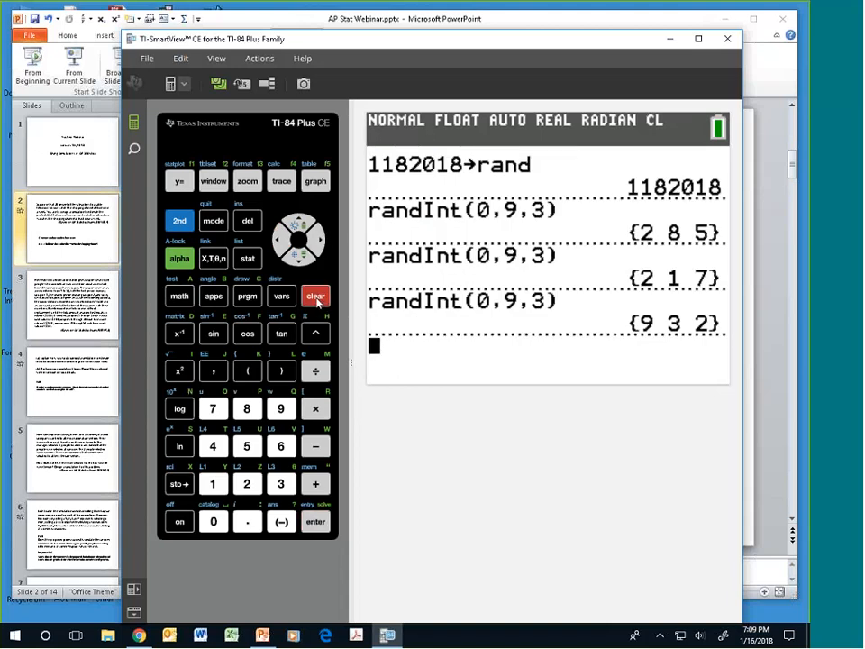
{"action": "left_click", "coordinate": [316, 295]}
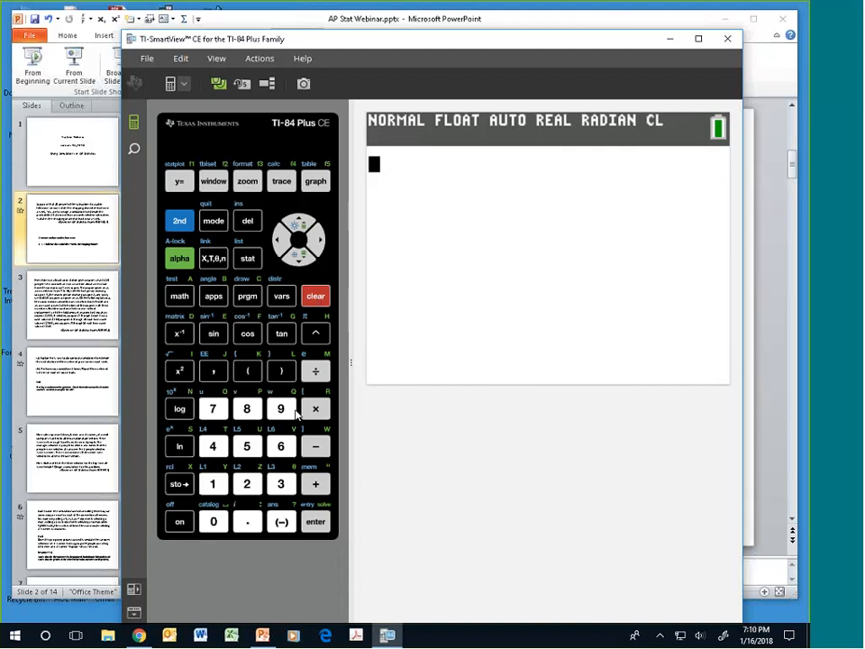
{"action": "left_click", "coordinate": [179, 296]}
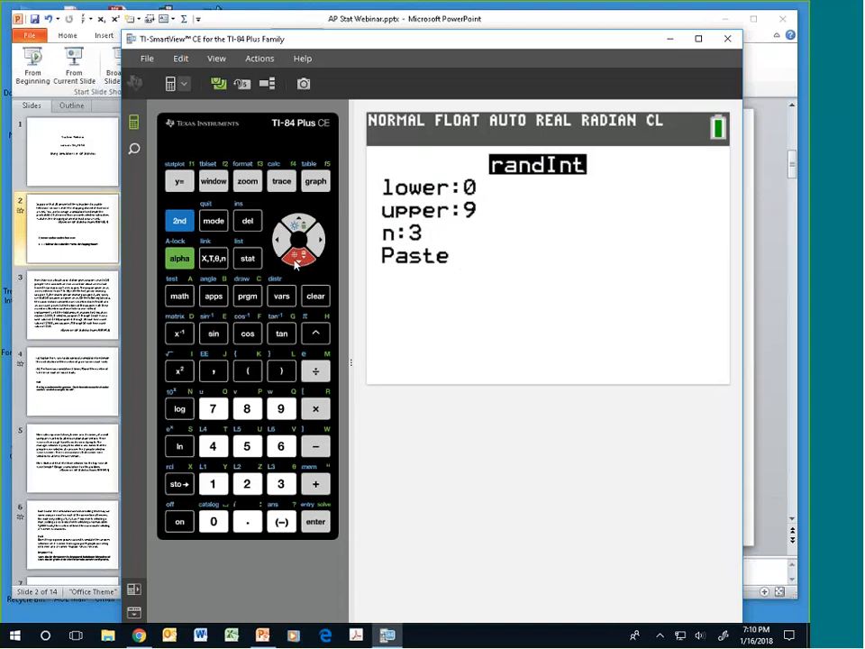
{"action": "left_click", "coordinate": [245, 447]}
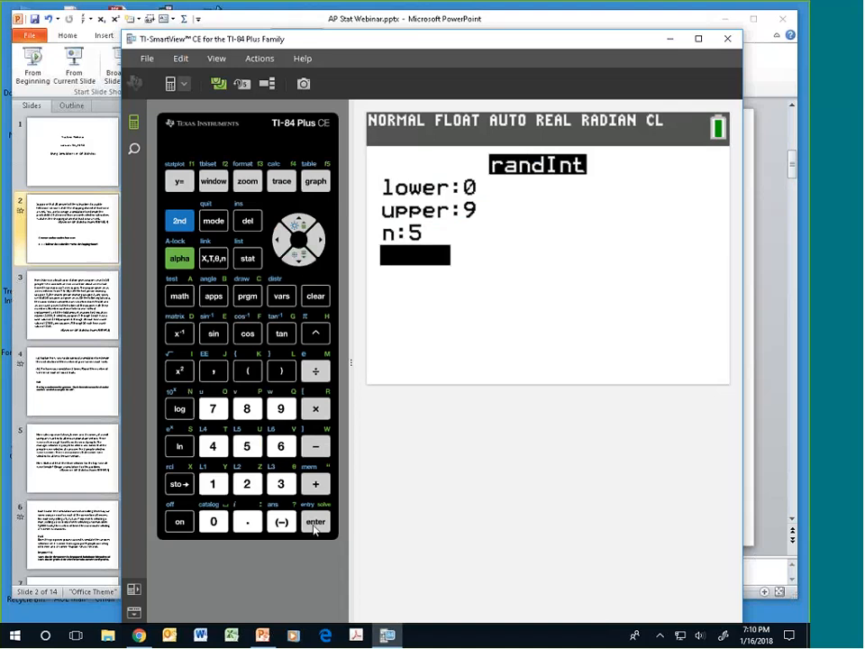
- Run randInt(0,9,5) twice to get {5 8 8 3 4} and {3 1 7 6 5}
{"action": "left_click", "coordinate": [315, 521]}
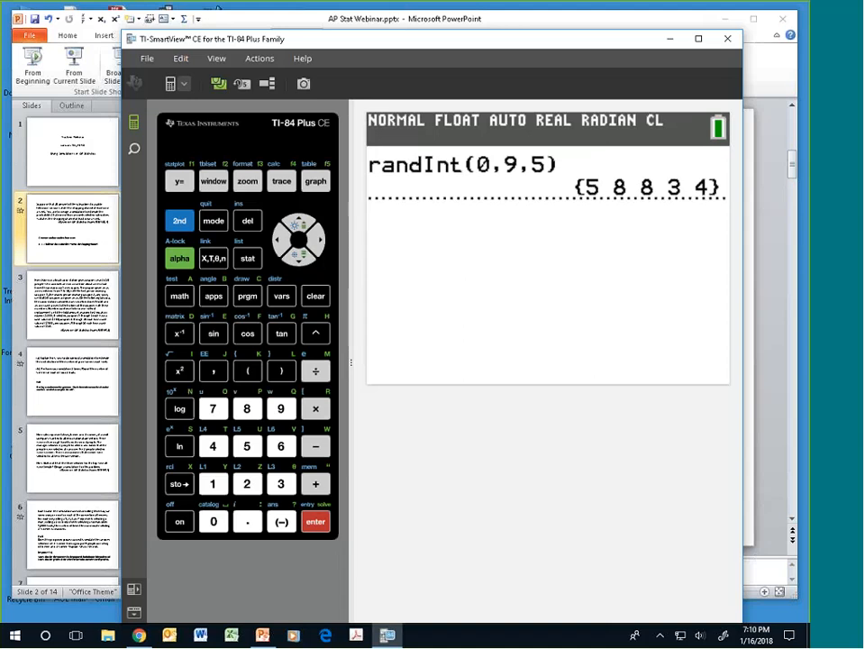
{"action": "left_click", "coordinate": [315, 521]}
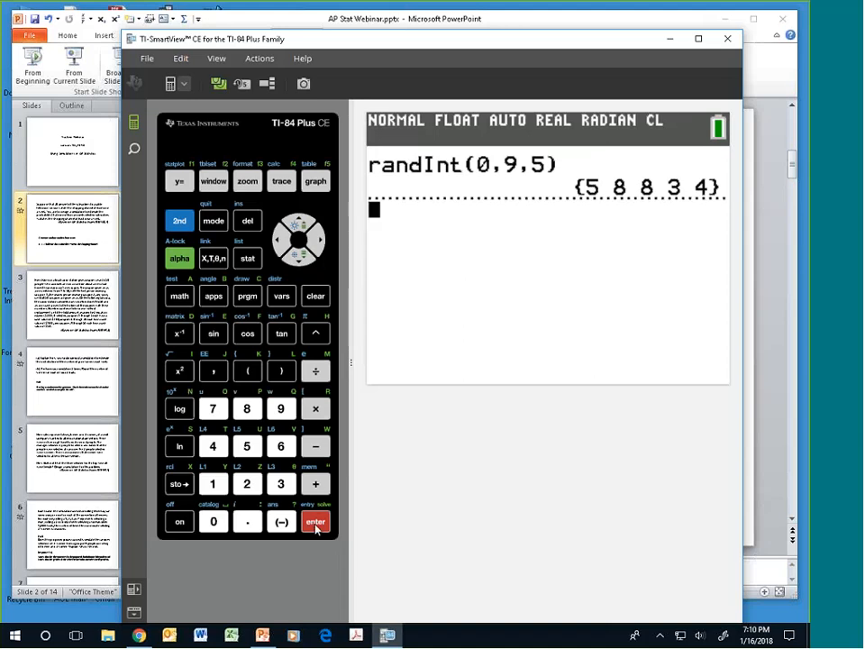
{"action": "left_click", "coordinate": [316, 521]}
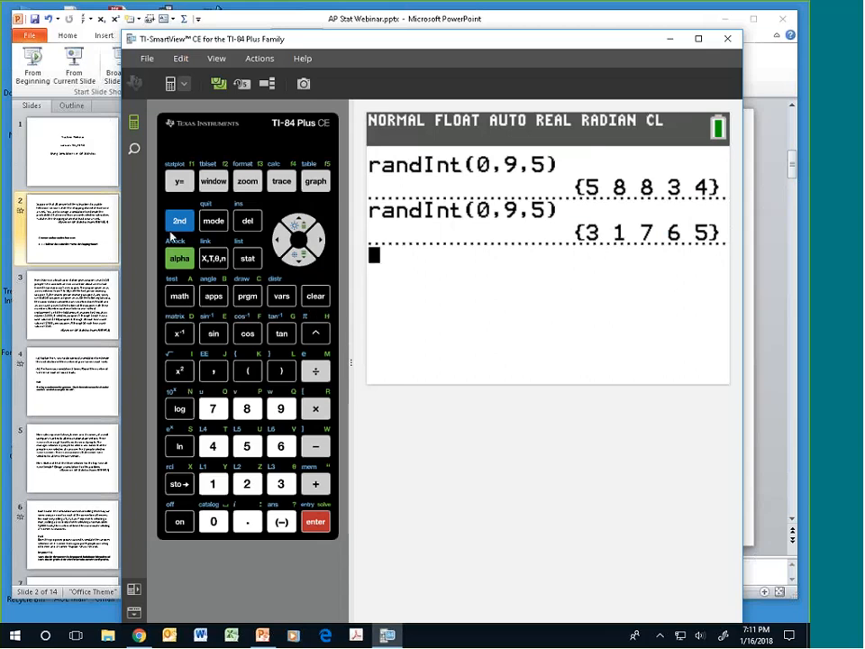
{"action": "left_click", "coordinate": [178, 220]}
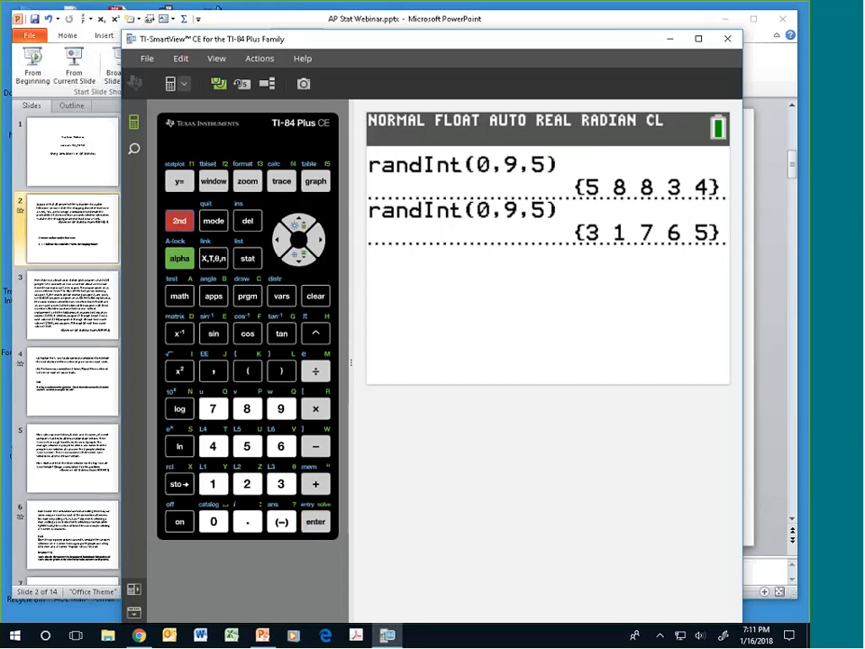
- Evaluate Ans≤2 on the latest list, returning {0 1 0 0 0}
{"action": "left_click", "coordinate": [178, 220]}
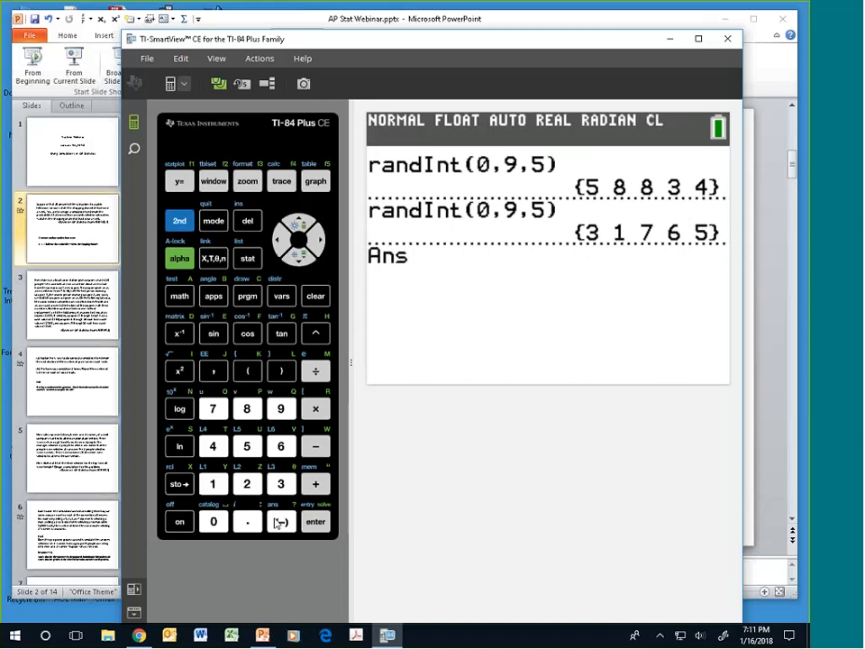
{"action": "left_click", "coordinate": [281, 521]}
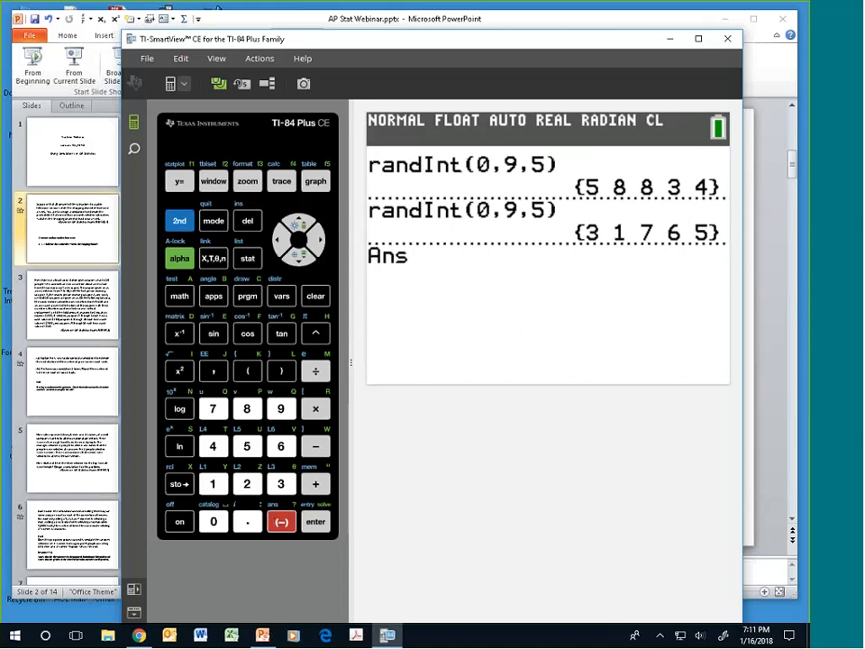
{"action": "left_click", "coordinate": [179, 220]}
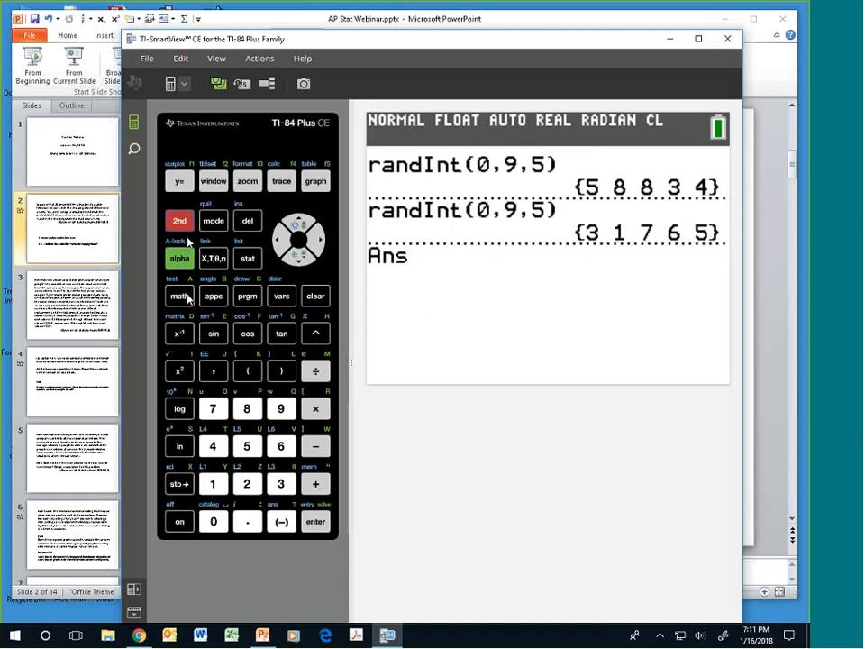
{"action": "left_click", "coordinate": [179, 296]}
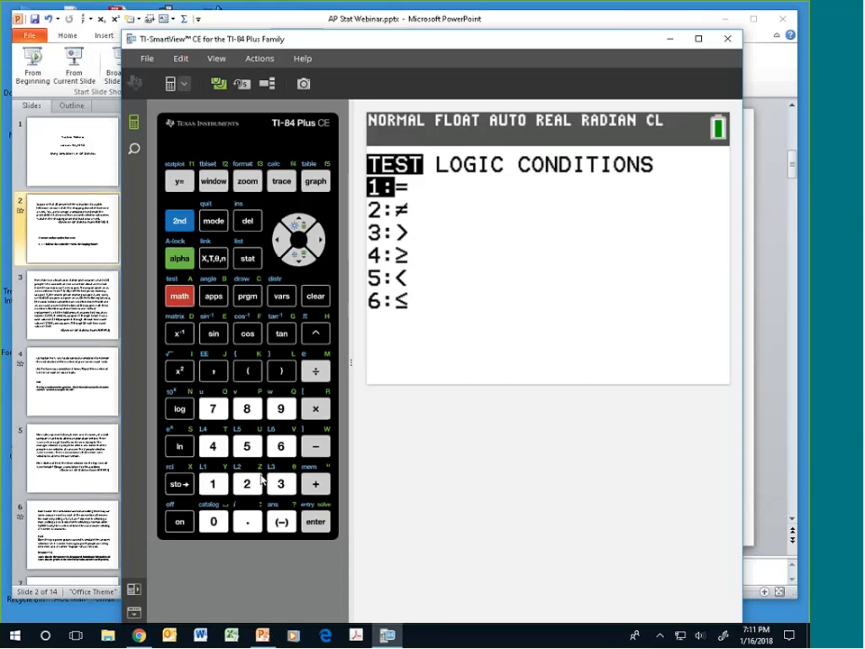
{"action": "left_click", "coordinate": [281, 445]}
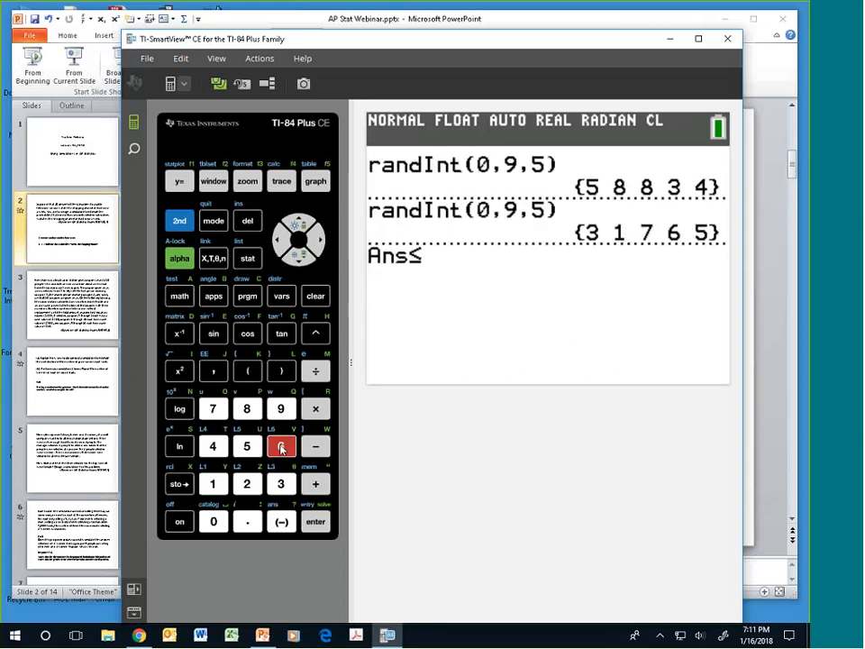
{"action": "left_click", "coordinate": [247, 483]}
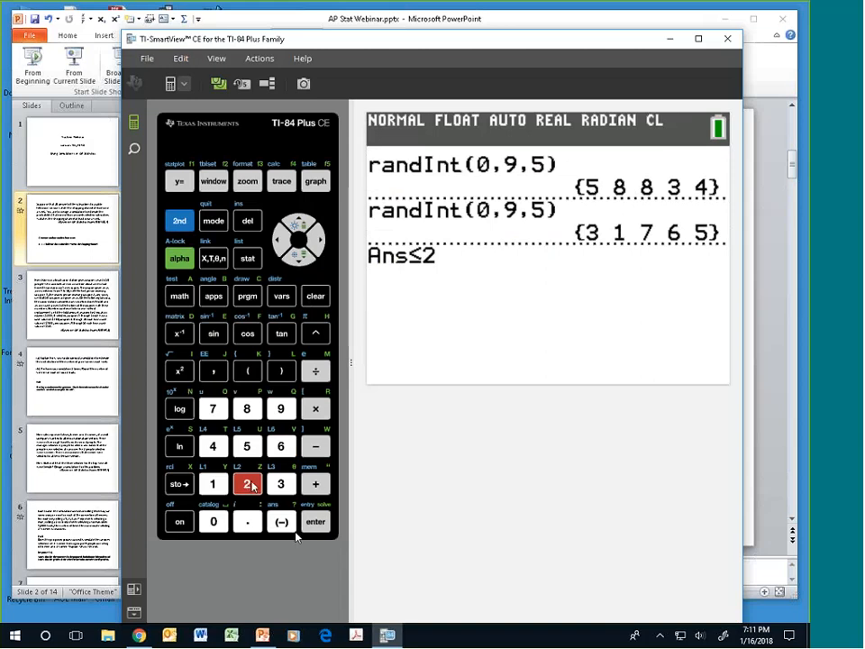
{"action": "left_click", "coordinate": [315, 521]}
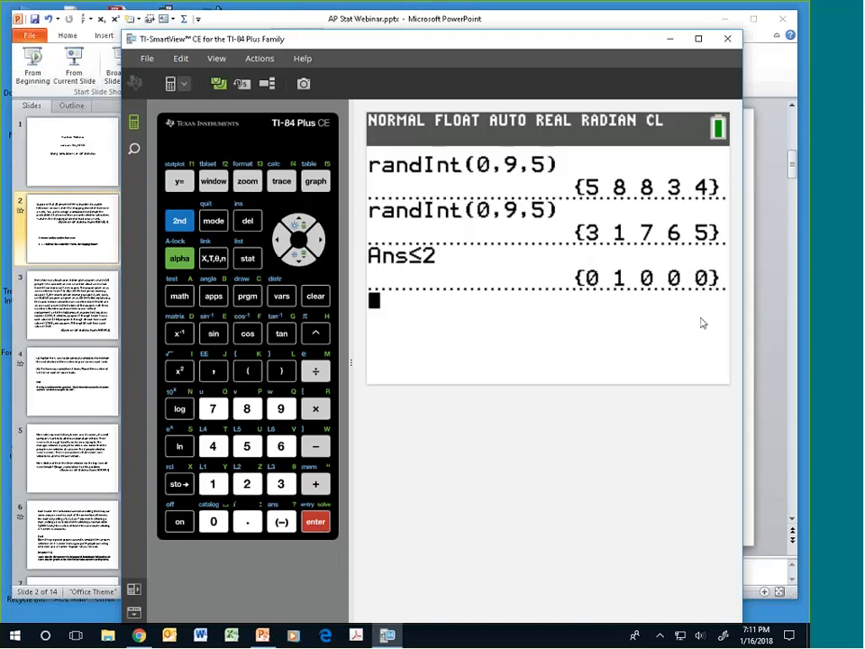
{"action": "mouse_move", "coordinate": [621, 285]}
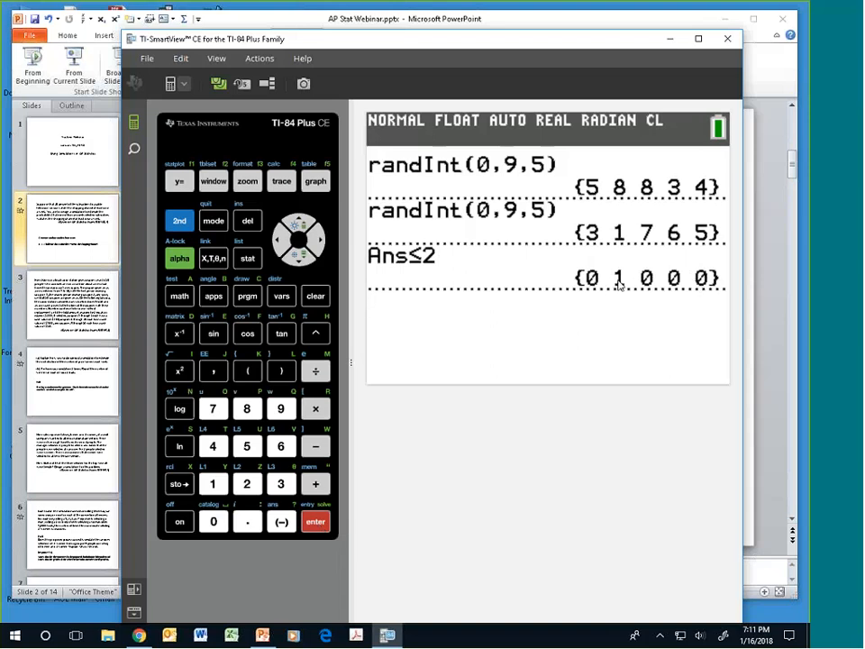
{"action": "mouse_move", "coordinate": [721, 285]}
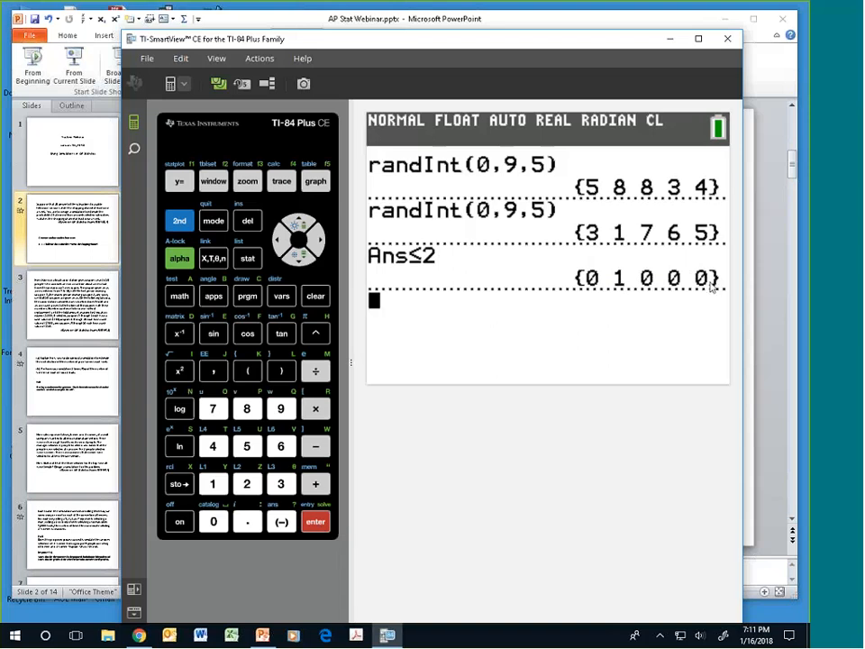
{"action": "mouse_move", "coordinate": [299, 235]}
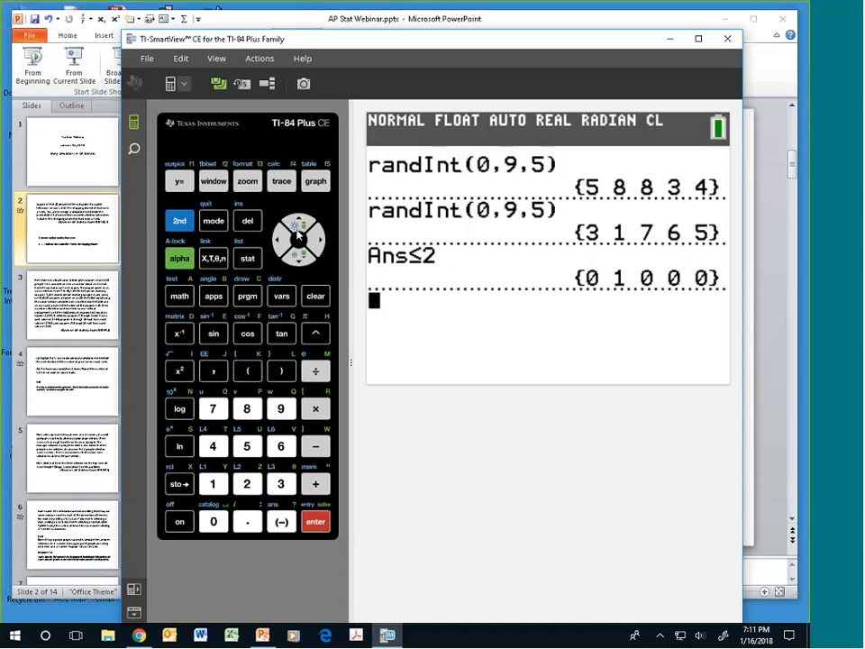
- Recall randInt(0,9,5) to get {0 9 8 6 0}, then Ans≤2 giving {1 0 0 0 1}
{"action": "left_click", "coordinate": [299, 223]}
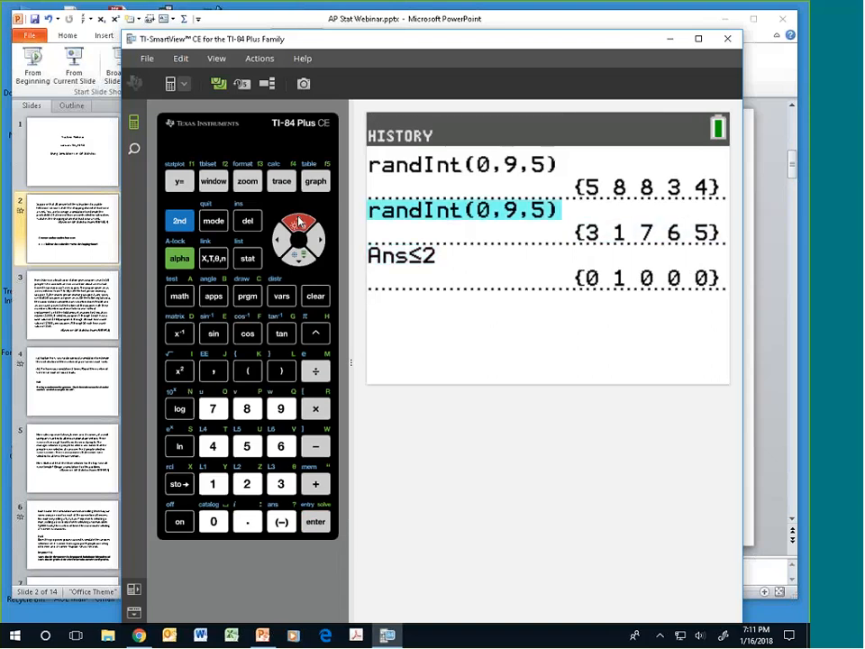
{"action": "left_click", "coordinate": [316, 521]}
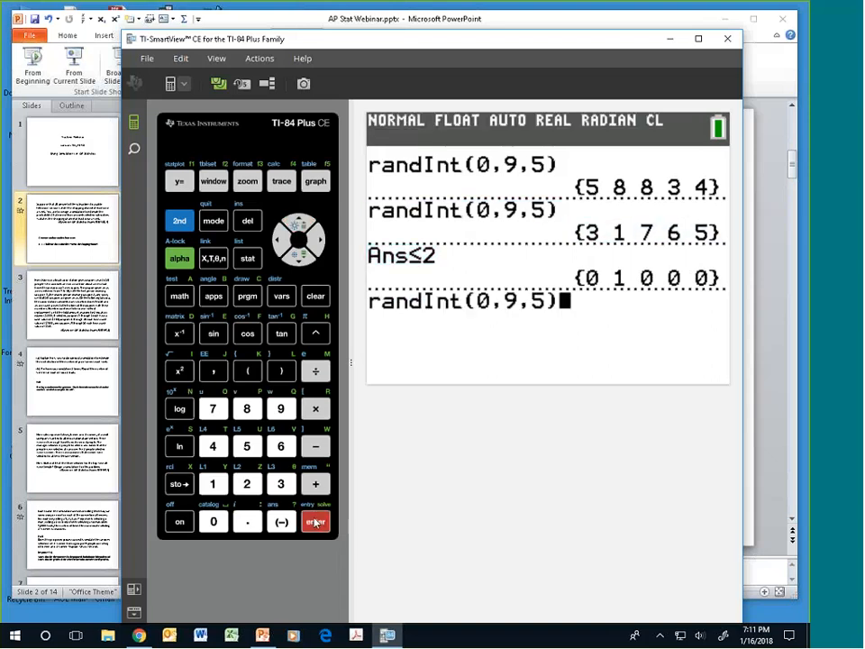
{"action": "left_click", "coordinate": [314, 523]}
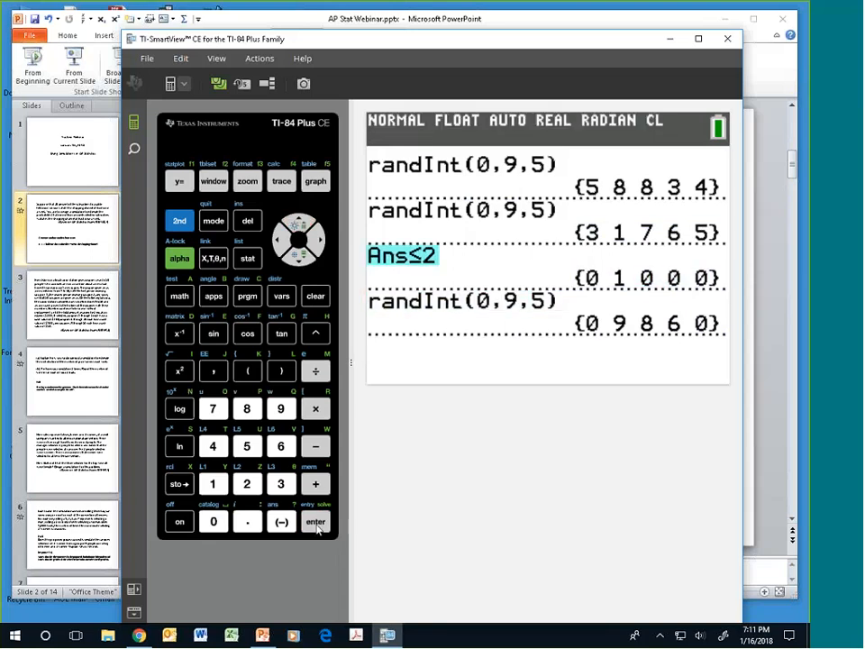
{"action": "left_click", "coordinate": [316, 521]}
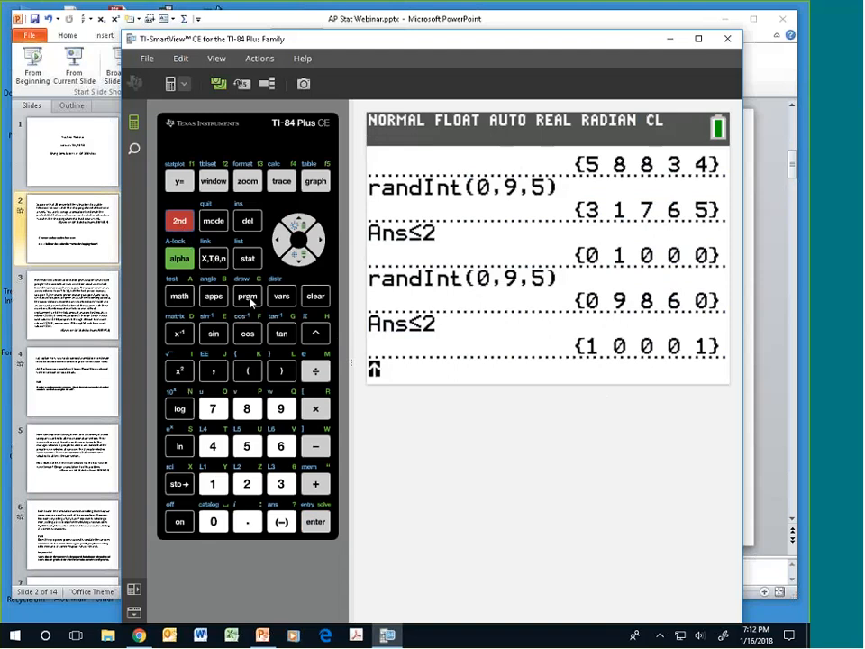
{"action": "left_click", "coordinate": [247, 260]}
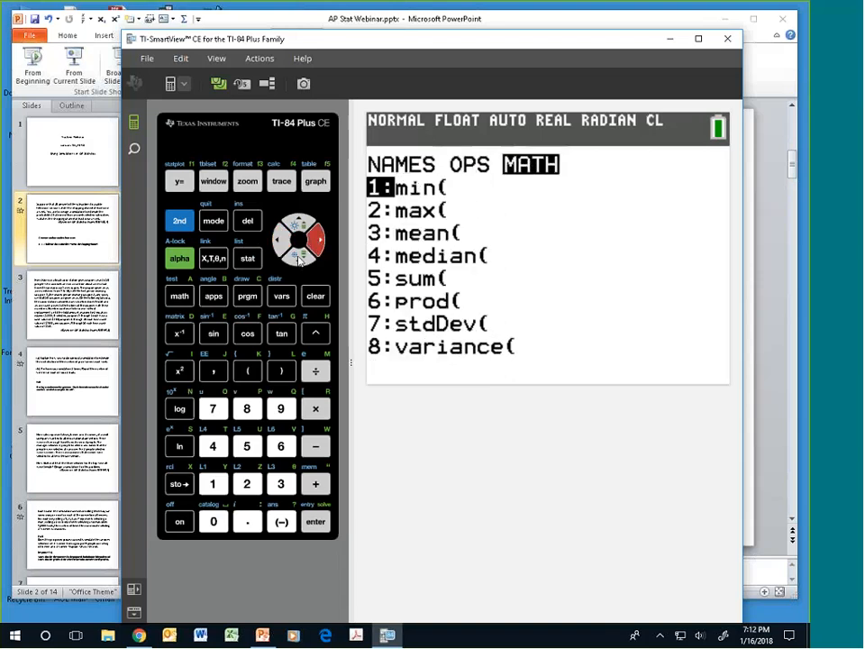
- Evaluate sum(Ans≤2), which returns 5, then clear the home screen
{"action": "left_click", "coordinate": [300, 261]}
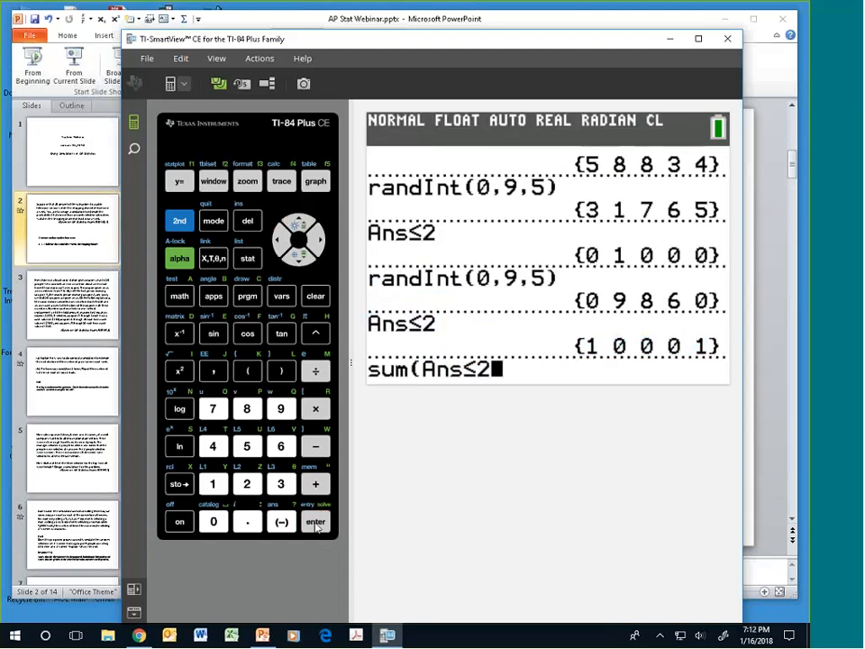
{"action": "left_click", "coordinate": [282, 371]}
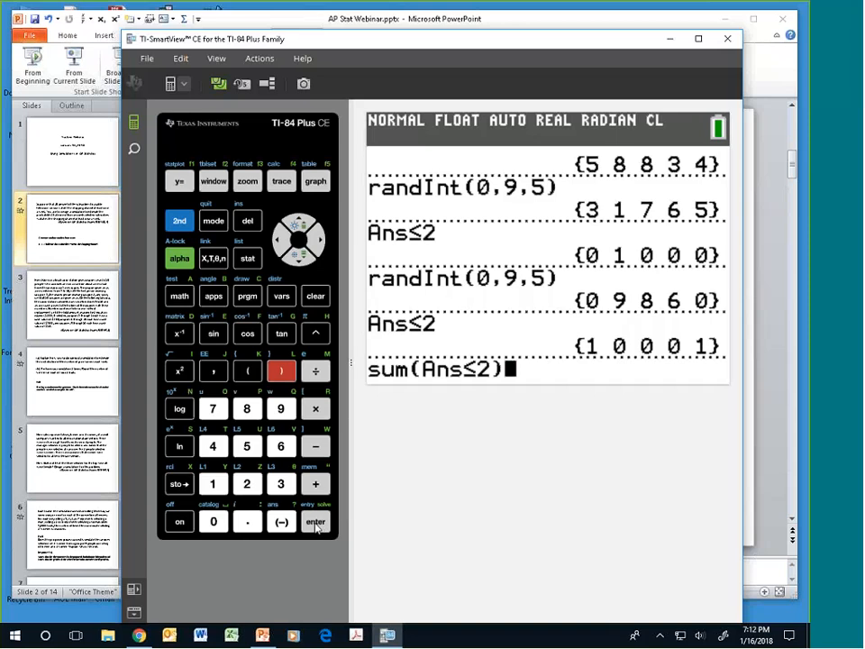
{"action": "left_click", "coordinate": [315, 521]}
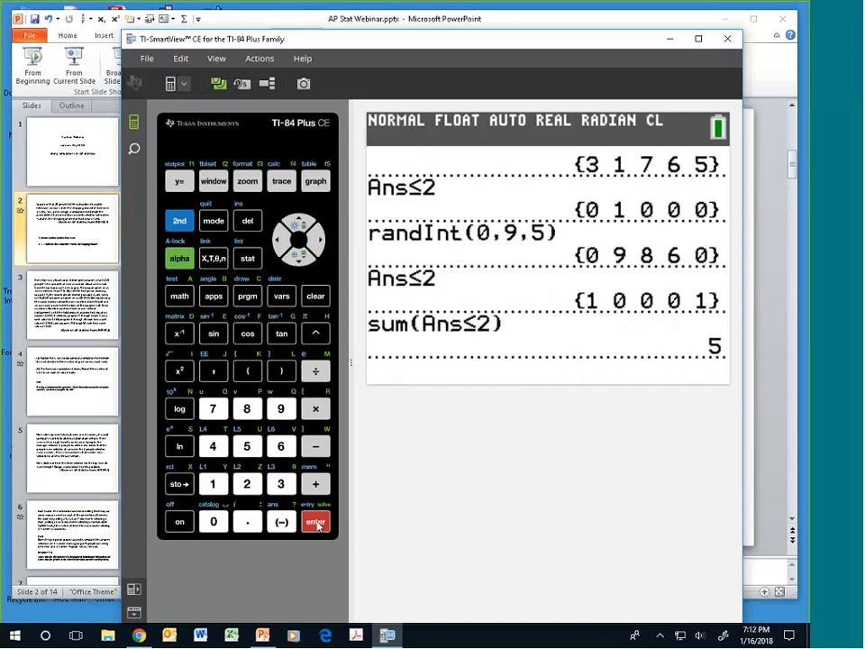
{"action": "mouse_move", "coordinate": [438, 425]}
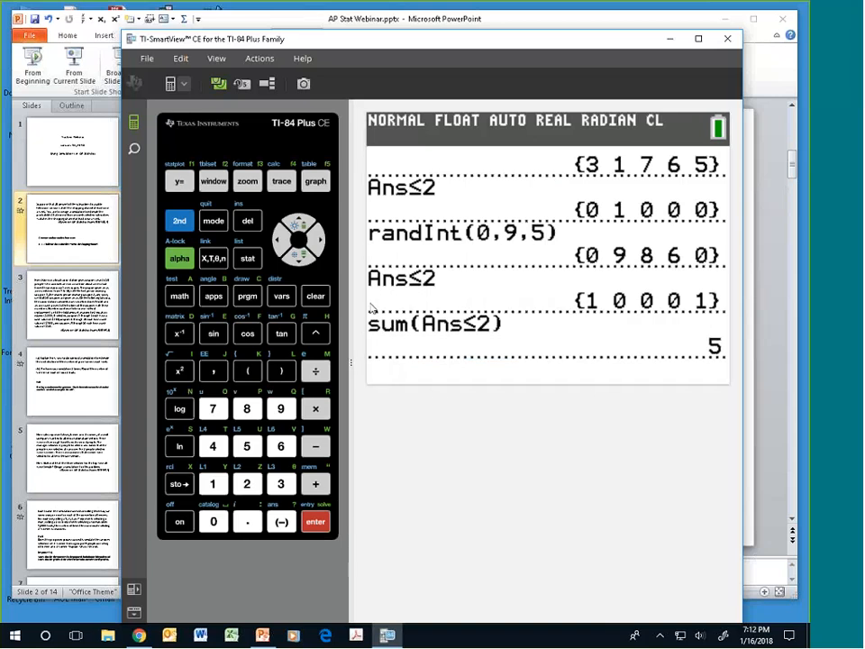
{"action": "left_click", "coordinate": [298, 224]}
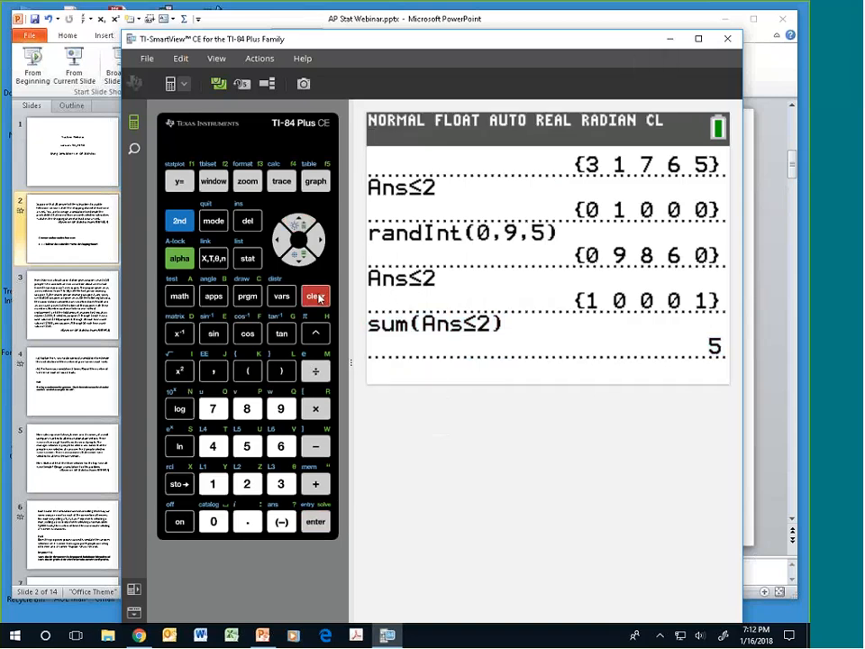
{"action": "left_click", "coordinate": [316, 296]}
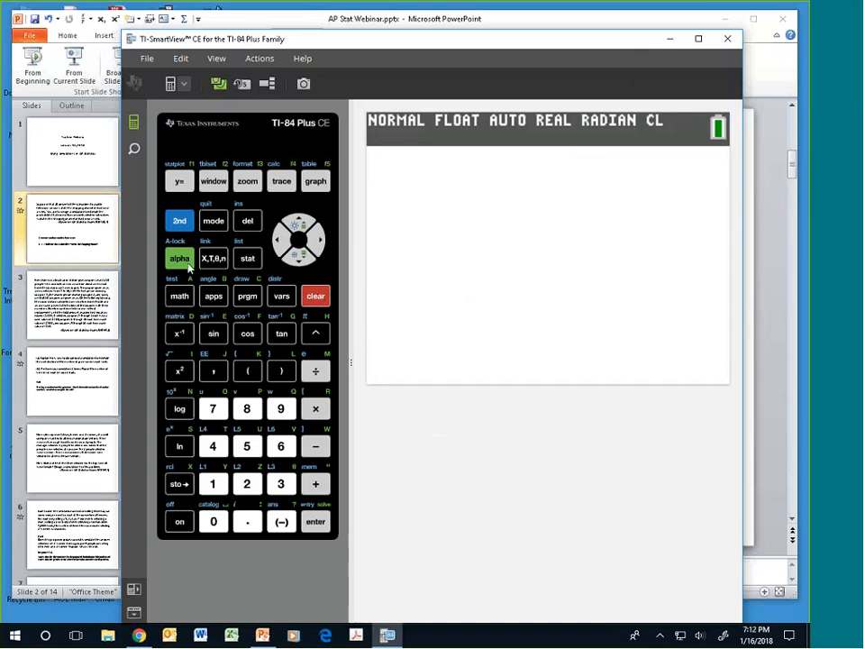
- Build sum(Ans≤2) from the LIST MATH and TEST menus and evaluate it
{"action": "left_click", "coordinate": [180, 220]}
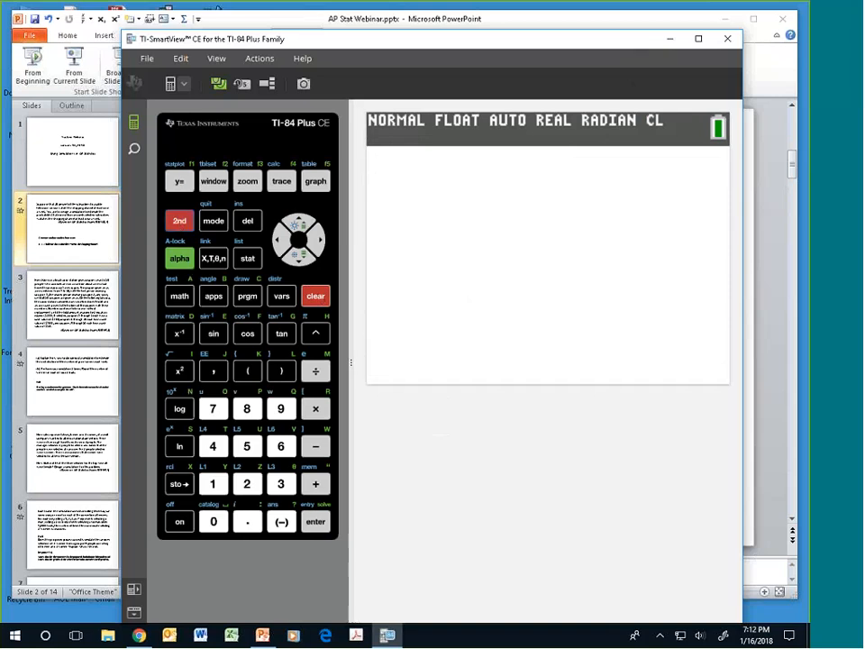
{"action": "left_click", "coordinate": [247, 260]}
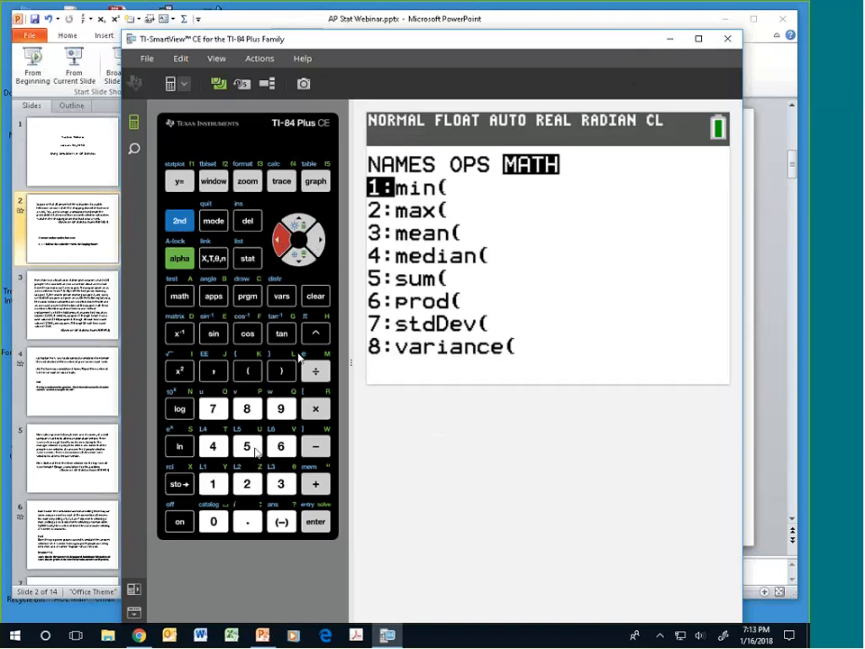
{"action": "left_click", "coordinate": [245, 447]}
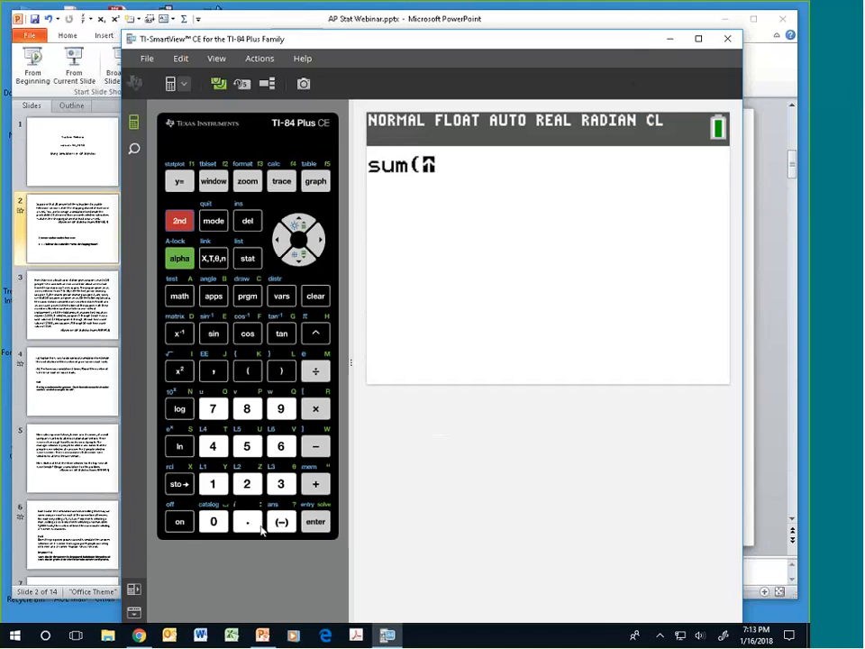
{"action": "left_click", "coordinate": [281, 372]}
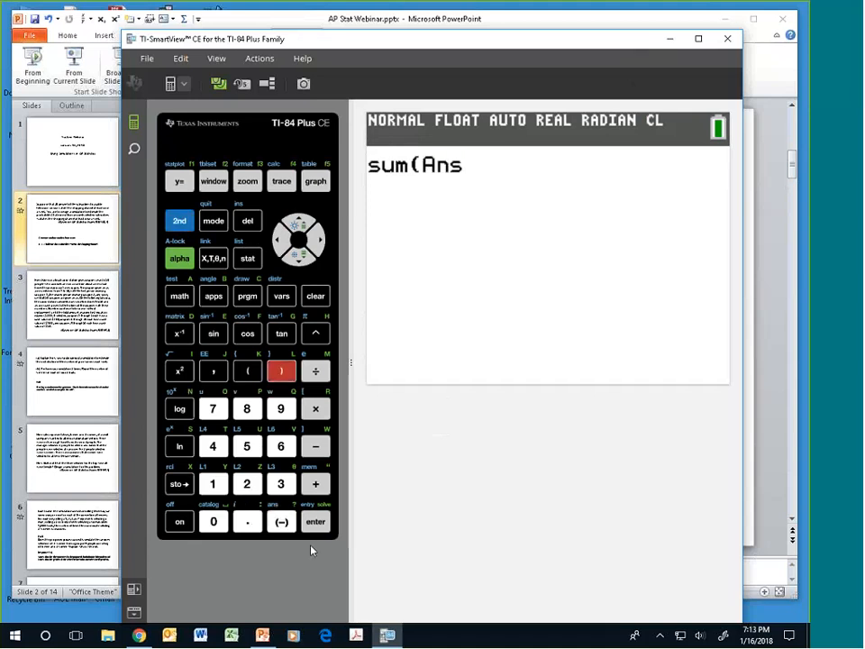
{"action": "left_click", "coordinate": [316, 521]}
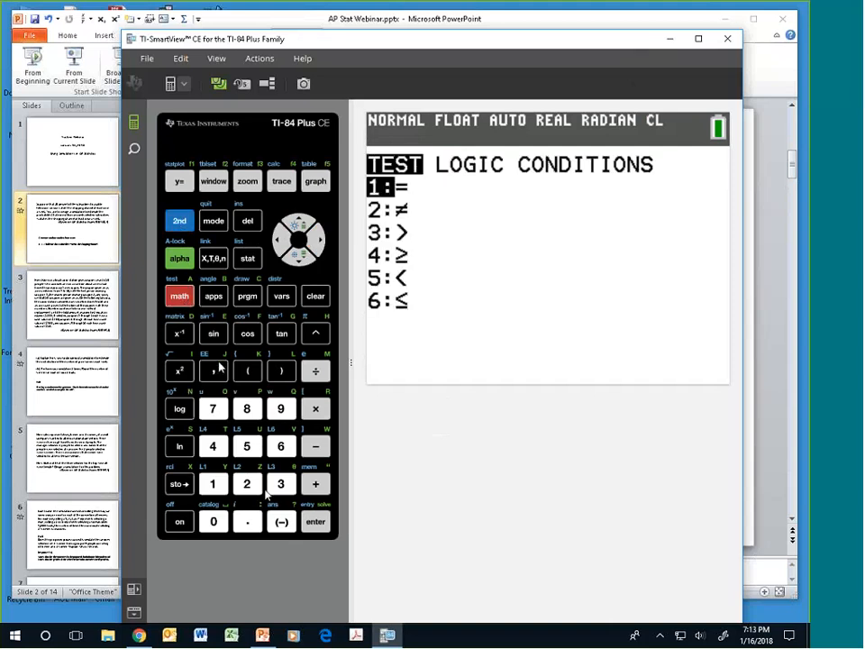
{"action": "left_click", "coordinate": [247, 484]}
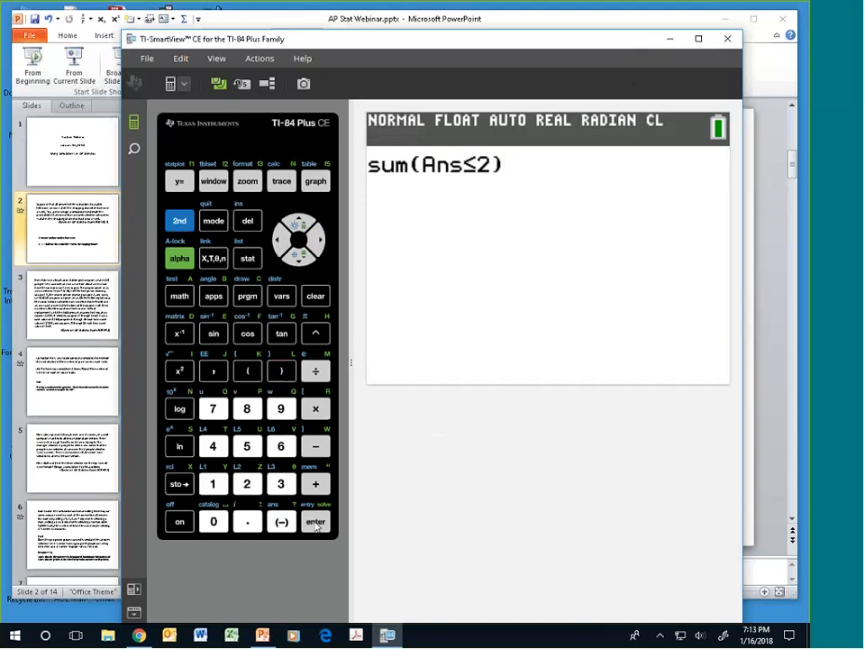
{"action": "left_click", "coordinate": [315, 523]}
{"action": "type", "text": "randInt(0,9,5)"}
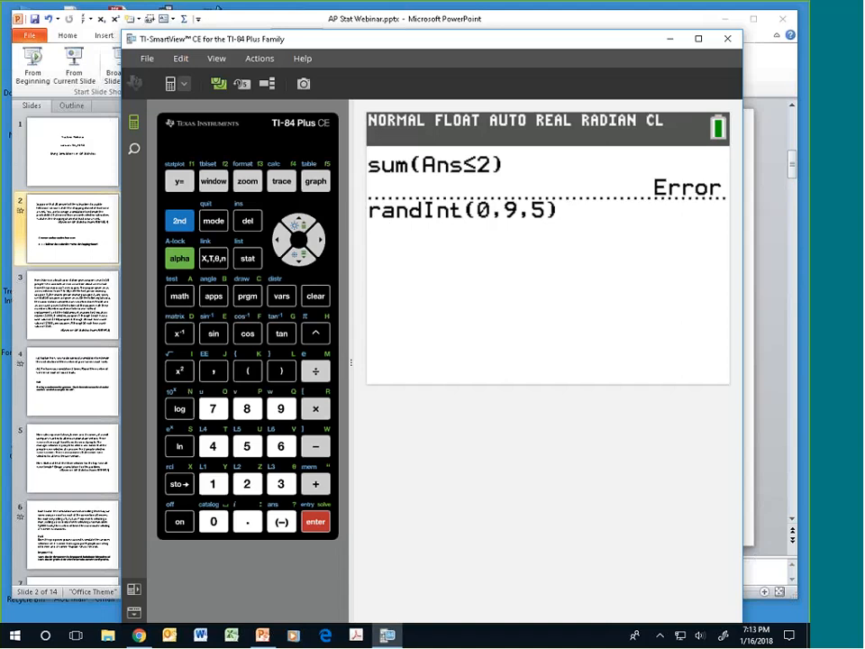
- Generate {4 4 4 1 1} with randInt(0,9,5), recall sum(Ans≤2) from history and get 2
{"action": "left_click", "coordinate": [316, 523]}
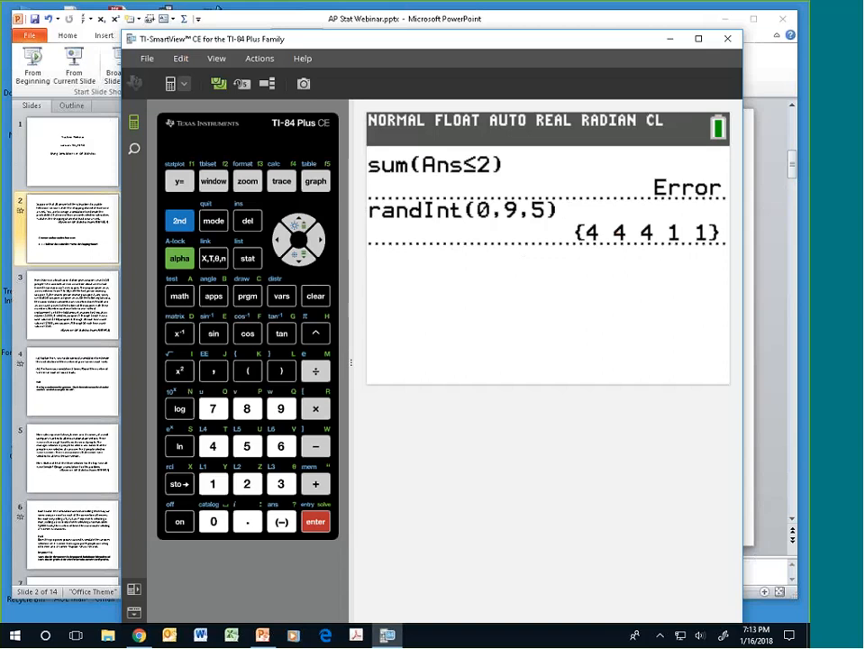
{"action": "left_click", "coordinate": [299, 222]}
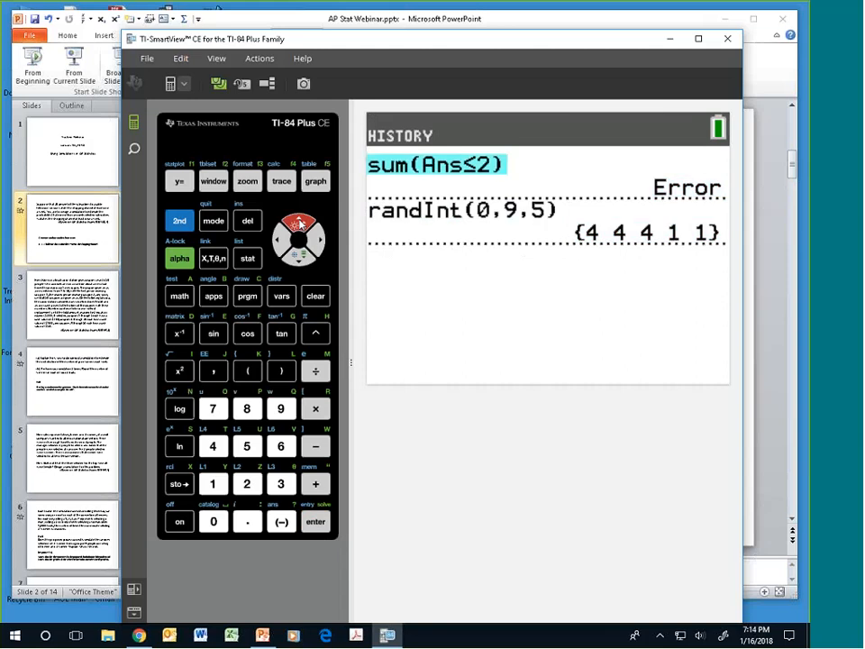
{"action": "mouse_move", "coordinate": [597, 244]}
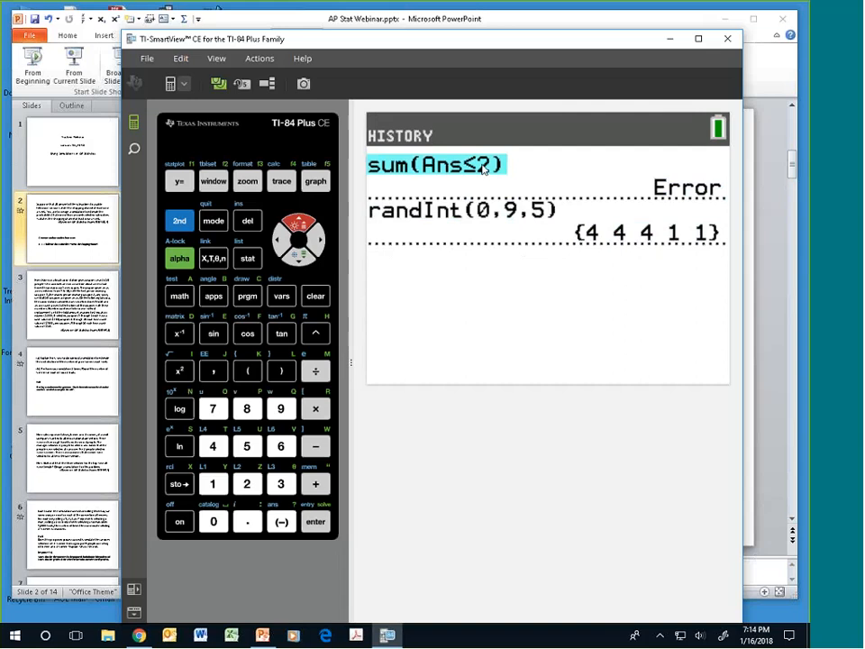
{"action": "type", "text": "2"}
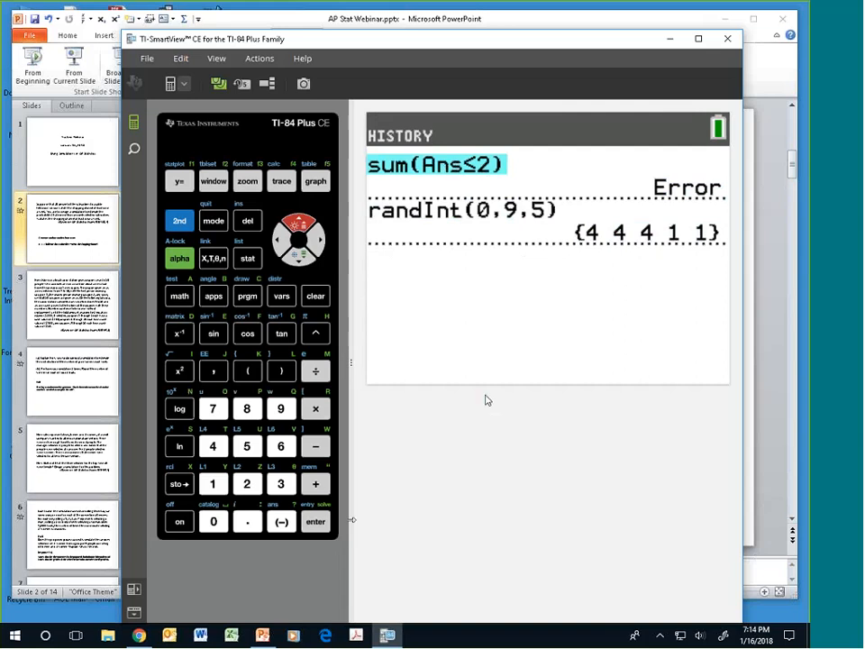
{"action": "left_click", "coordinate": [315, 522]}
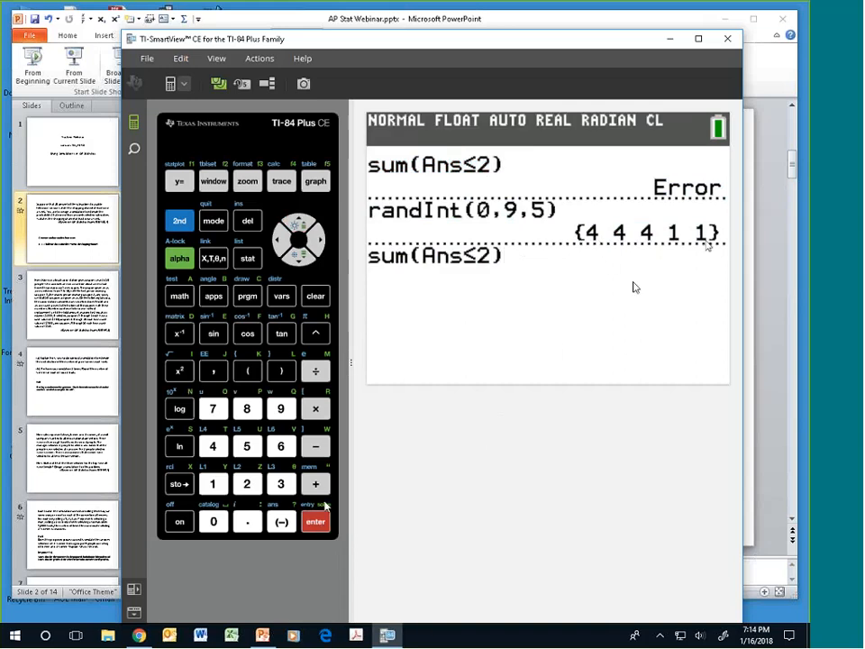
{"action": "left_click", "coordinate": [316, 521]}
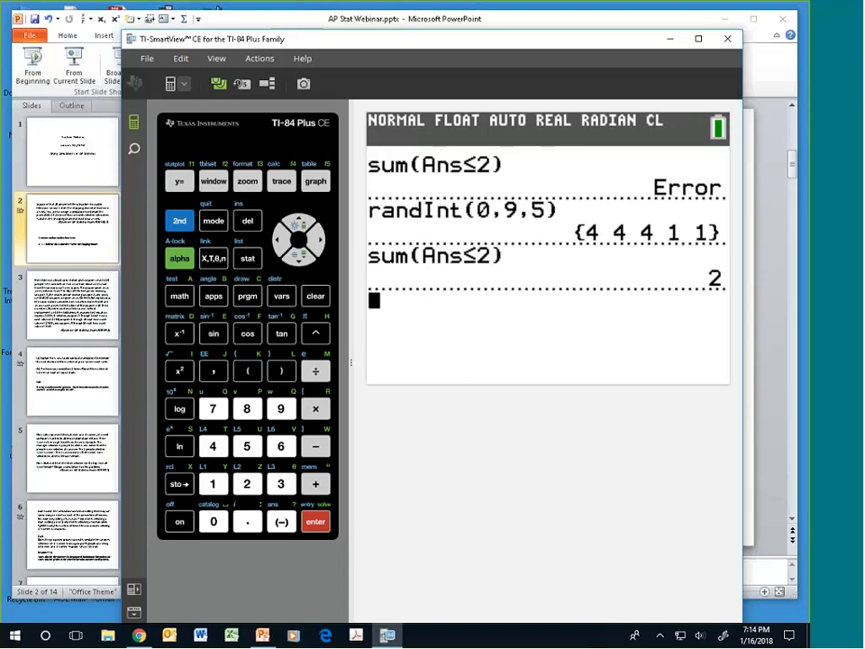
{"action": "mouse_move", "coordinate": [465, 306]}
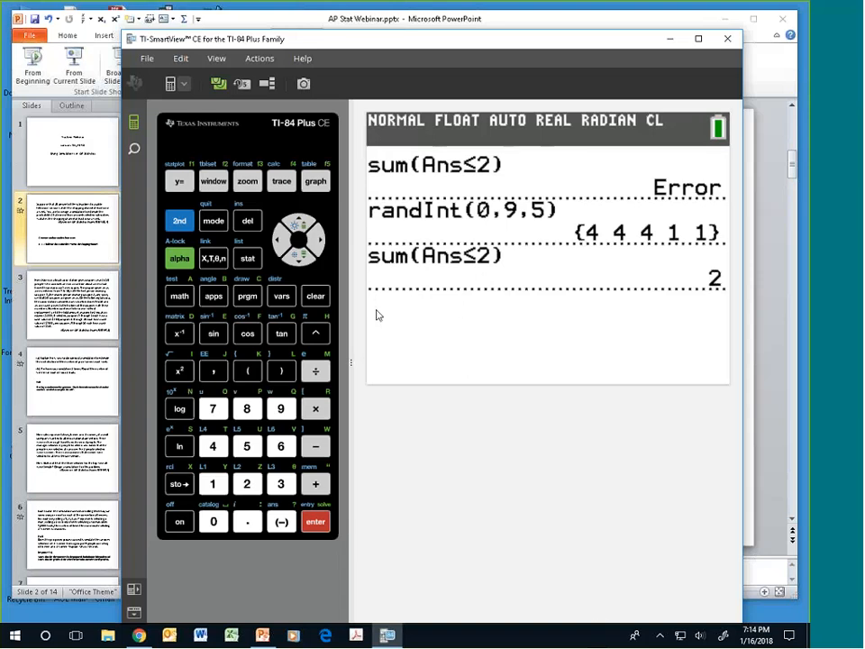
{"action": "left_click", "coordinate": [316, 296]}
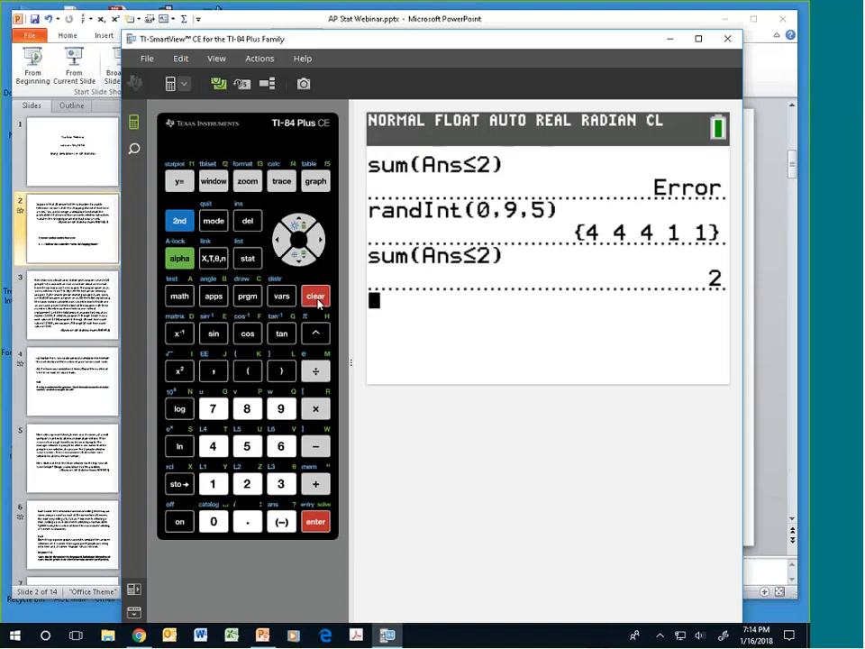
- Clear the home screen and start a sum( expression, browsing the PROB and TEST menus
{"action": "left_click", "coordinate": [316, 296]}
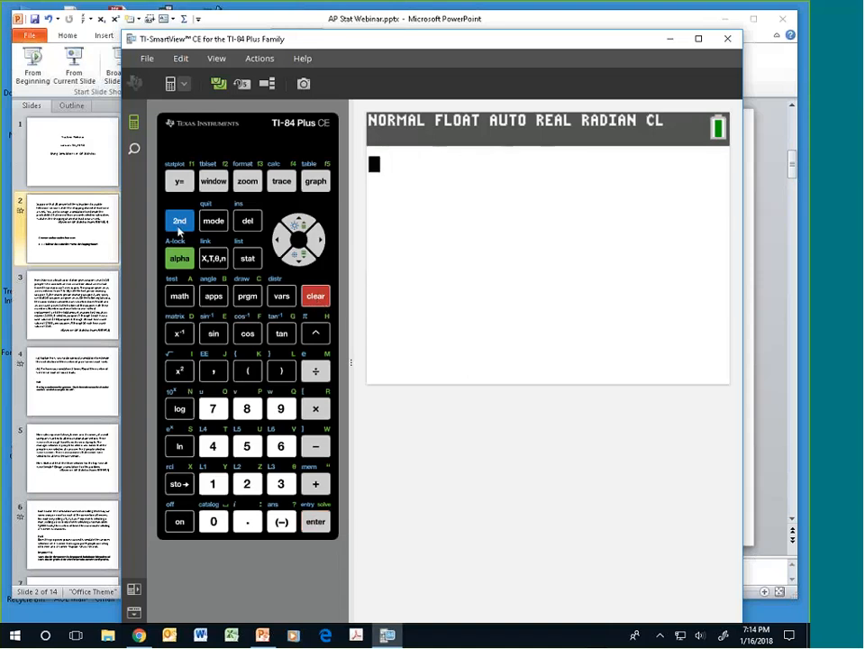
{"action": "left_click", "coordinate": [180, 220]}
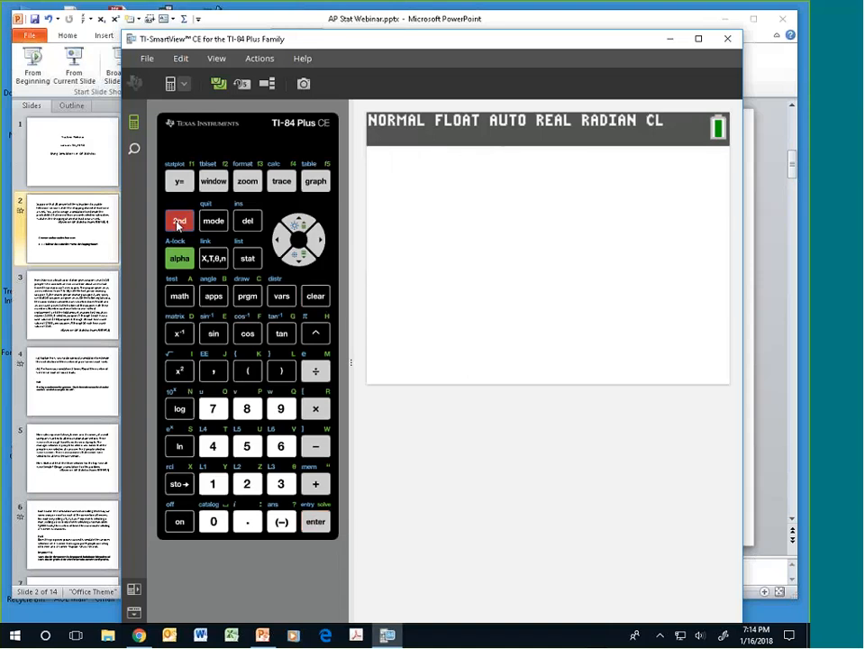
{"action": "left_click", "coordinate": [247, 260]}
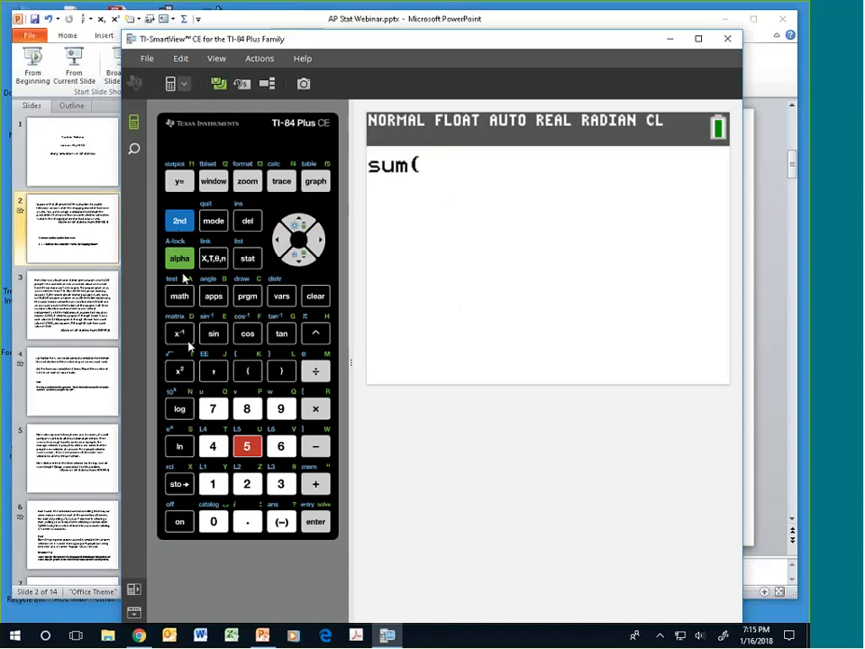
{"action": "left_click", "coordinate": [178, 296]}
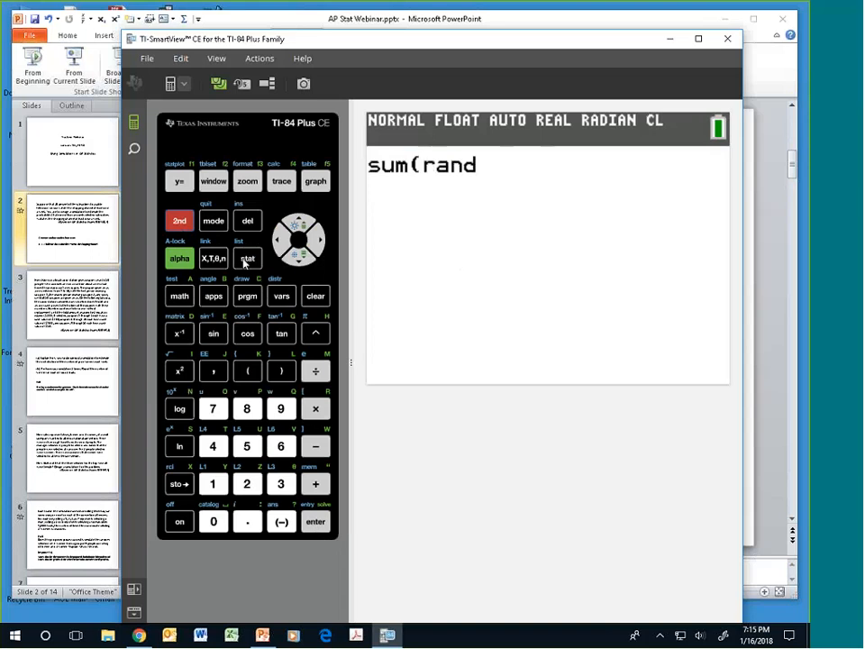
{"action": "mouse_move", "coordinate": [234, 314]}
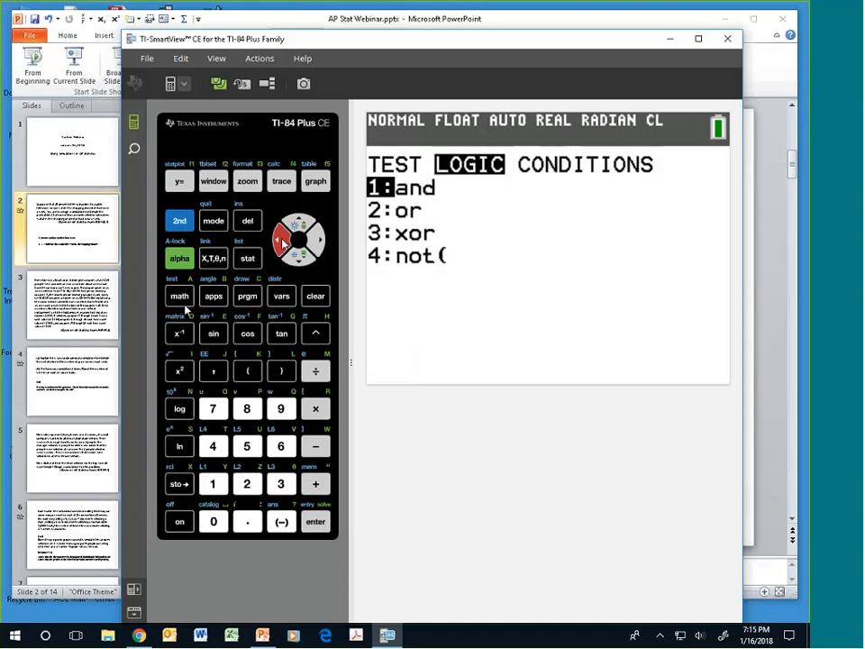
{"action": "left_click", "coordinate": [181, 220]}
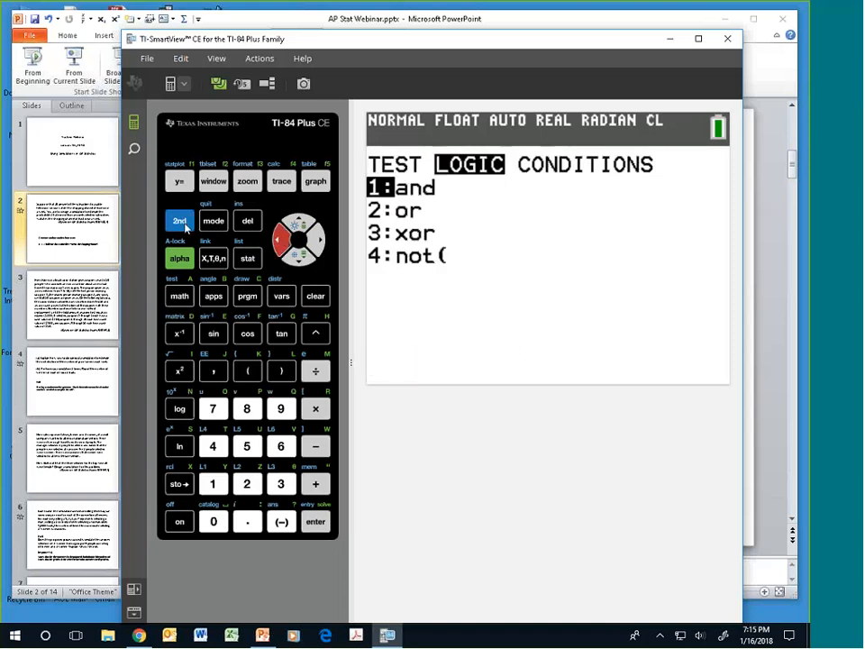
{"action": "left_click", "coordinate": [179, 296]}
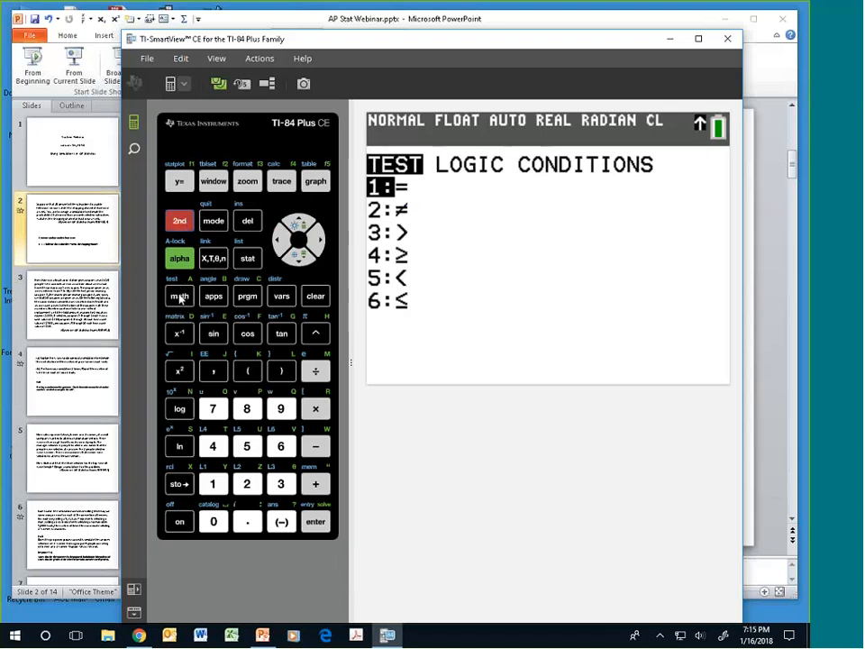
{"action": "left_click", "coordinate": [178, 220]}
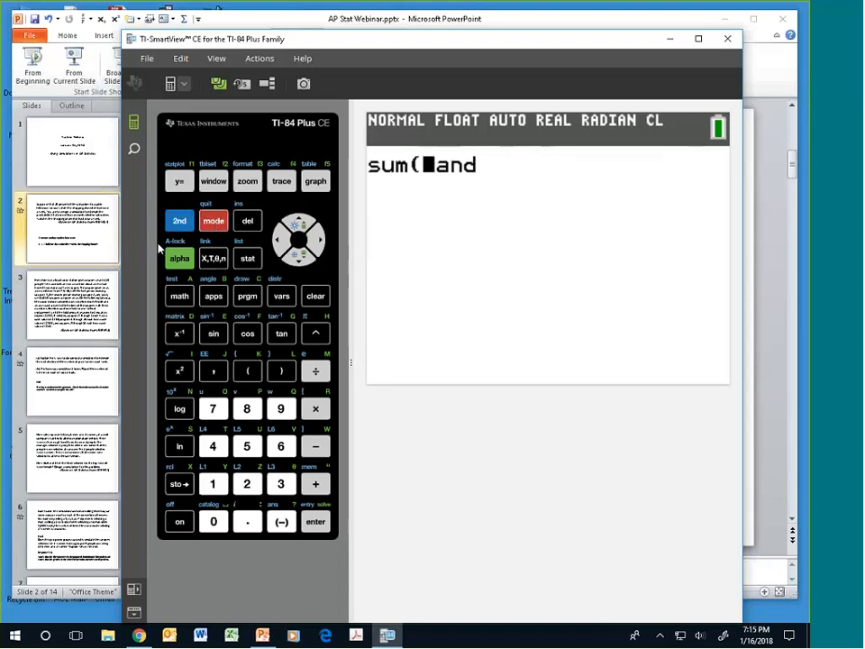
- Paste randInt(0,9,5) from MATH PROB with lower 0, upper 9, n 5 into sum(
{"action": "left_click", "coordinate": [180, 296]}
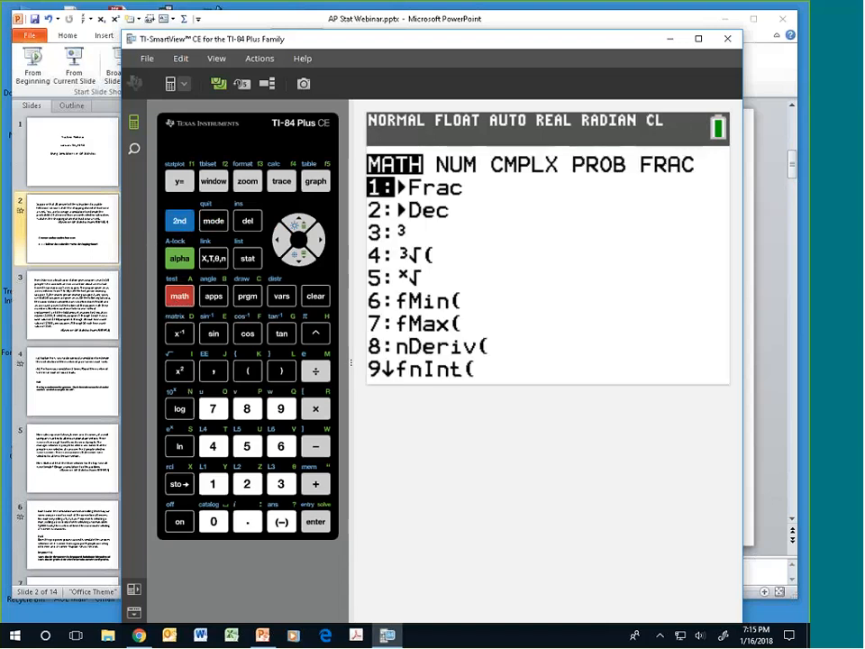
{"action": "left_click", "coordinate": [314, 236]}
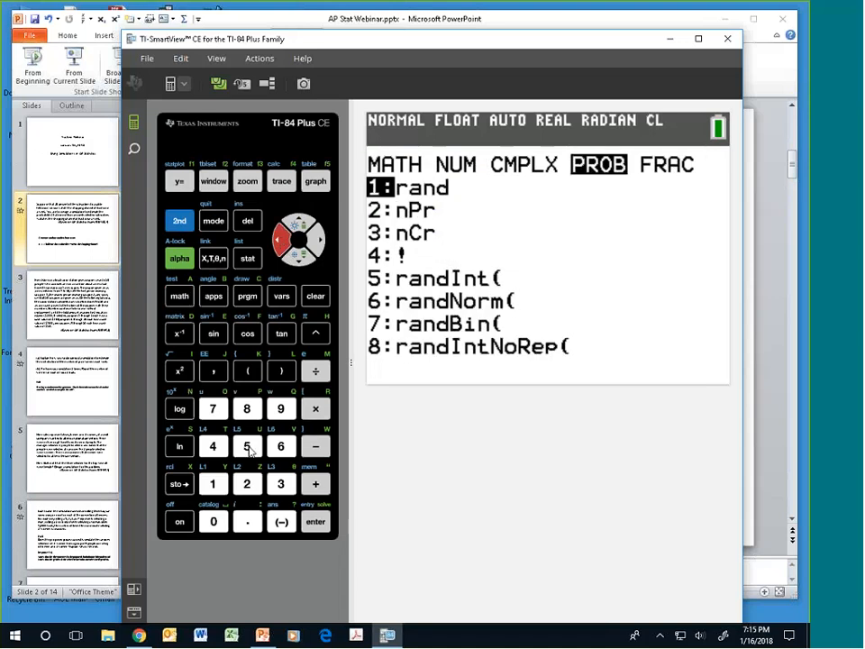
{"action": "left_click", "coordinate": [247, 447]}
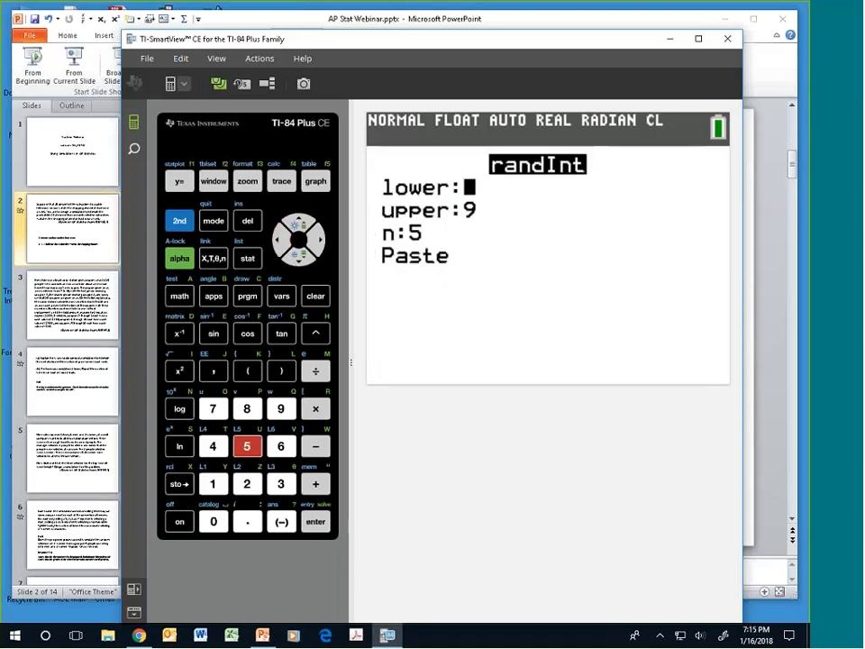
{"action": "left_click", "coordinate": [299, 256]}
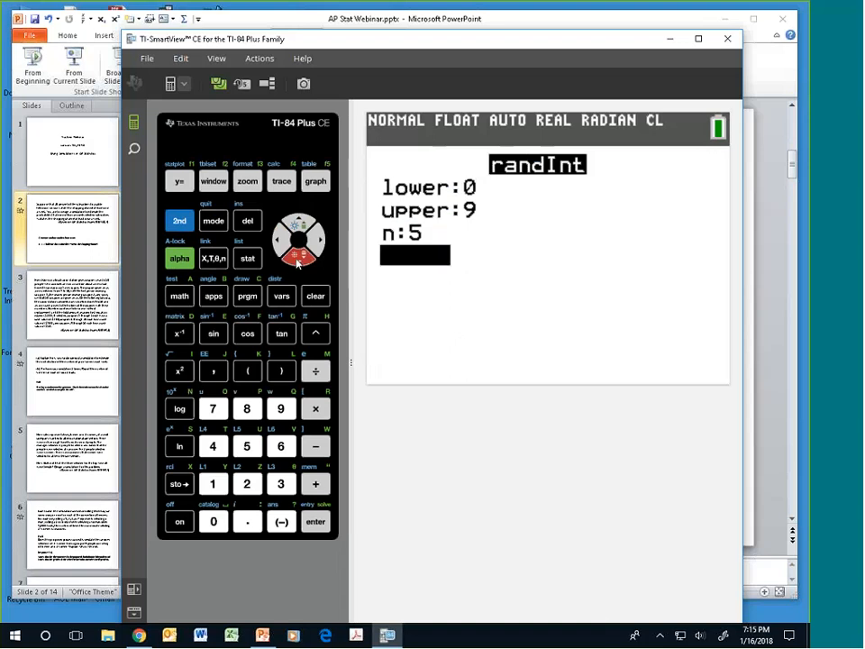
{"action": "left_click", "coordinate": [315, 523]}
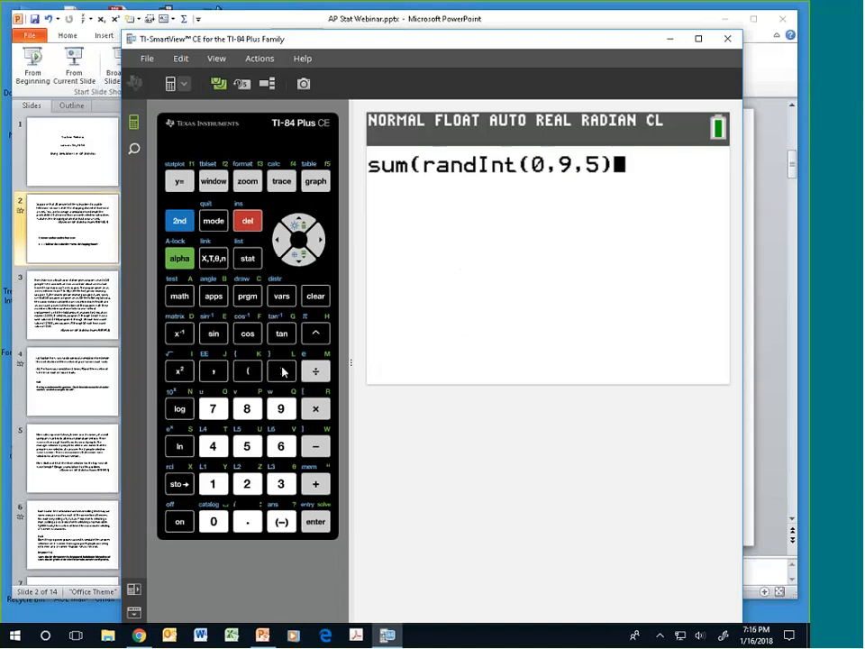
- Finish sum(randInt(0,9,5)≤2) and run it five times, getting 1, 1, 2, 1 and 0
{"action": "left_click", "coordinate": [282, 371]}
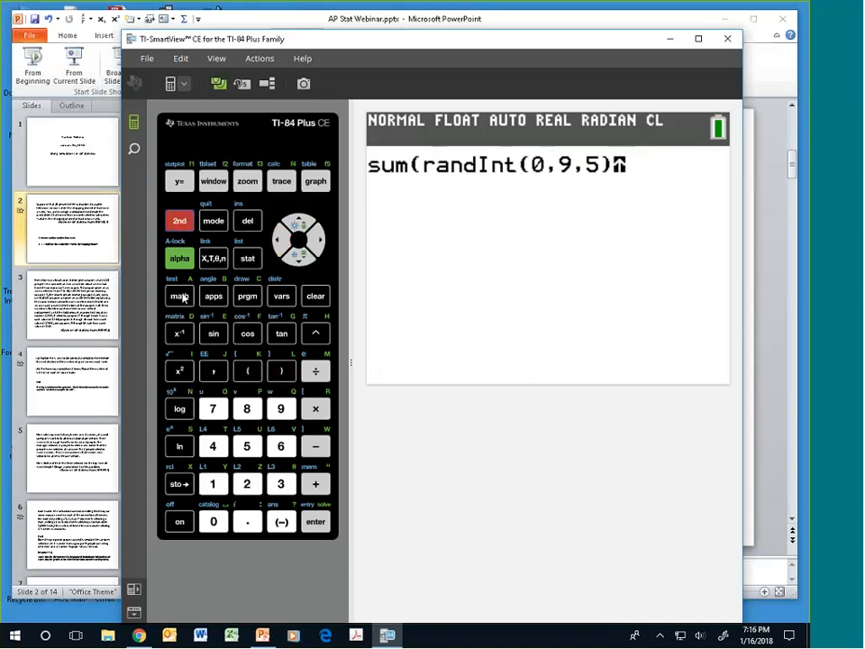
{"action": "left_click", "coordinate": [179, 296]}
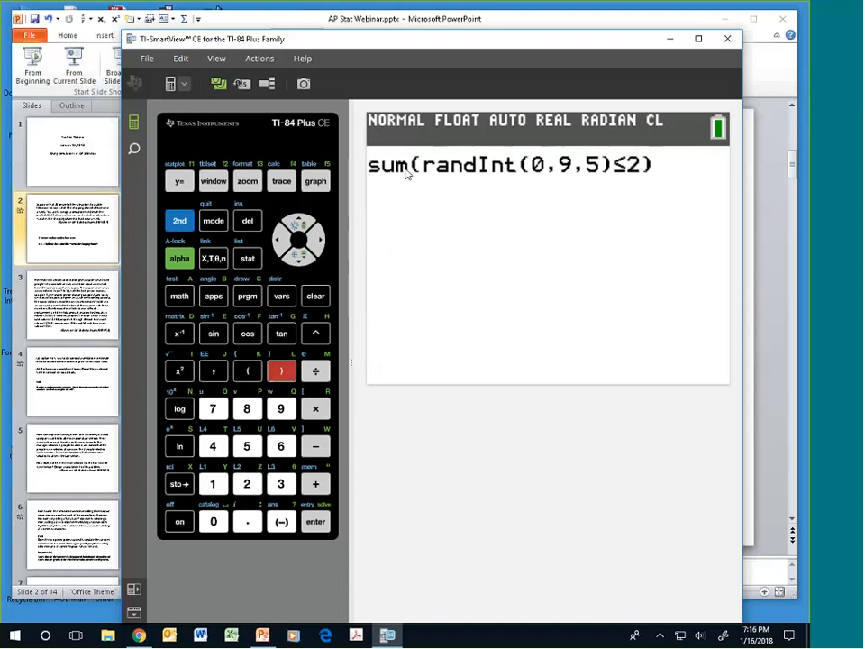
{"action": "mouse_move", "coordinate": [645, 174]}
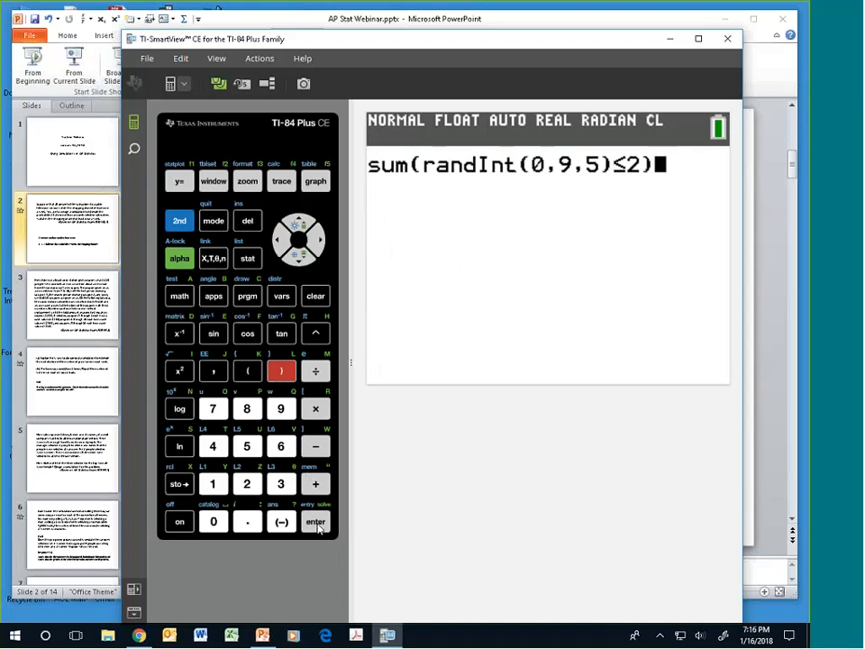
{"action": "left_click", "coordinate": [316, 523]}
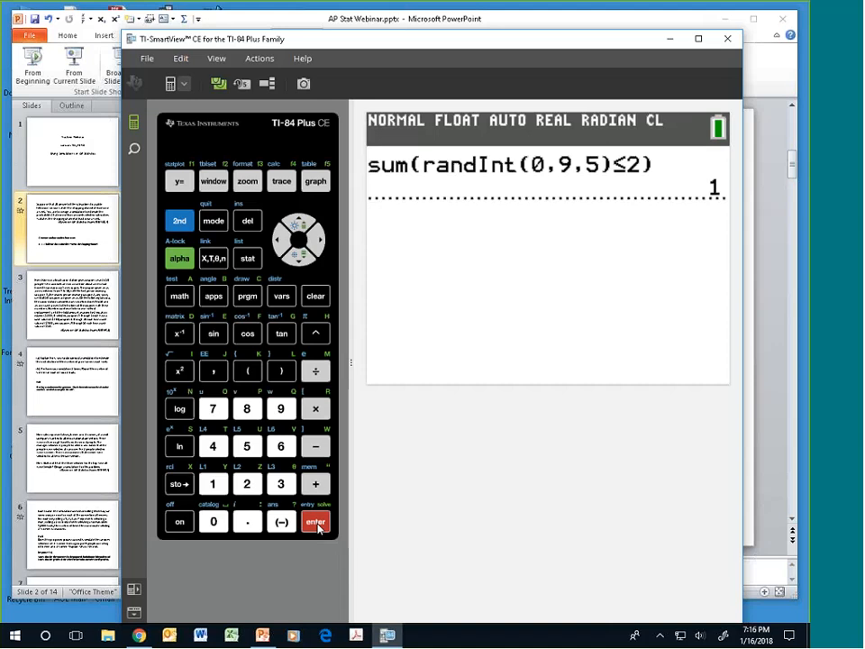
{"action": "left_click", "coordinate": [316, 523]}
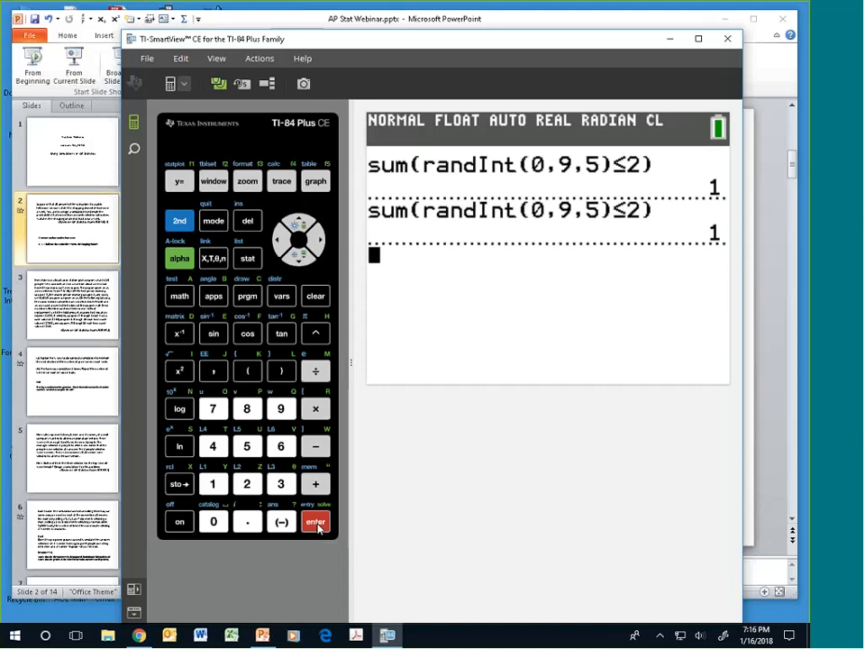
{"action": "left_click", "coordinate": [315, 523]}
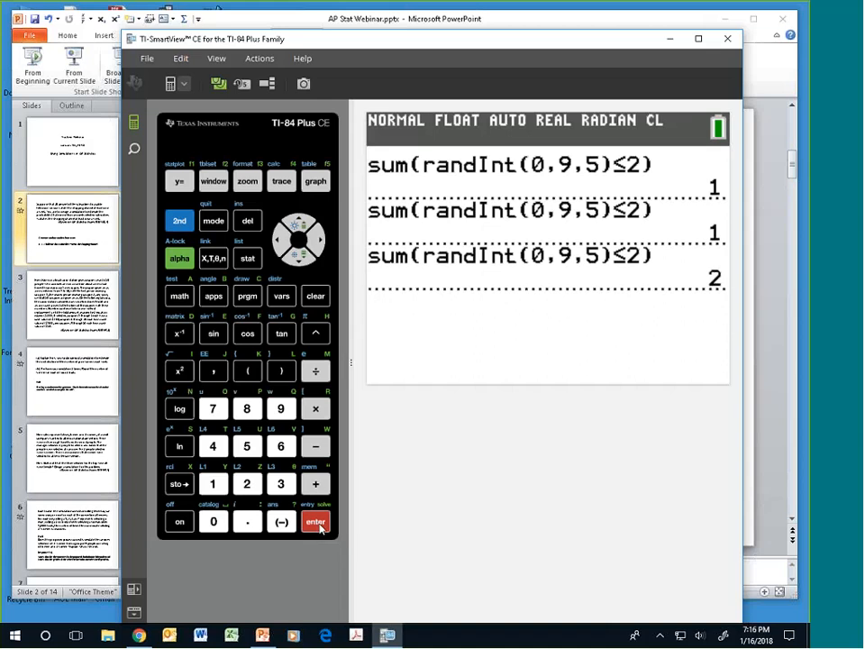
{"action": "left_click", "coordinate": [315, 521]}
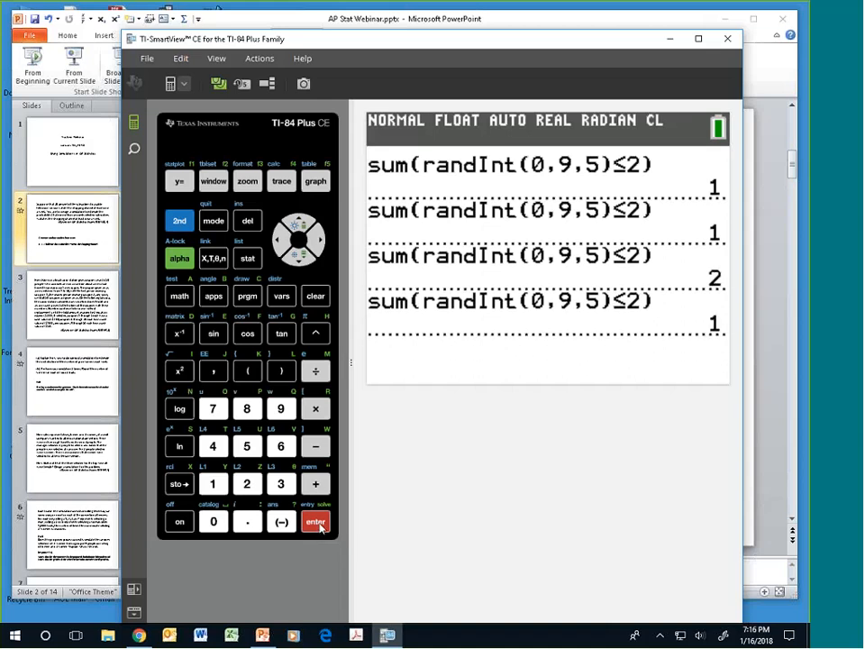
{"action": "left_click", "coordinate": [316, 521]}
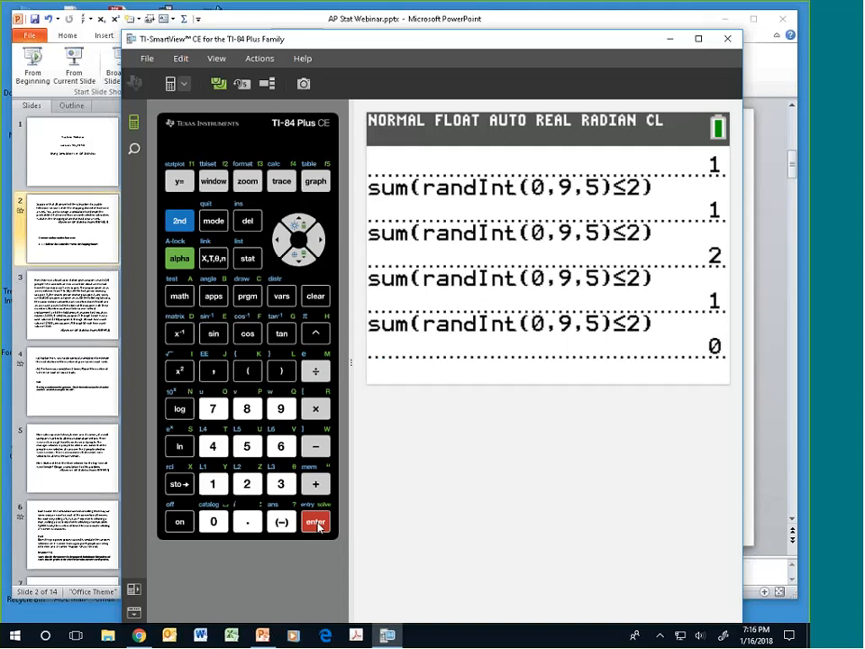
{"action": "left_click", "coordinate": [318, 523]}
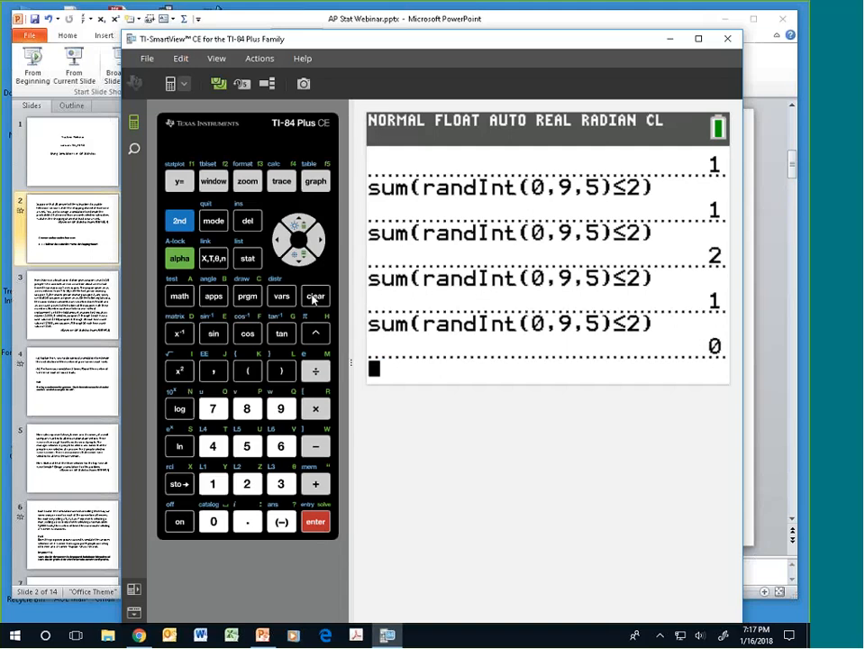
- Clear the screen and paste randBin( with n 5, p .3 and 1 repetition onto the entry line
{"action": "left_click", "coordinate": [315, 295]}
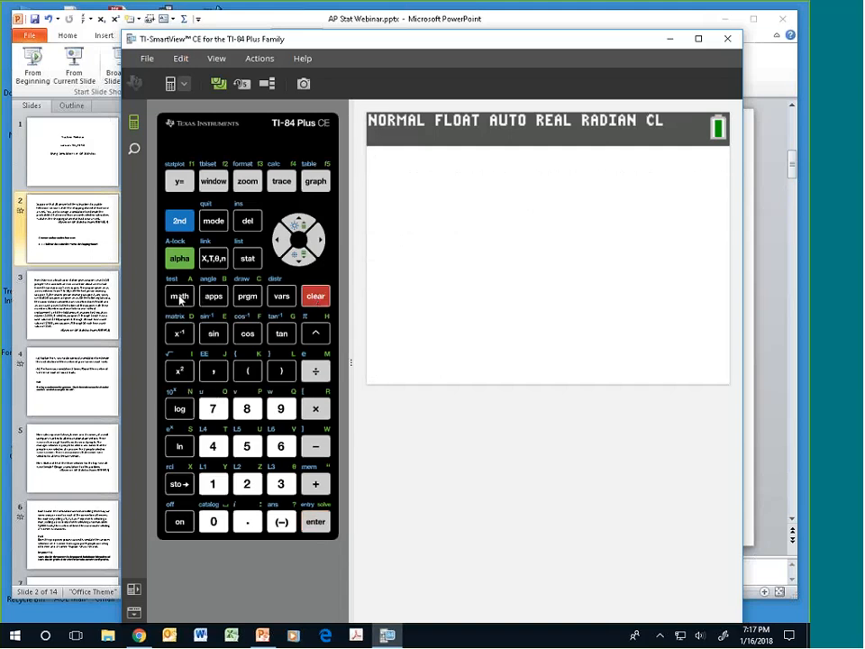
{"action": "left_click", "coordinate": [178, 296]}
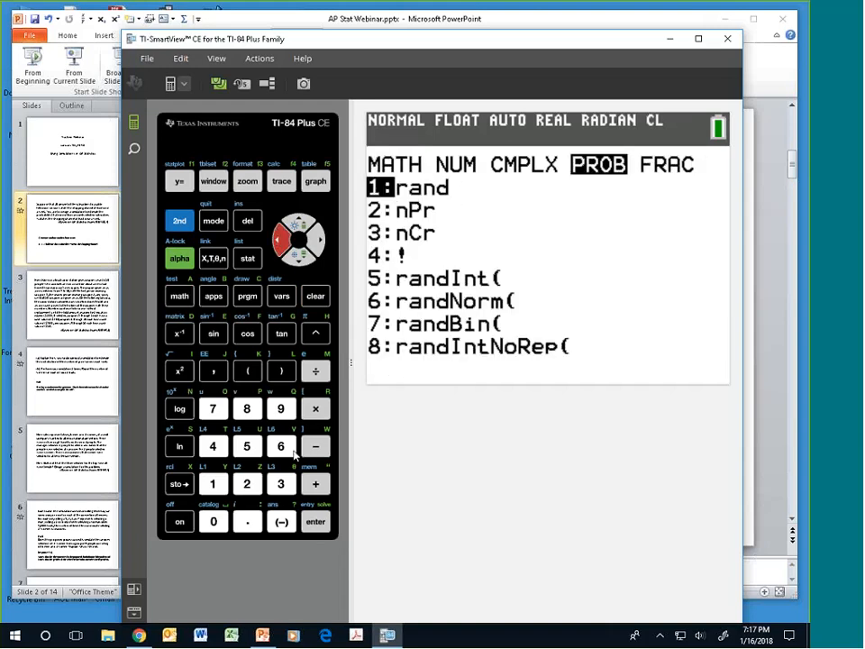
{"action": "left_click", "coordinate": [213, 408]}
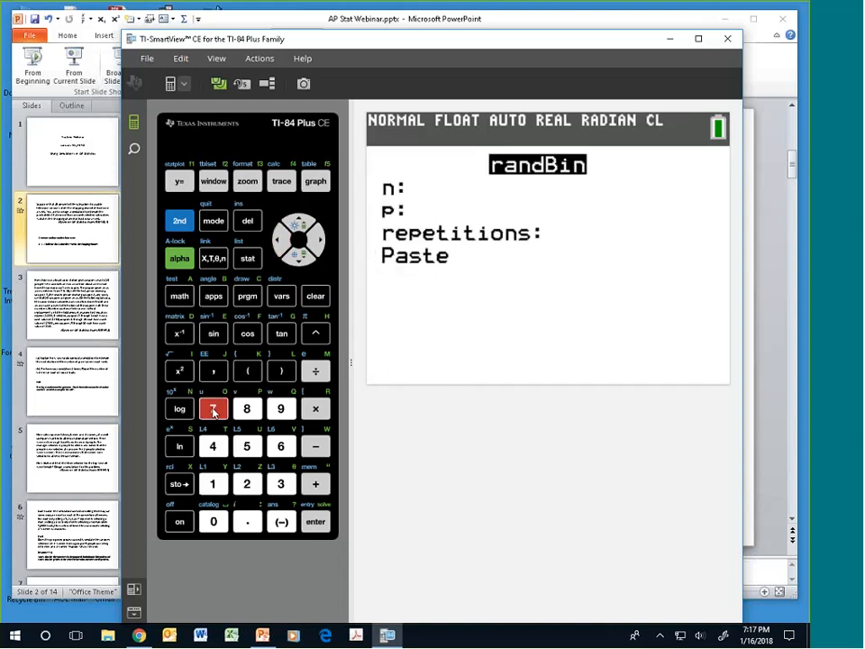
{"action": "left_click", "coordinate": [212, 407]}
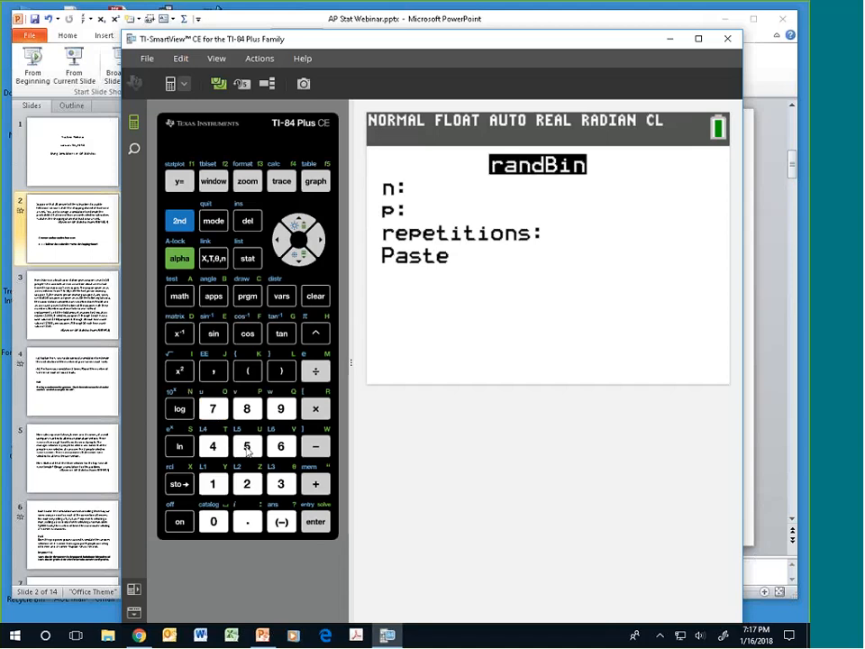
{"action": "left_click", "coordinate": [247, 447]}
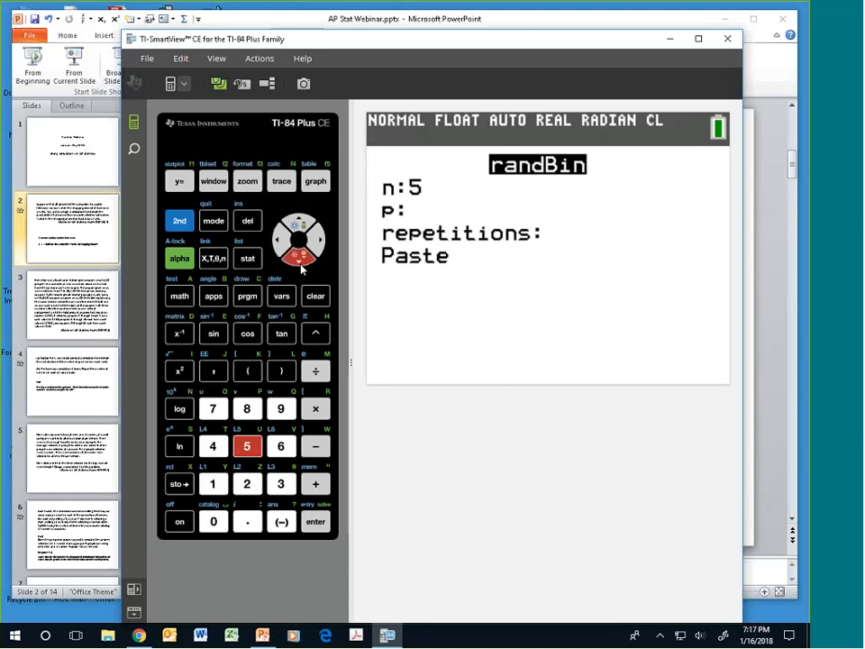
{"action": "left_click", "coordinate": [281, 483]}
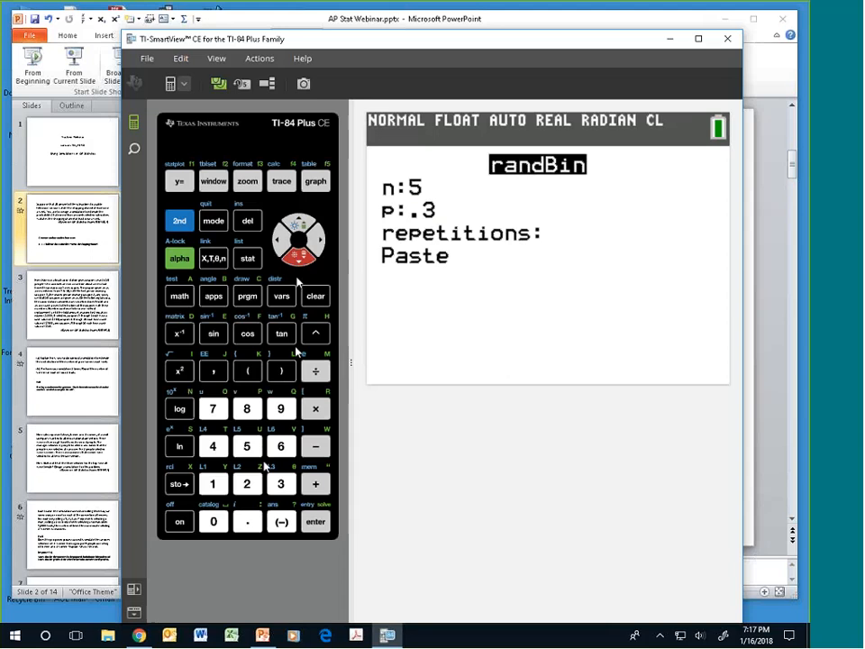
{"action": "left_click", "coordinate": [212, 521]}
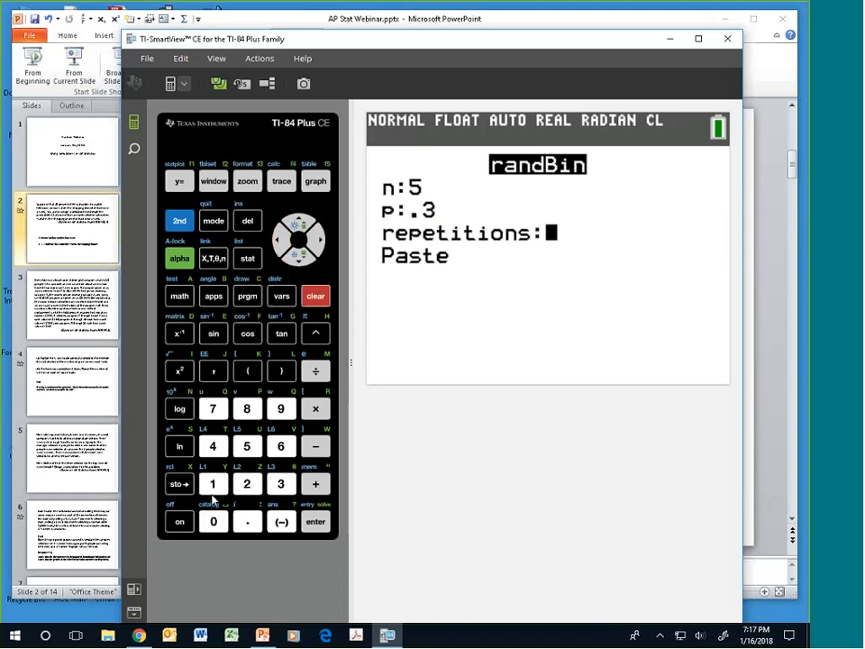
{"action": "left_click", "coordinate": [213, 483]}
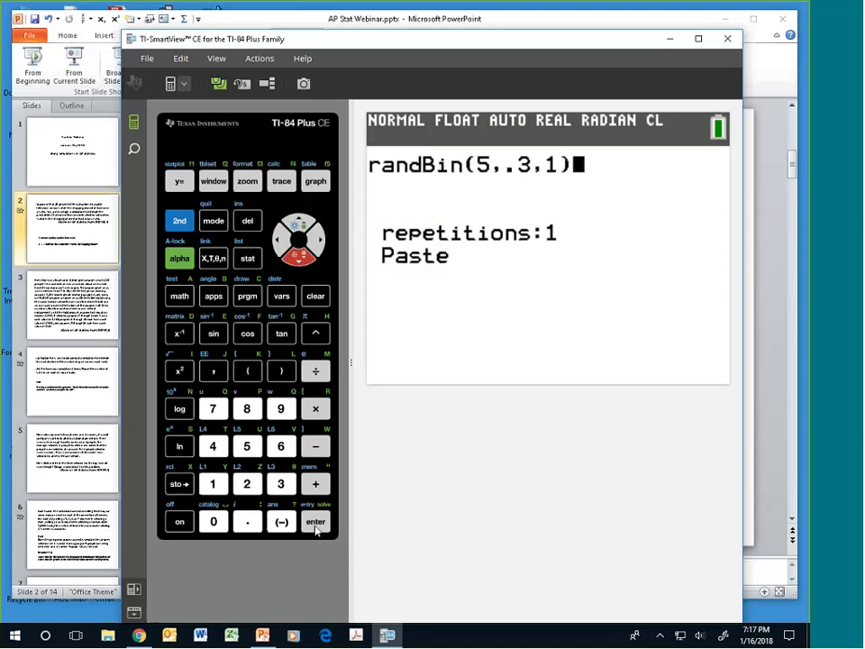
- Evaluate randBin(5,.3,1) five times, getting {1}, {0}, {2}, {3} and {1}
{"action": "left_click", "coordinate": [316, 522]}
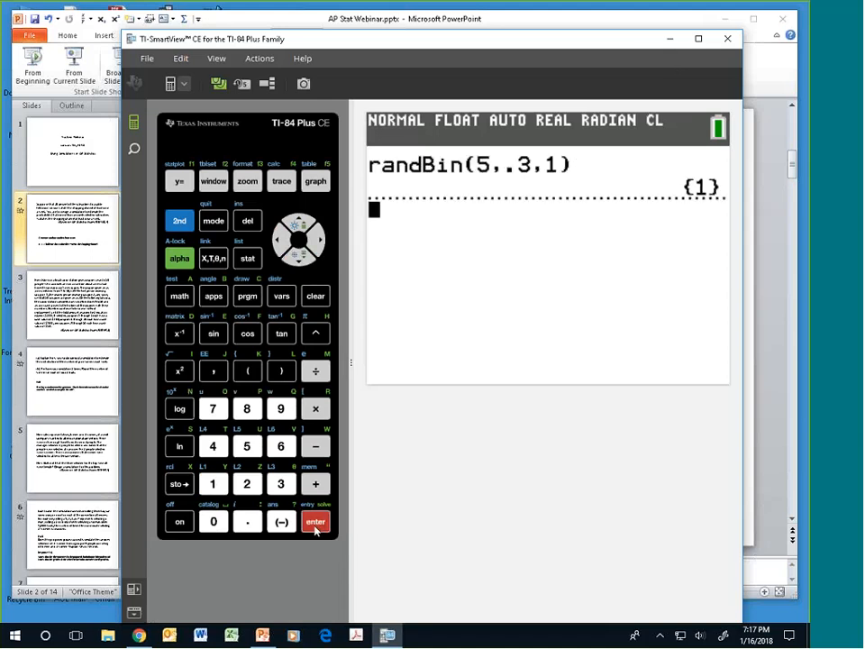
{"action": "left_click", "coordinate": [315, 523]}
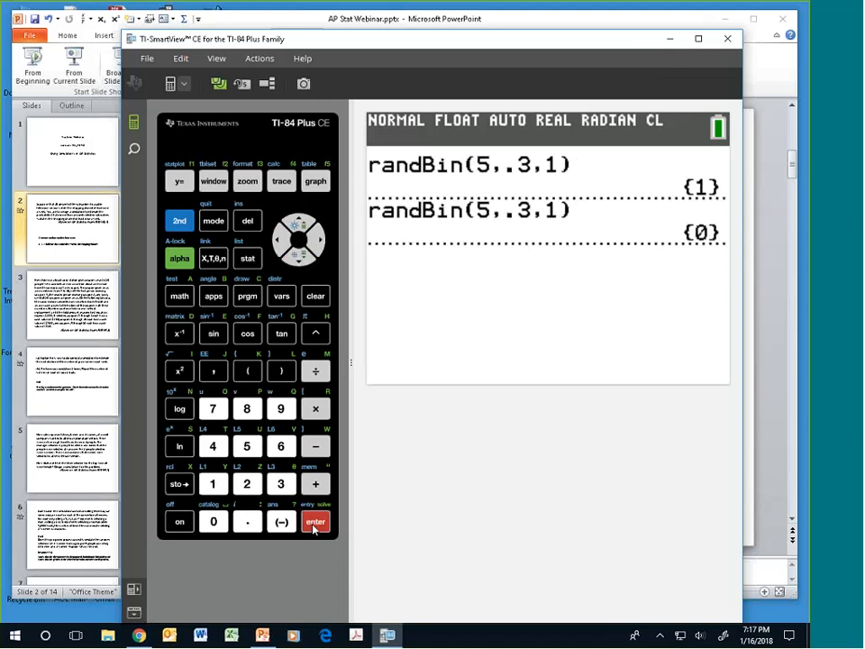
{"action": "left_click", "coordinate": [315, 522]}
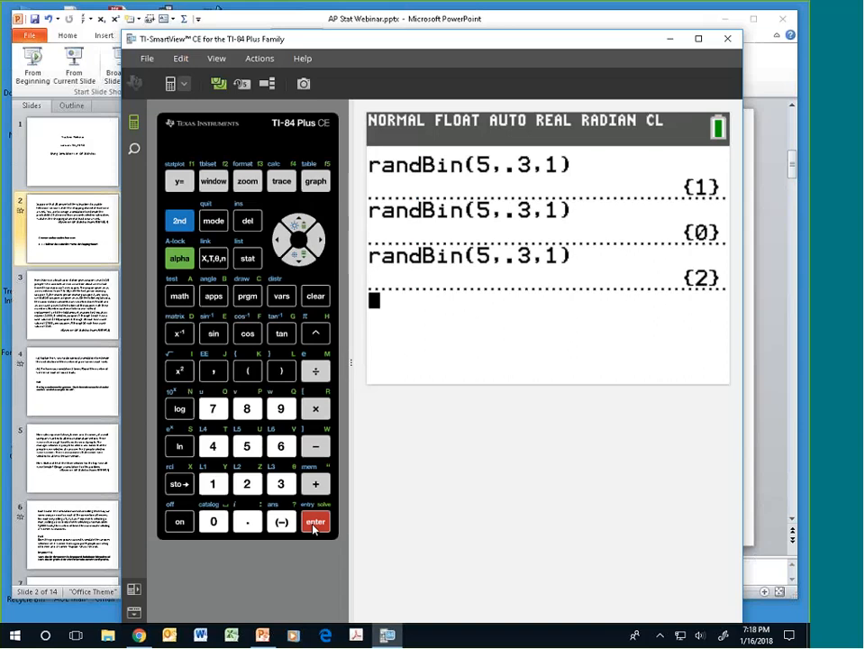
{"action": "left_click", "coordinate": [316, 522]}
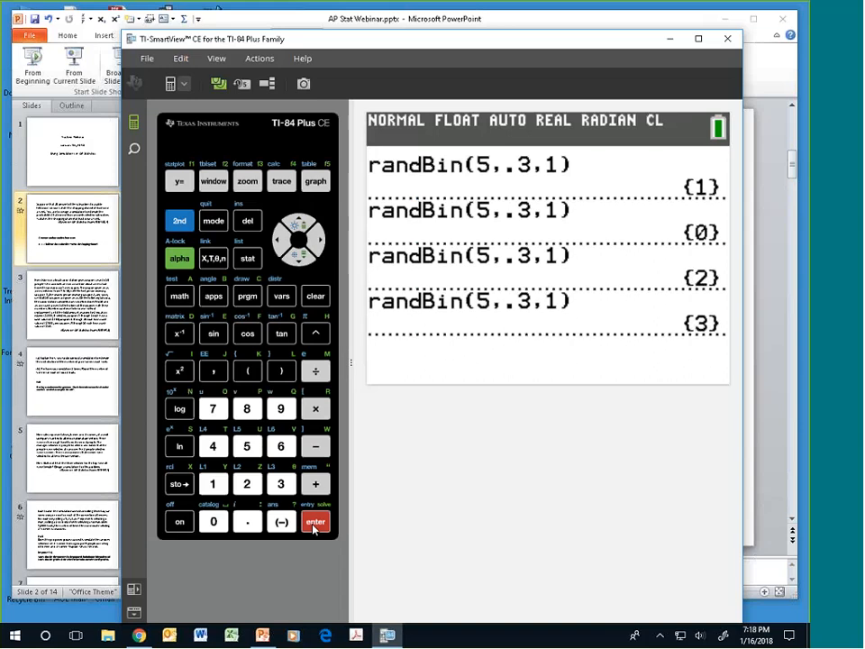
{"action": "left_click", "coordinate": [315, 523]}
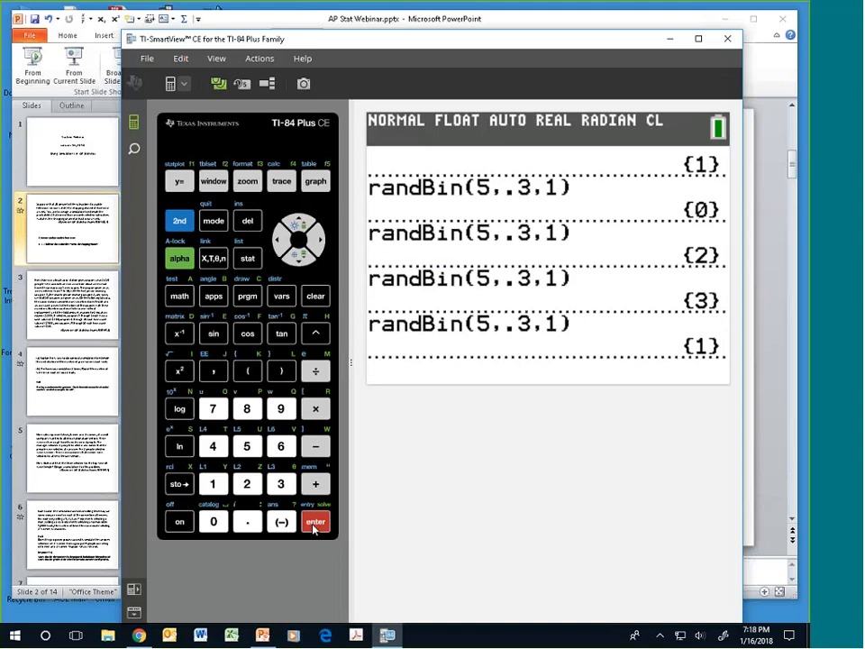
{"action": "left_click", "coordinate": [316, 523]}
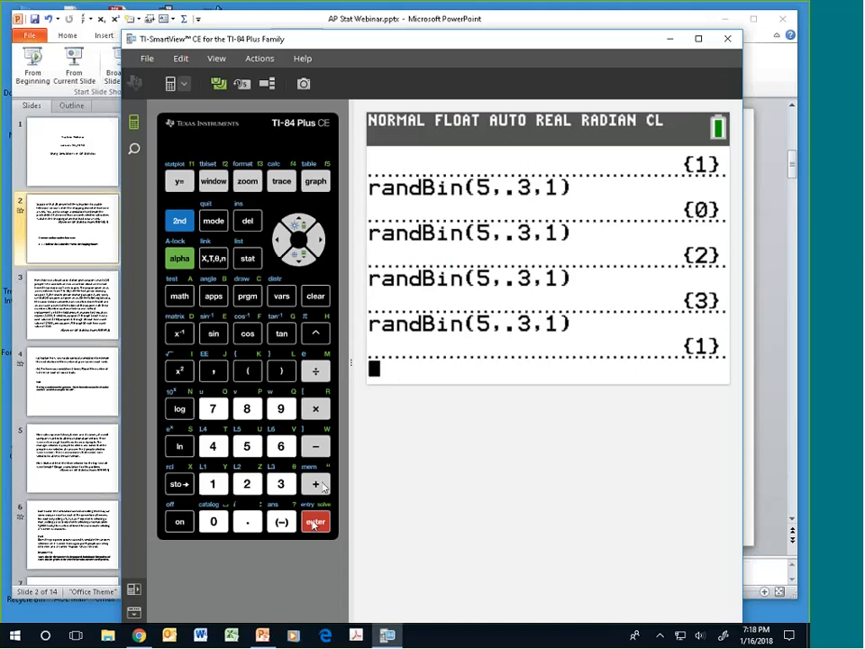
{"action": "mouse_move", "coordinate": [386, 184]}
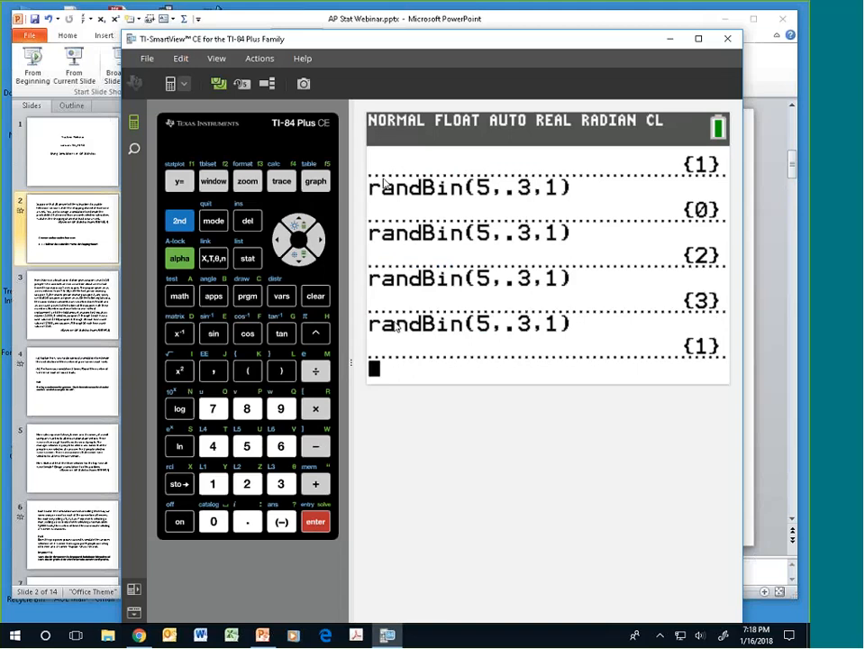
{"action": "mouse_move", "coordinate": [391, 339]}
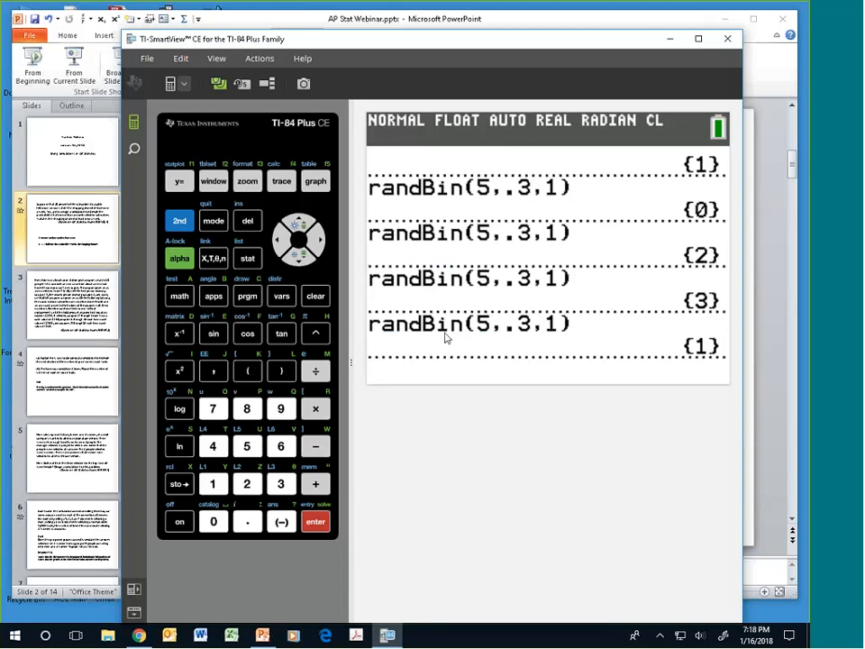
{"action": "mouse_move", "coordinate": [707, 226]}
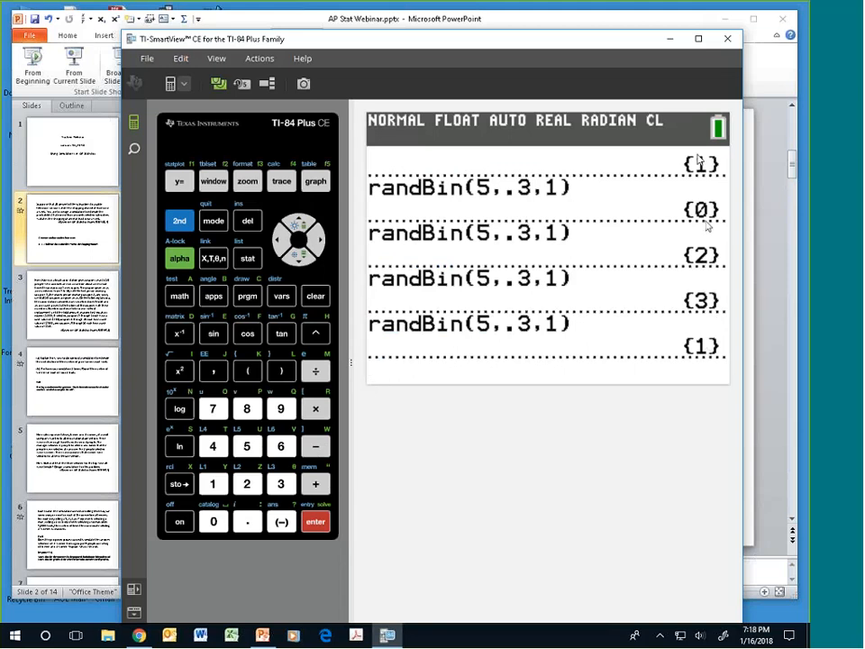
{"action": "key", "text": "enter"}
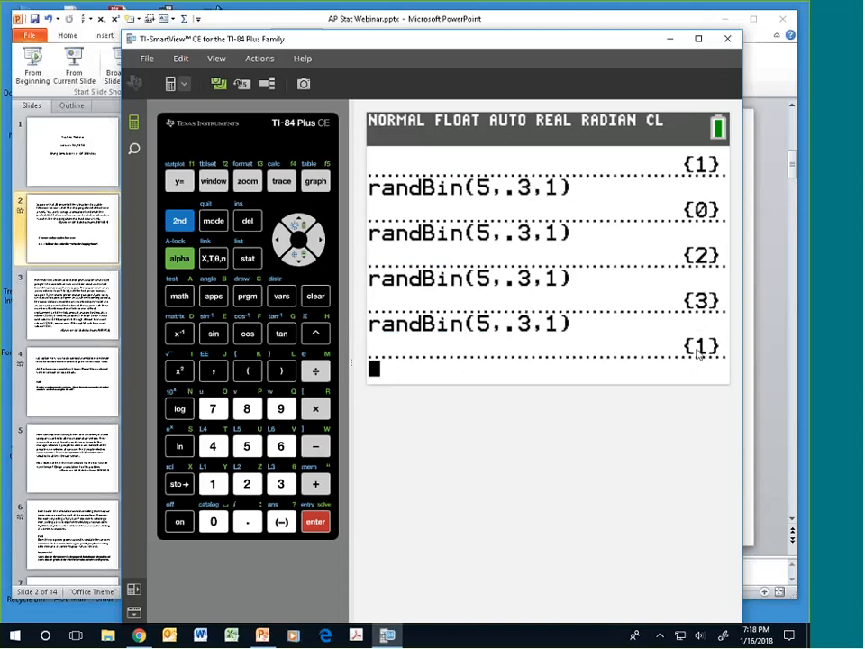
{"action": "mouse_move", "coordinate": [703, 353]}
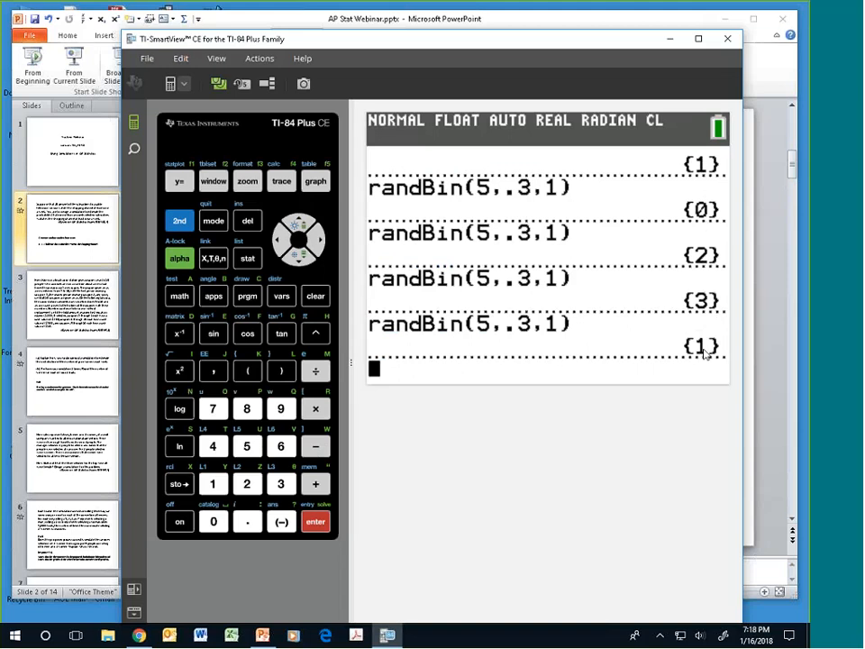
{"action": "mouse_move", "coordinate": [706, 354]}
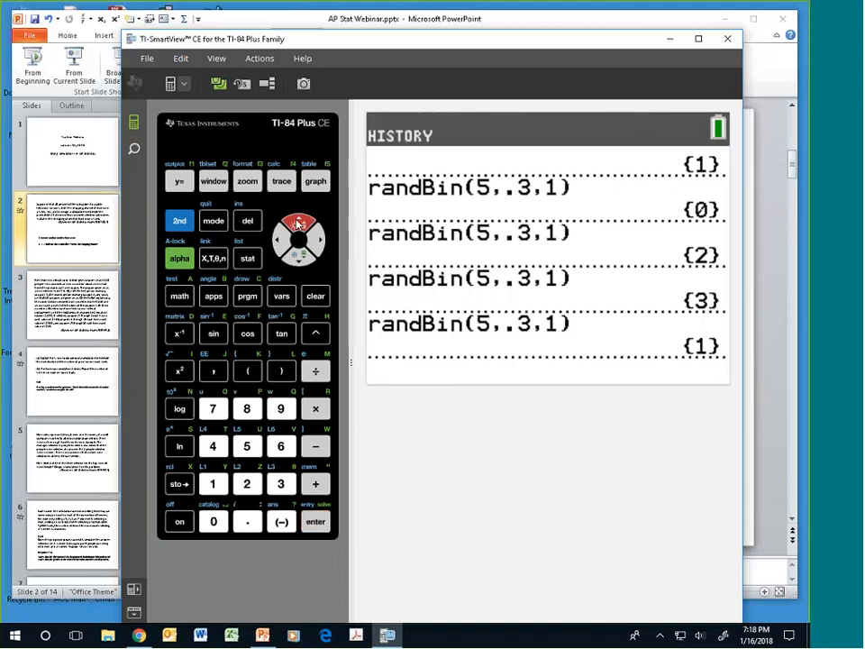
{"action": "left_click", "coordinate": [314, 521]}
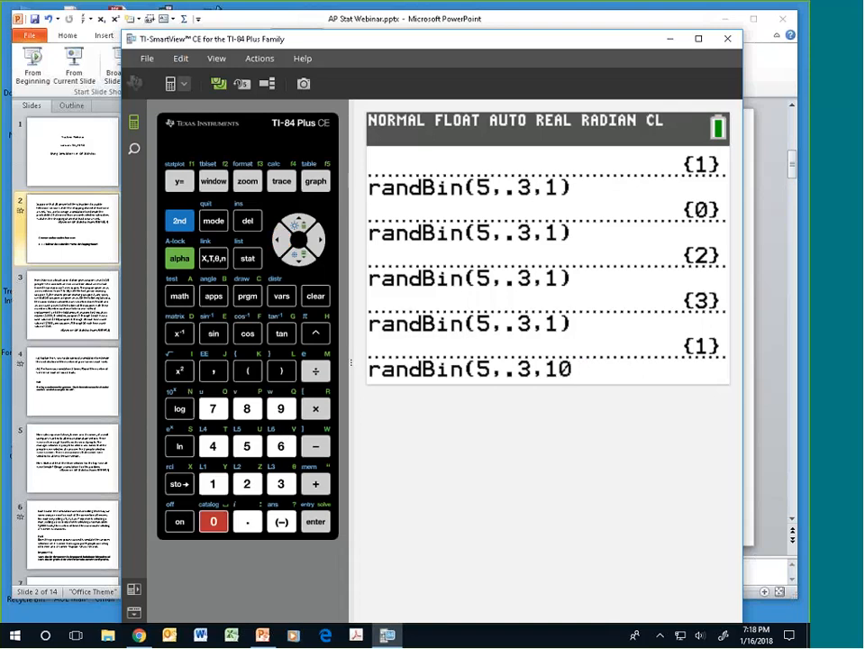
{"action": "left_click", "coordinate": [281, 371]}
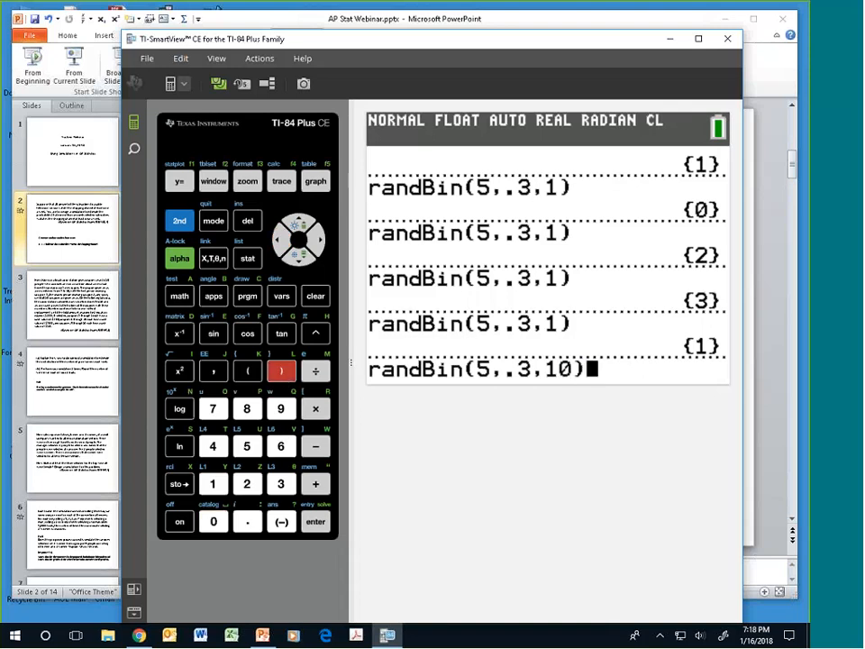
{"action": "left_click", "coordinate": [316, 521]}
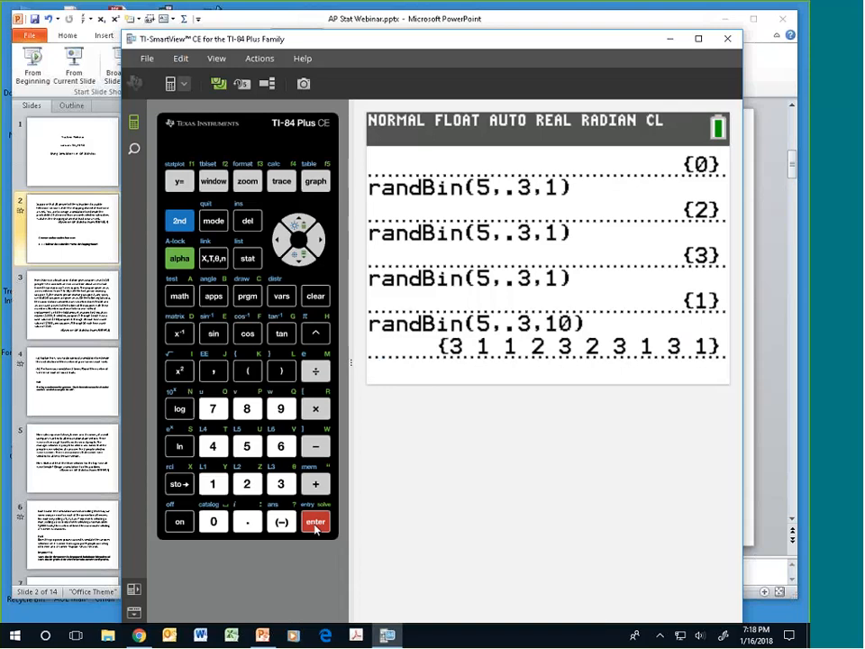
{"action": "left_click", "coordinate": [318, 523]}
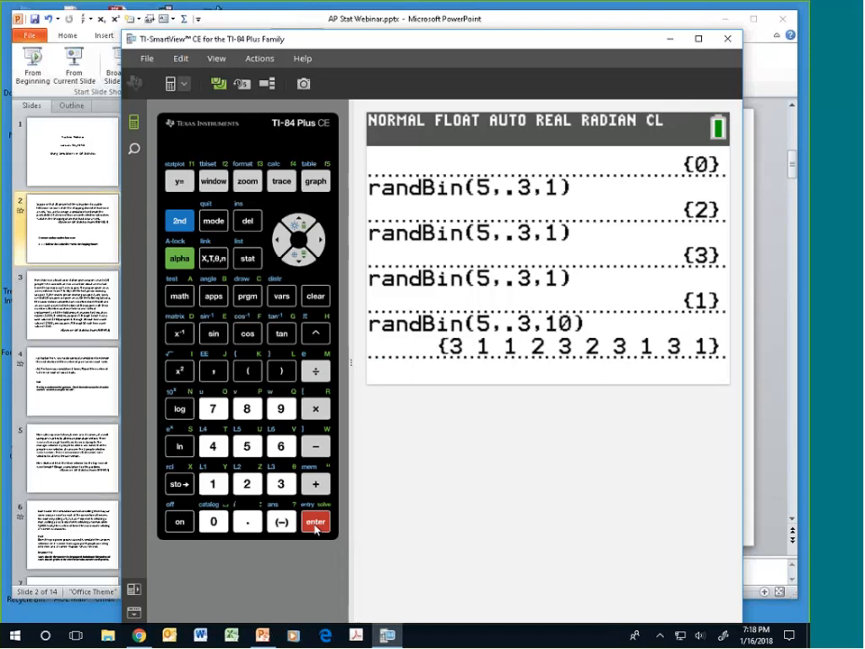
{"action": "left_click", "coordinate": [315, 523]}
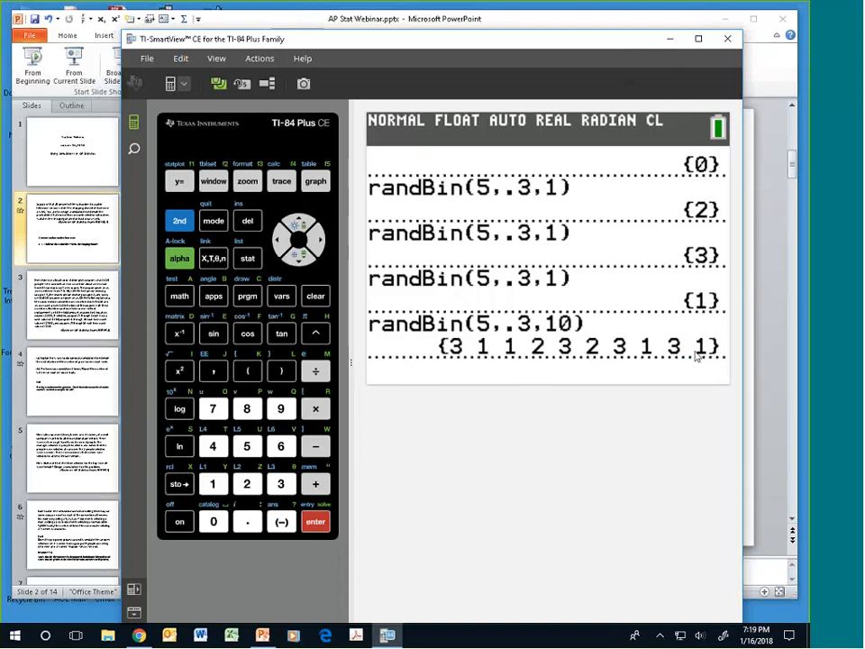
{"action": "left_click", "coordinate": [316, 521]}
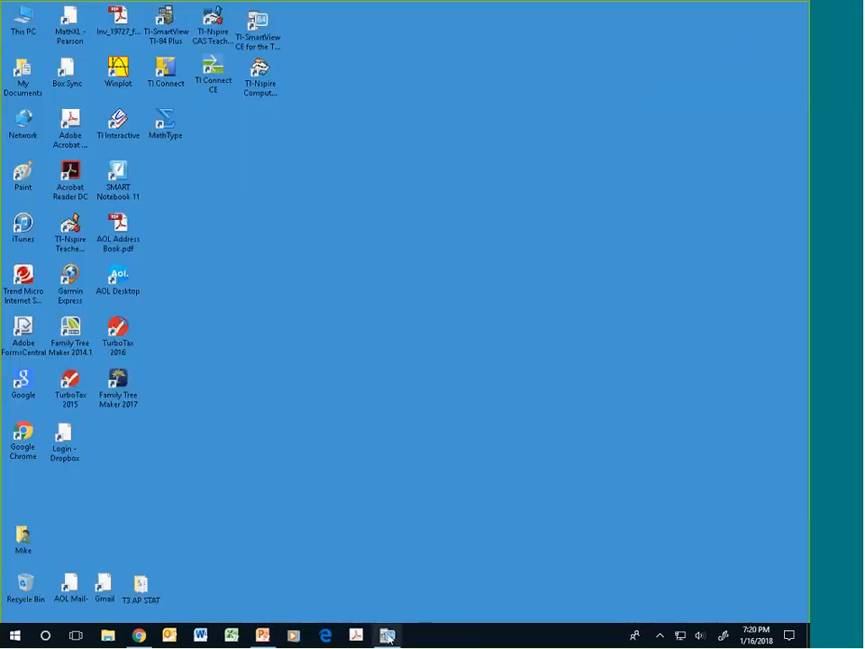
{"action": "mouse_move", "coordinate": [343, 343]}
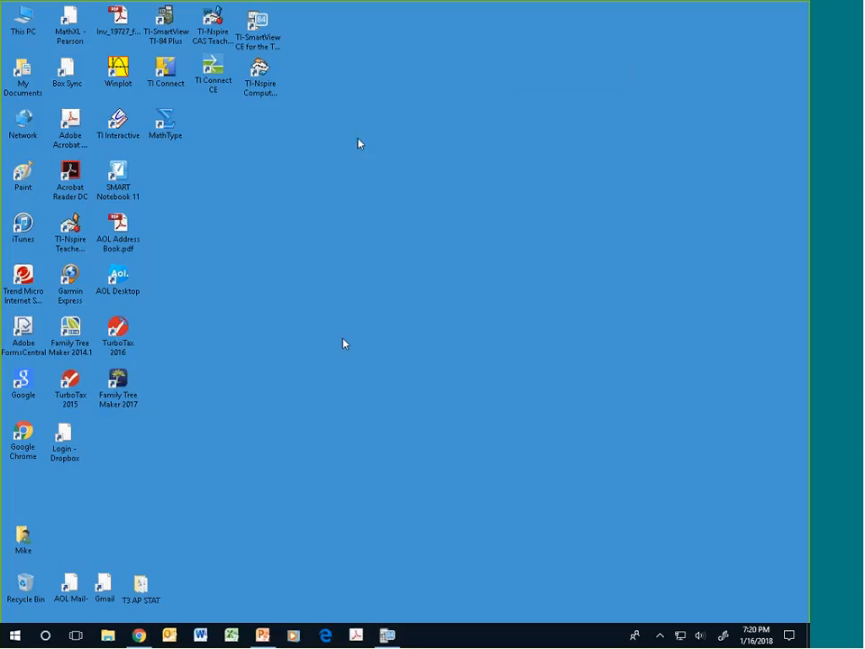
{"action": "mouse_move", "coordinate": [390, 50]}
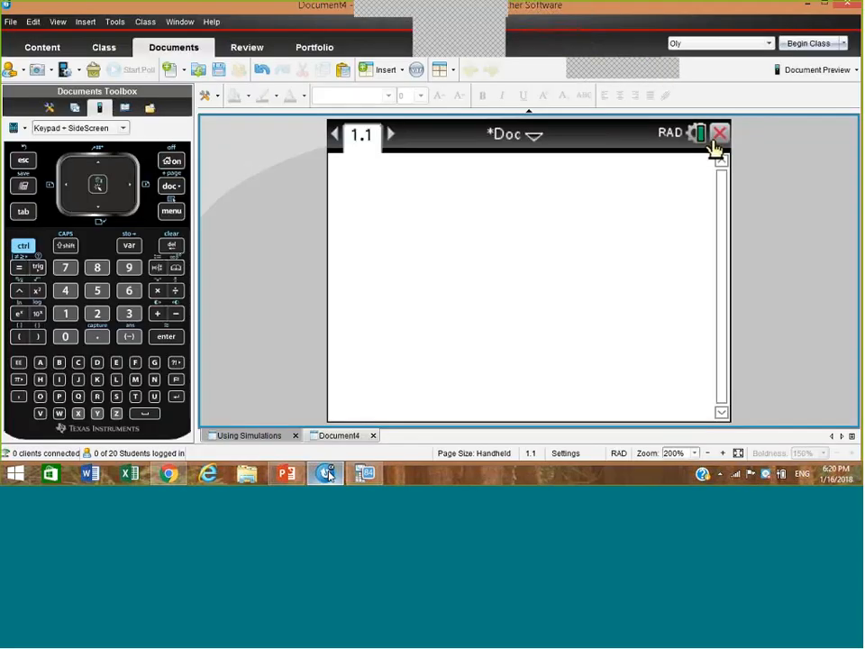
- Run RandSeed 3321 from menu > Probability > Random > Seed on the Calculator page
{"action": "left_click", "coordinate": [339, 180]}
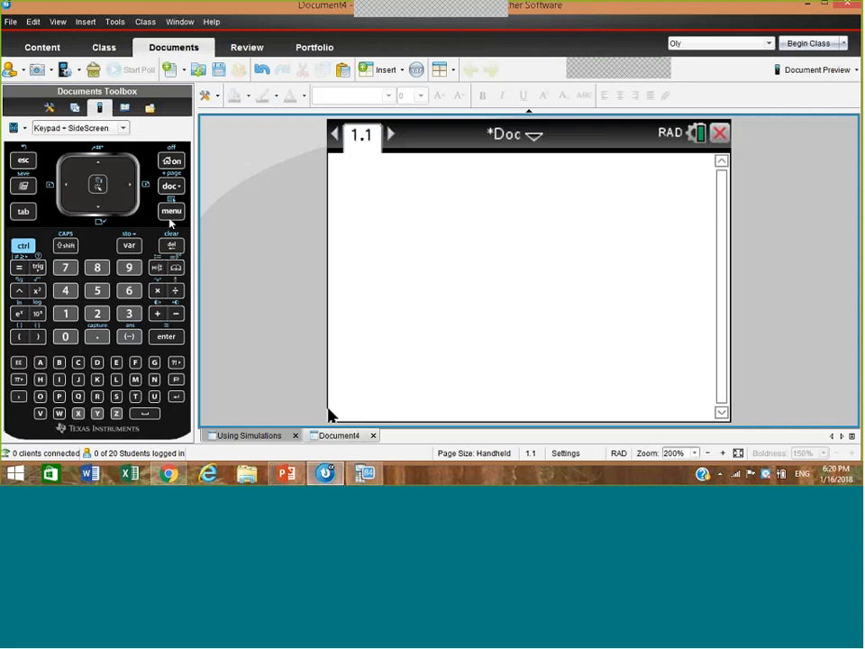
{"action": "left_click", "coordinate": [339, 180]}
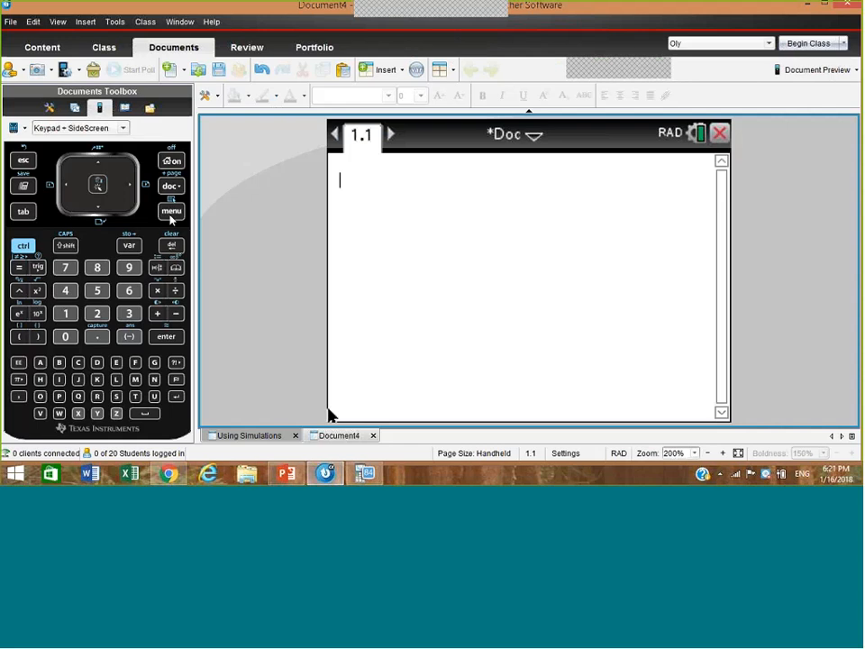
{"action": "left_click", "coordinate": [171, 211]}
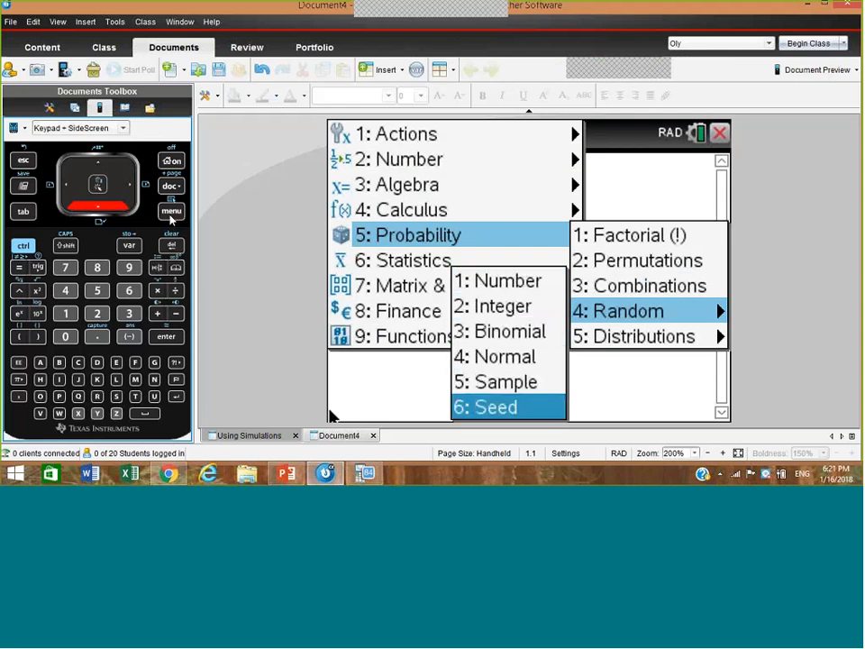
{"action": "left_click", "coordinate": [498, 408]}
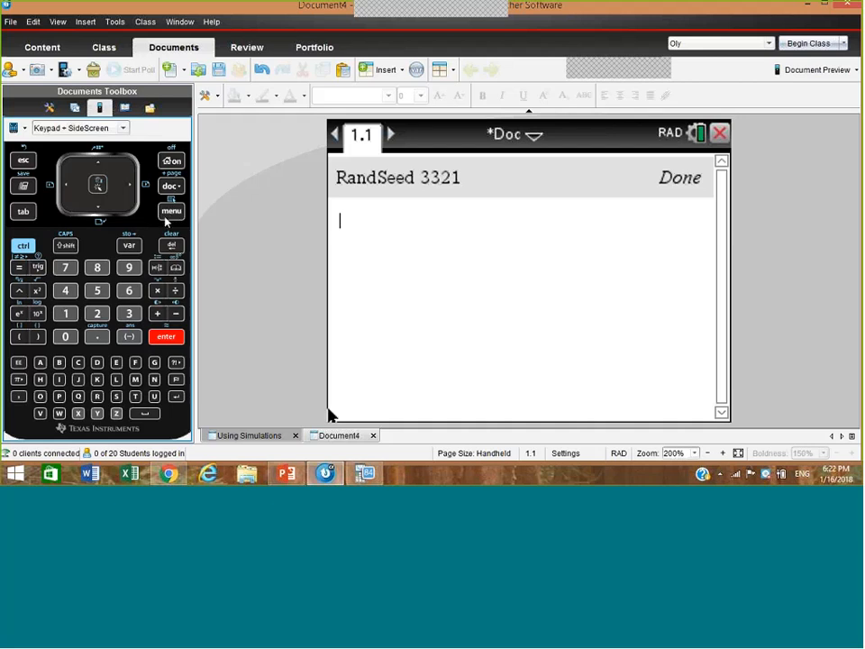
- Run randInt(0,9,1) repeatedly for single digits, then randInt(0,9,5) giving {0,8,3,4,9}
{"action": "left_click", "coordinate": [171, 211]}
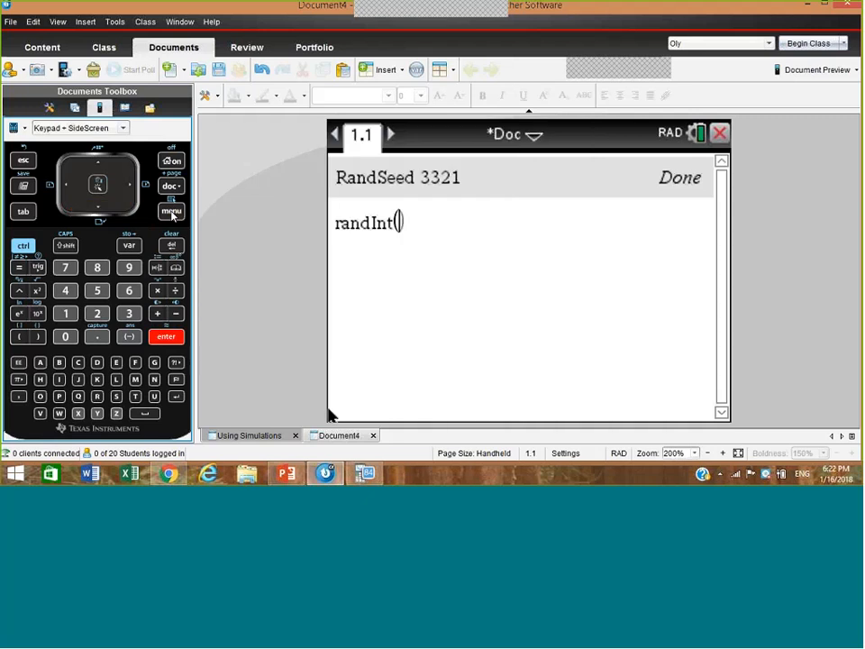
{"action": "type", "text": "0"}
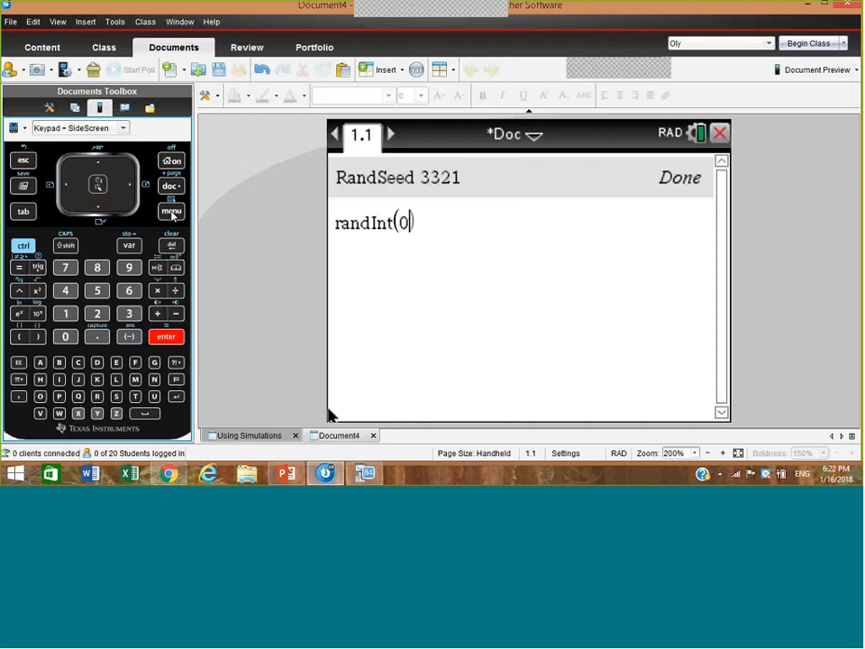
{"action": "type", "text": ",9,"}
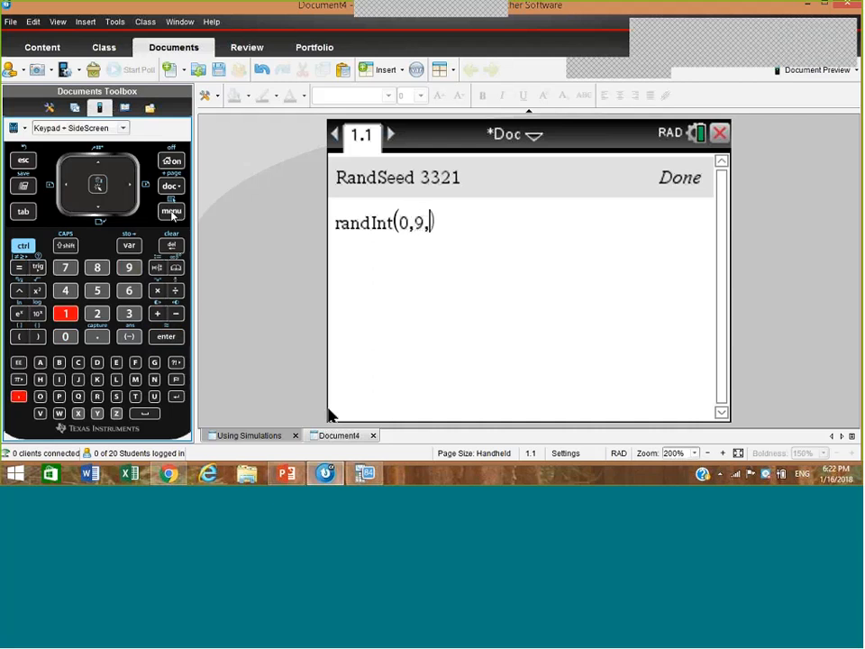
{"action": "key", "text": "enter"}
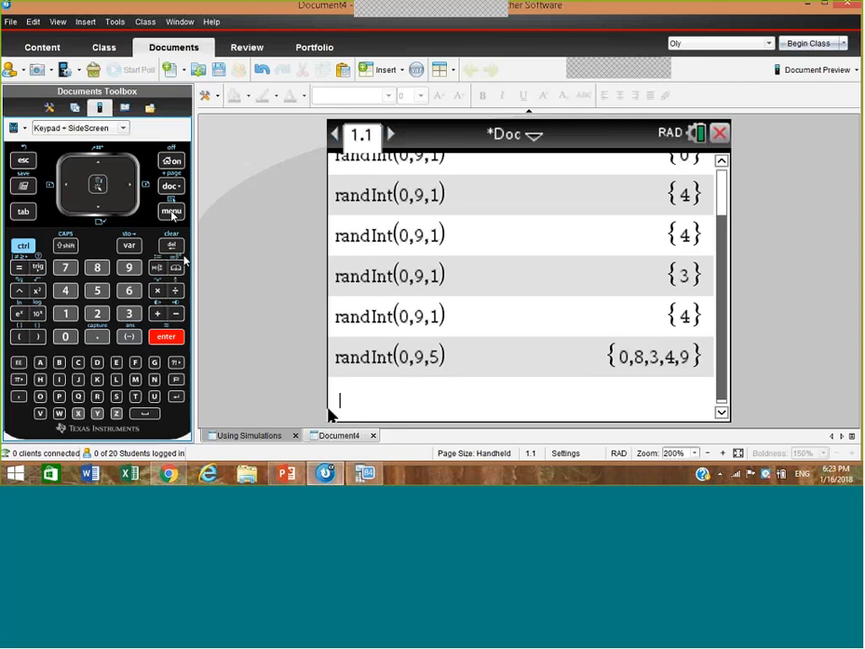
{"action": "mouse_move", "coordinate": [181, 267]}
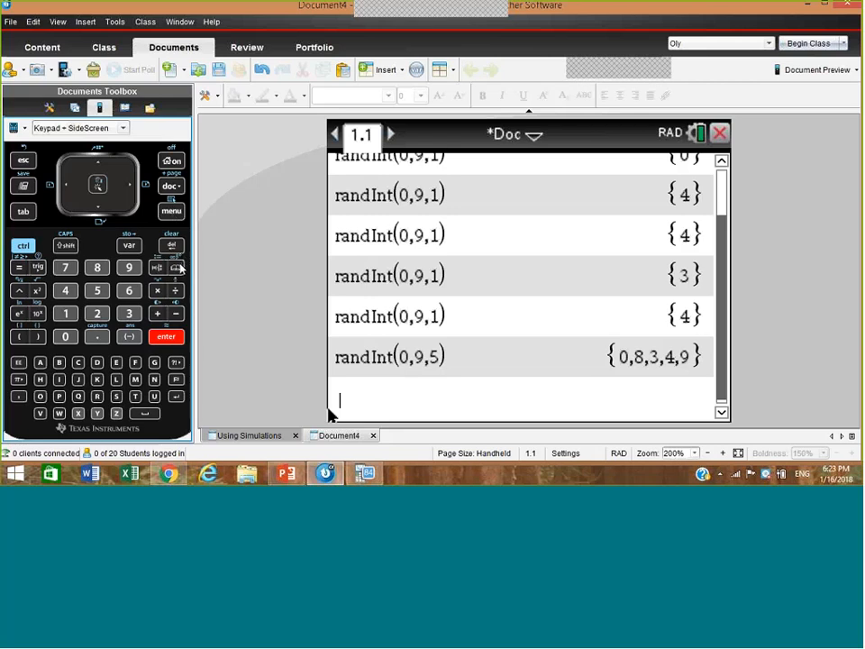
- Evaluate countIf({0,8,3,4,9},?≤2) to get 1 and begin a new countIf( entry
{"action": "left_click", "coordinate": [171, 267]}
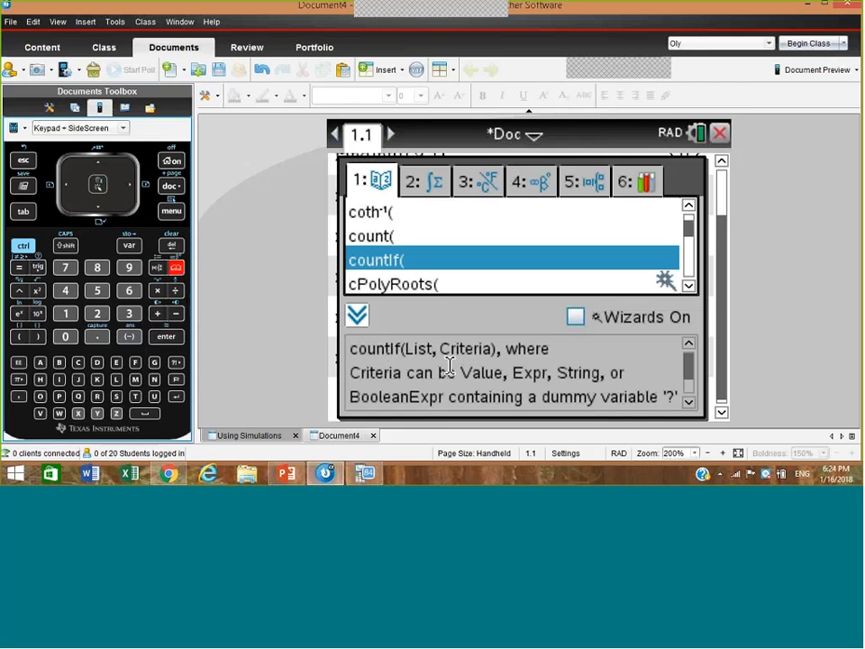
{"action": "mouse_move", "coordinate": [478, 396]}
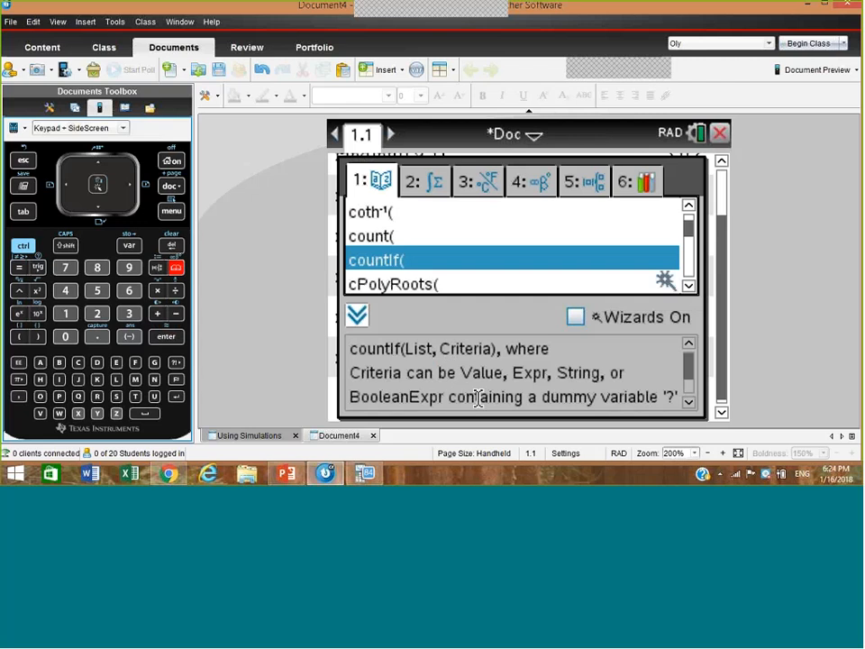
{"action": "mouse_move", "coordinate": [658, 400]}
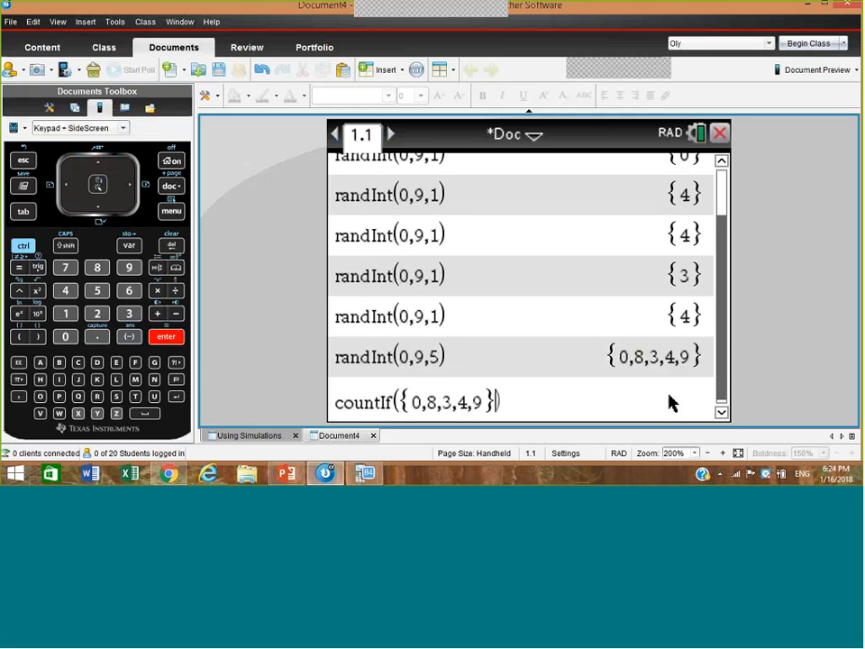
{"action": "mouse_move", "coordinate": [631, 404]}
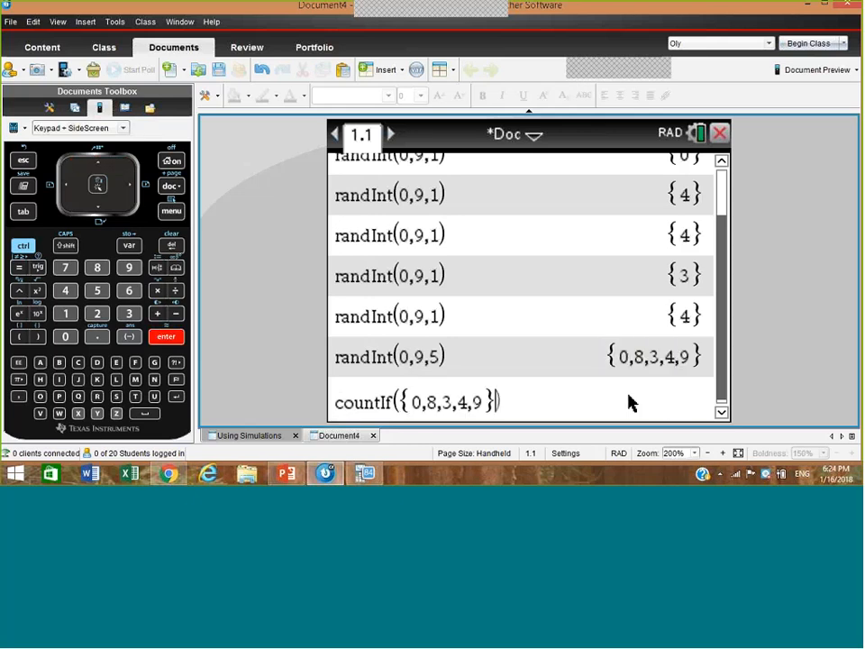
{"action": "mouse_move", "coordinate": [357, 383]}
{"action": "type", "text": ",?≤2"}
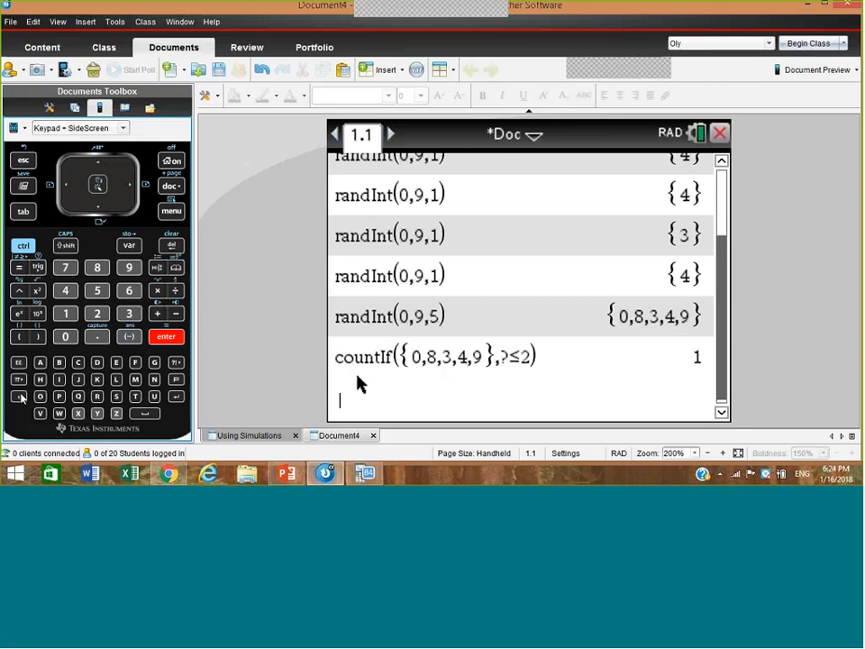
{"action": "type", "text": "countif("}
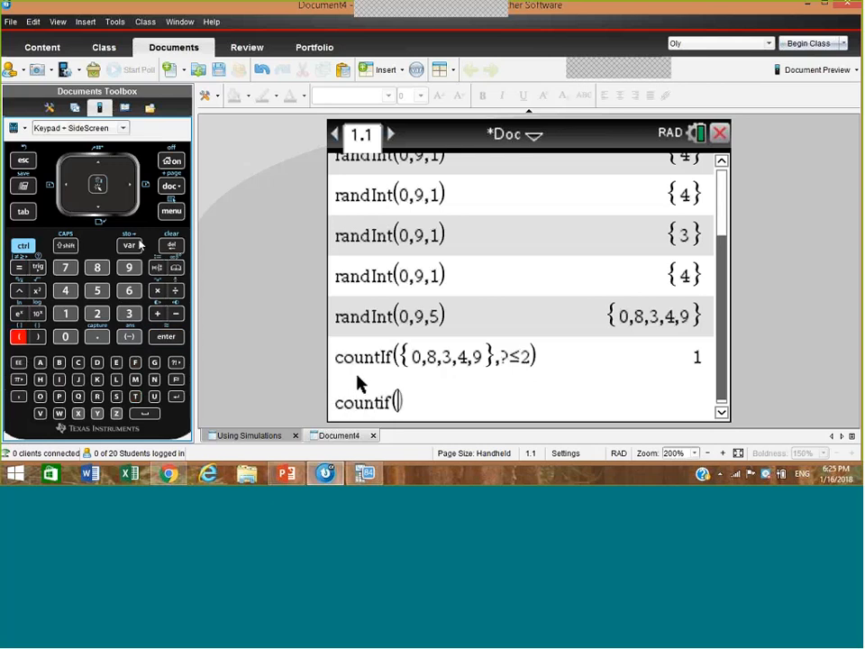
- Insert randInt(0,9,5) from the Probability > Random menu inside countIf(
{"action": "left_click", "coordinate": [169, 211]}
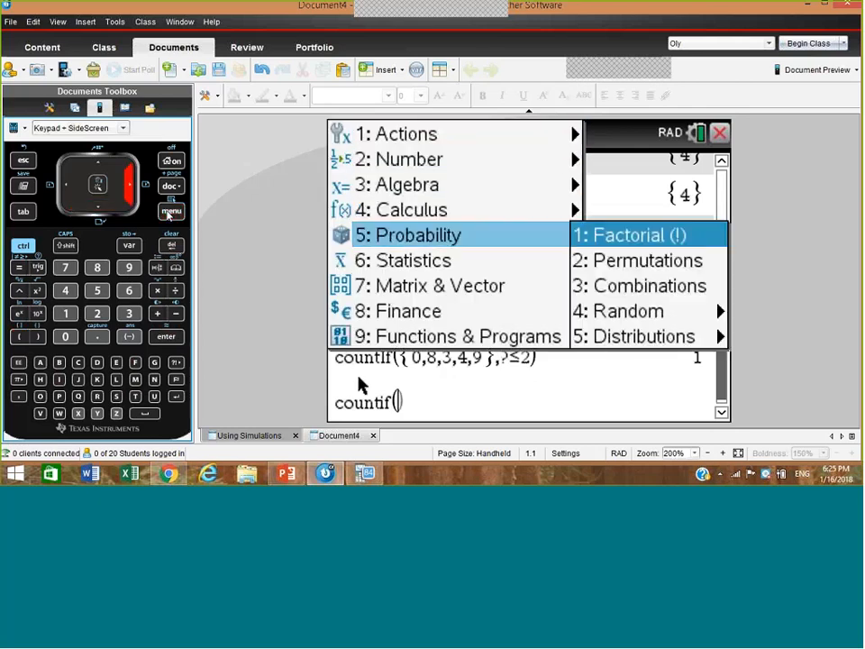
{"action": "left_click", "coordinate": [622, 310]}
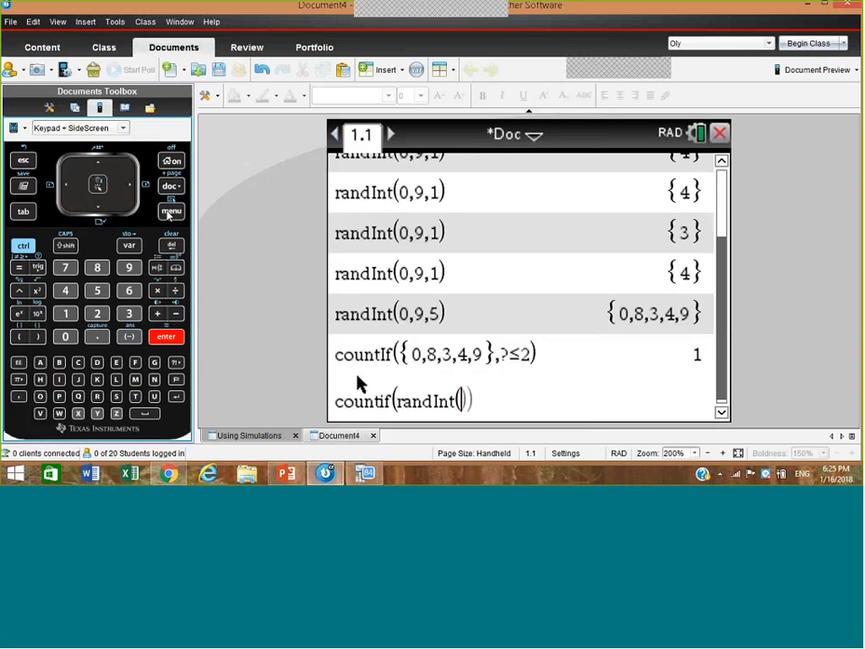
{"action": "left_click", "coordinate": [64, 337]}
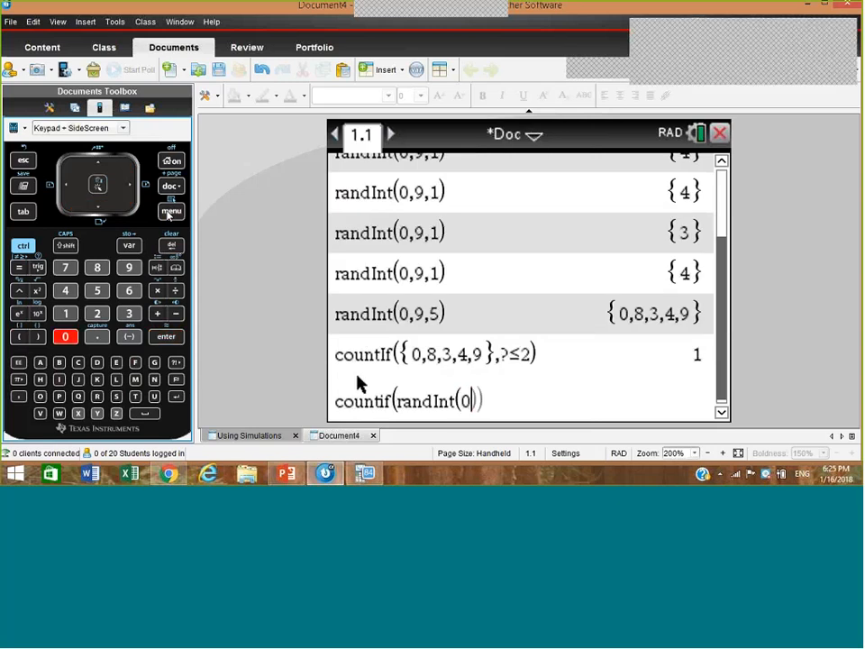
{"action": "left_click", "coordinate": [130, 267]}
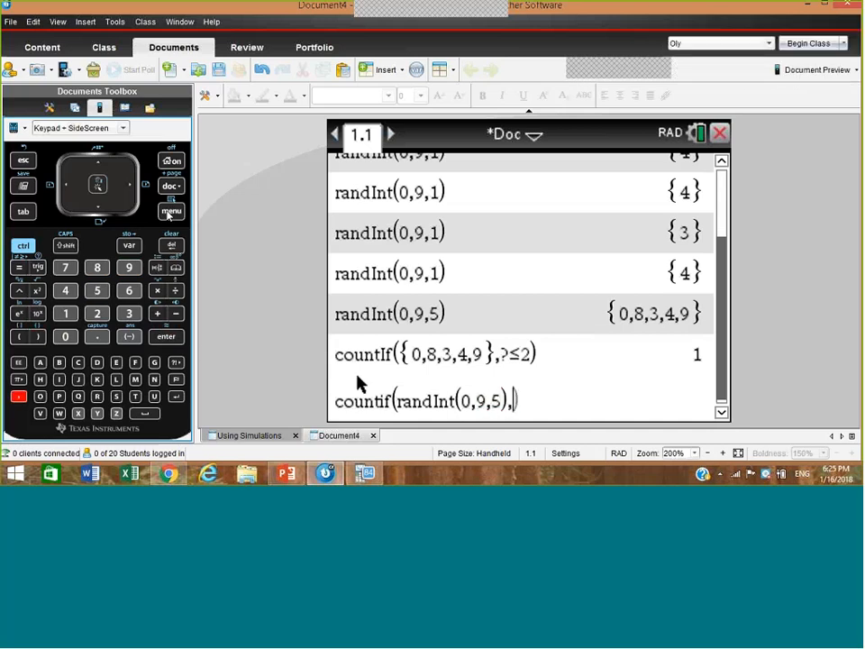
- Add the ?≤2 condition from the symbol palette and evaluate, getting 1
{"action": "type", "text": "?"}
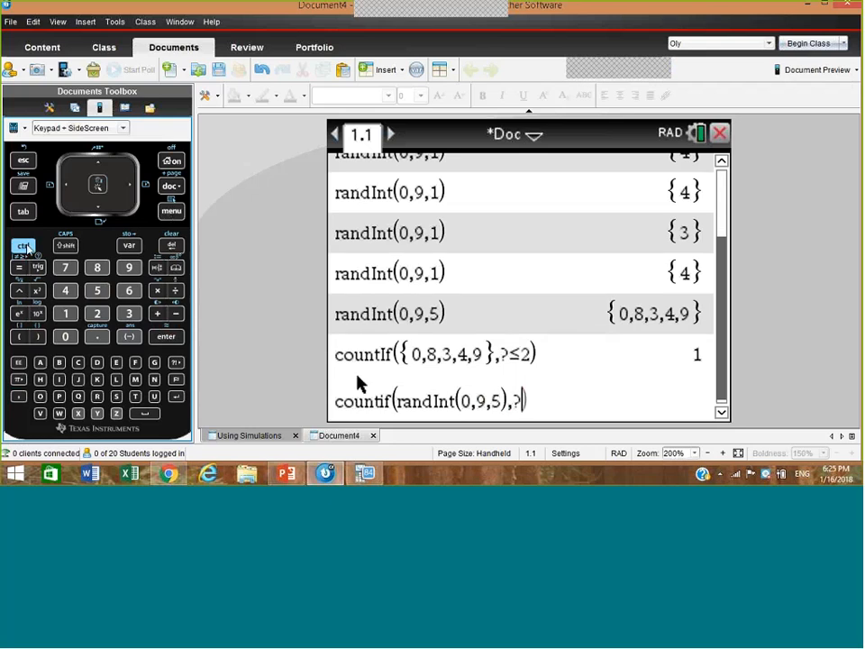
{"action": "left_click", "coordinate": [20, 269]}
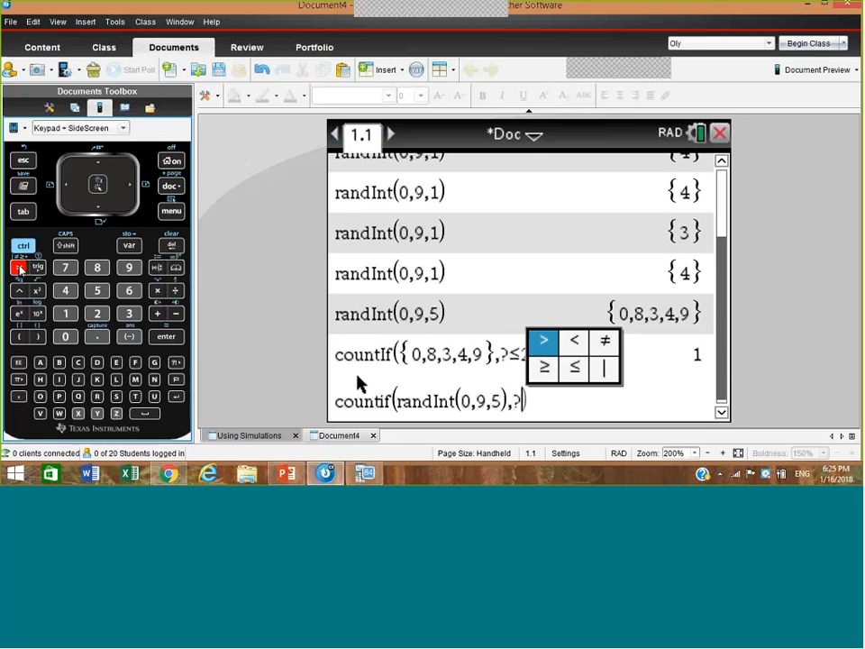
{"action": "left_click", "coordinate": [575, 368]}
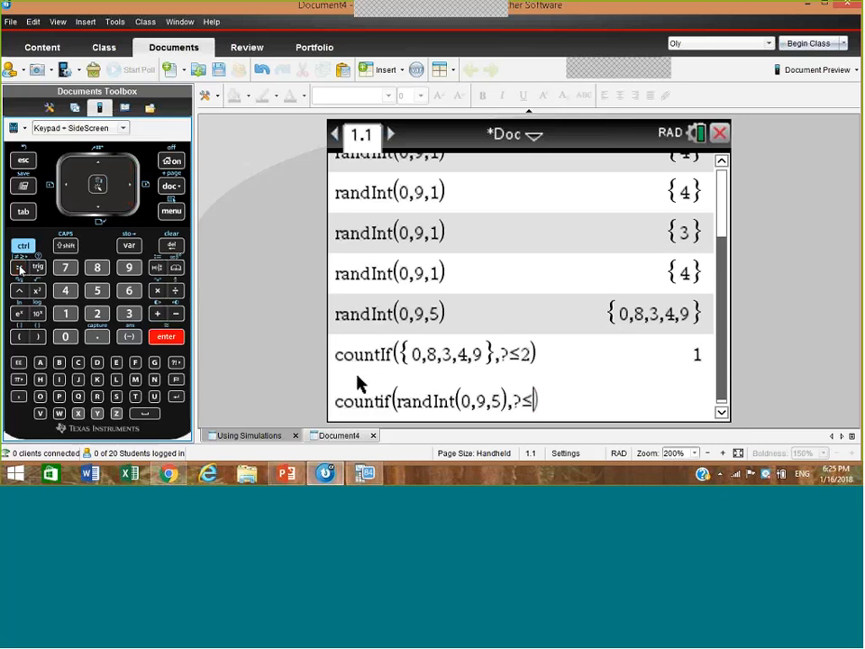
{"action": "left_click", "coordinate": [98, 314]}
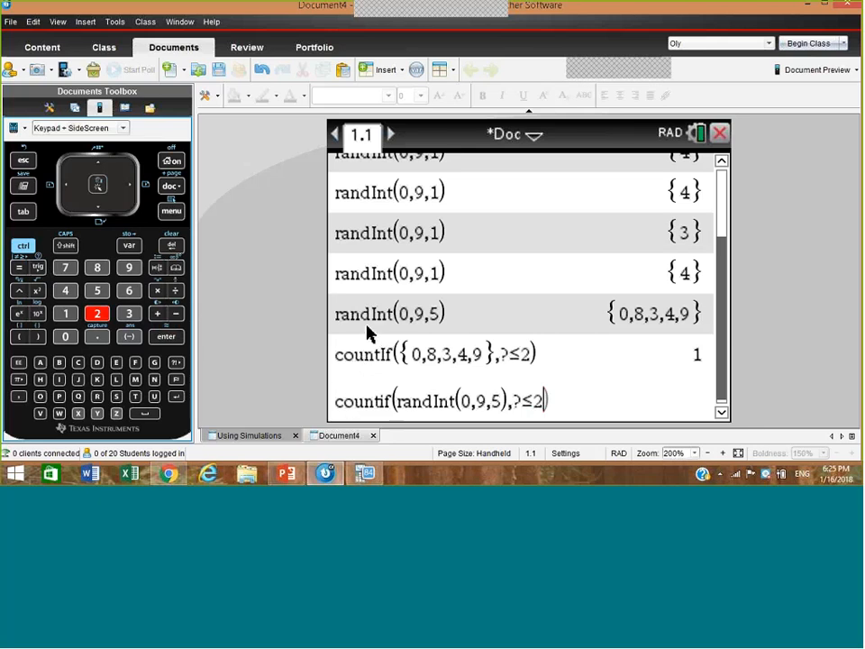
{"action": "mouse_move", "coordinate": [439, 323]}
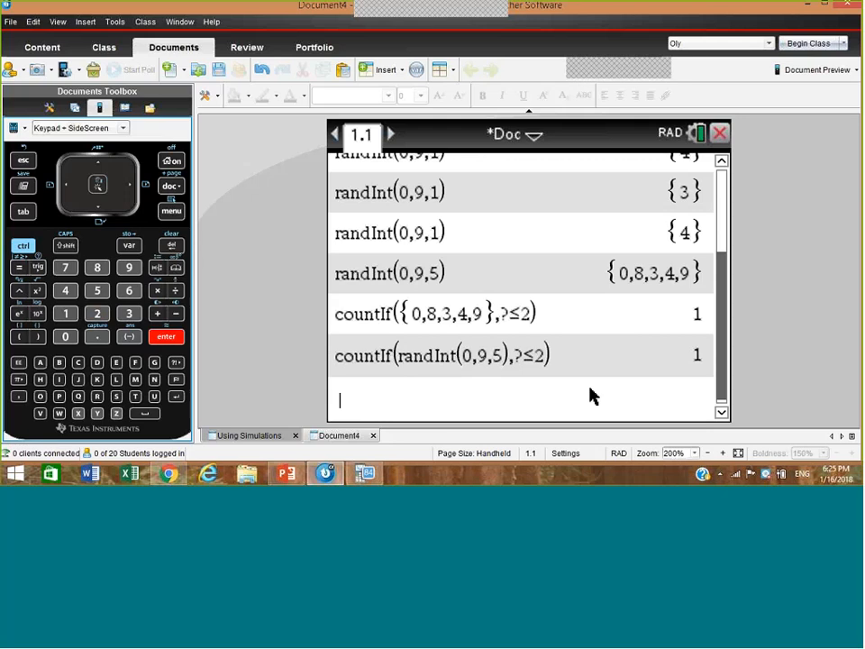
{"action": "key", "text": "enter"}
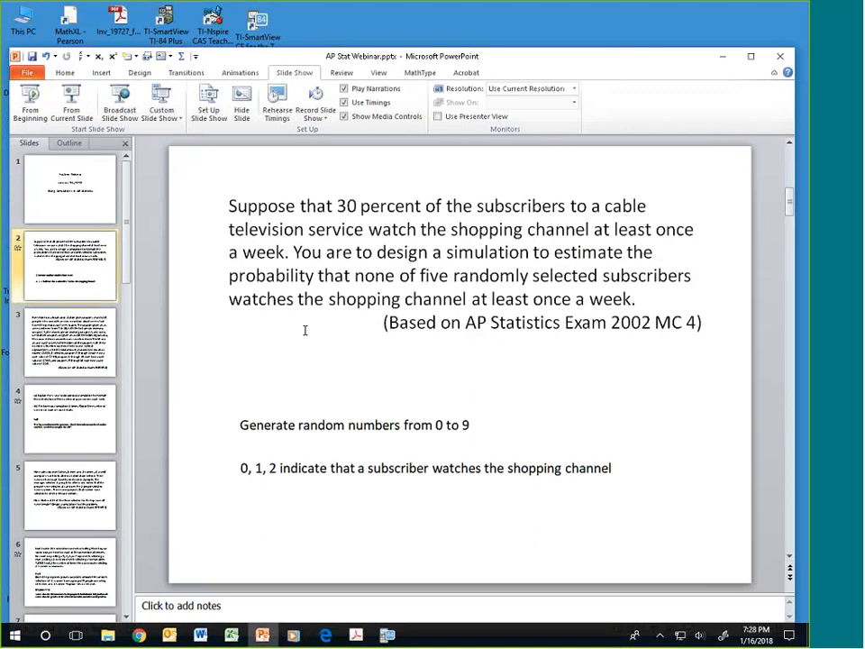
- Show the radio station coupon giveaway slide (AP Statistics 2001 FR 3)
{"action": "left_click", "coordinate": [68, 342]}
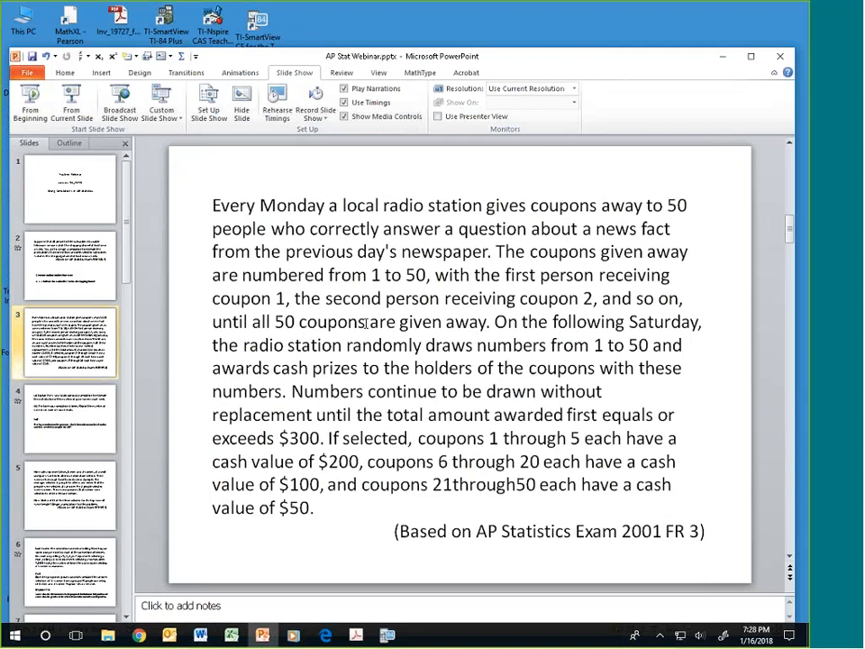
{"action": "mouse_move", "coordinate": [367, 323]}
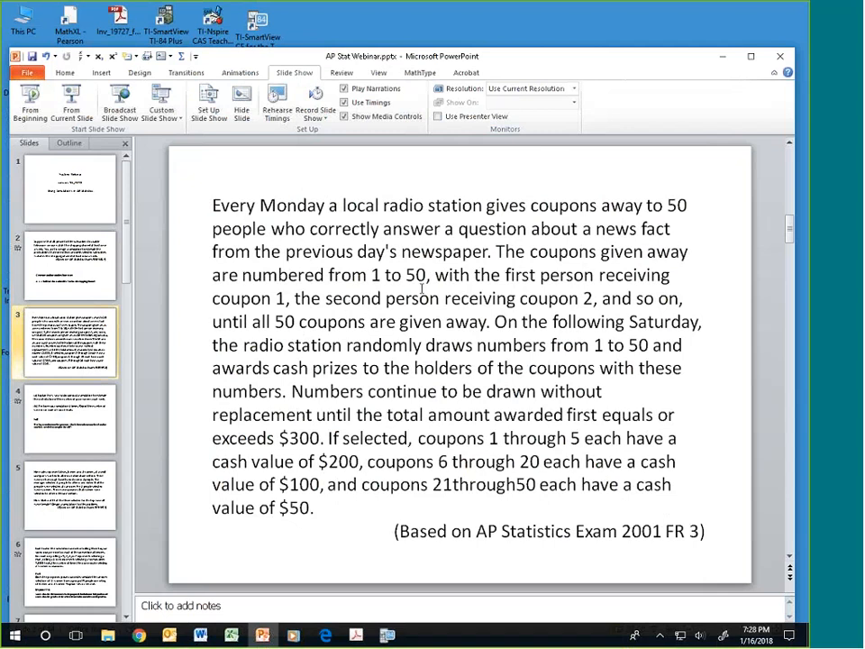
{"action": "mouse_move", "coordinate": [329, 307]}
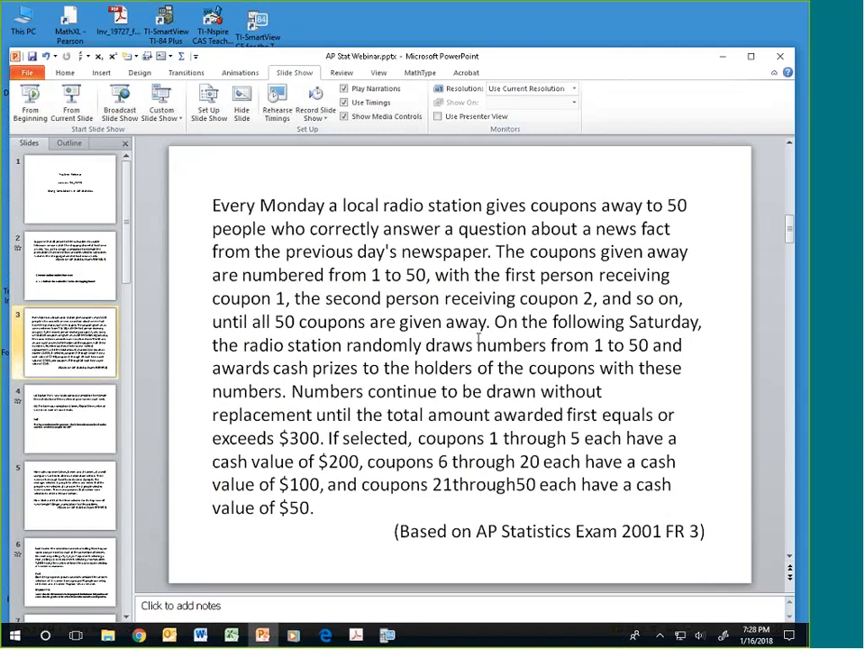
{"action": "mouse_move", "coordinate": [537, 346]}
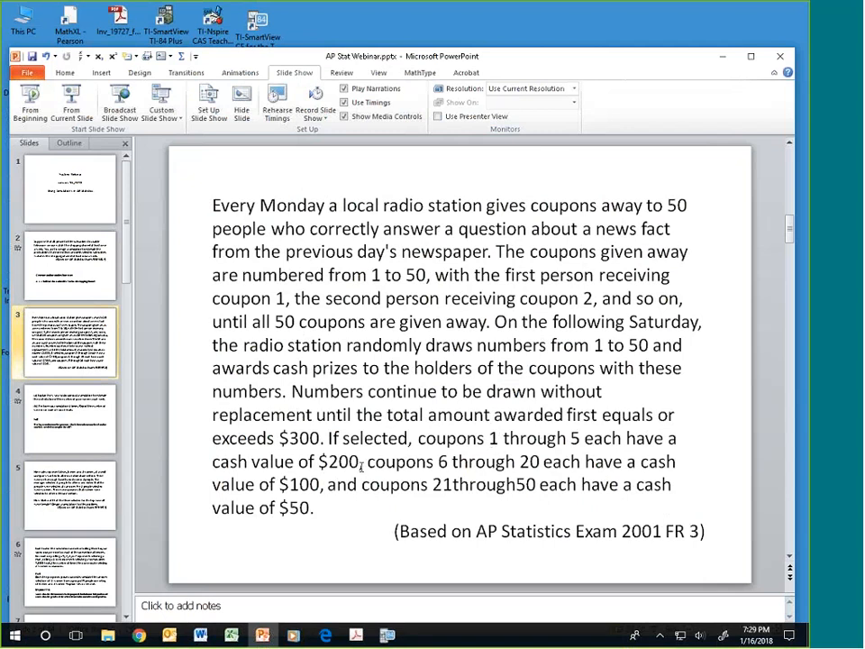
{"action": "mouse_move", "coordinate": [496, 461]}
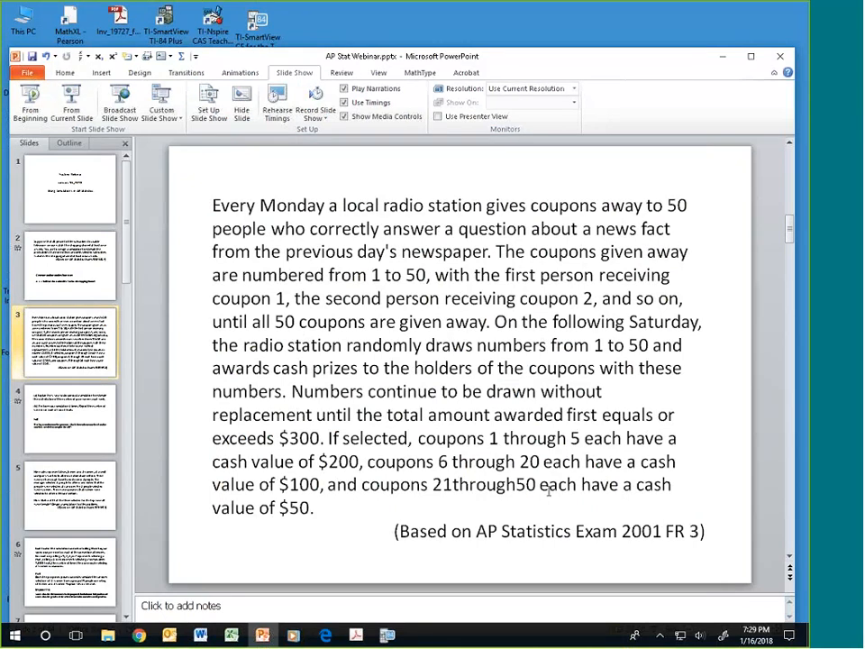
{"action": "mouse_move", "coordinate": [325, 513]}
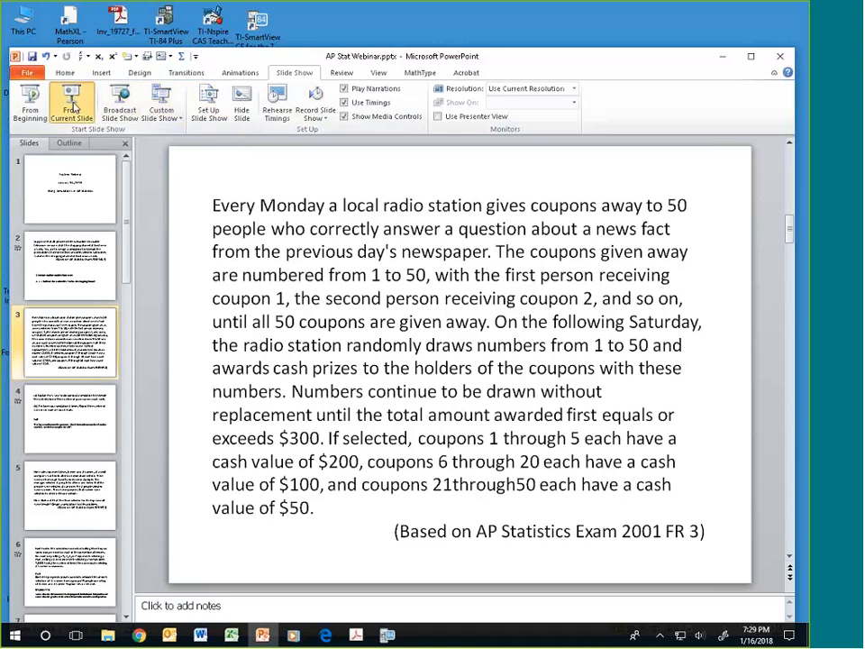
- Show the slide with coupon simulation parts (a) and (b) and the poll question
{"action": "left_click", "coordinate": [71, 418]}
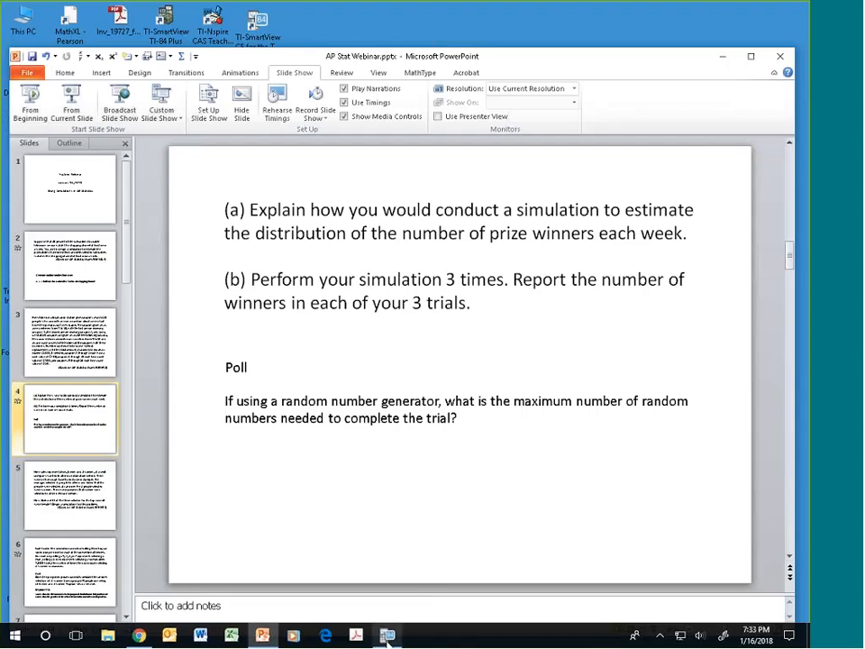
- Bring the calculator forward, clear the earlier randBin results and reach the random-integer function
{"action": "left_click", "coordinate": [387, 635]}
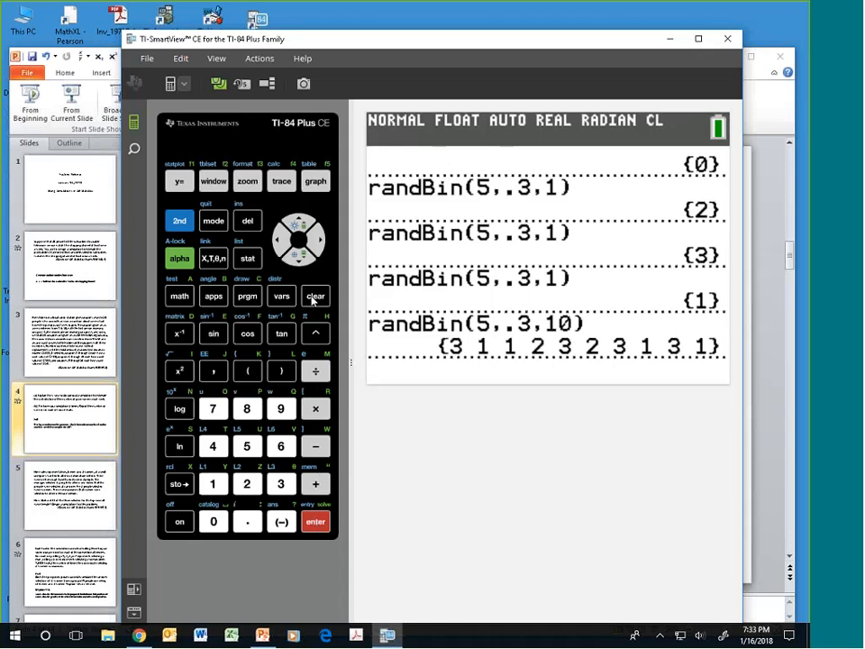
{"action": "left_click", "coordinate": [315, 296]}
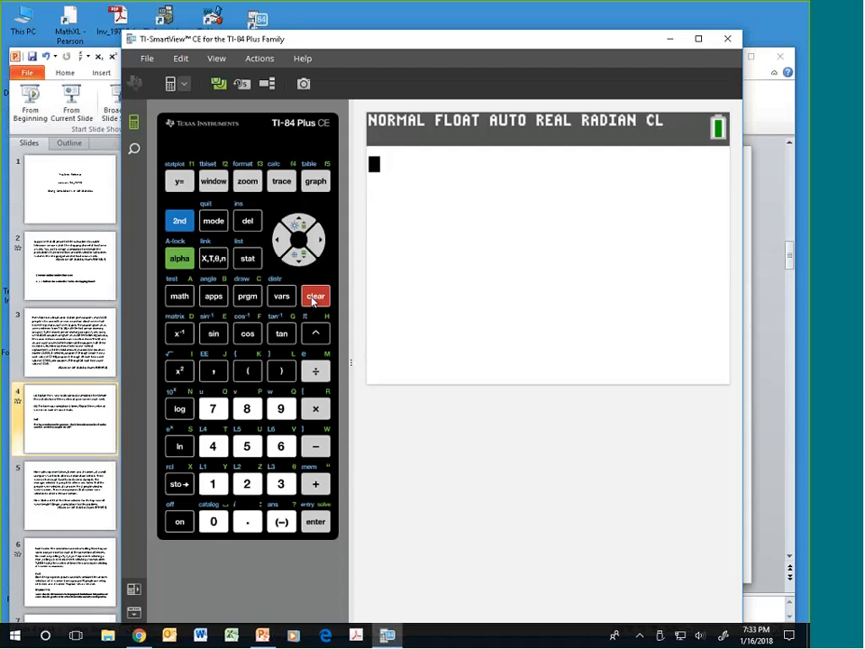
{"action": "left_click", "coordinate": [316, 296]}
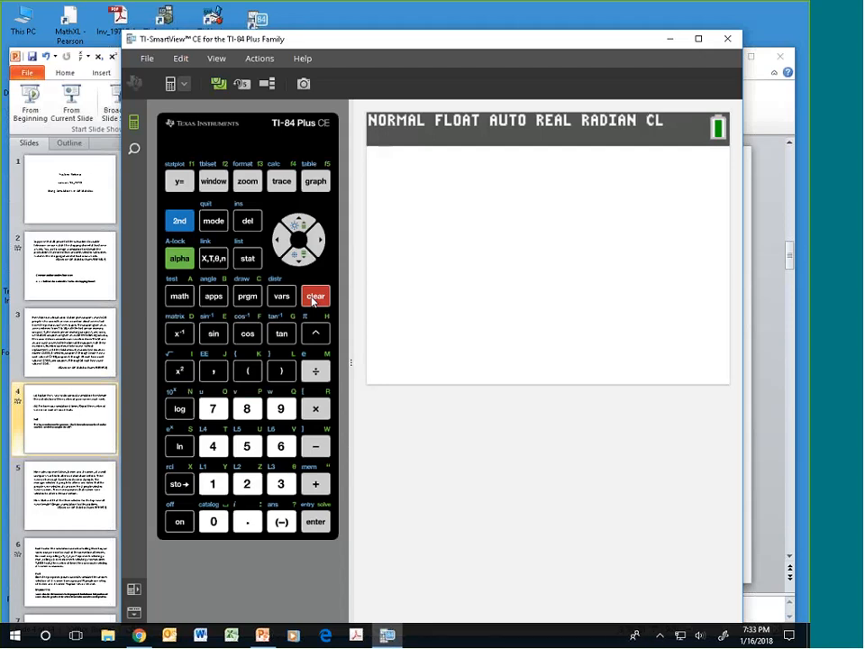
{"action": "left_click", "coordinate": [180, 296]}
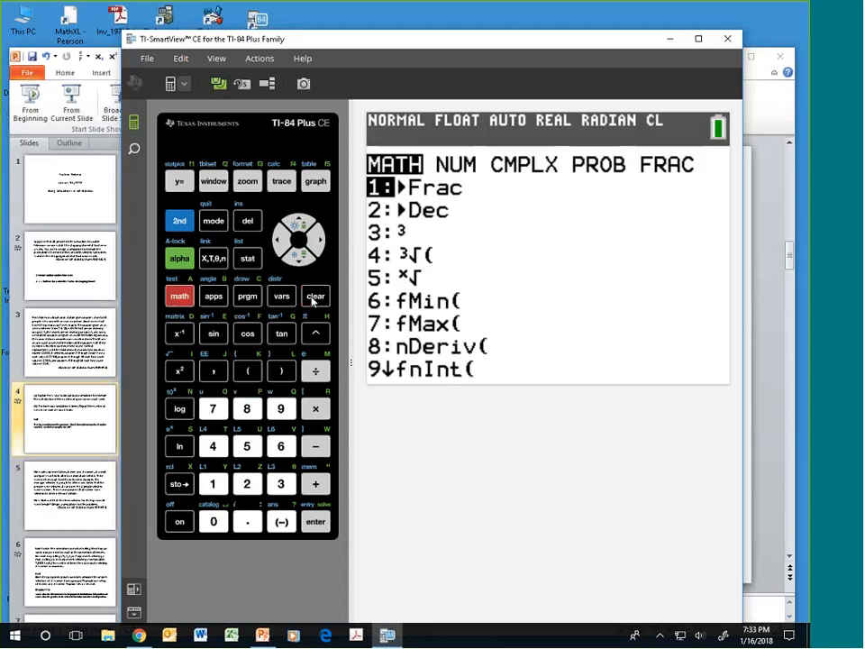
{"action": "left_click", "coordinate": [282, 238]}
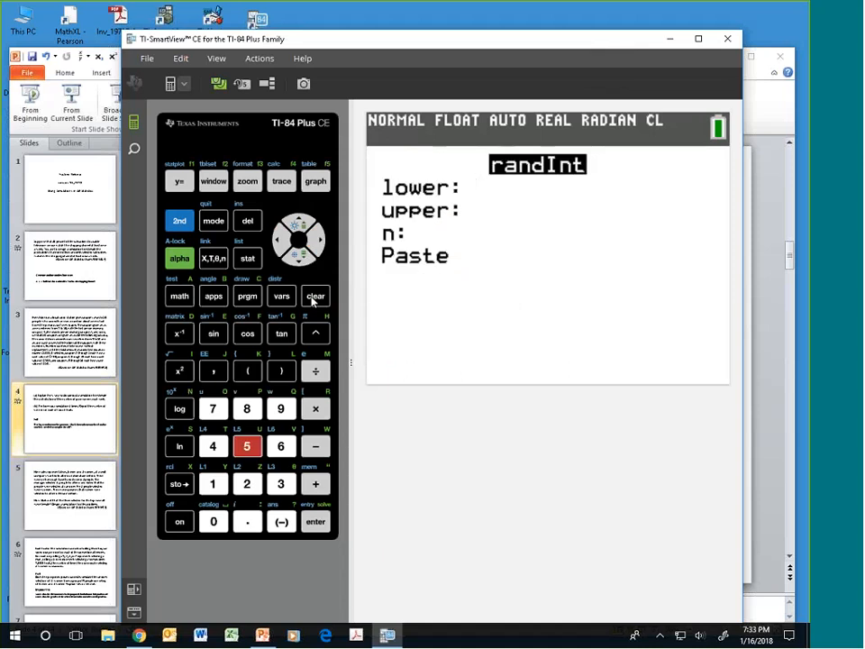
- Fill the randInt wizard with lower 1, upper 50, n 6 and paste it to the home screen
{"action": "left_click", "coordinate": [212, 484]}
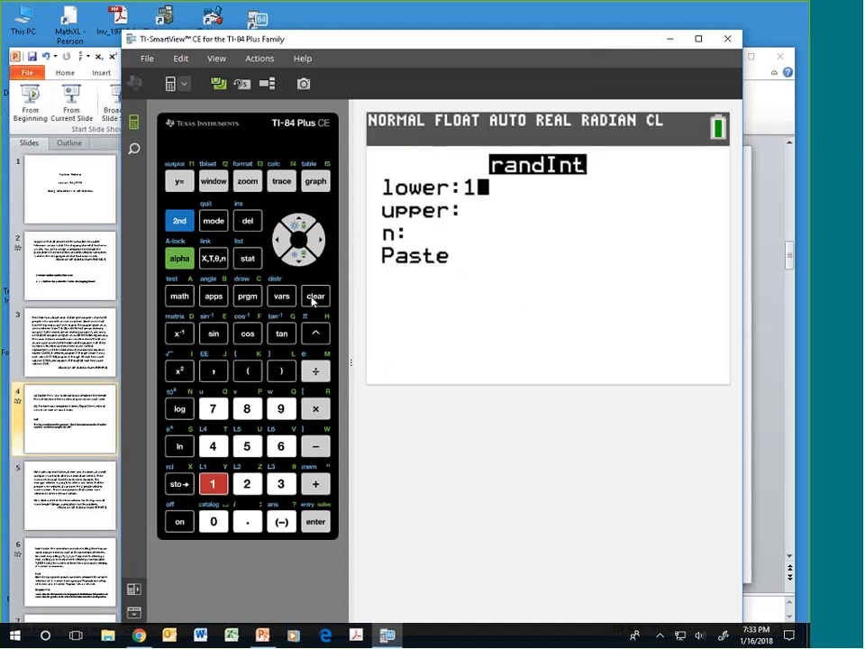
{"action": "left_click", "coordinate": [247, 447]}
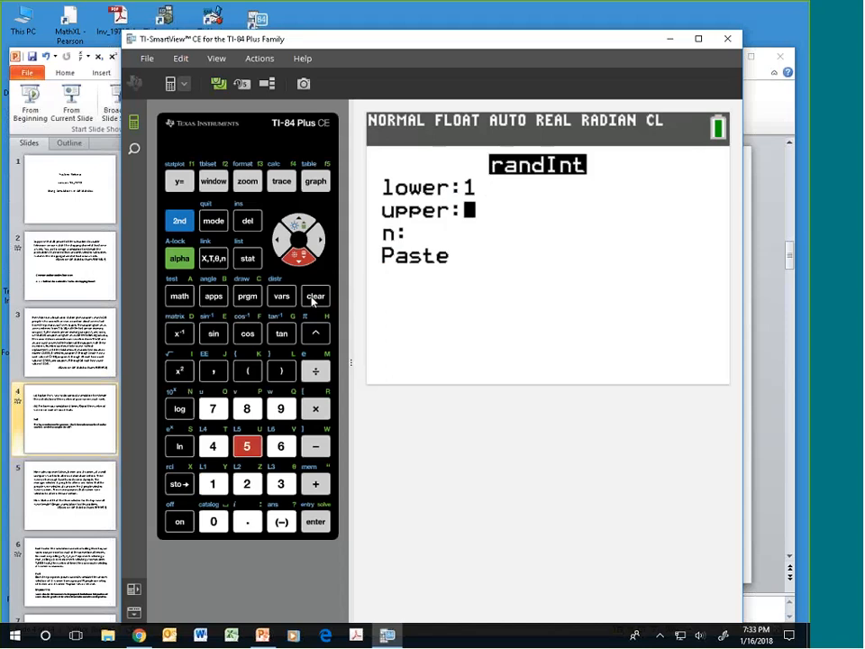
{"action": "left_click", "coordinate": [213, 521]}
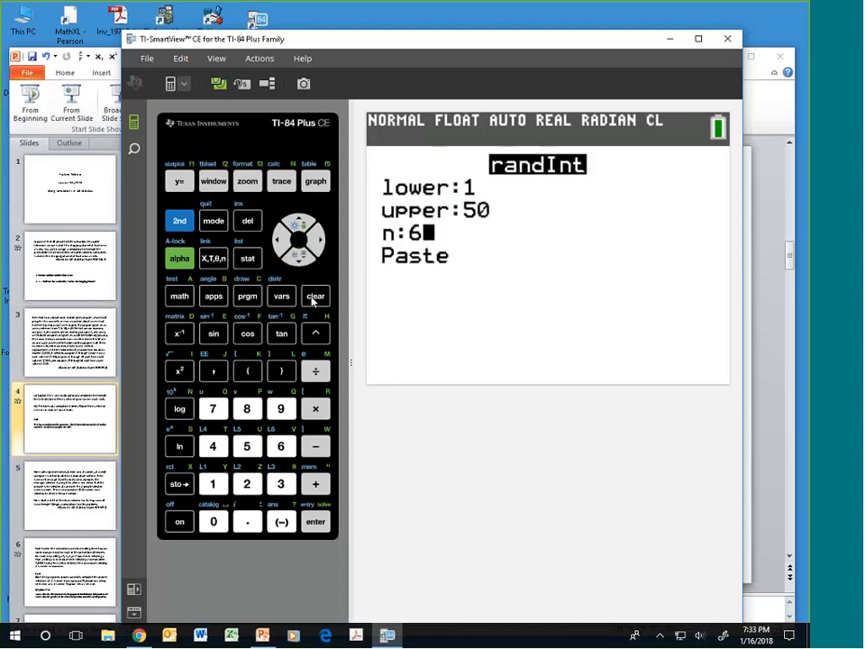
{"action": "left_click", "coordinate": [281, 447]}
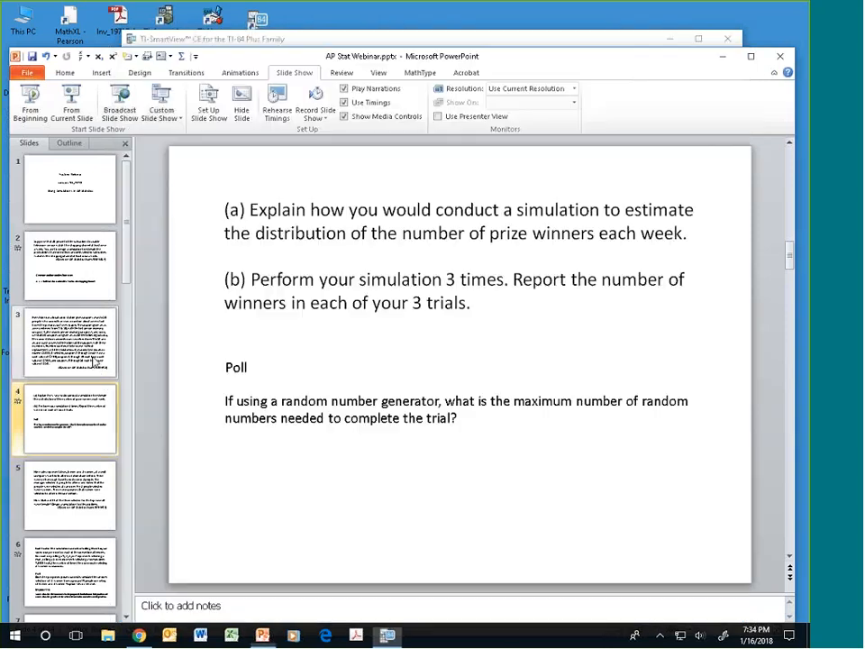
- Step back through the shopping channel slide to the radio station coupon slide
{"action": "left_click", "coordinate": [70, 263]}
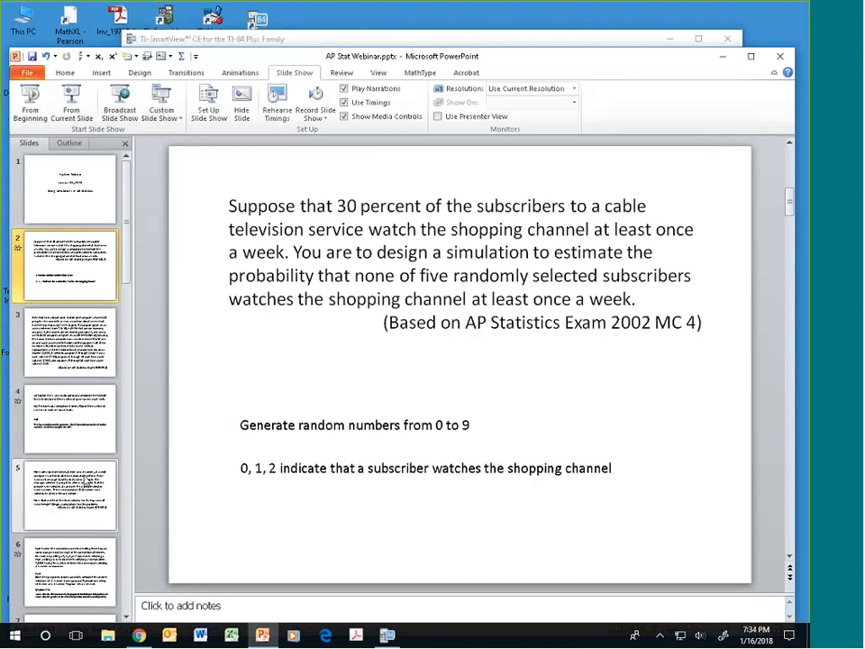
{"action": "left_click", "coordinate": [69, 342]}
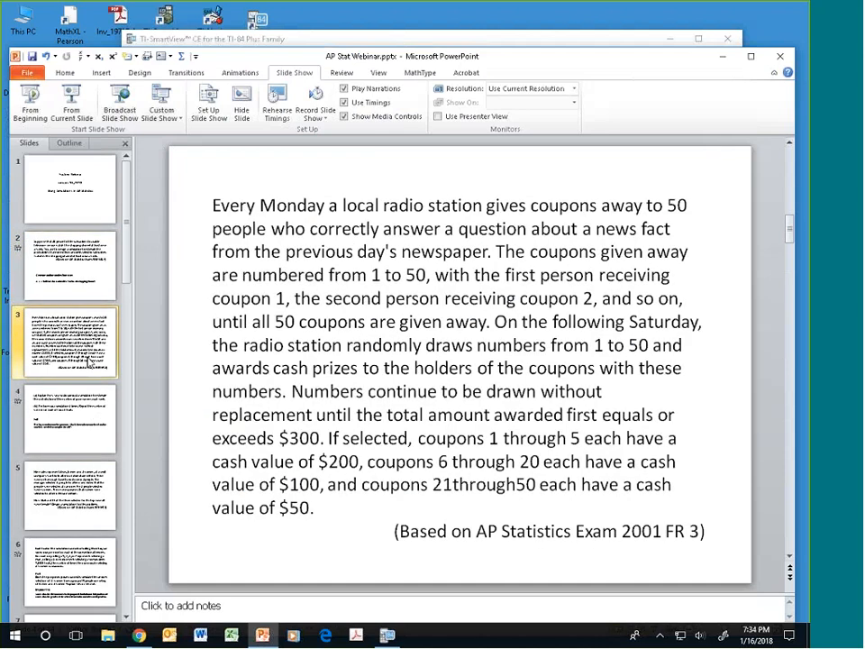
{"action": "mouse_move", "coordinate": [153, 460]}
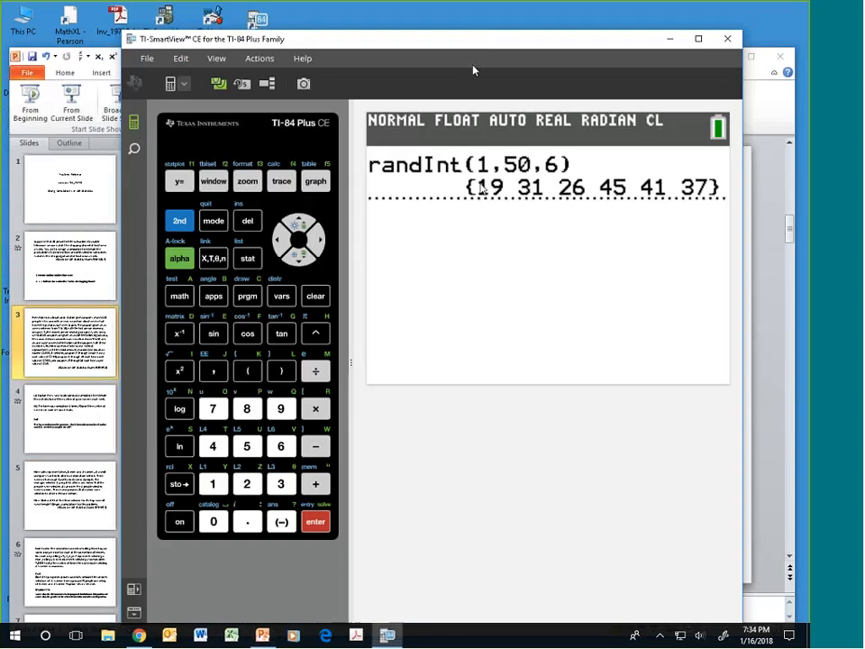
{"action": "mouse_move", "coordinate": [487, 191]}
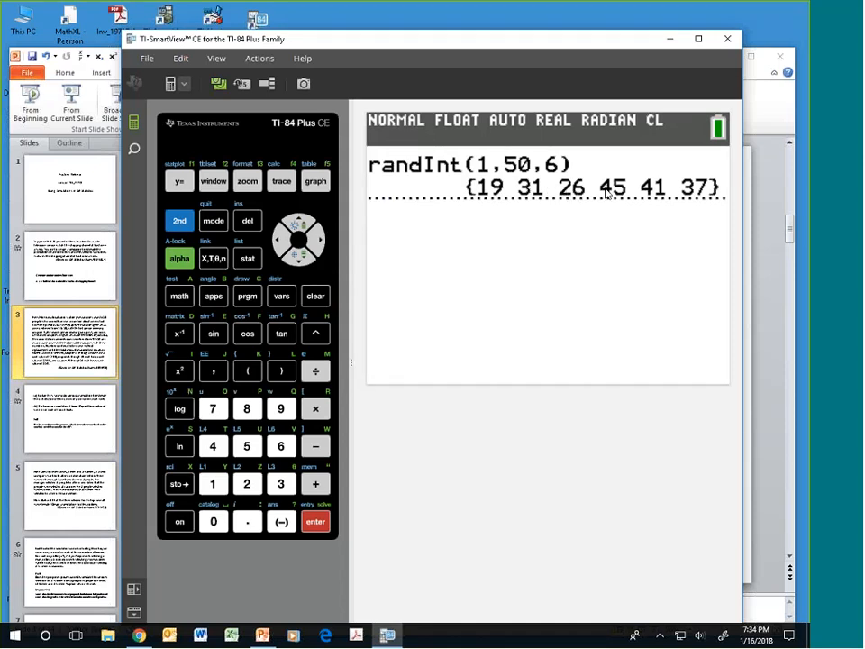
{"action": "mouse_move", "coordinate": [653, 197]}
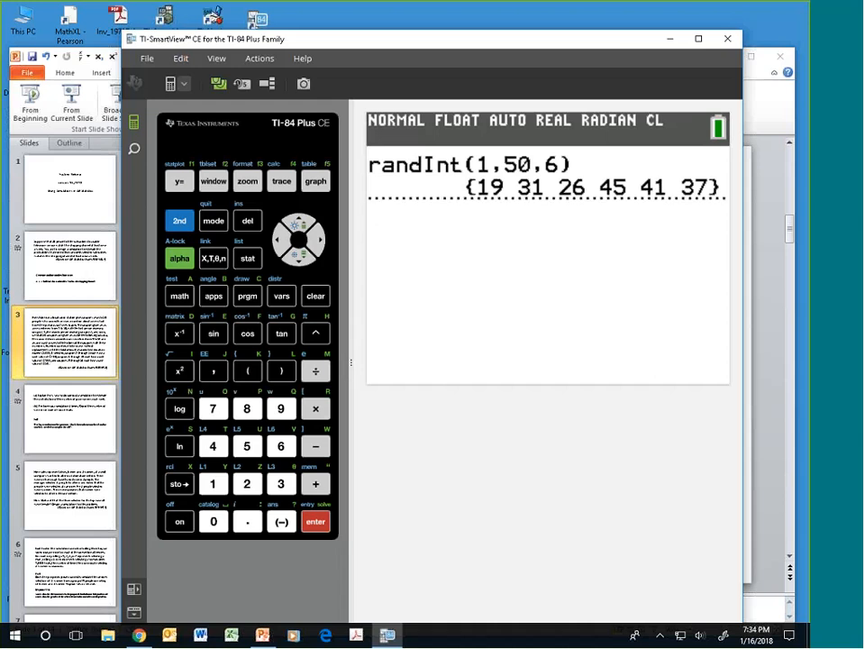
{"action": "left_click", "coordinate": [315, 521]}
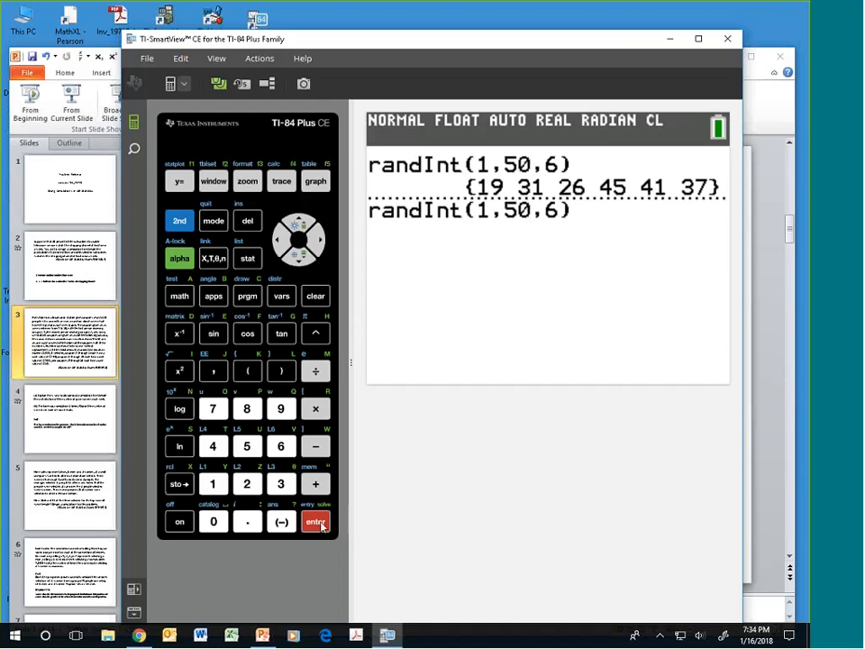
{"action": "left_click", "coordinate": [315, 521]}
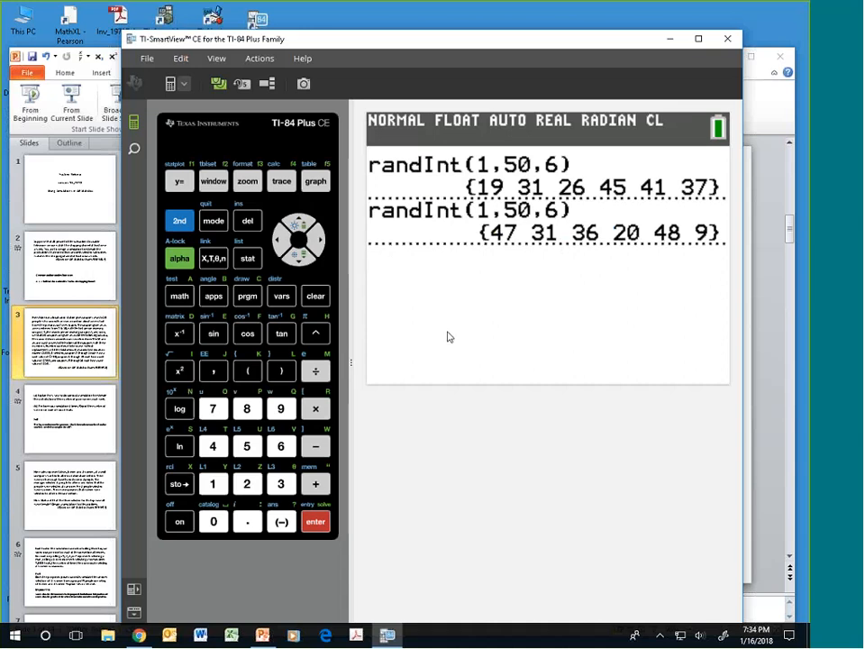
{"action": "mouse_move", "coordinate": [627, 242]}
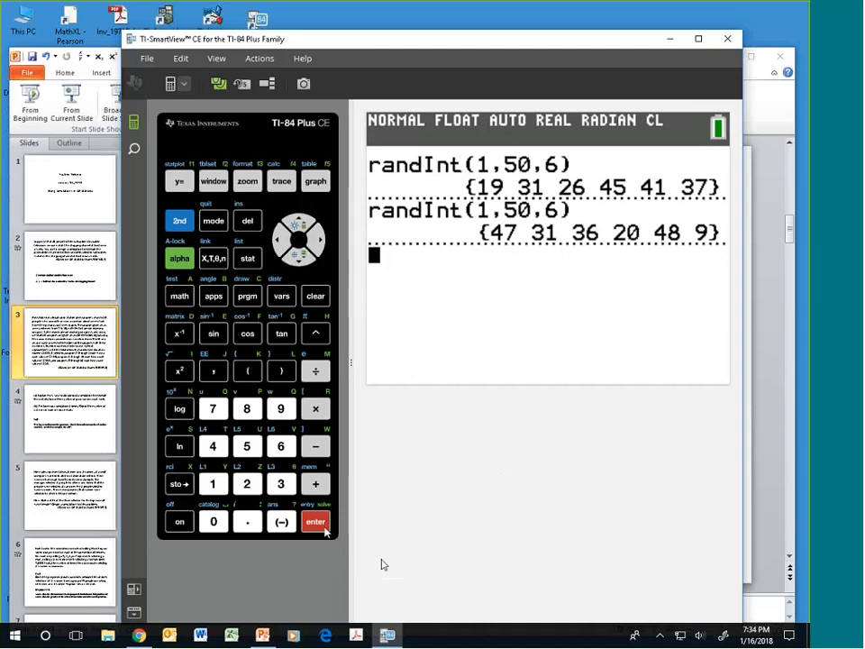
{"action": "left_click", "coordinate": [315, 523]}
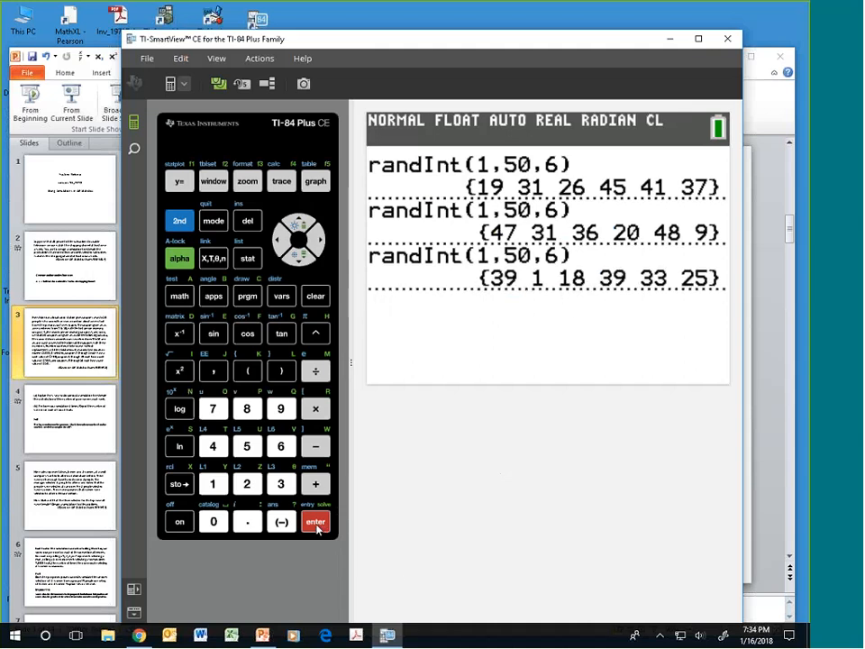
{"action": "mouse_move", "coordinate": [303, 544]}
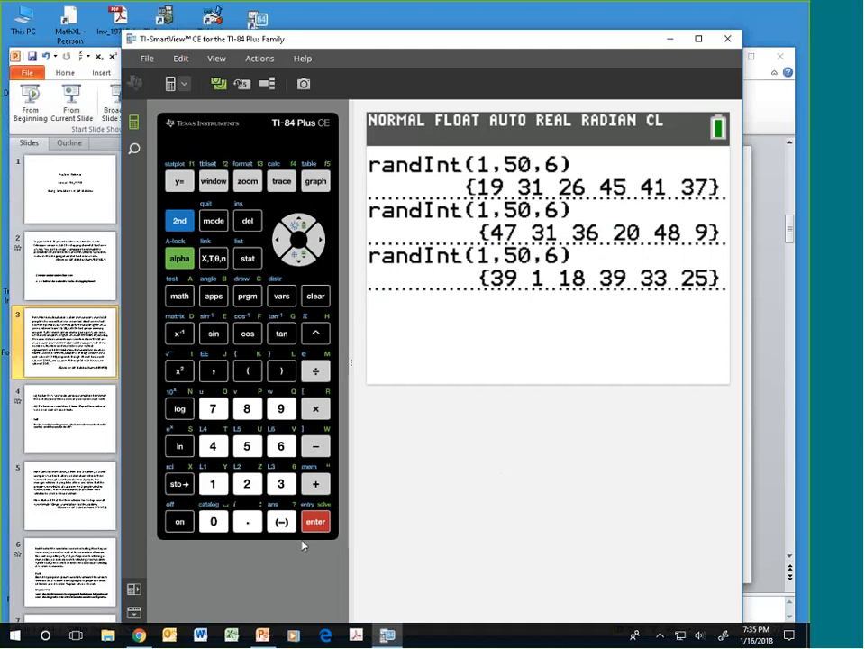
{"action": "left_click", "coordinate": [315, 521]}
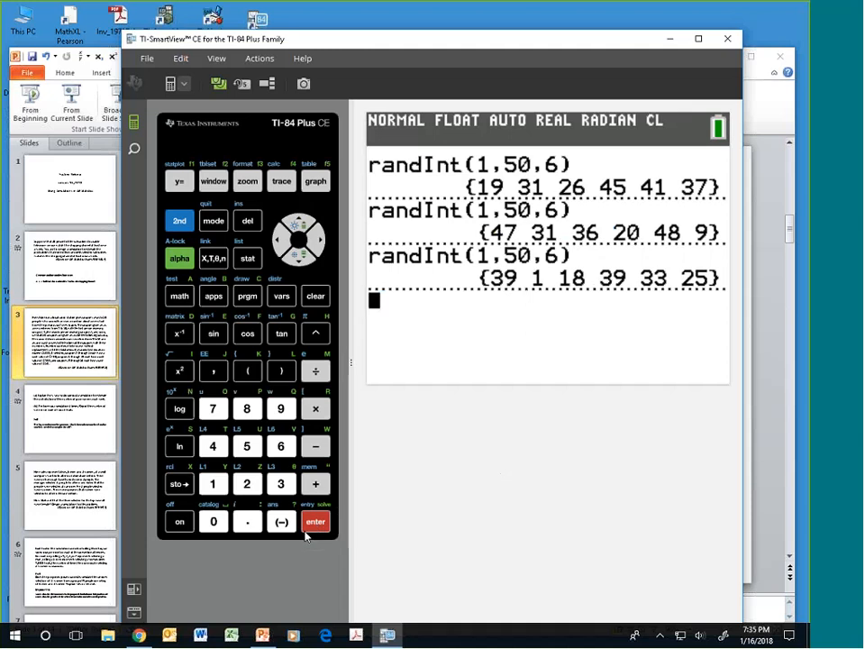
{"action": "mouse_move", "coordinate": [495, 295]}
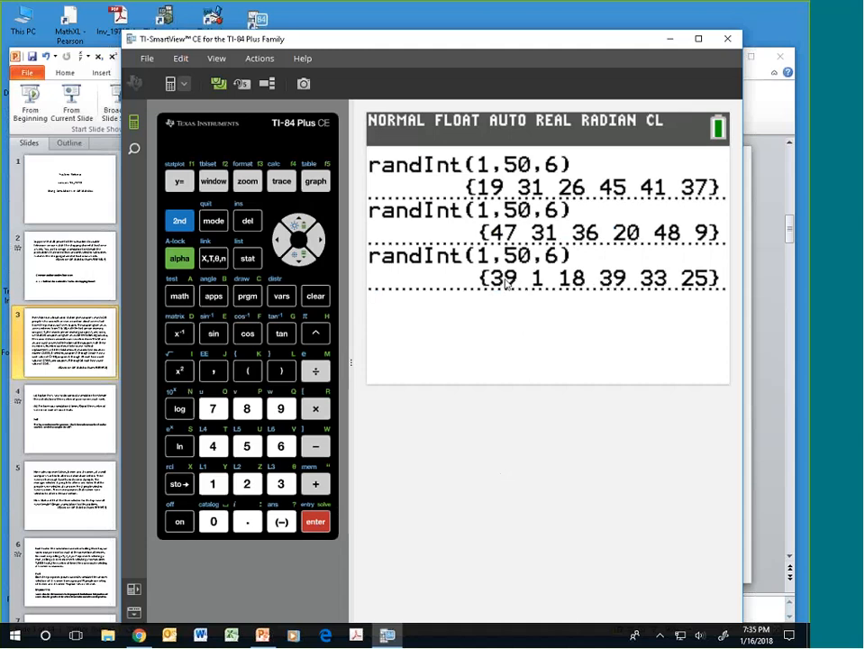
{"action": "mouse_move", "coordinate": [617, 286]}
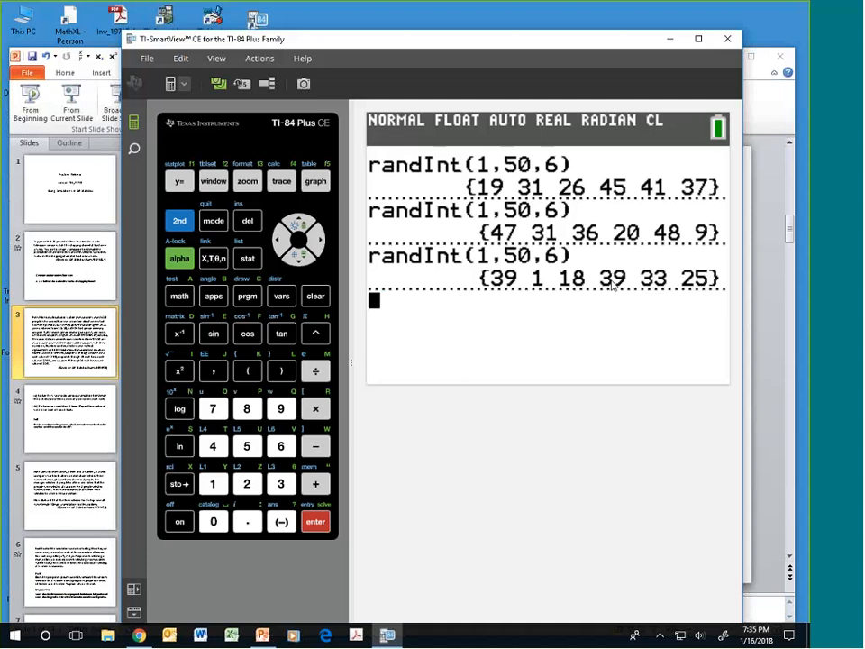
{"action": "mouse_move", "coordinate": [357, 537]}
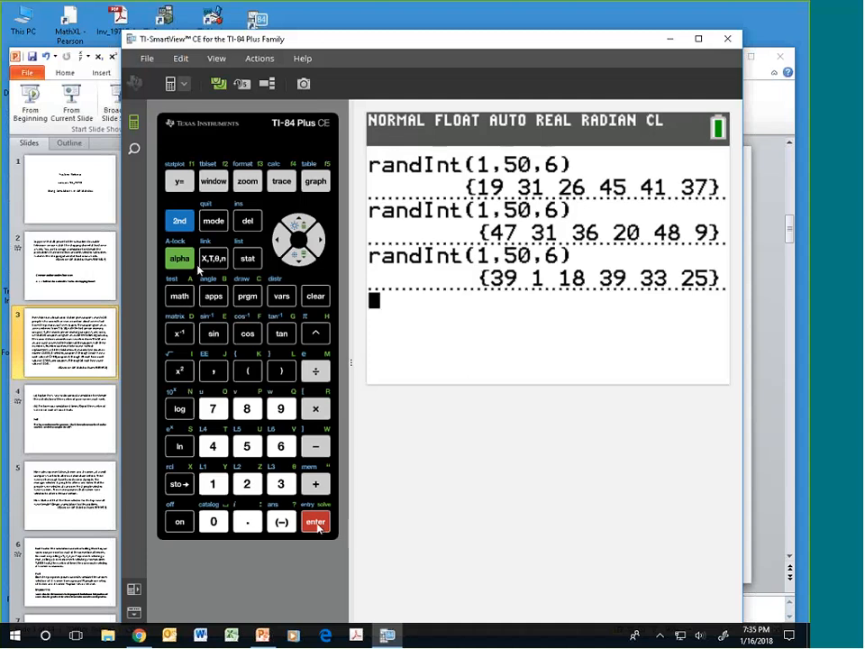
{"action": "left_click", "coordinate": [179, 295]}
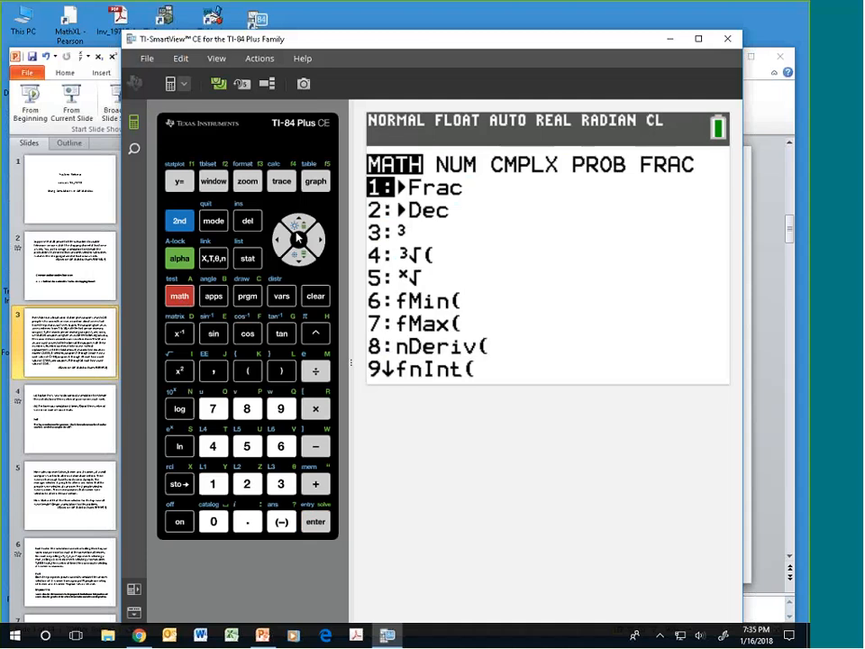
- Paste randIntNoRep(1,50,6) from the PROB menu onto the home screen entry line
{"action": "left_click", "coordinate": [317, 238]}
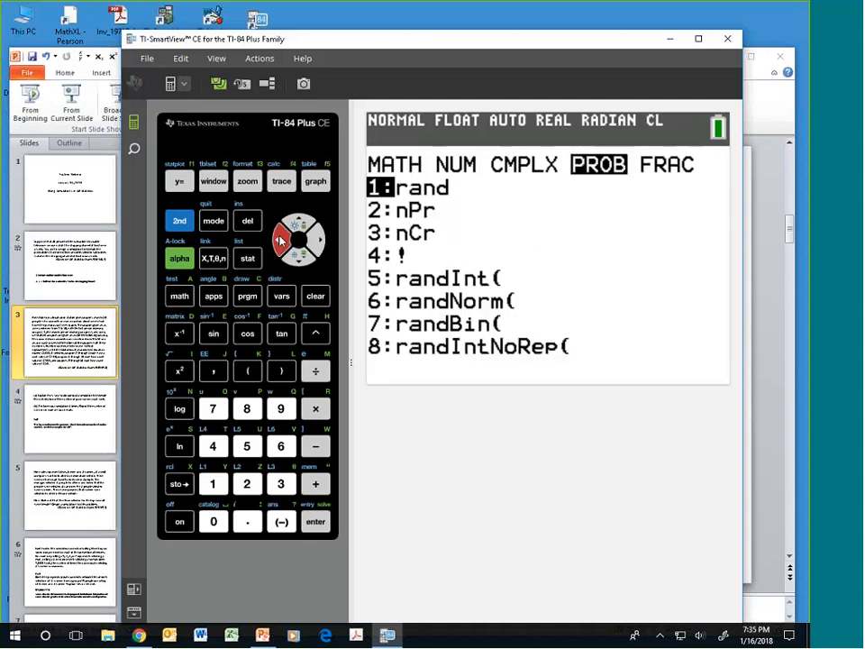
{"action": "left_click", "coordinate": [313, 252]}
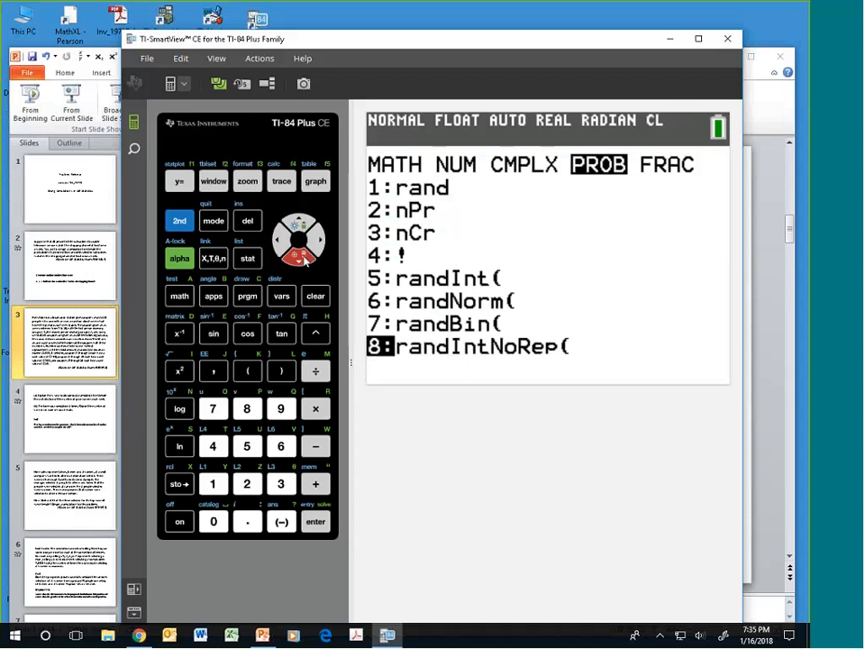
{"action": "mouse_move", "coordinate": [316, 522]}
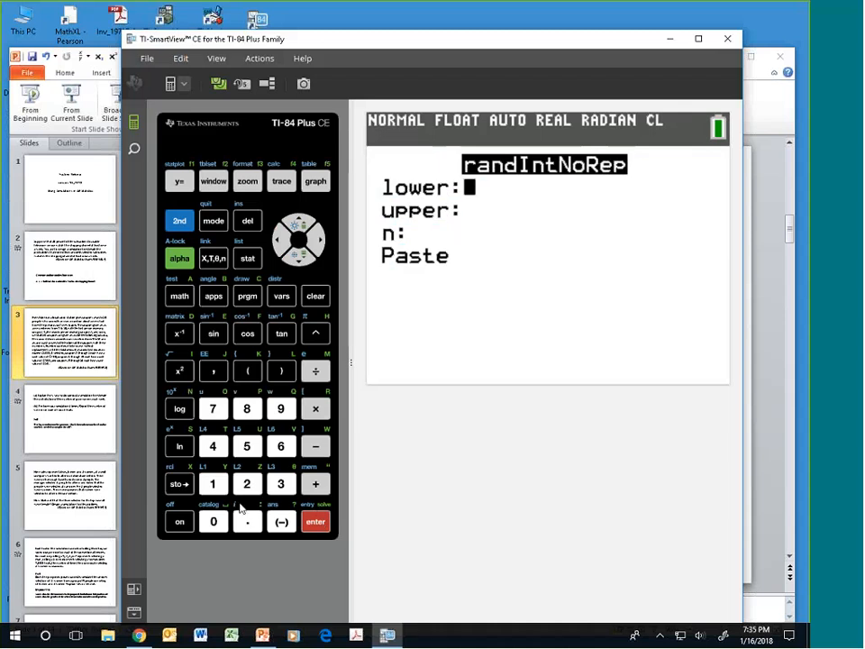
{"action": "left_click", "coordinate": [213, 521]}
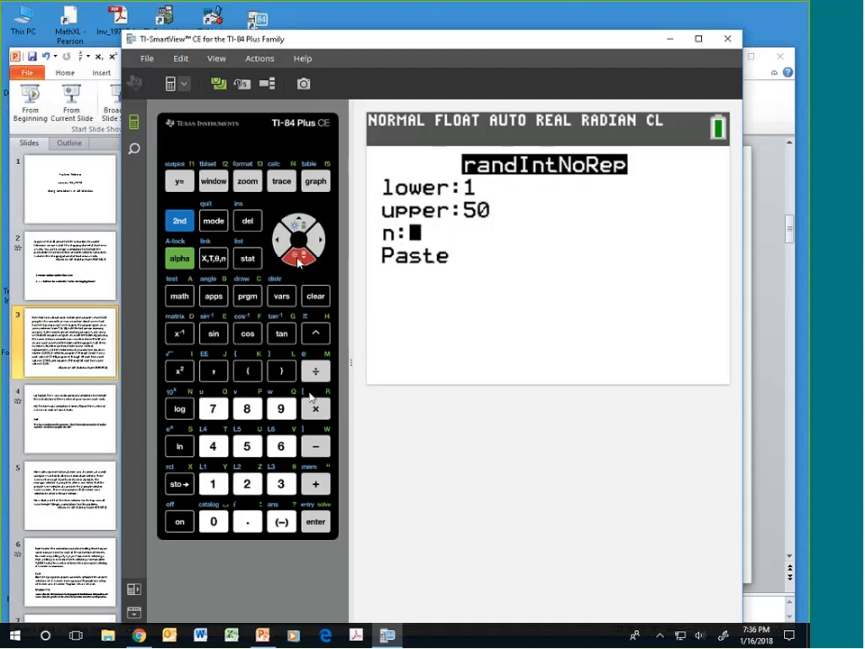
{"action": "left_click", "coordinate": [281, 447]}
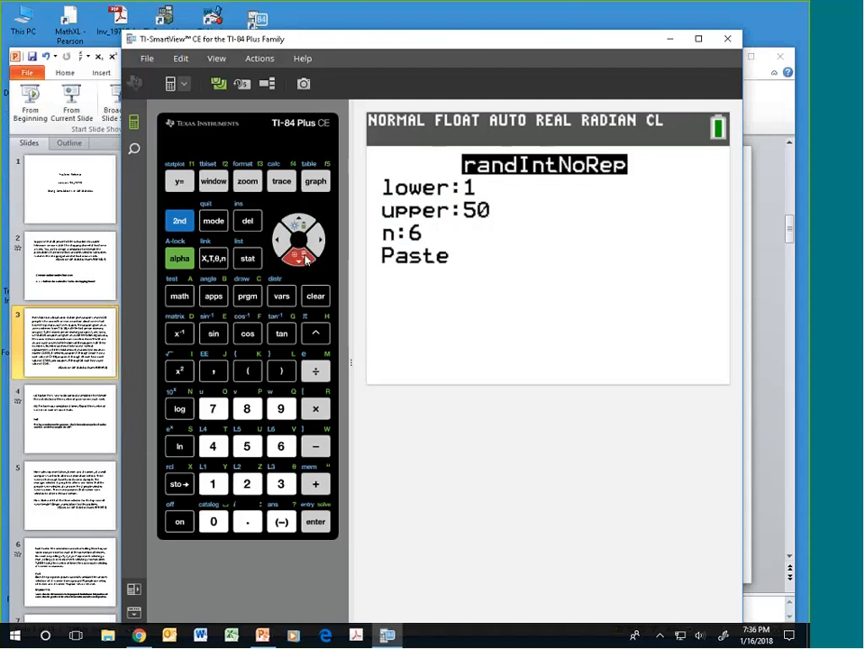
{"action": "left_click", "coordinate": [316, 523]}
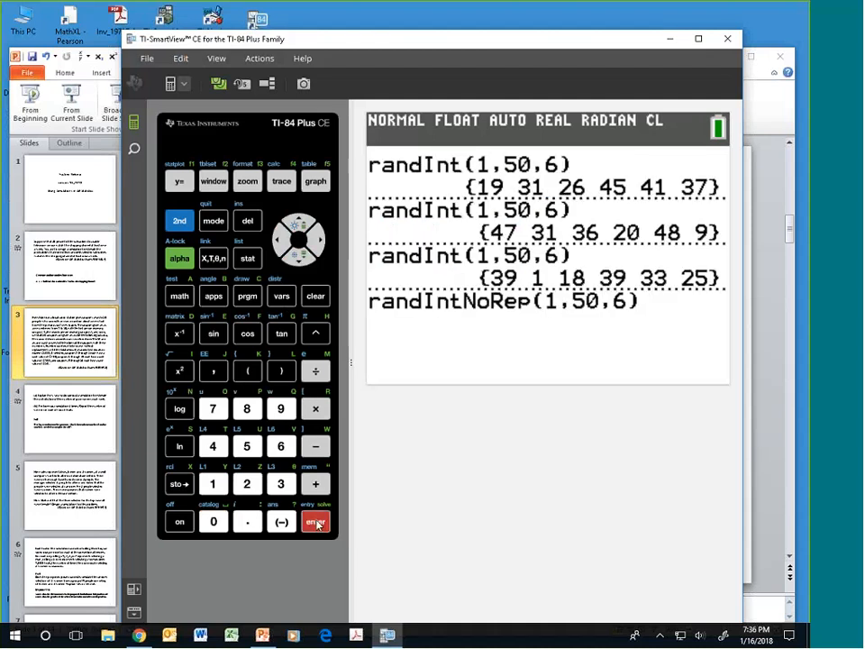
{"action": "left_click", "coordinate": [315, 523]}
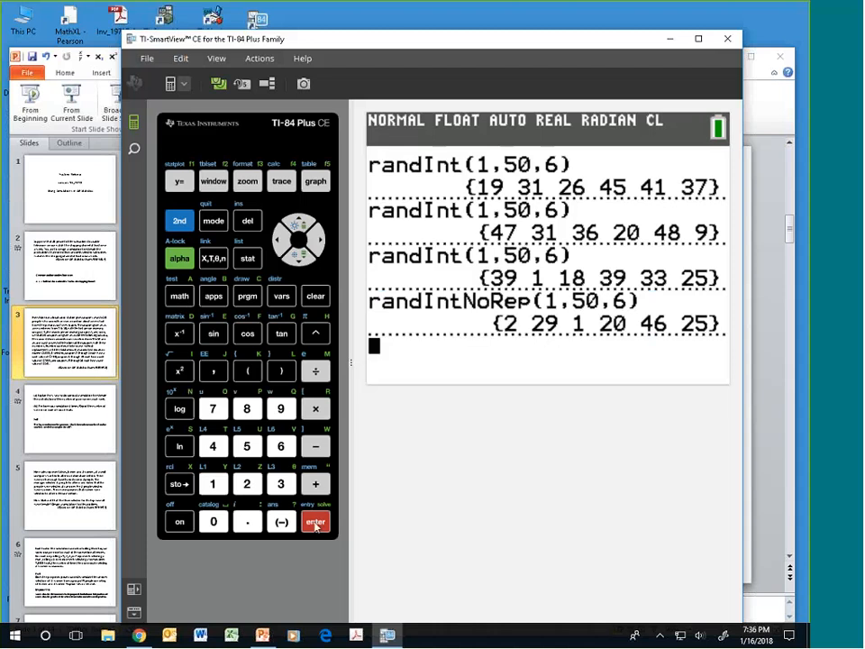
{"action": "mouse_move", "coordinate": [432, 490]}
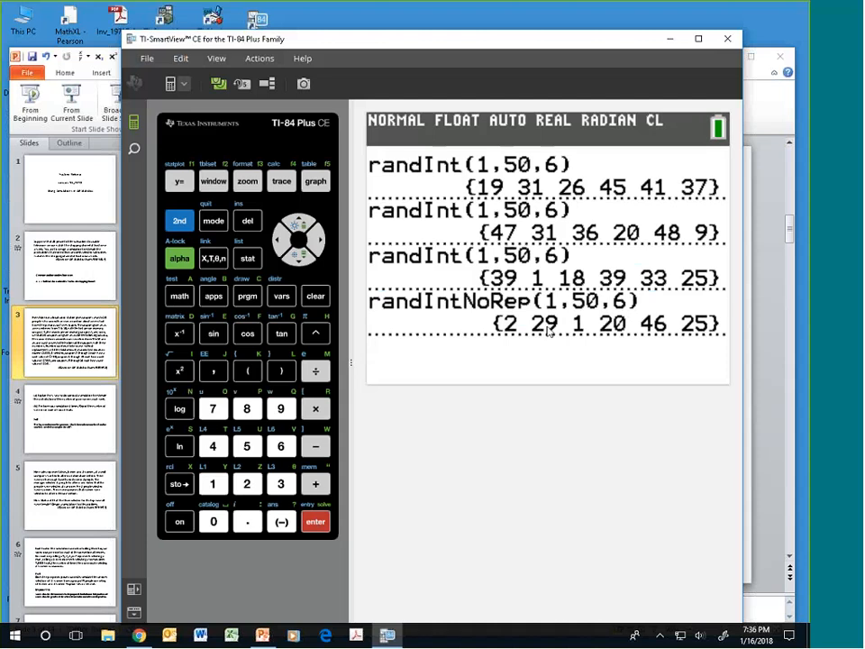
{"action": "mouse_move", "coordinate": [569, 331]}
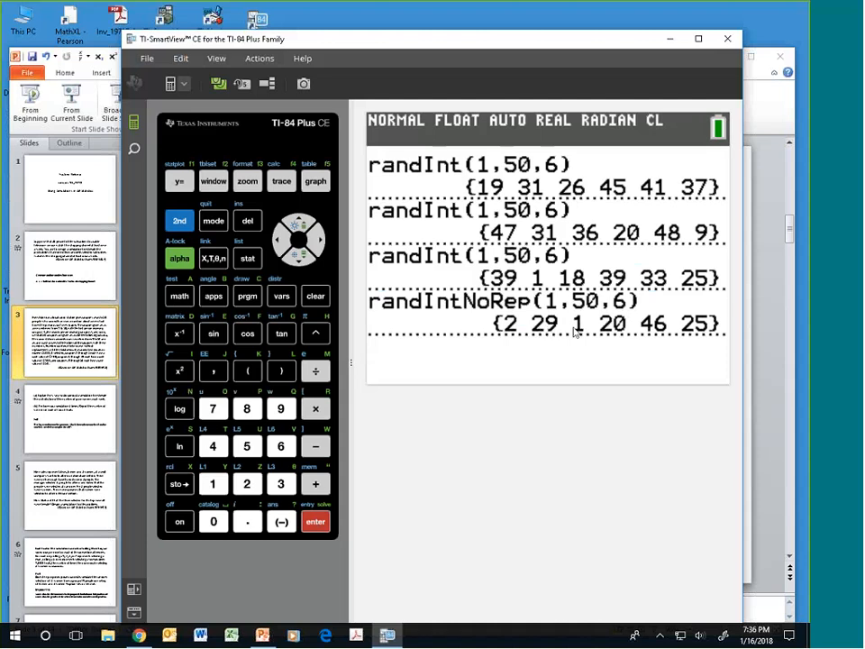
{"action": "key", "text": "enter"}
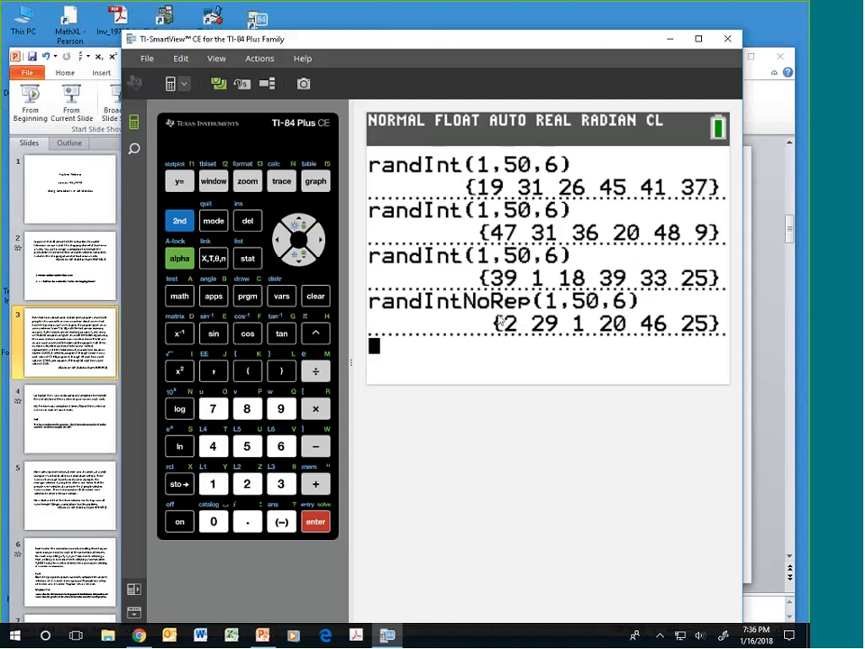
{"action": "mouse_move", "coordinate": [516, 339]}
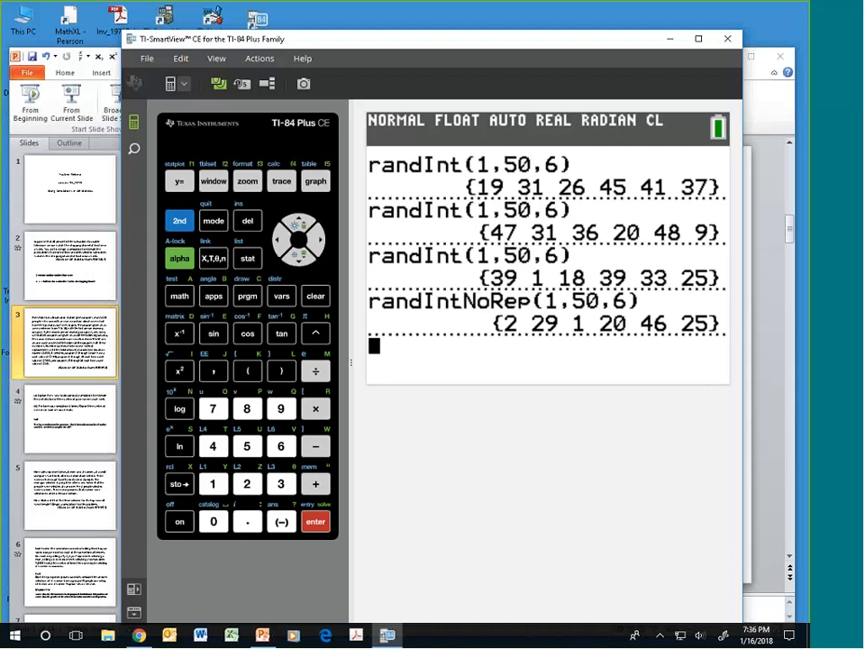
{"action": "left_click", "coordinate": [314, 521]}
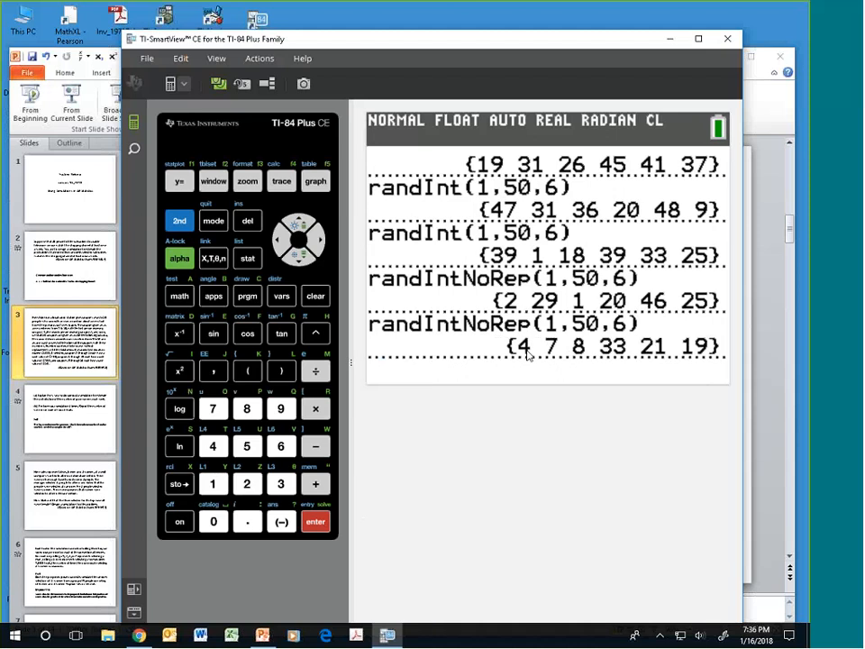
{"action": "mouse_move", "coordinate": [555, 353]}
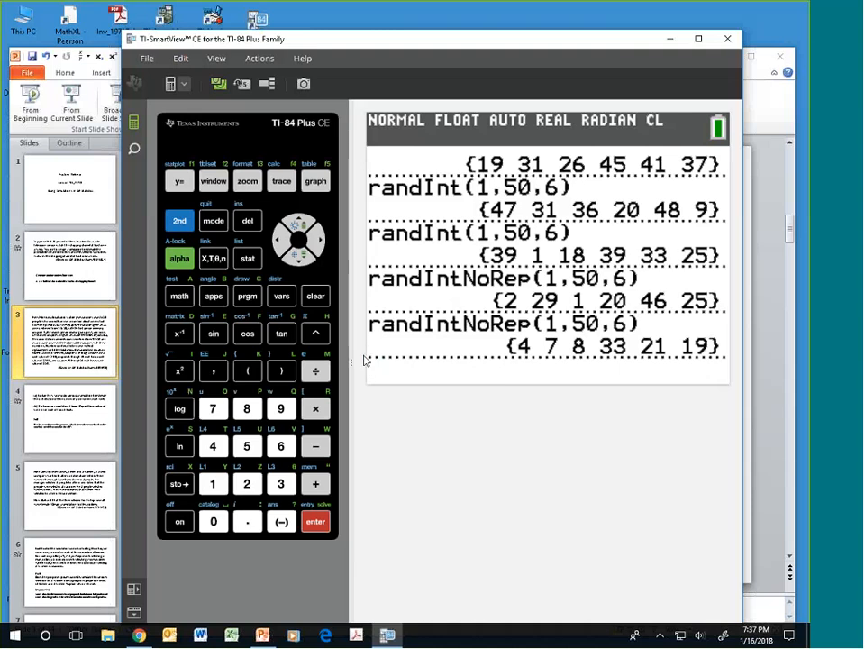
{"action": "mouse_move", "coordinate": [88, 72]}
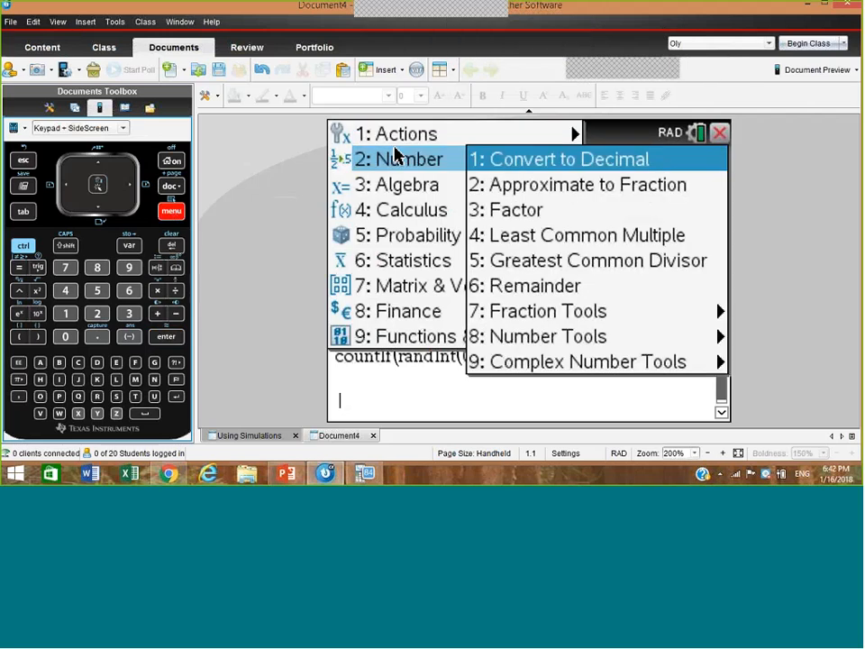
- Insert a new Calculator page 2.1 with an empty list template
{"action": "left_click", "coordinate": [171, 186]}
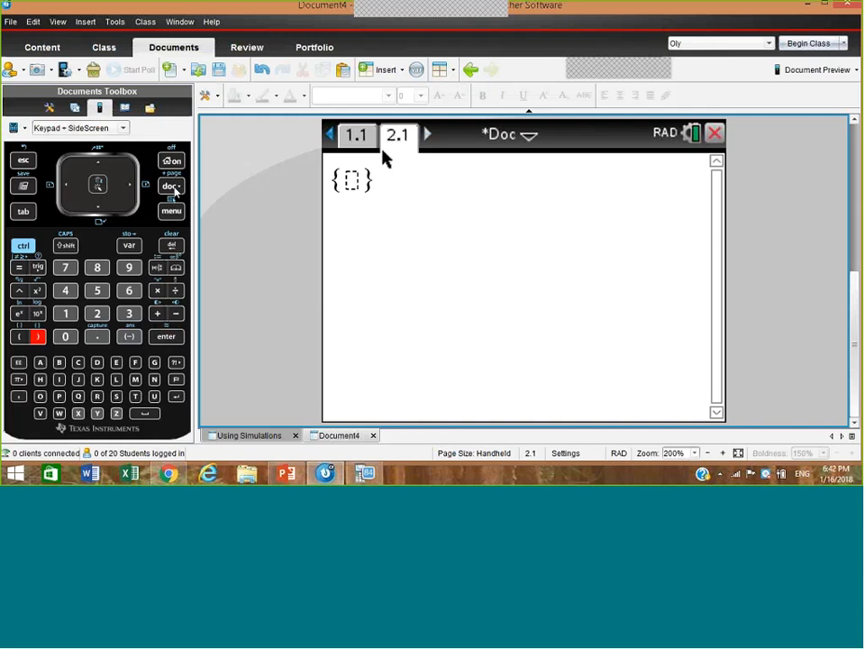
- Store the list {0,0,0,1,1,1,1,1,1,1} into the variable salesreps
{"action": "left_click", "coordinate": [65, 337]}
{"action": "type", "text": "0,0,0,1,1,1,1,1,1"}
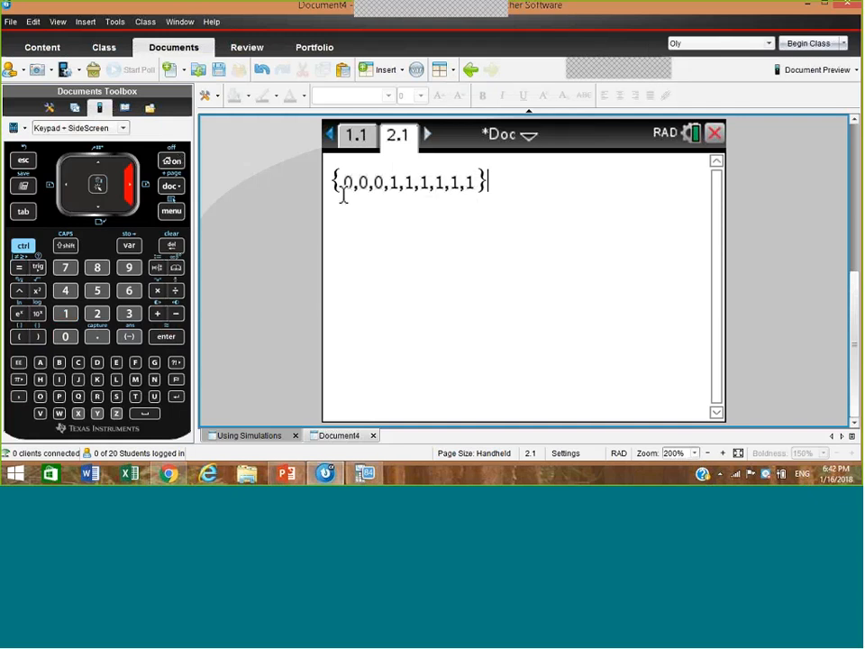
{"action": "left_click", "coordinate": [22, 245]}
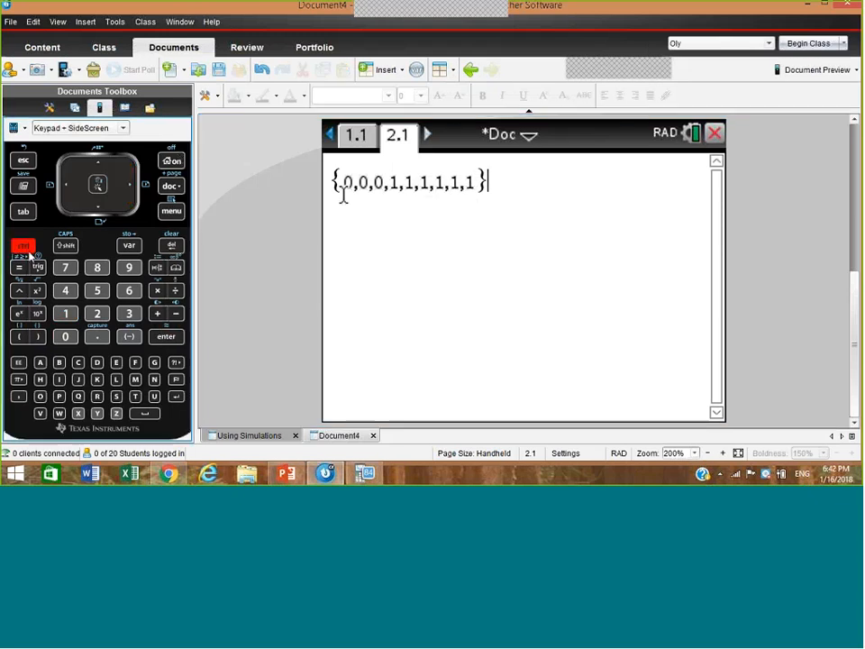
{"action": "left_click", "coordinate": [130, 246]}
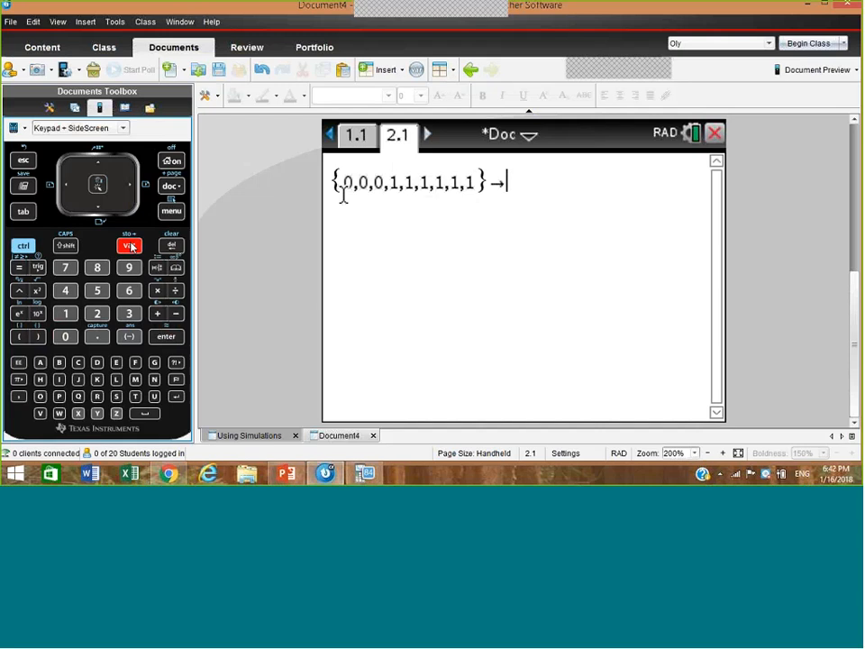
{"action": "type", "text": "salesreps"}
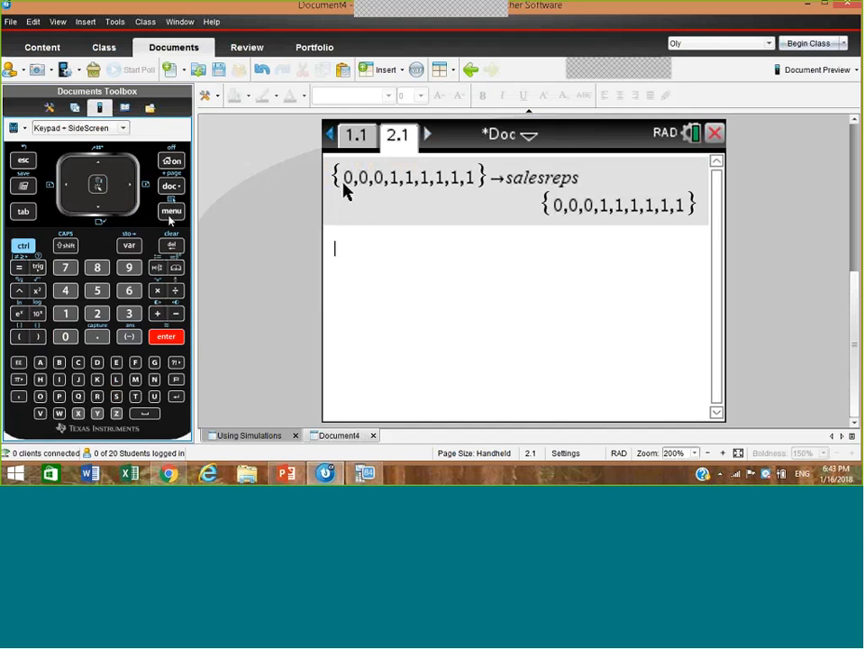
- Reach randSamp( in the built-in function catalogue to sample from salesreps
{"action": "left_click", "coordinate": [172, 209]}
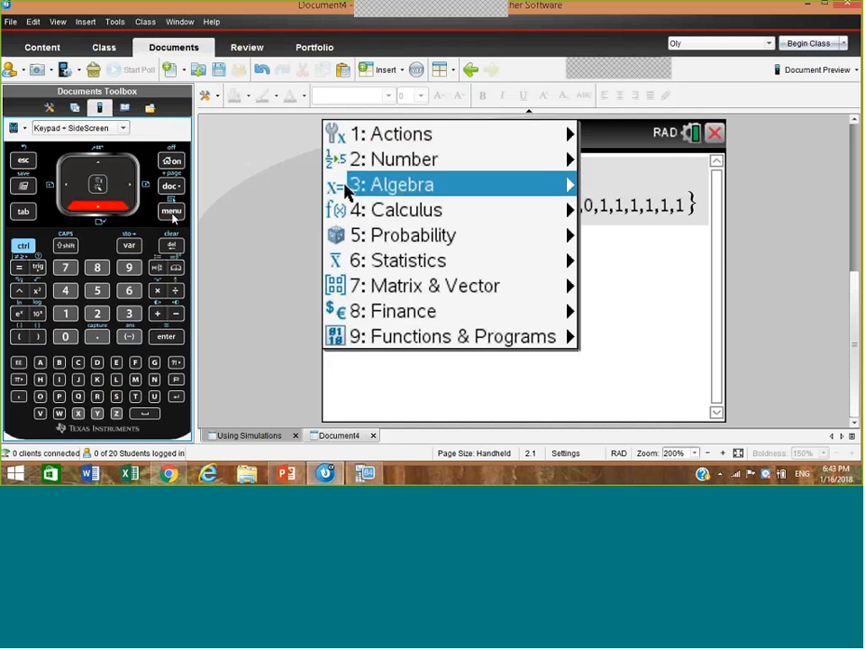
{"action": "left_click", "coordinate": [413, 234]}
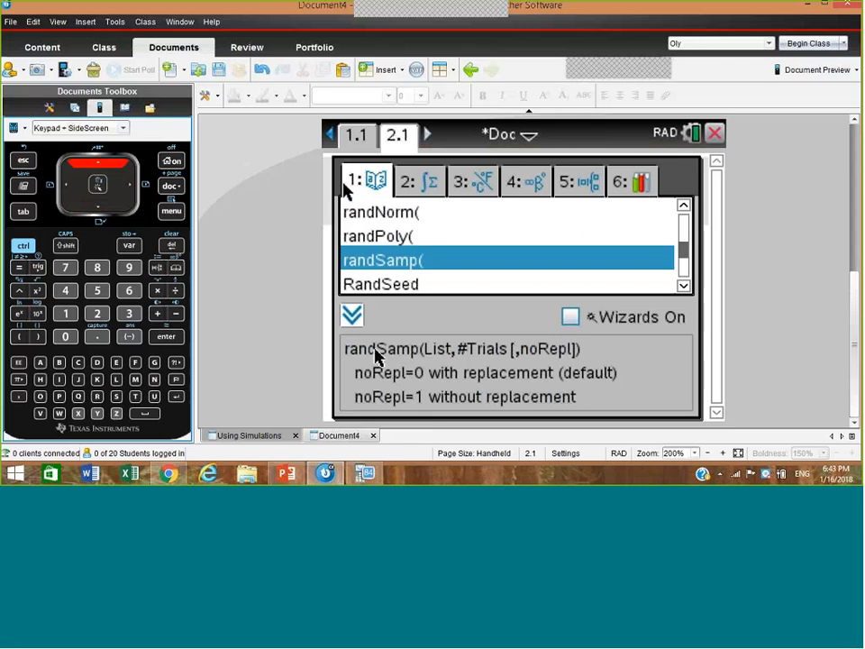
{"action": "mouse_move", "coordinate": [429, 361]}
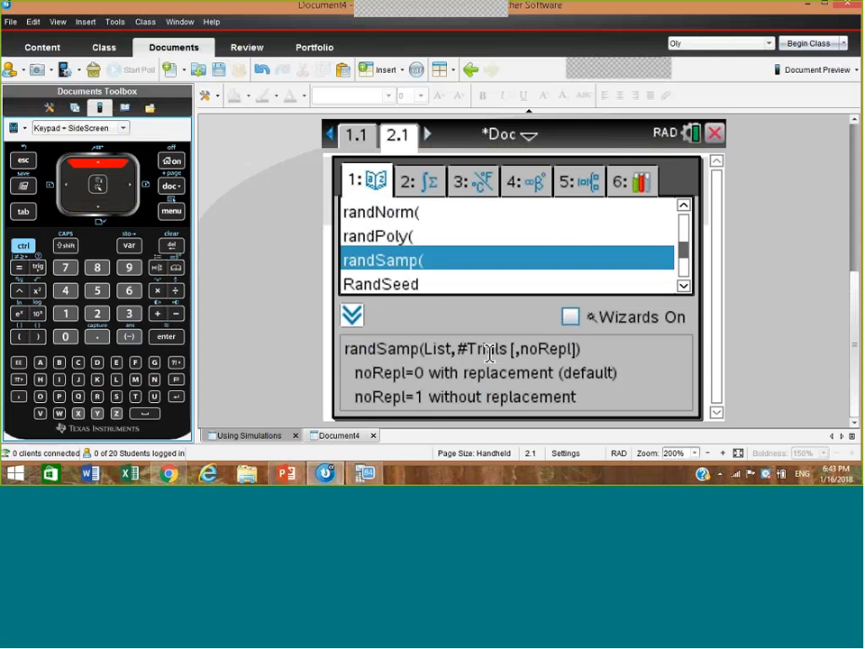
{"action": "mouse_move", "coordinate": [478, 352]}
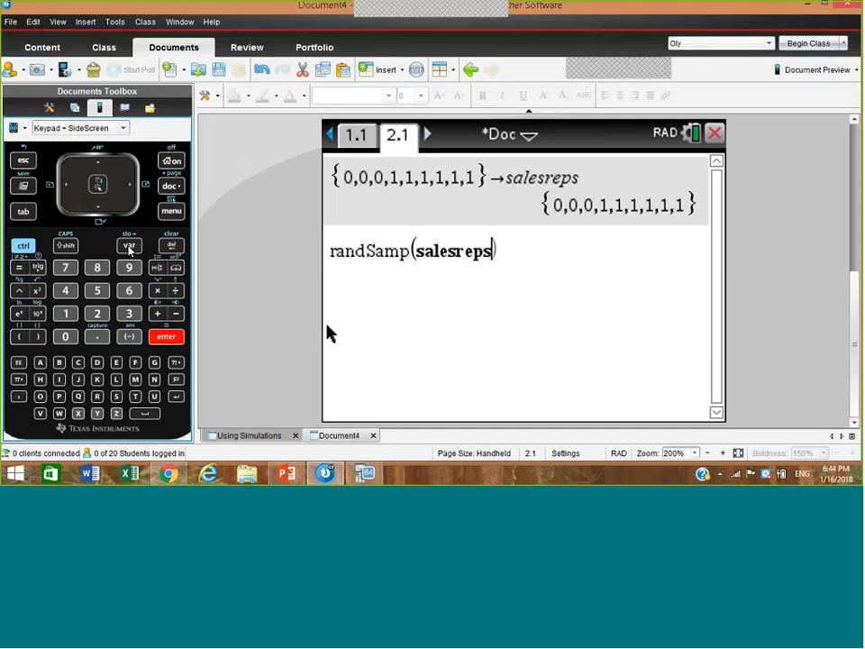
- Evaluate randSamp(salesreps,3,1) three times, giving {1,0,1}, {1,0,0} and {1,1,1}
{"action": "type", "text": ","}
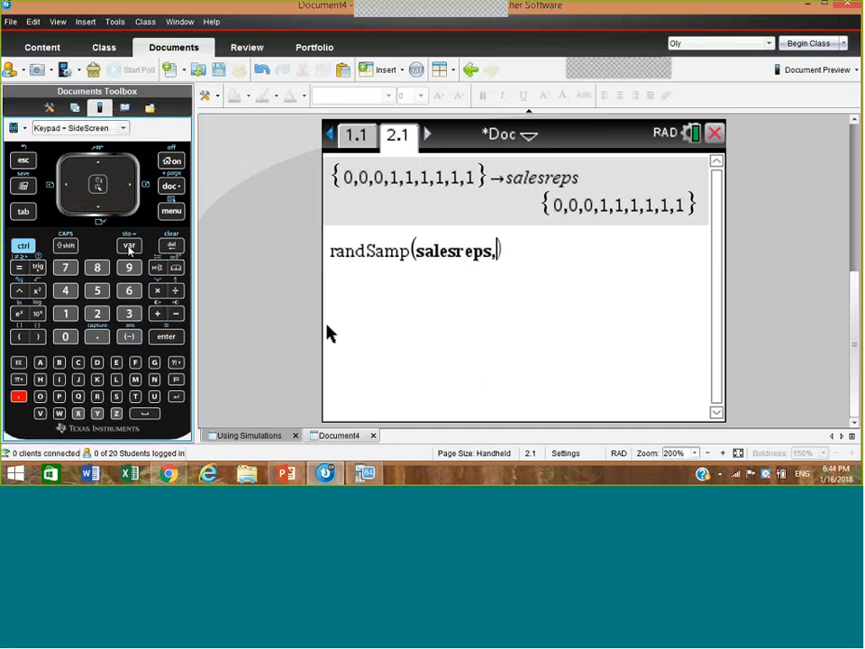
{"action": "left_click", "coordinate": [130, 313]}
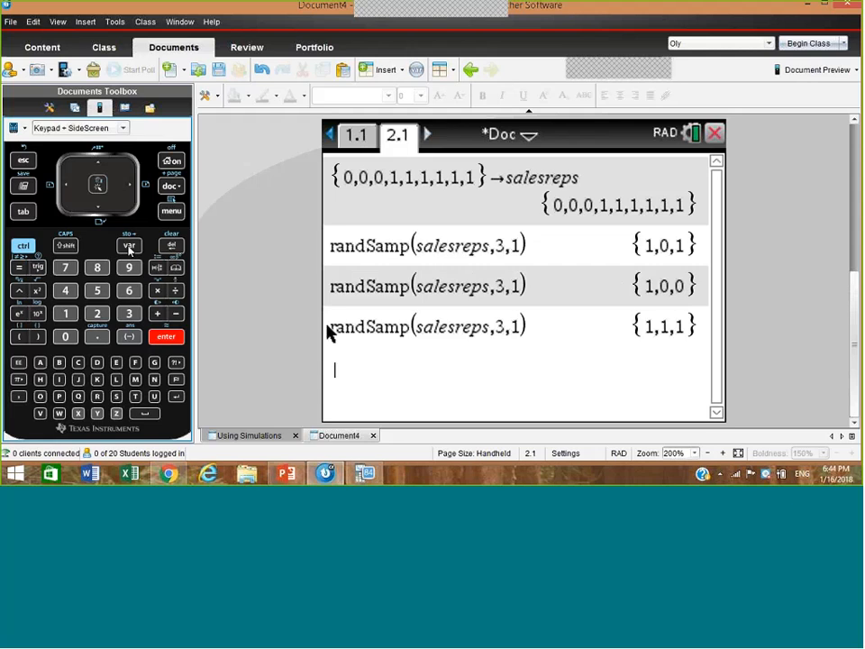
{"action": "key", "text": "enter"}
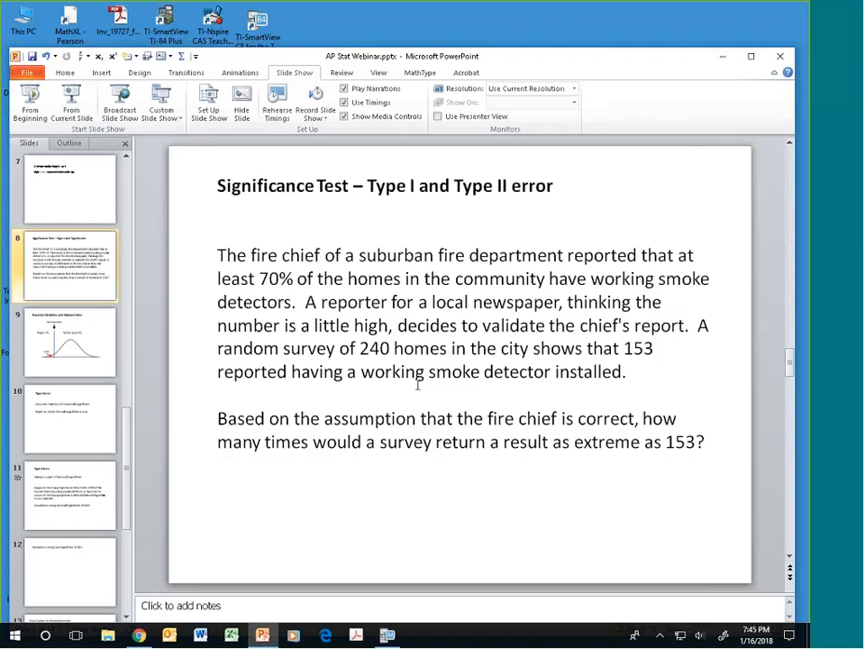
{"action": "mouse_move", "coordinate": [487, 411]}
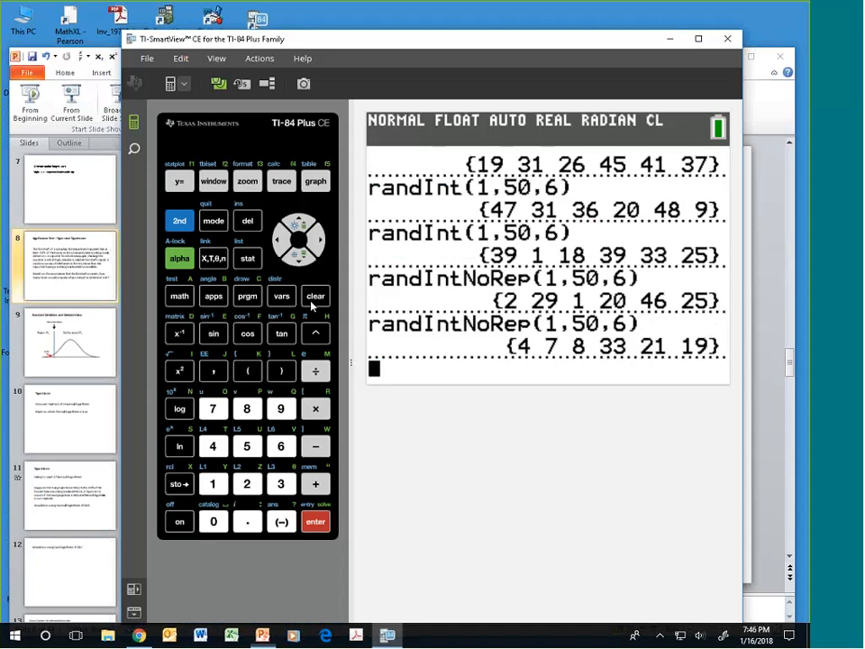
- Clear the home screen and paste randBin(240,.7,1) from the MATH PROB wizard
{"action": "left_click", "coordinate": [315, 296]}
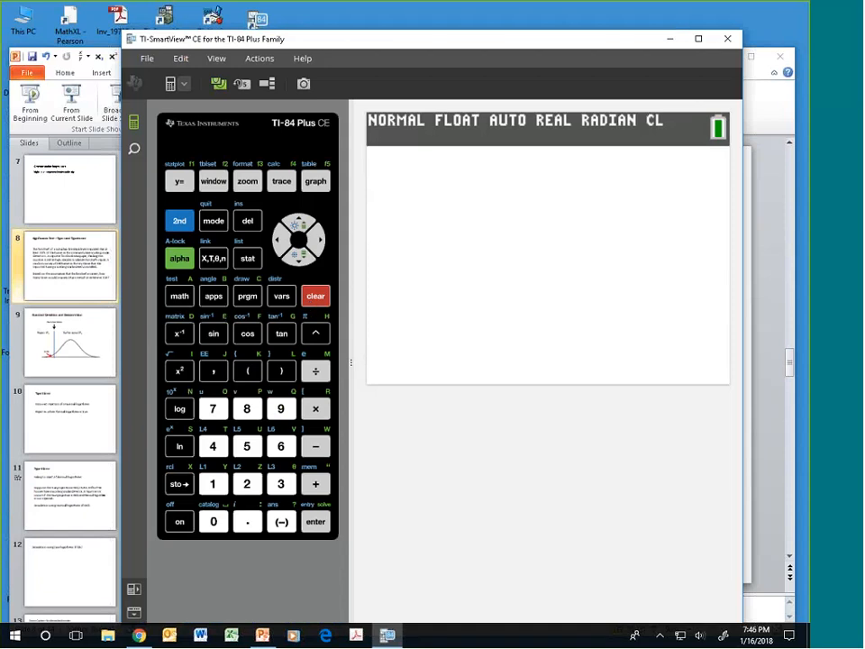
{"action": "left_click", "coordinate": [178, 296]}
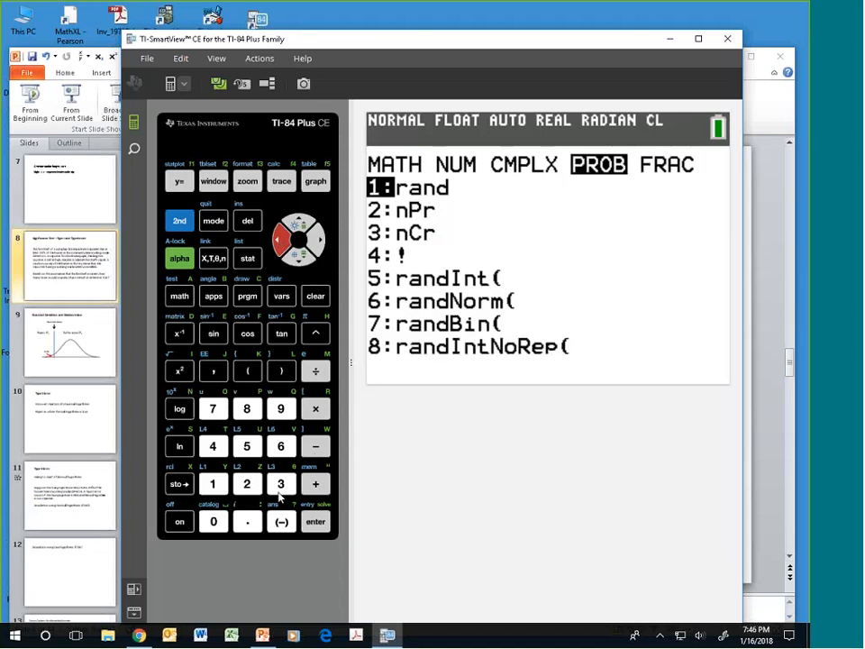
{"action": "left_click", "coordinate": [213, 407]}
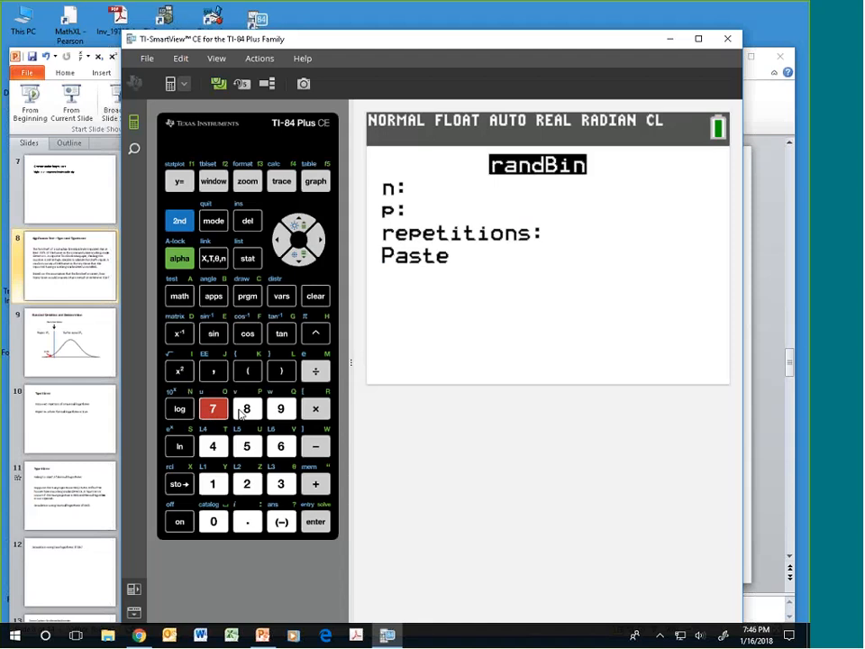
{"action": "left_click", "coordinate": [247, 483]}
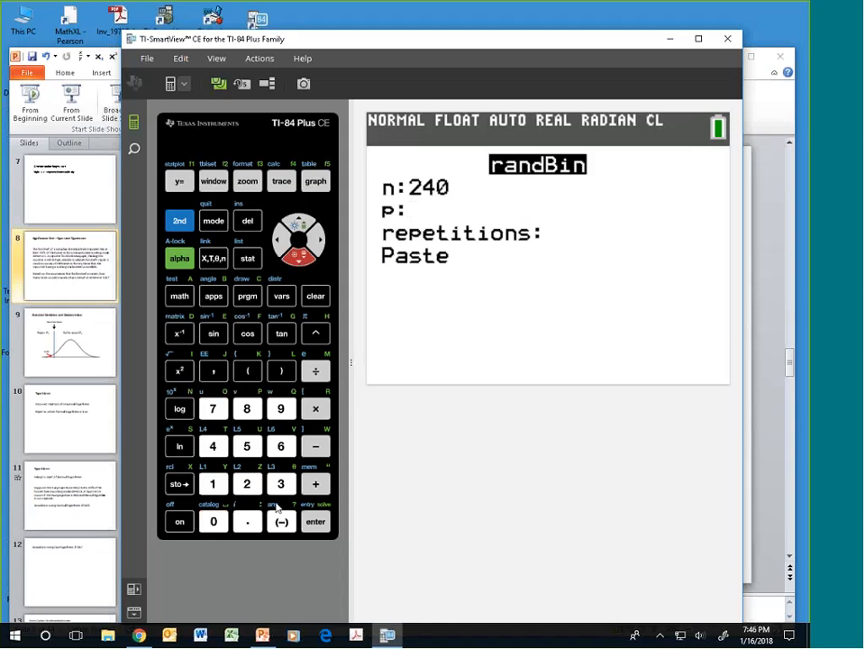
{"action": "mouse_move", "coordinate": [252, 527]}
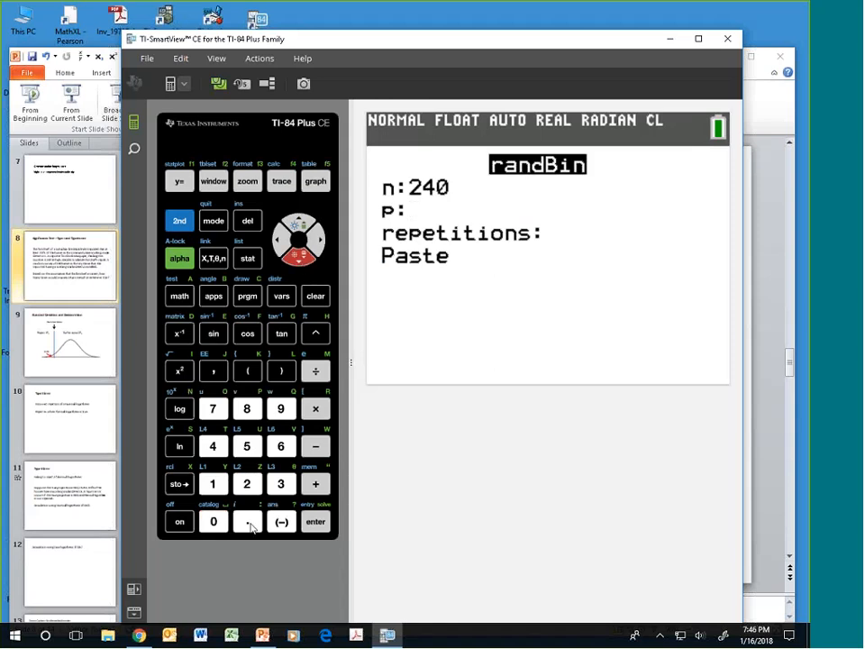
{"action": "left_click", "coordinate": [213, 407]}
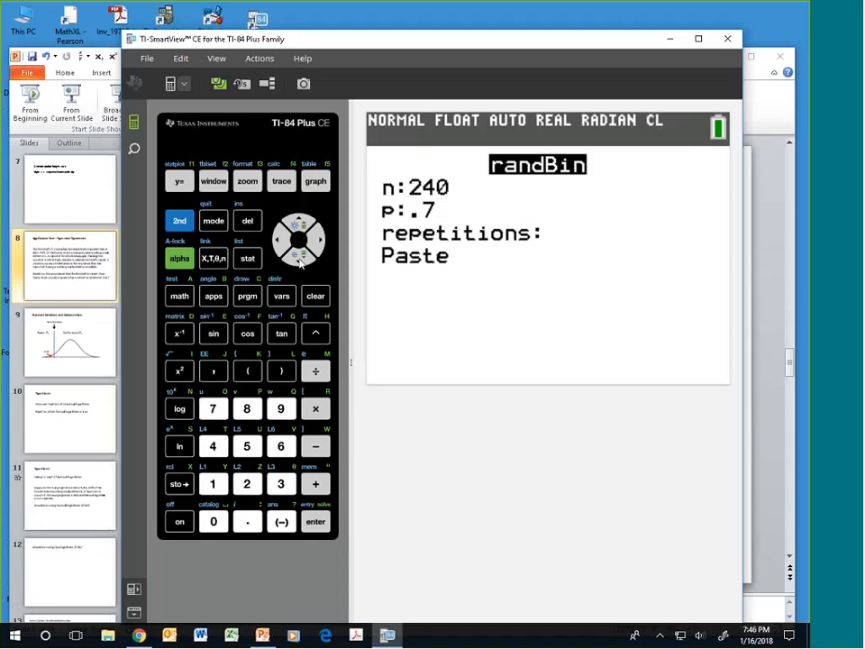
{"action": "left_click", "coordinate": [213, 484]}
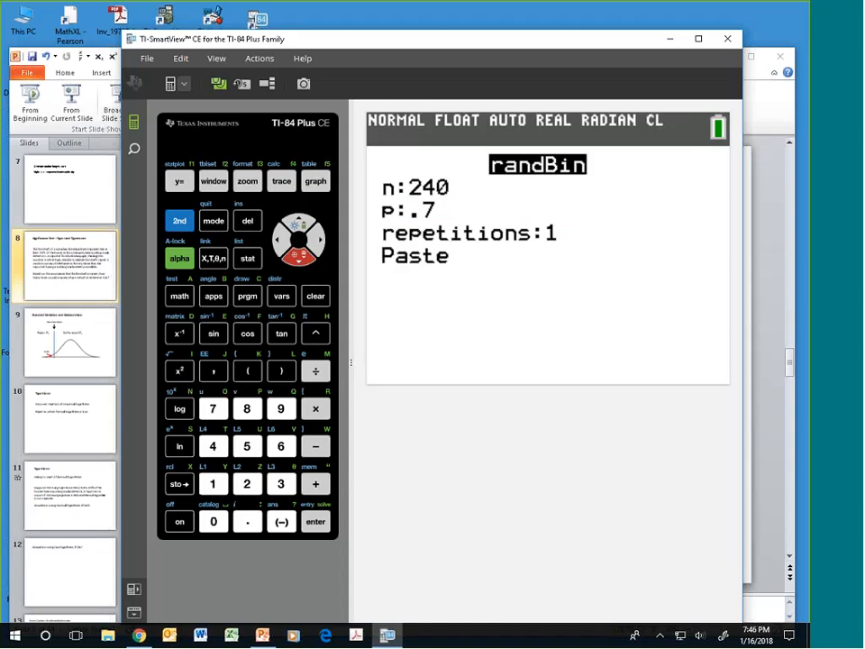
{"action": "left_click", "coordinate": [316, 523]}
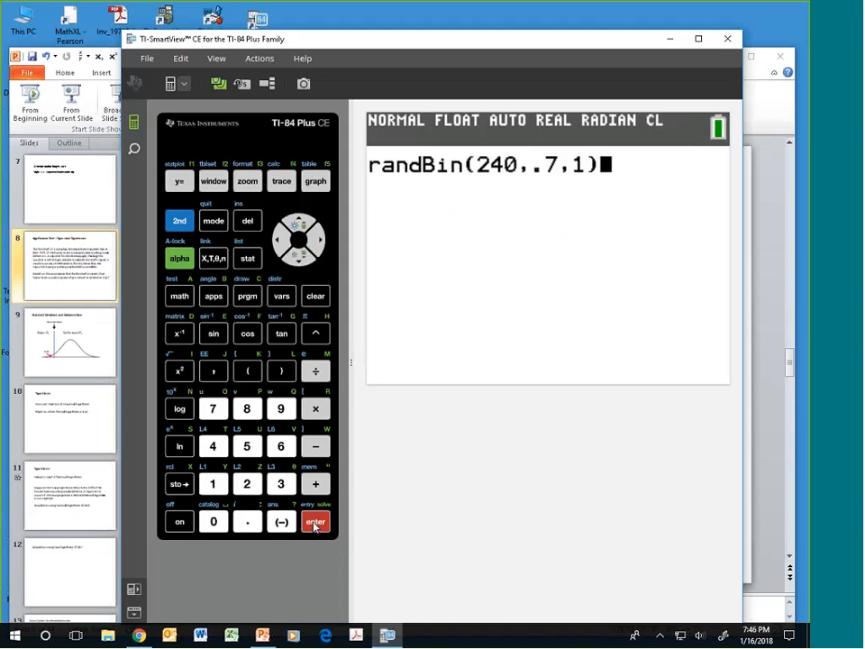
- Re-run randBin(240,.7,1) six times, getting 160, 179, 159, 176, 165 and 173
{"action": "left_click", "coordinate": [316, 521]}
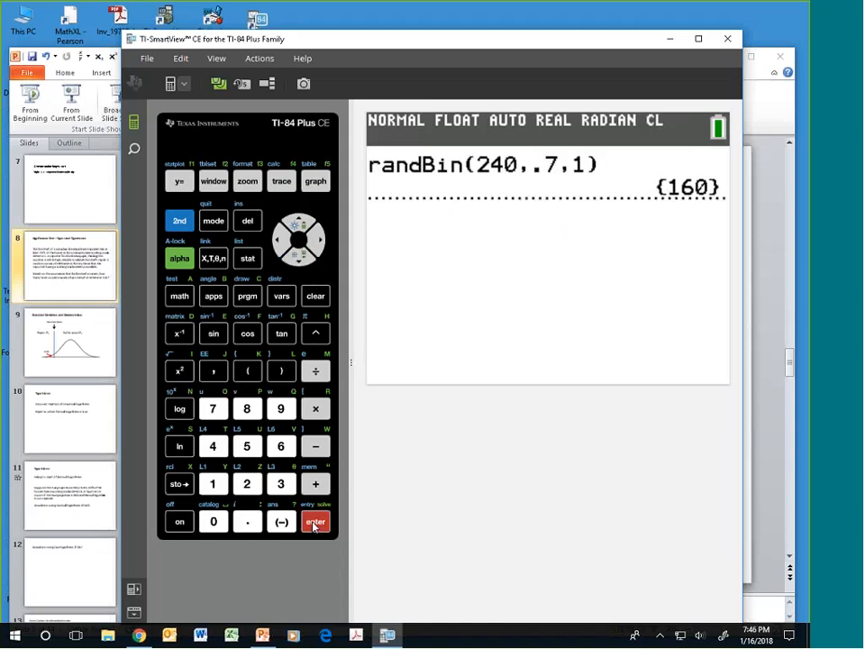
{"action": "left_click", "coordinate": [315, 523]}
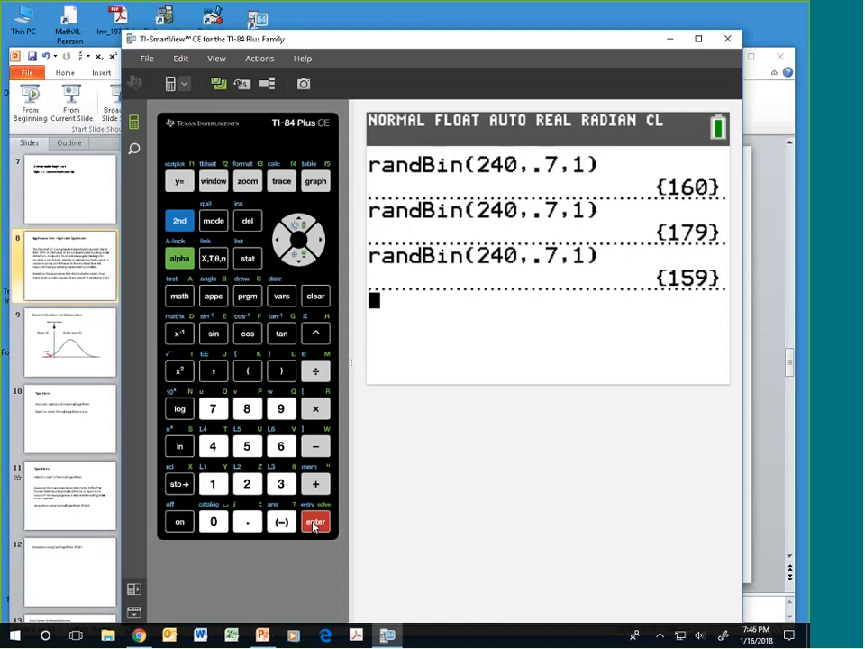
{"action": "left_click", "coordinate": [316, 521]}
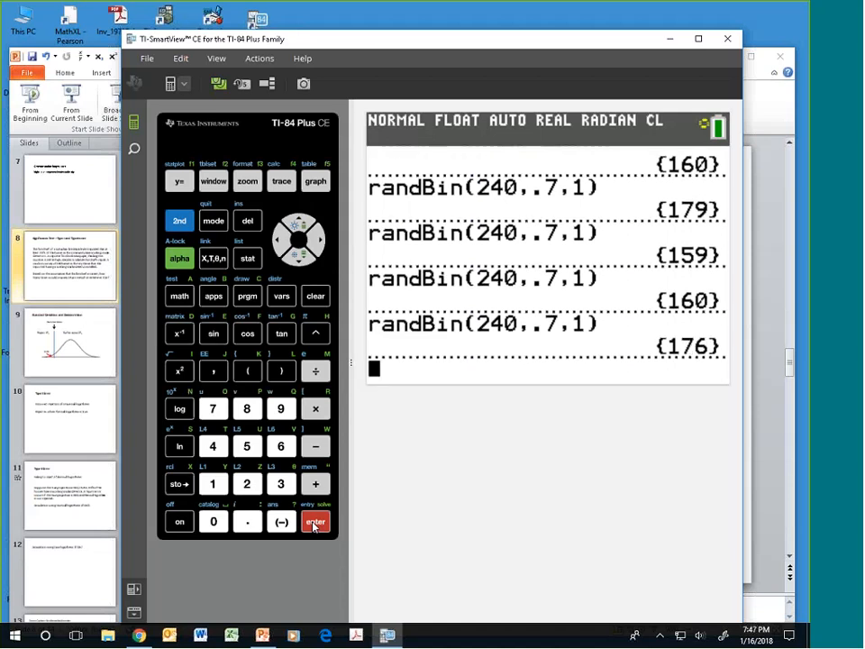
{"action": "left_click", "coordinate": [316, 521]}
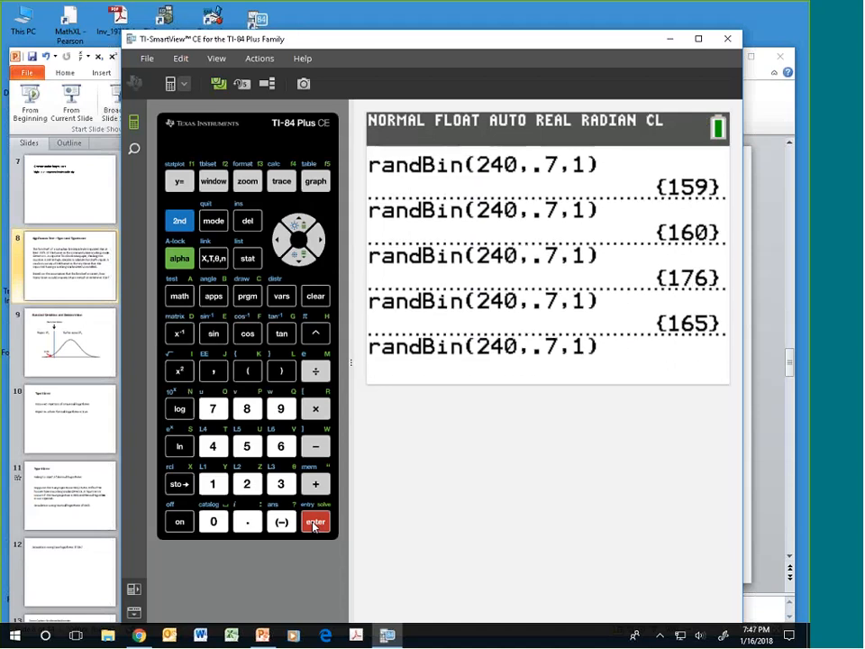
{"action": "left_click", "coordinate": [316, 521]}
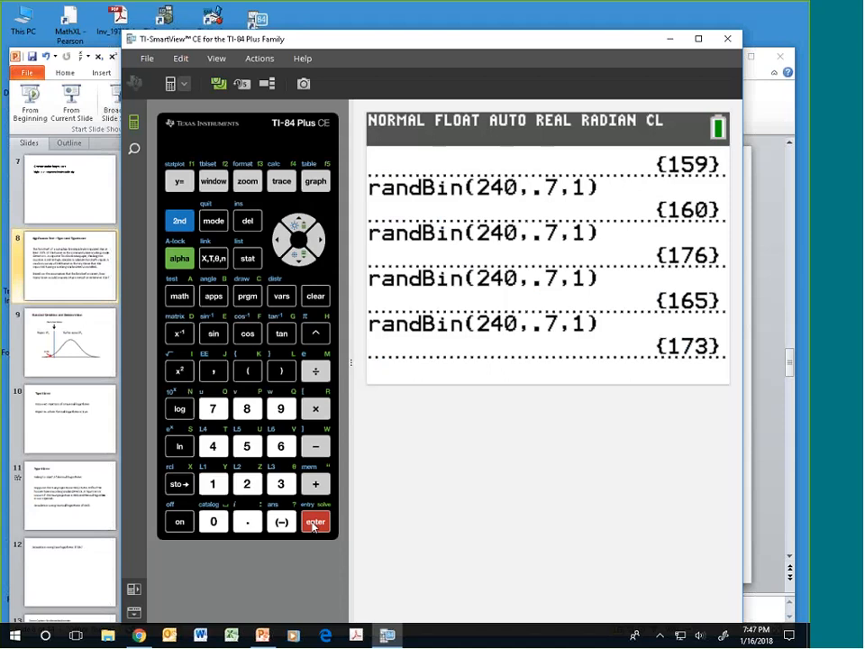
{"action": "left_click", "coordinate": [316, 521]}
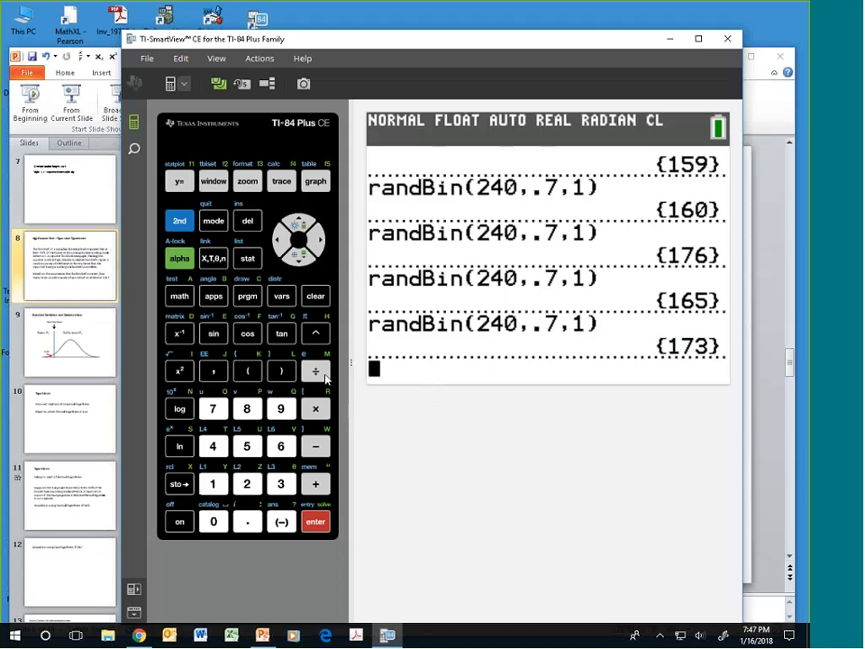
{"action": "mouse_move", "coordinate": [311, 238]}
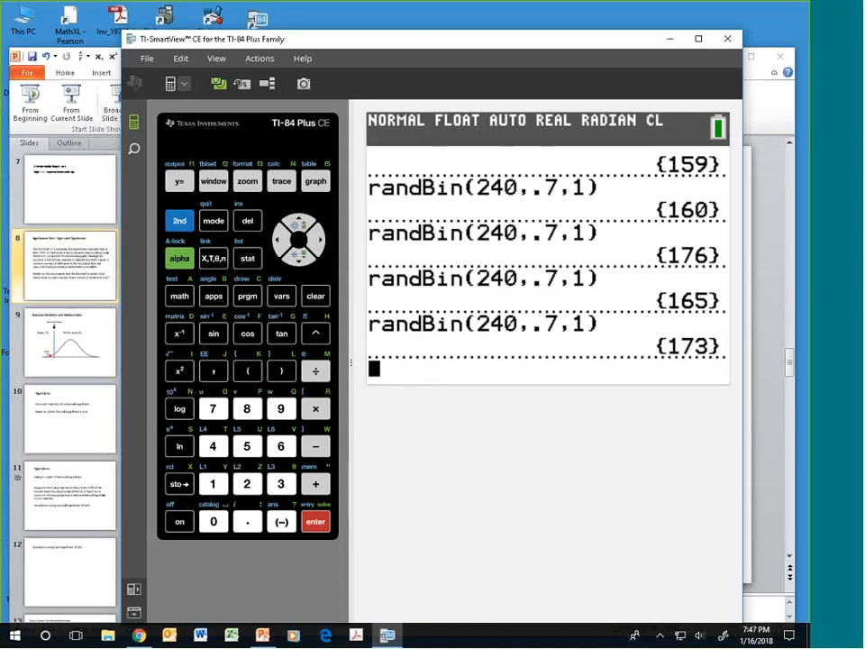
{"action": "left_click", "coordinate": [179, 296]}
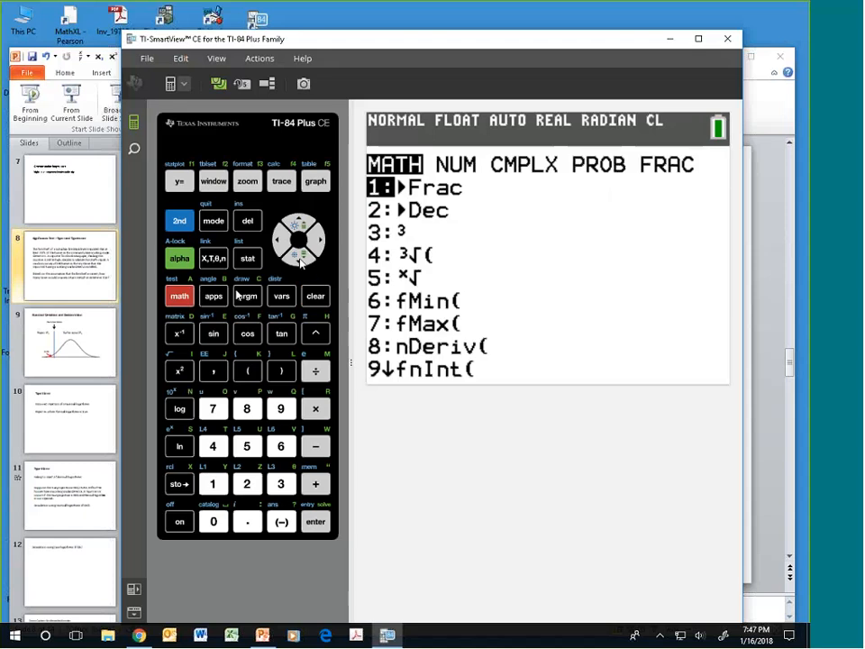
{"action": "left_click", "coordinate": [318, 238]}
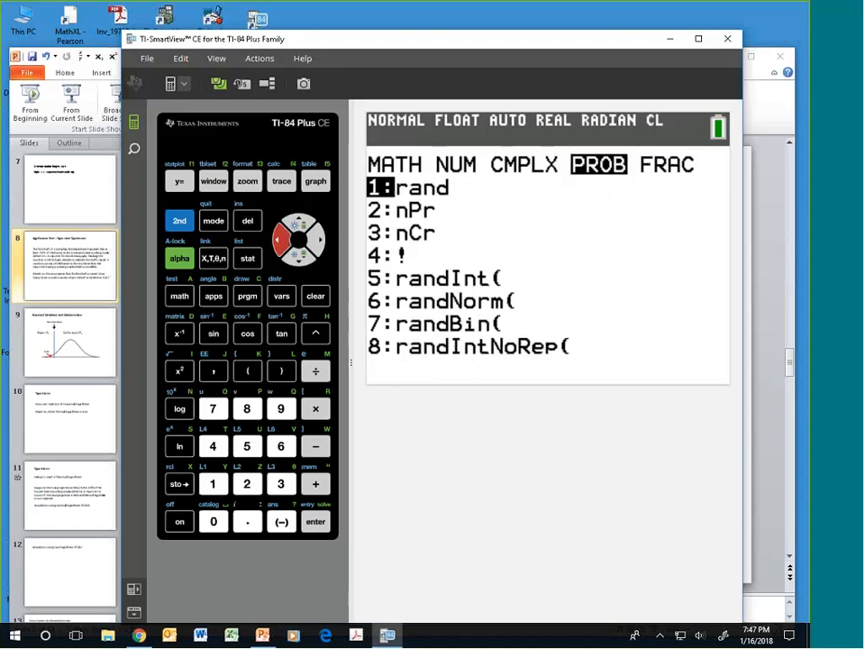
{"action": "left_click", "coordinate": [212, 408]}
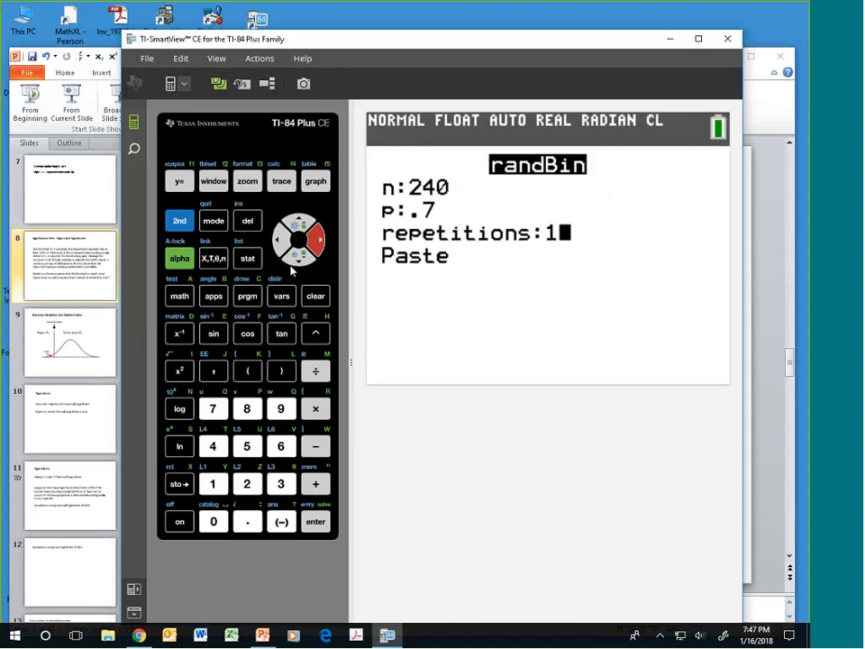
{"action": "left_click", "coordinate": [213, 521]}
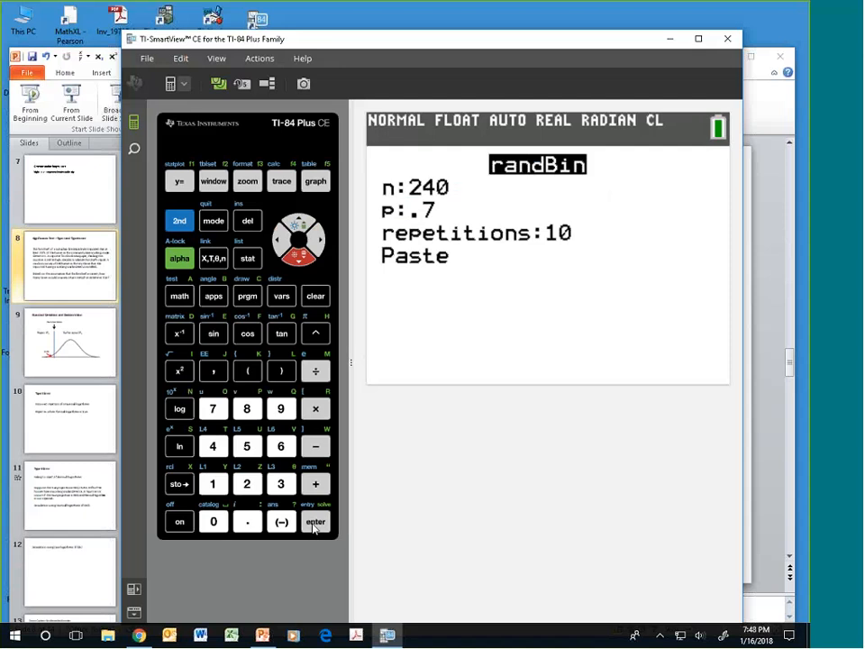
{"action": "left_click", "coordinate": [316, 523]}
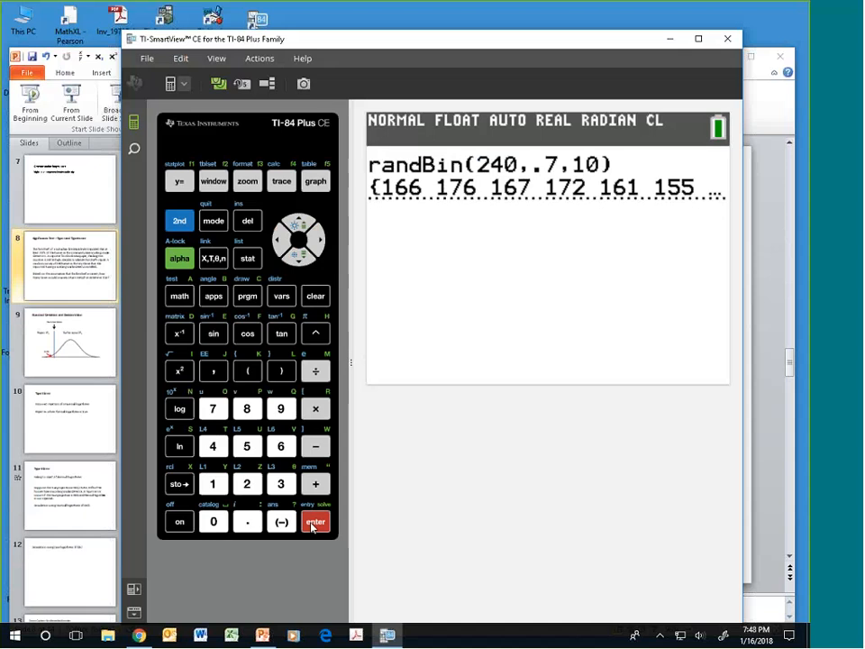
- Evaluate Ans≤153 on the ten counts, returning a list of all zeros
{"action": "left_click", "coordinate": [178, 220]}
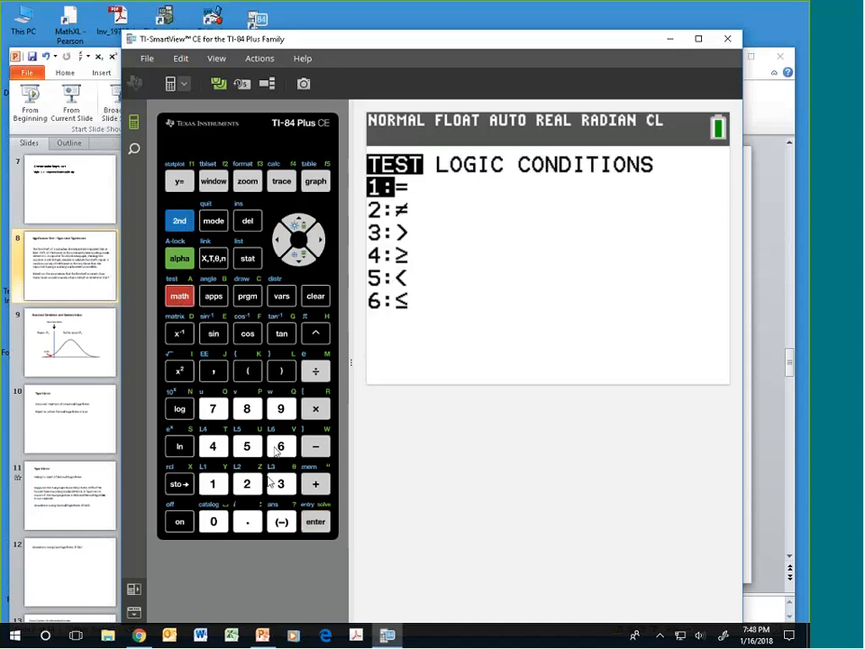
{"action": "left_click", "coordinate": [282, 447]}
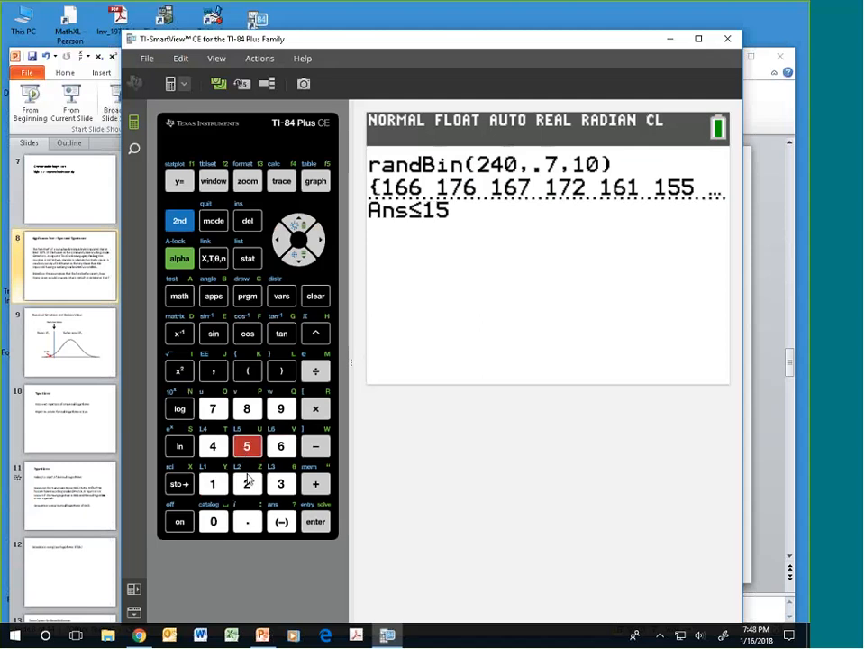
{"action": "left_click", "coordinate": [282, 483]}
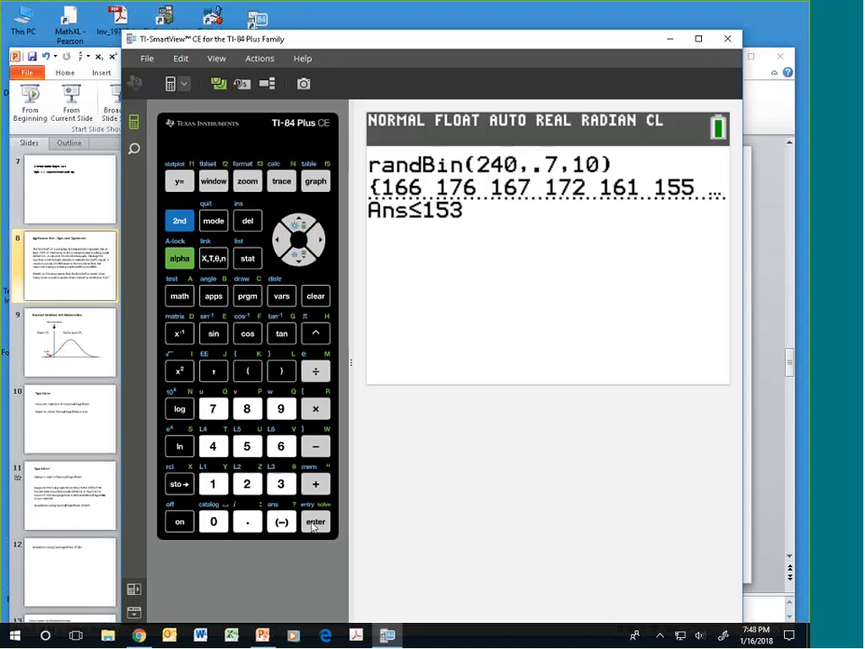
{"action": "left_click", "coordinate": [315, 522]}
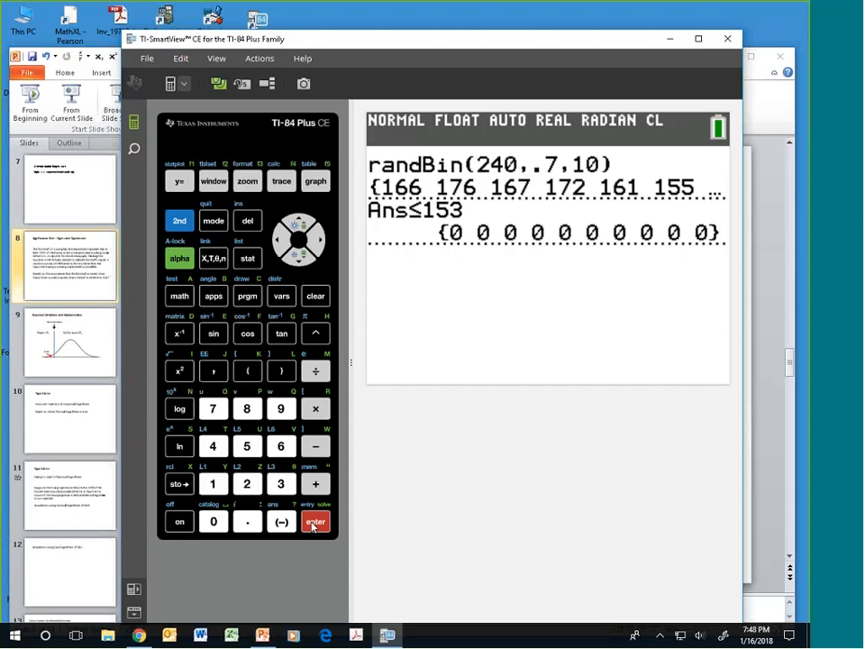
{"action": "left_click", "coordinate": [316, 521]}
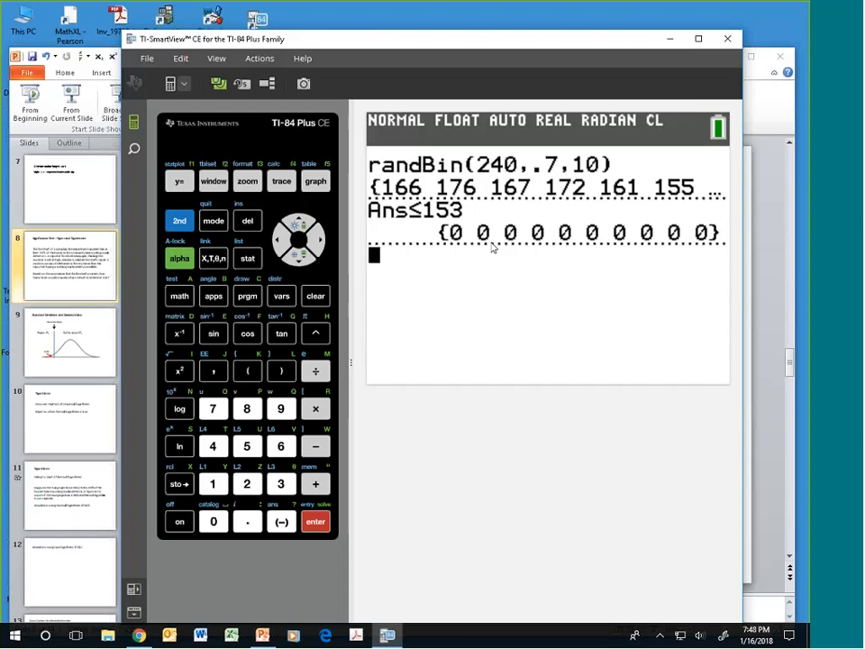
{"action": "mouse_move", "coordinate": [501, 238]}
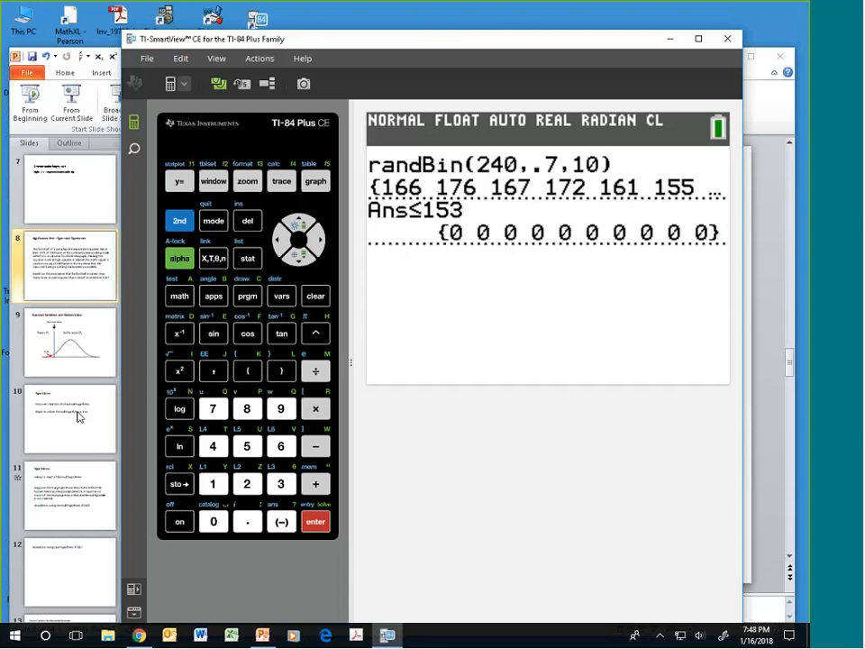
{"action": "mouse_move", "coordinate": [90, 413]}
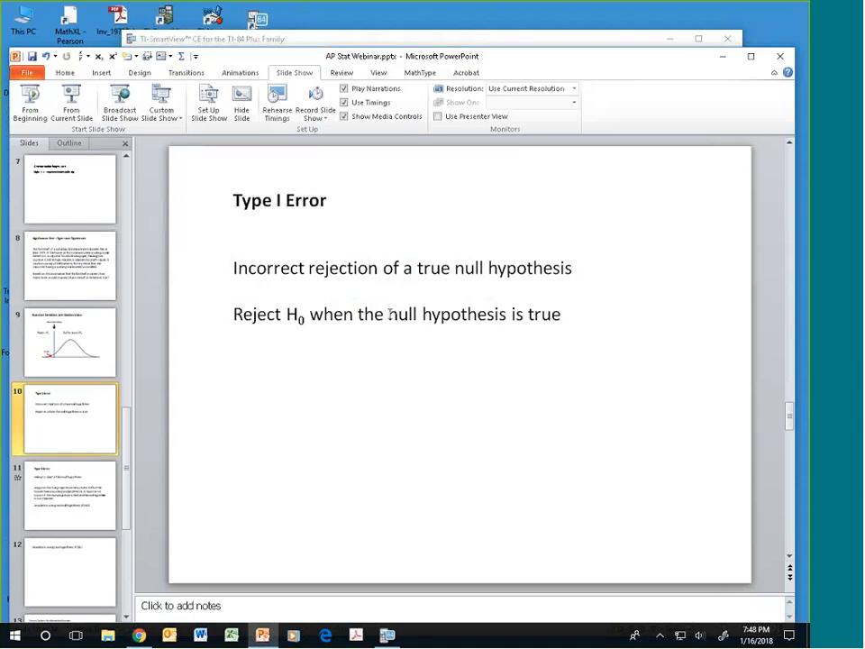
{"action": "mouse_move", "coordinate": [530, 314]}
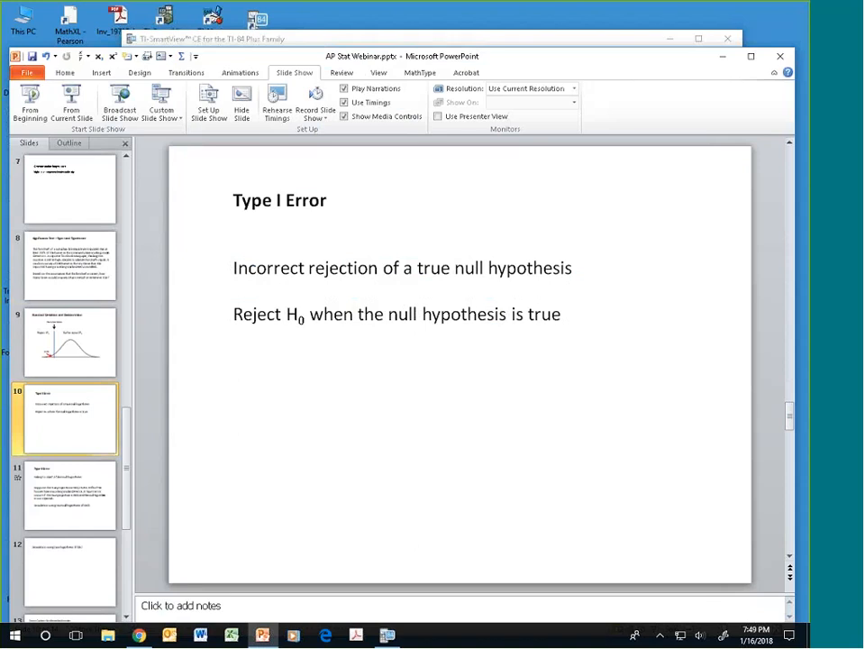
- Show slide 9, the Standard Deviation and Decision Value diagram
{"action": "left_click", "coordinate": [68, 341]}
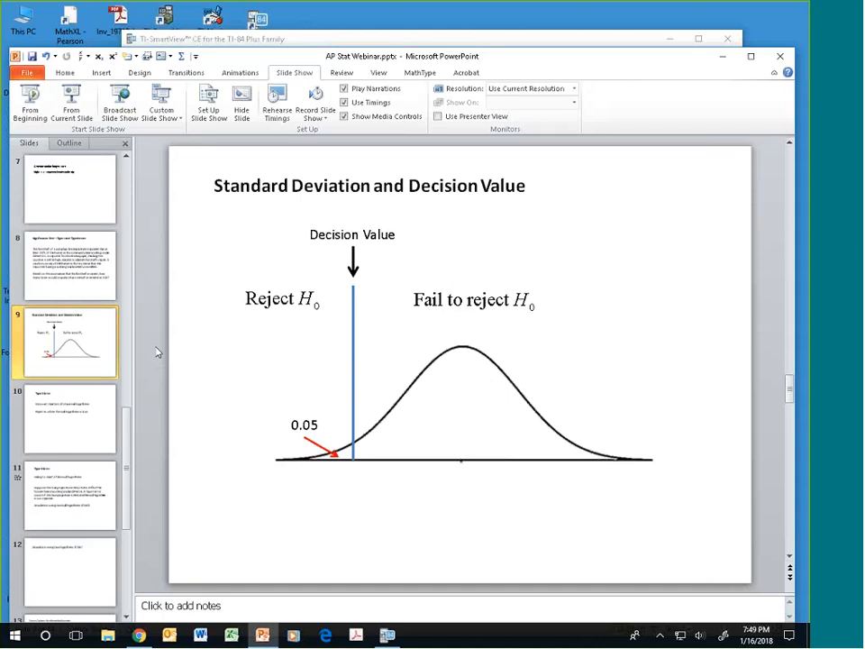
{"action": "mouse_move", "coordinate": [249, 460]}
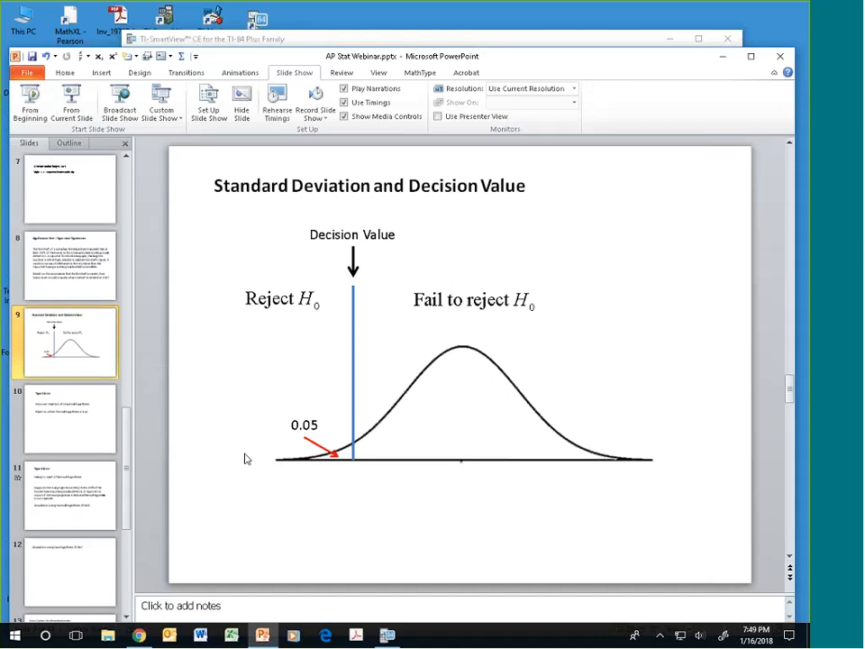
{"action": "mouse_move", "coordinate": [359, 533]}
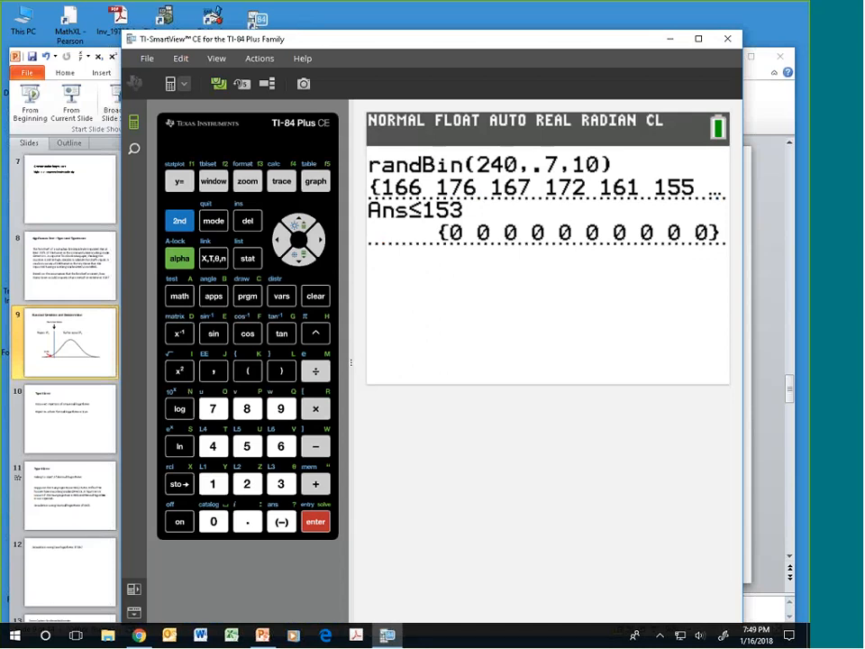
- Store √((.7*.3)/240) as S, giving 0.0295803989
{"action": "left_click", "coordinate": [180, 220]}
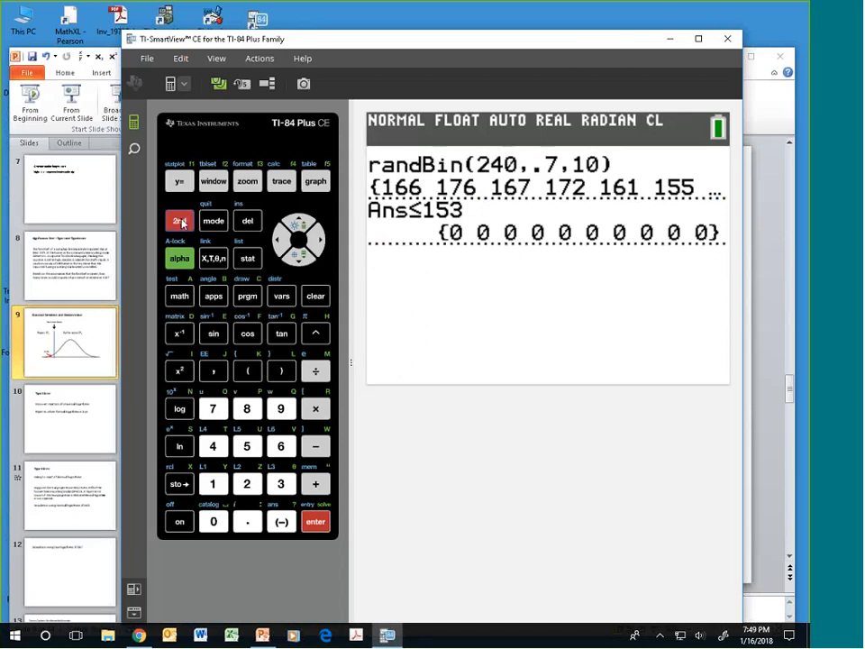
{"action": "left_click", "coordinate": [178, 372]}
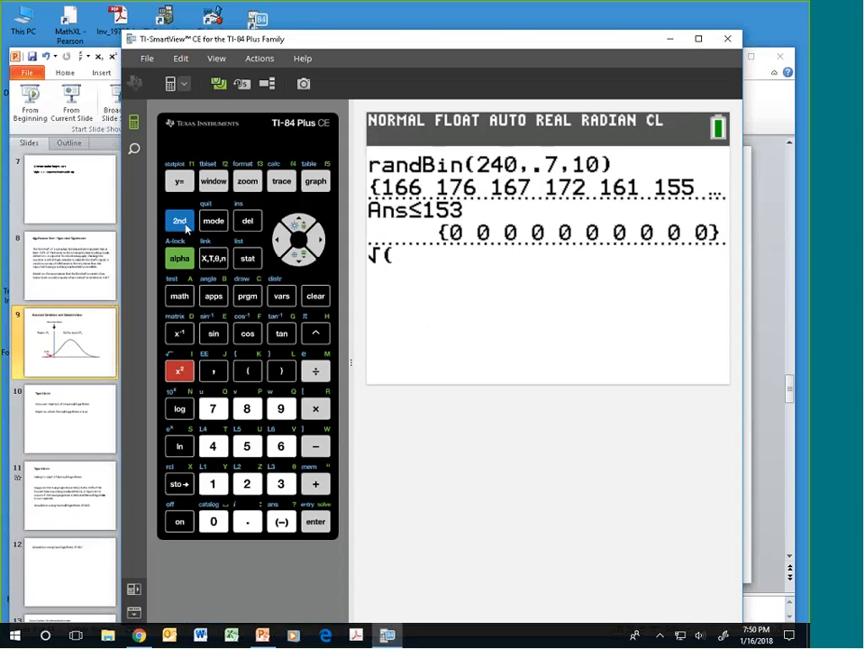
{"action": "mouse_move", "coordinate": [413, 180]}
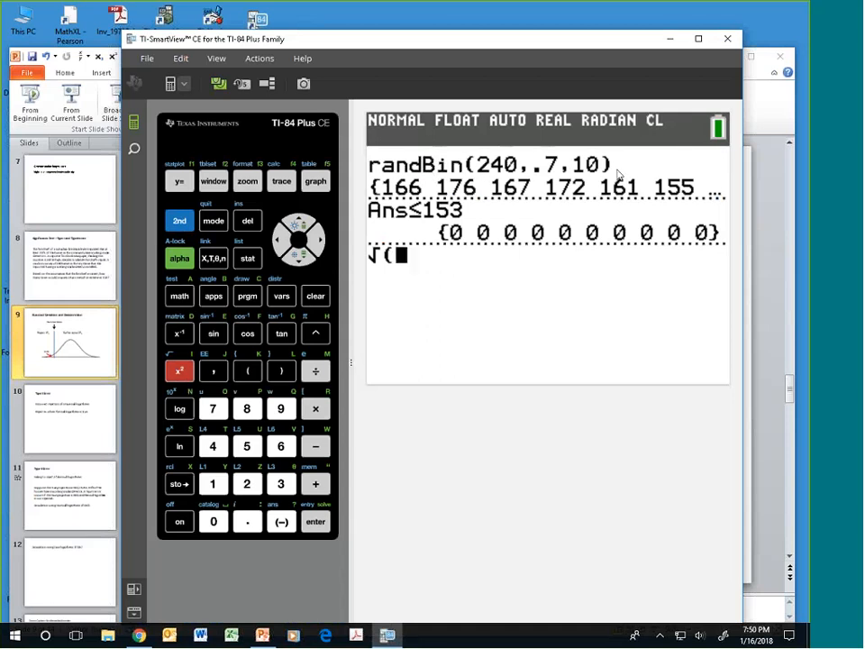
{"action": "mouse_move", "coordinate": [321, 270]}
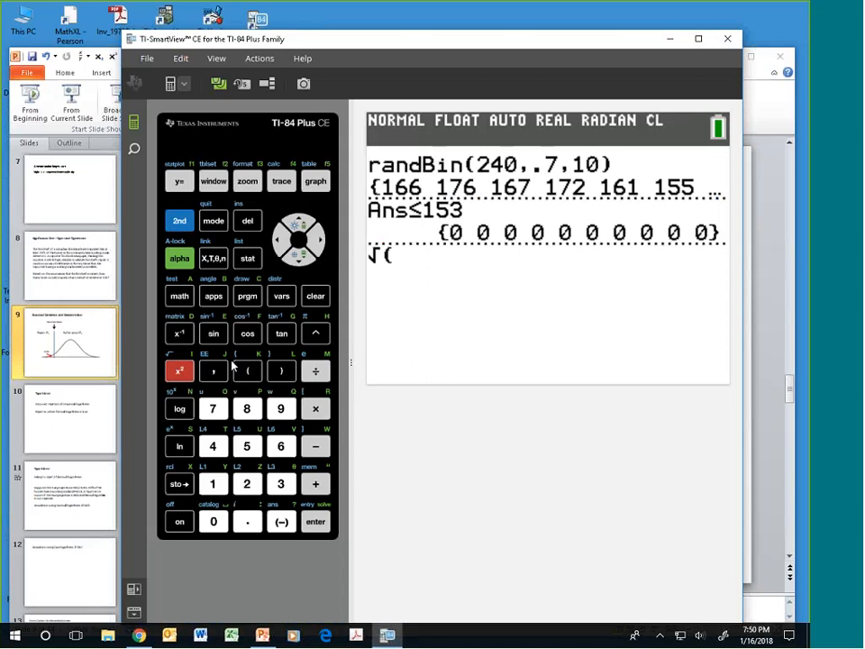
{"action": "left_click", "coordinate": [247, 371]}
{"action": "type", "text": "(.7*.3)"}
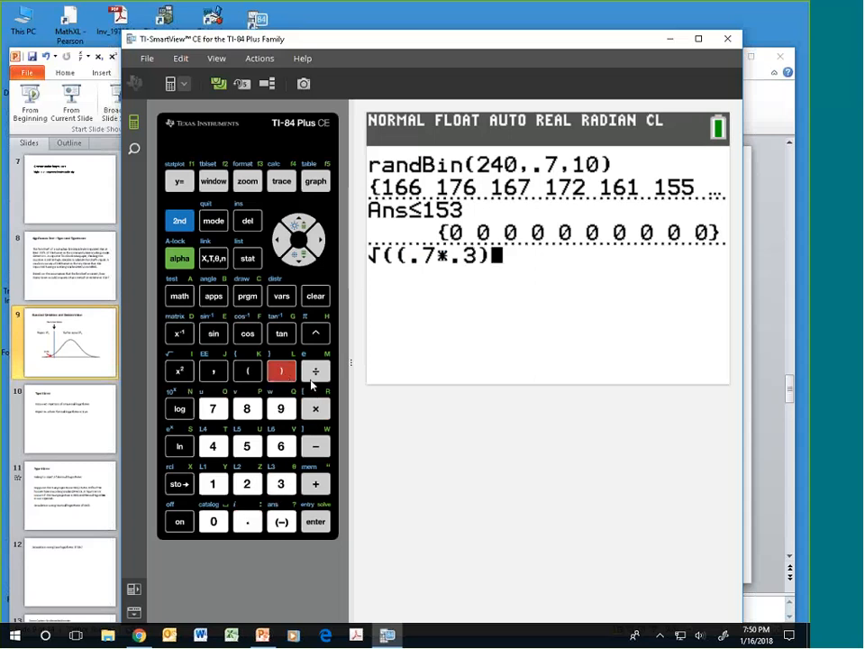
{"action": "left_click", "coordinate": [247, 483]}
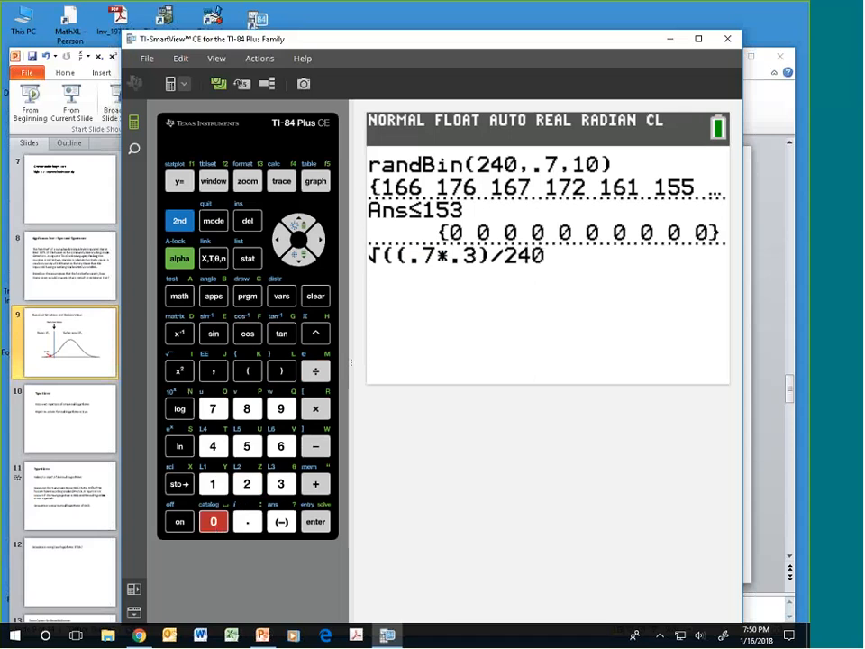
{"action": "left_click", "coordinate": [282, 372]}
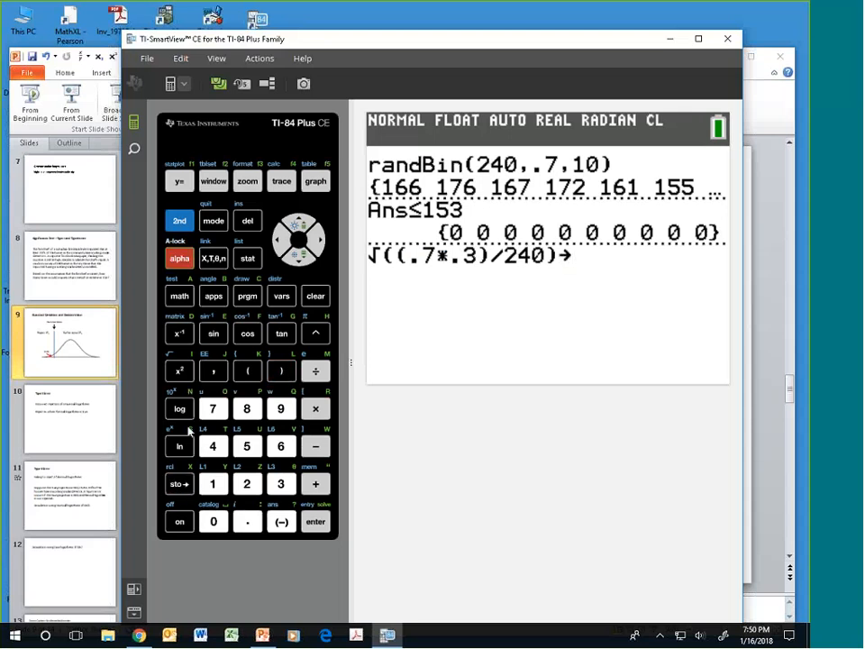
{"action": "left_click", "coordinate": [316, 521]}
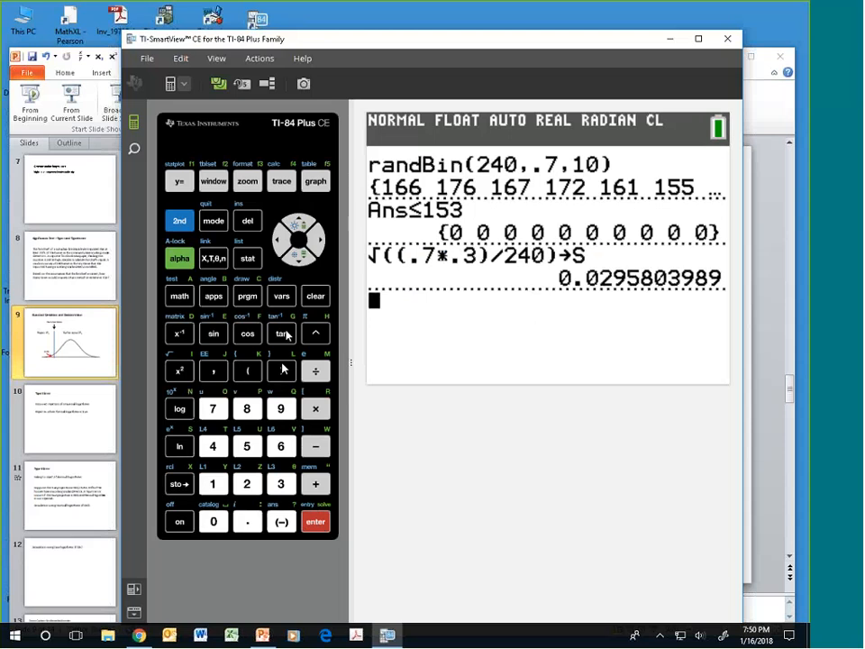
{"action": "left_click", "coordinate": [180, 220]}
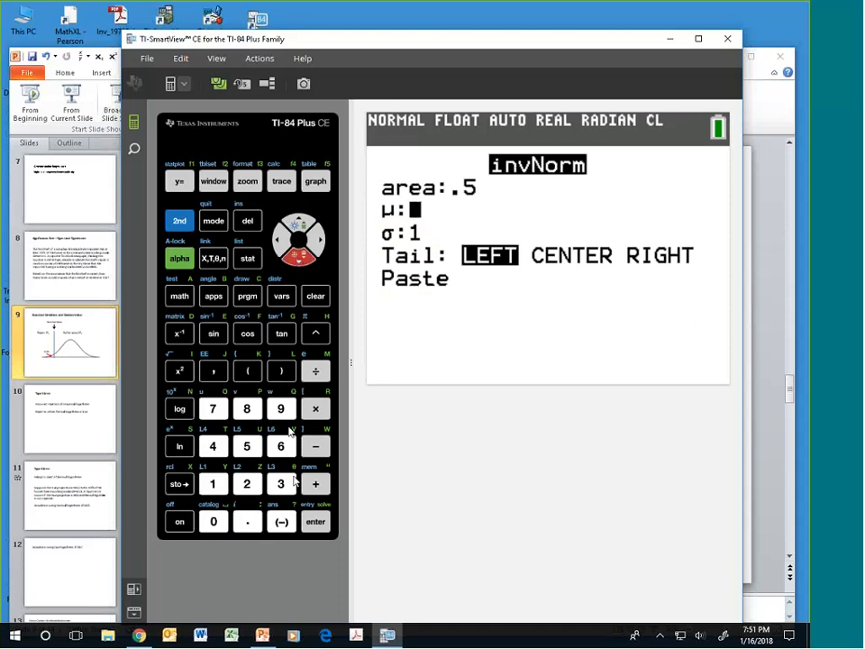
{"action": "mouse_move", "coordinate": [277, 491]}
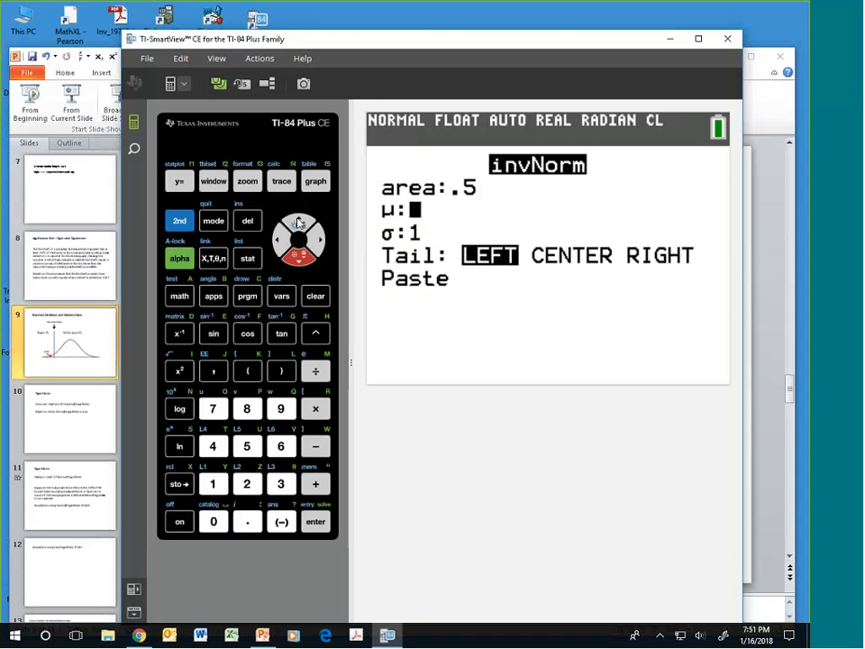
- Fill the invNorm wizard with area .05, μ .7, σ S and paste the command
{"action": "left_click", "coordinate": [213, 521]}
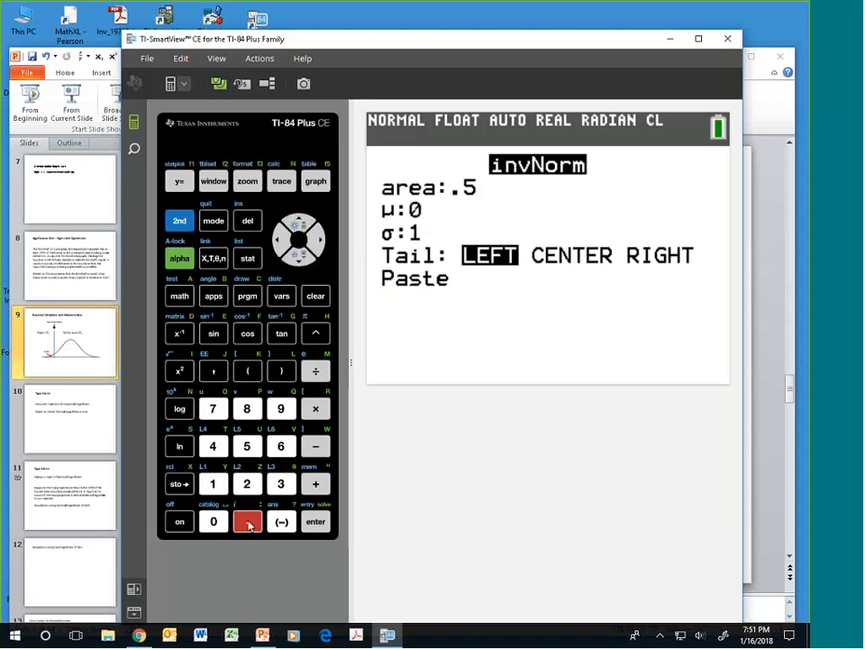
{"action": "left_click", "coordinate": [247, 445]}
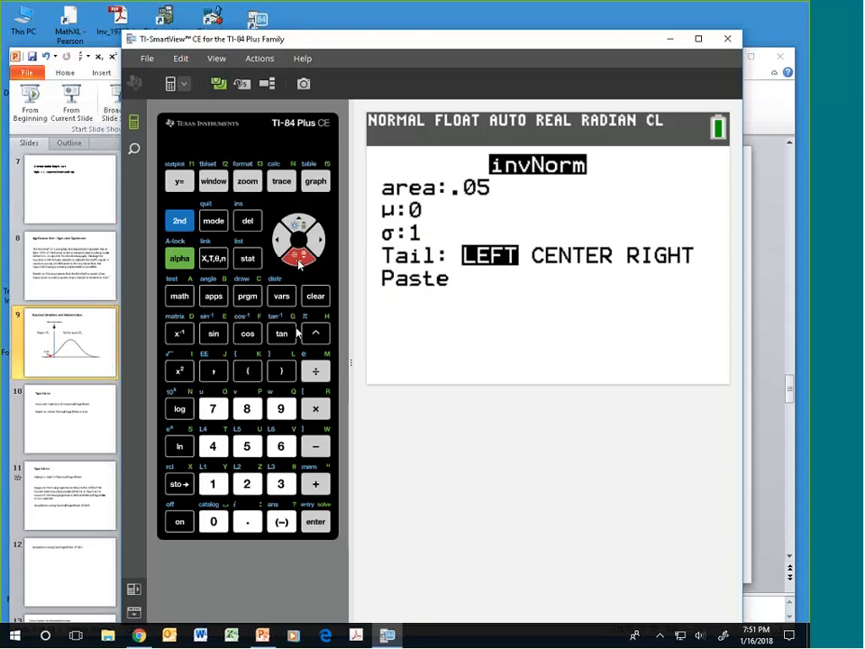
{"action": "left_click", "coordinate": [213, 407]}
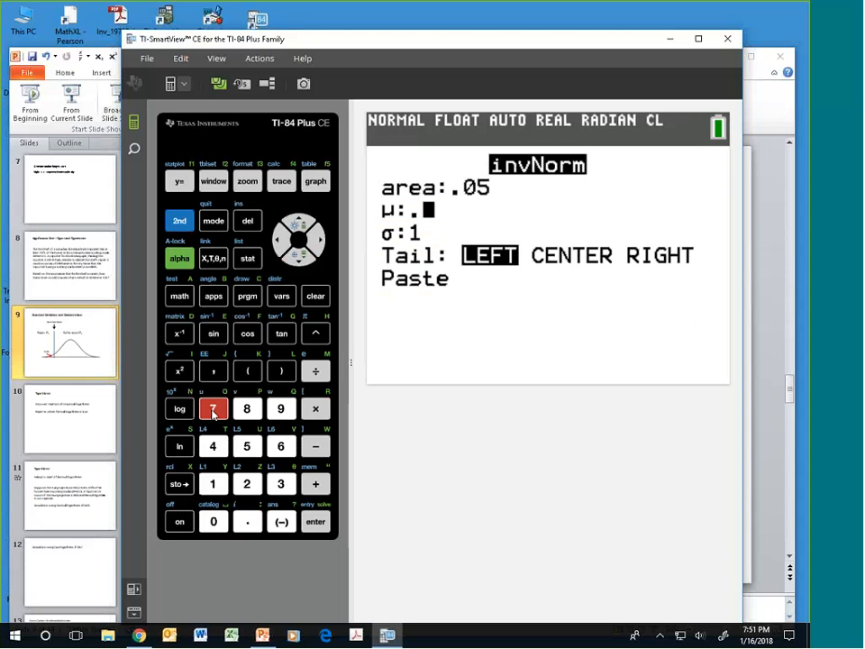
{"action": "left_click", "coordinate": [212, 407]}
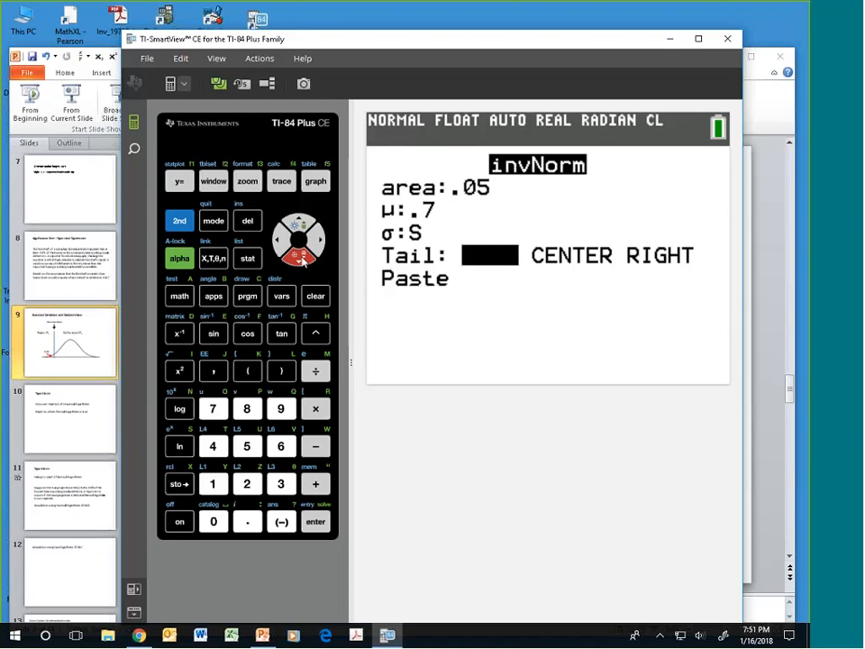
{"action": "mouse_move", "coordinate": [622, 263]}
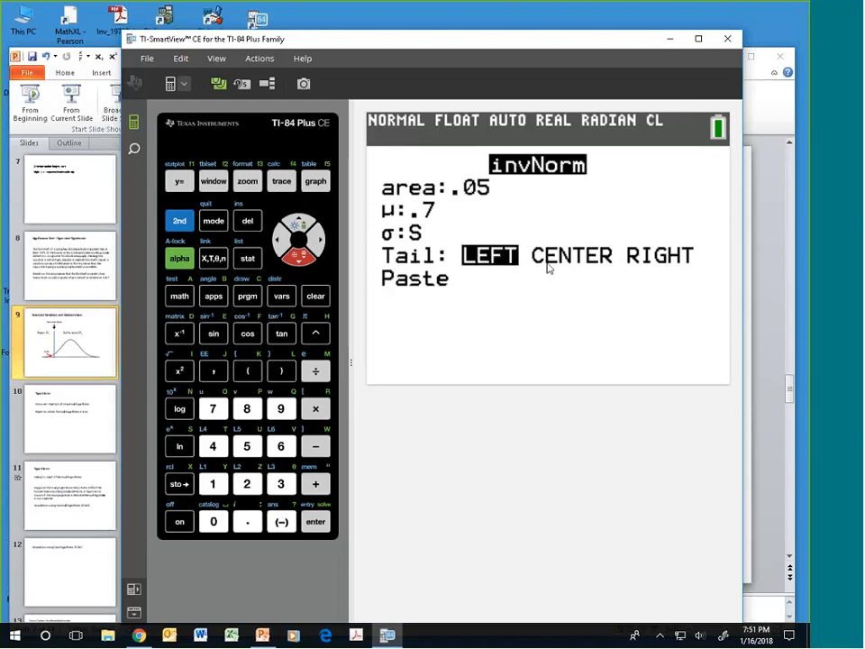
{"action": "mouse_move", "coordinate": [664, 263]}
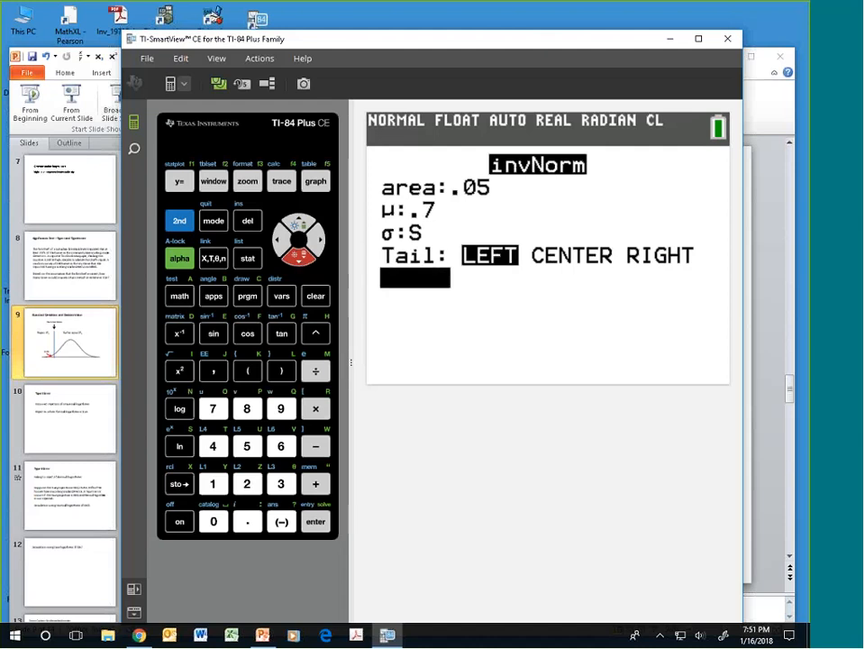
{"action": "left_click", "coordinate": [316, 523]}
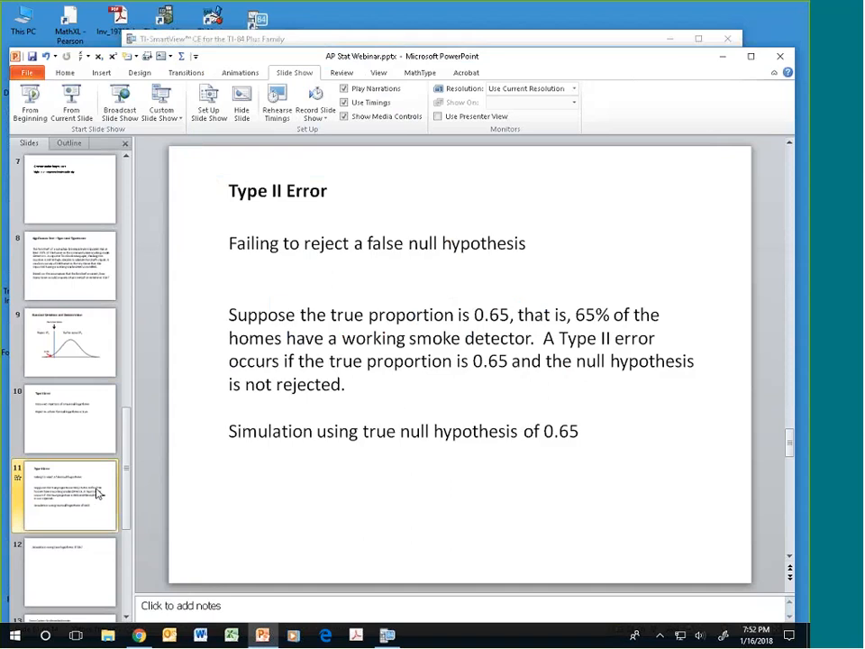
{"action": "mouse_move", "coordinate": [109, 440]}
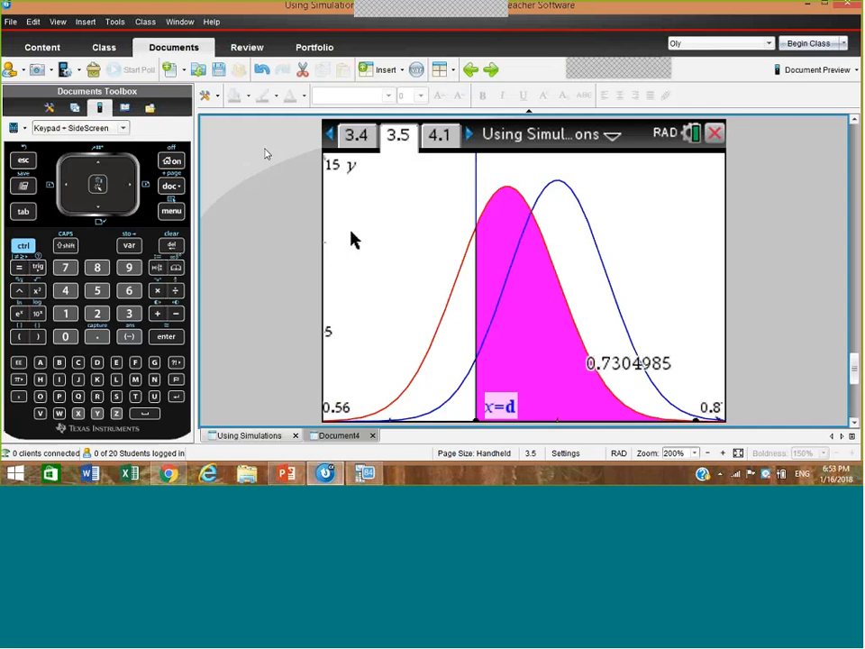
{"action": "mouse_move", "coordinate": [401, 230]}
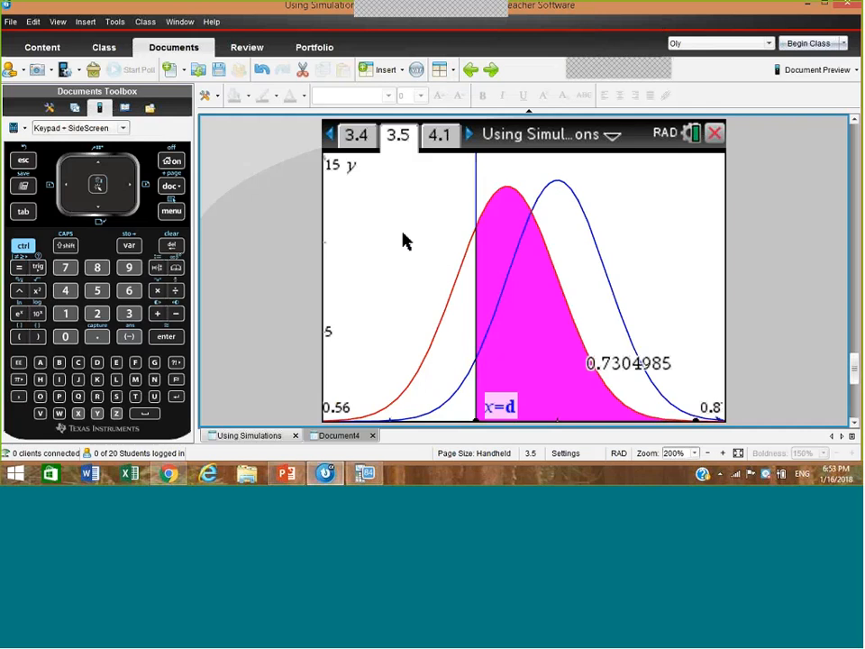
{"action": "mouse_move", "coordinate": [379, 224]}
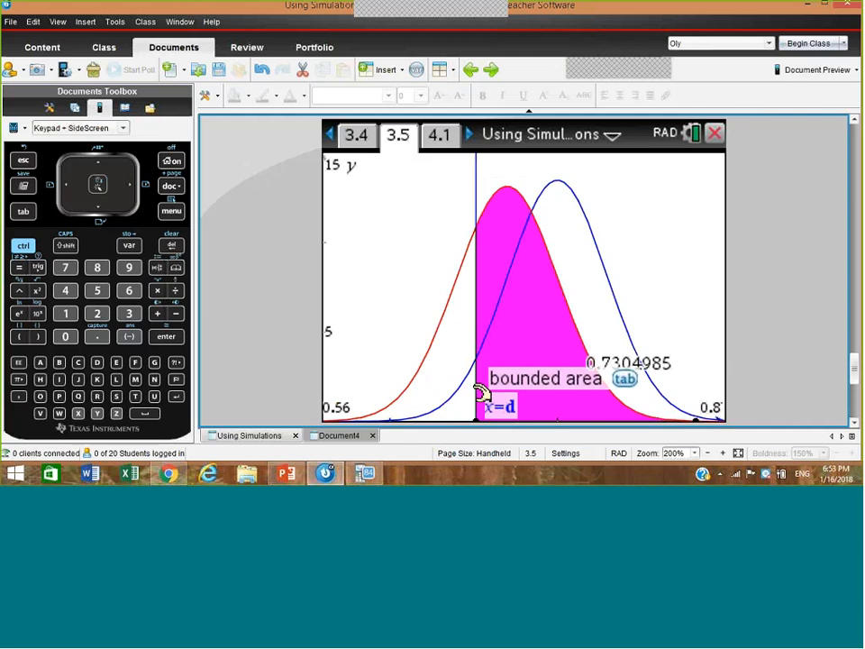
{"action": "mouse_move", "coordinate": [404, 295]}
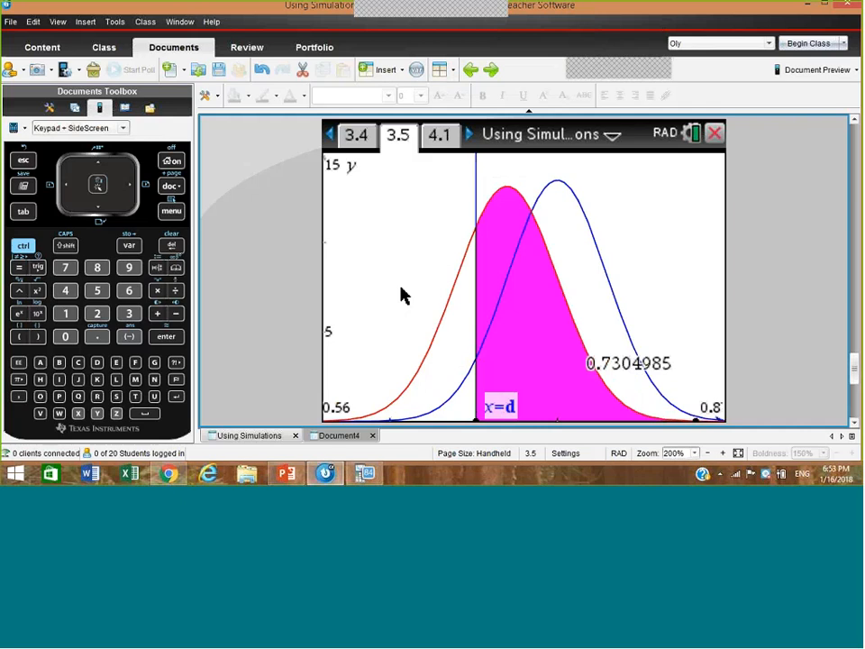
{"action": "mouse_move", "coordinate": [451, 317]}
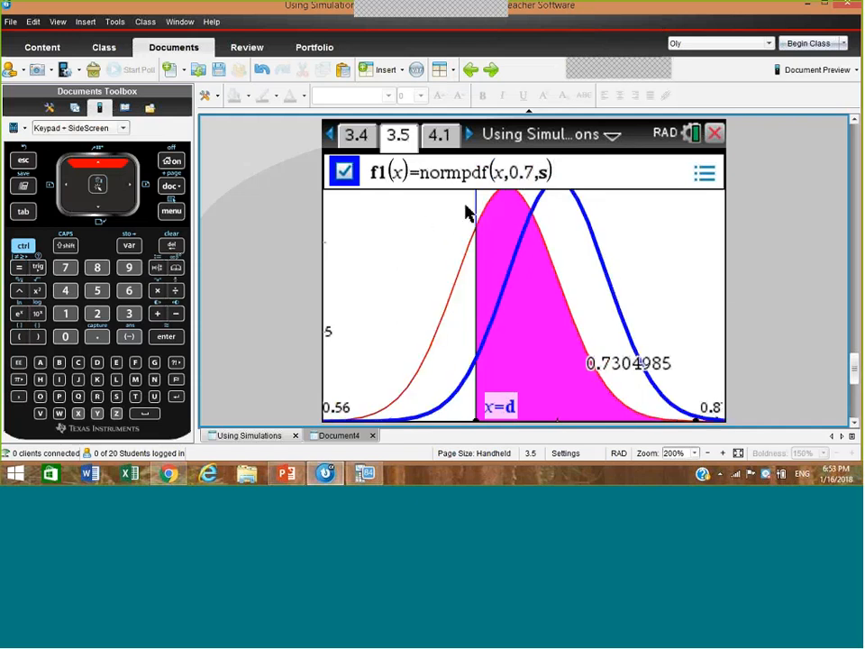
{"action": "mouse_move", "coordinate": [415, 227]}
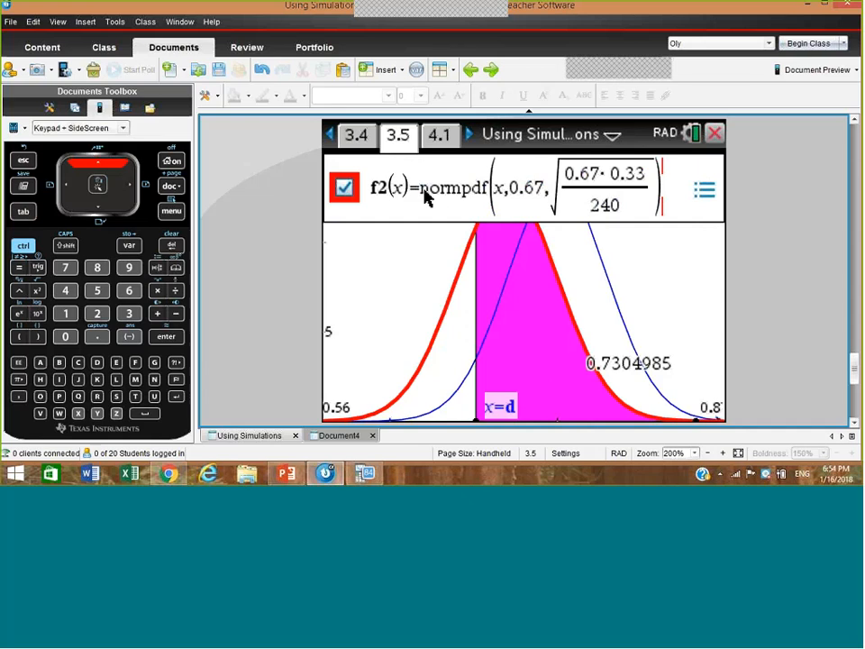
{"action": "mouse_move", "coordinate": [530, 200]}
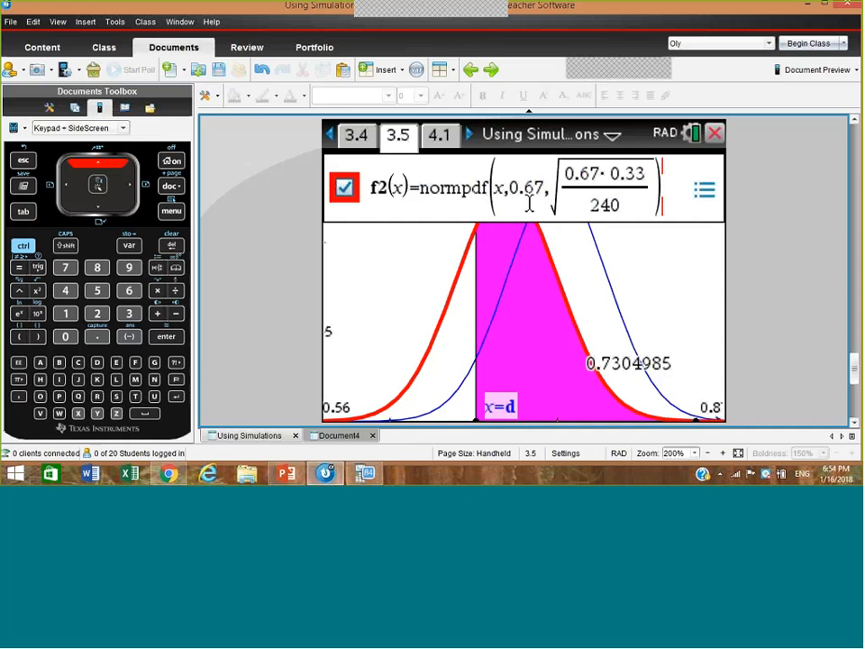
{"action": "mouse_move", "coordinate": [530, 200]}
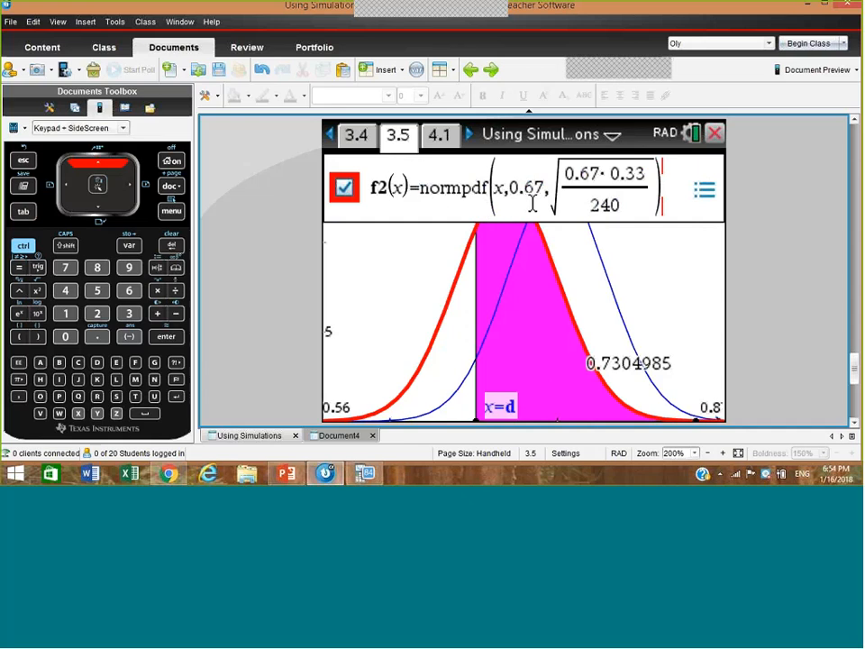
{"action": "mouse_move", "coordinate": [580, 202]}
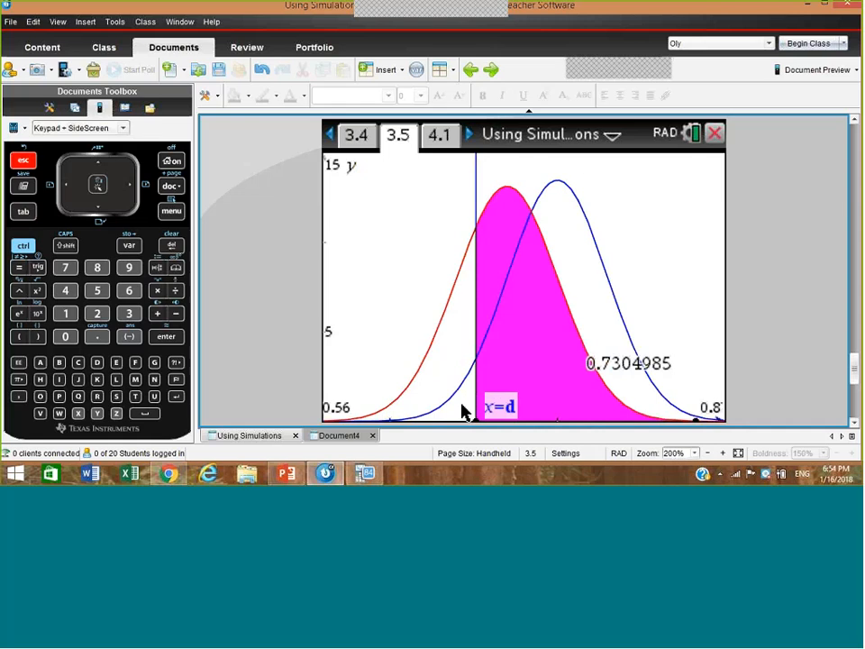
{"action": "mouse_move", "coordinate": [478, 396]}
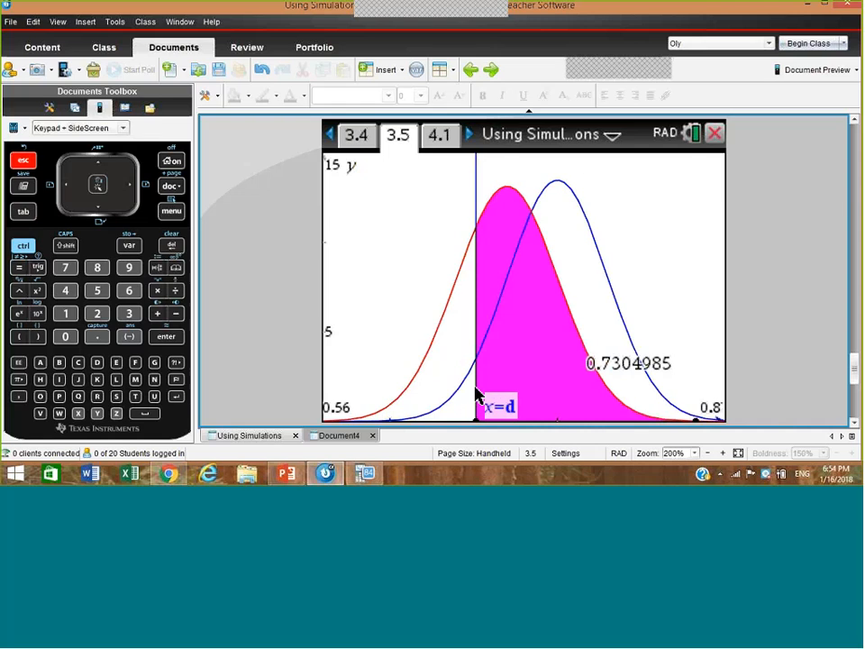
{"action": "mouse_move", "coordinate": [559, 199]}
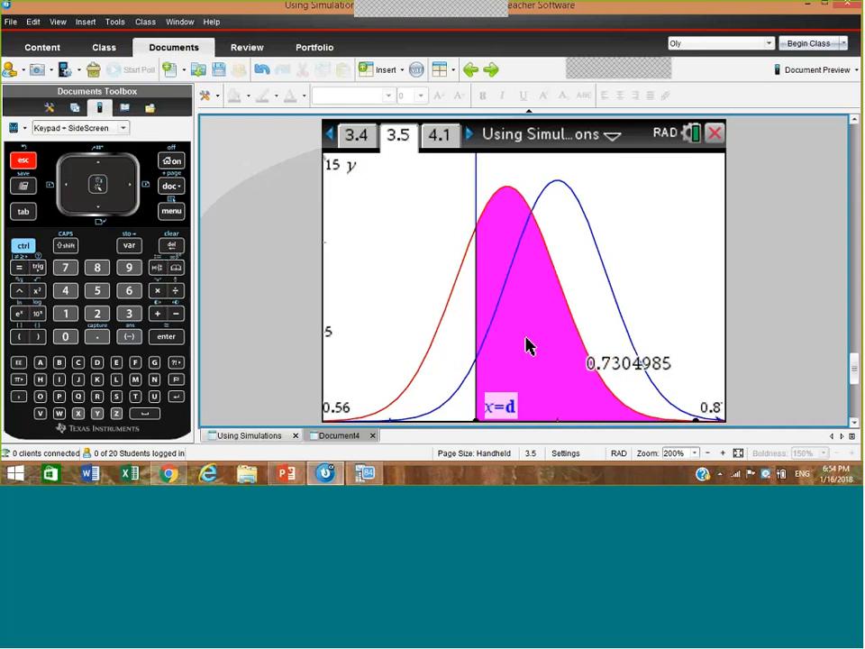
{"action": "mouse_move", "coordinate": [532, 350]}
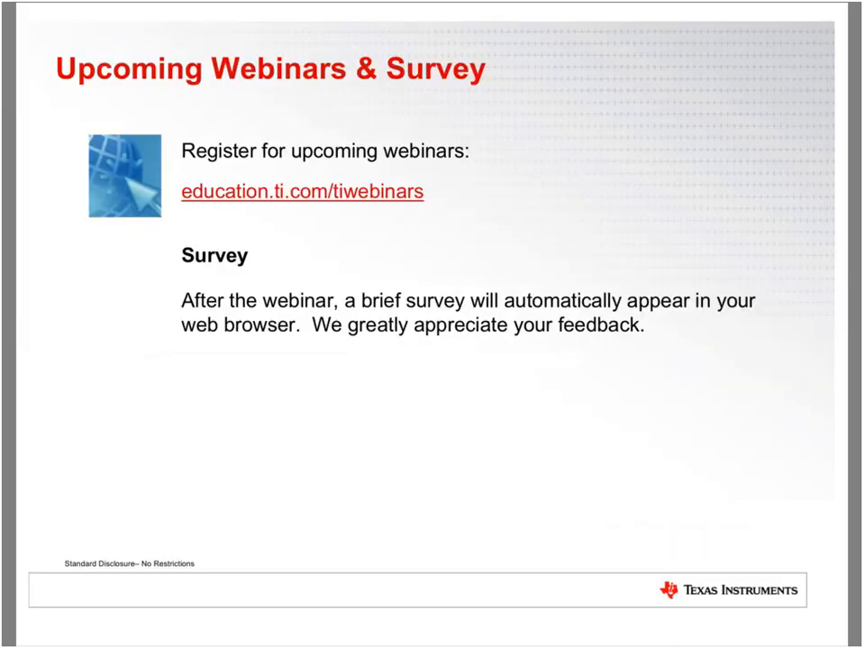
- Advance the slideshow to the Certificate of Attendance slide
{"action": "key", "text": "right"}
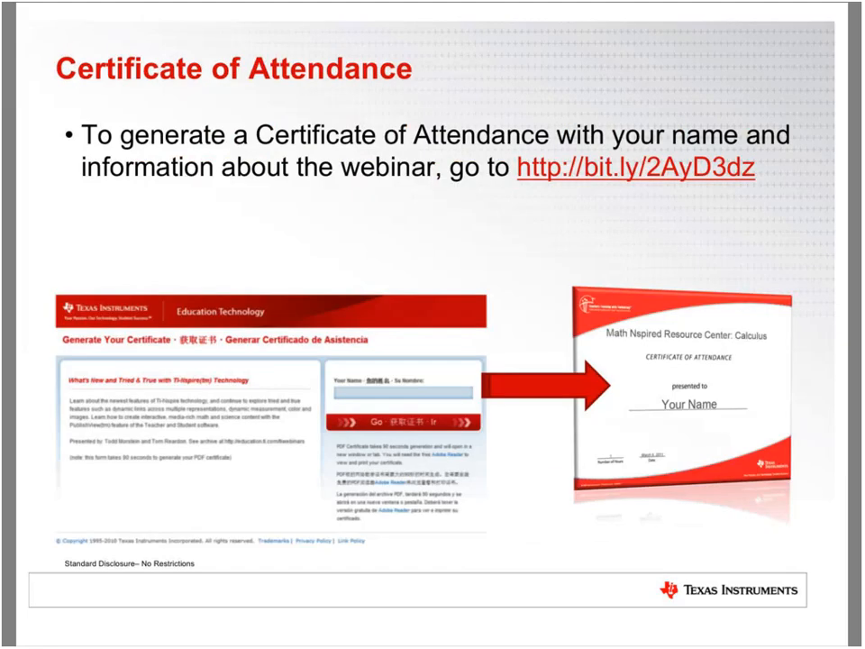